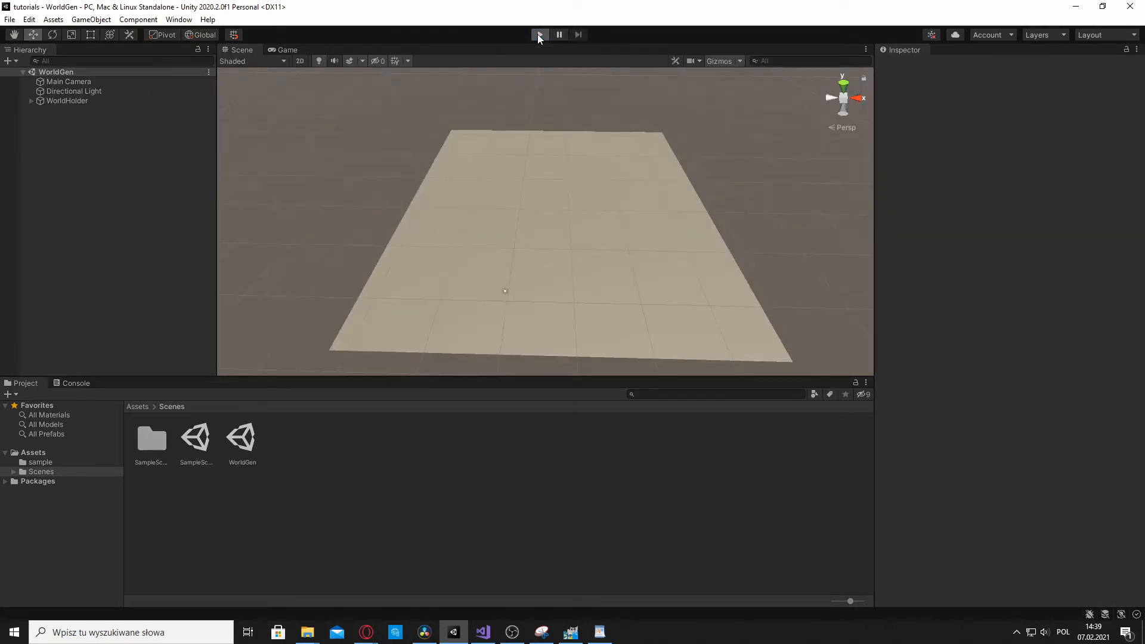
Start and stop Unity play mode several times to generate the world
{"action": "left_click", "coordinate": [539, 35]}
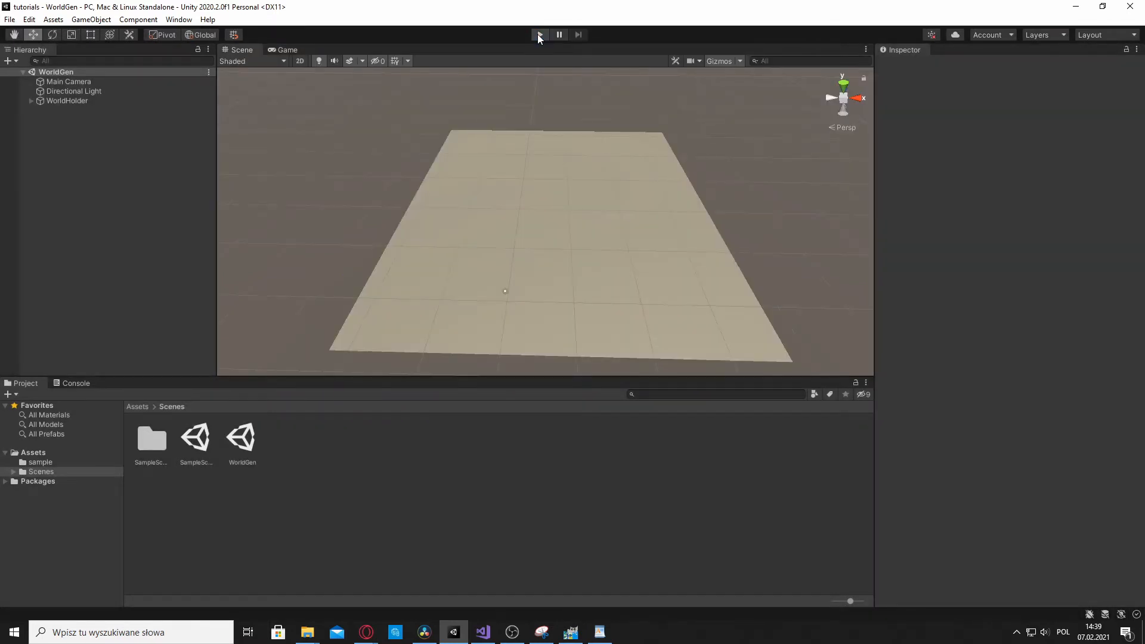
{"action": "left_click", "coordinate": [539, 34]}
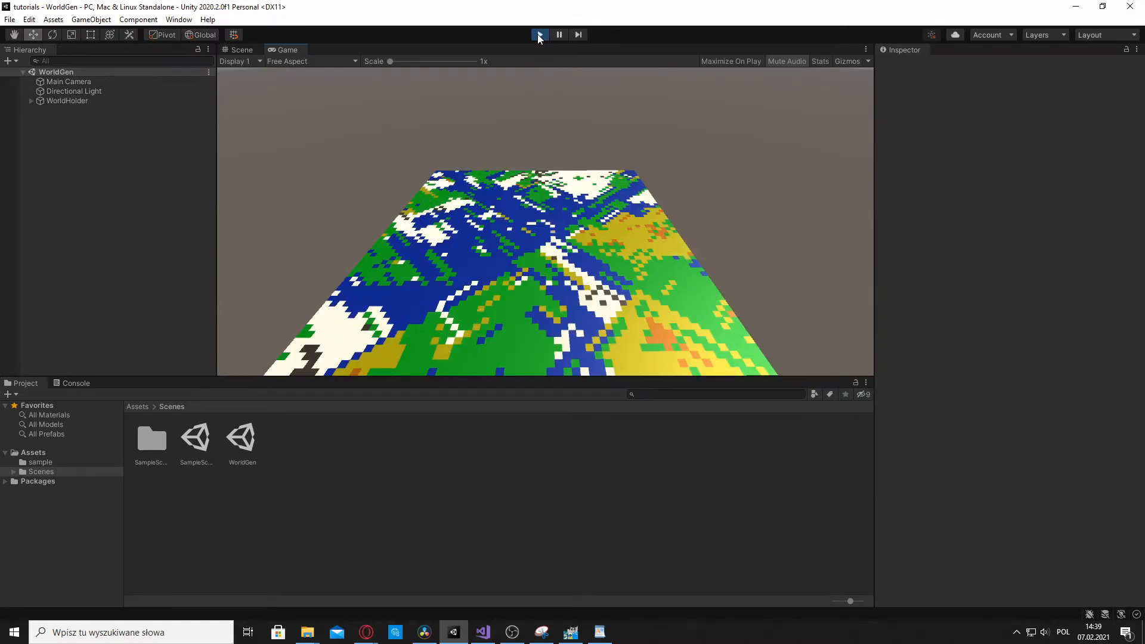
{"action": "left_click", "coordinate": [539, 34]}
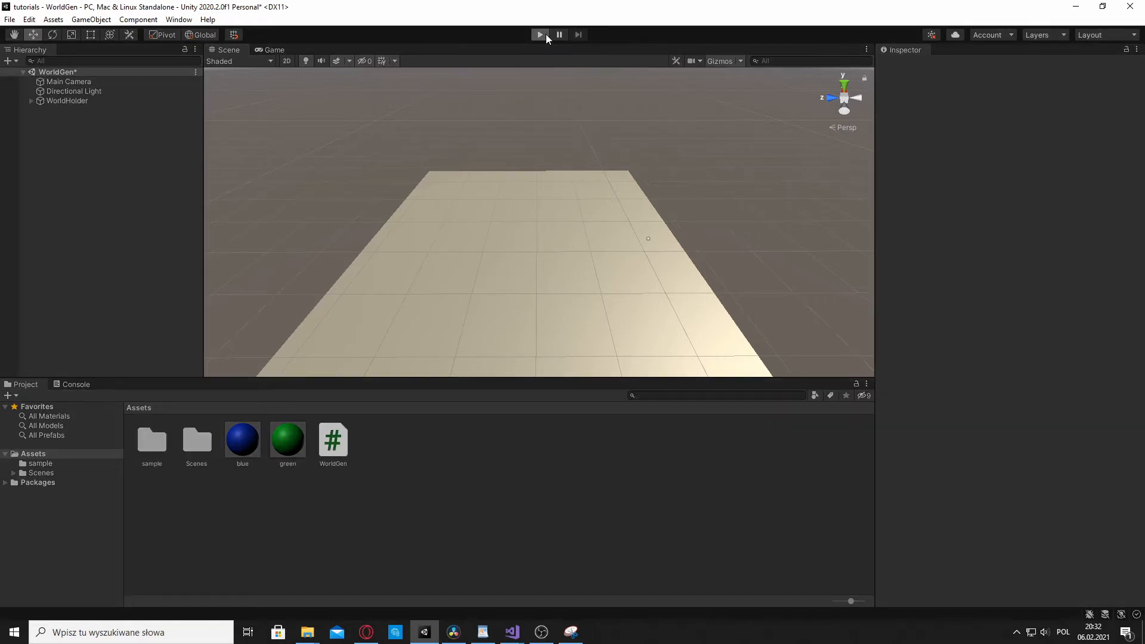
{"action": "left_click", "coordinate": [538, 35]}
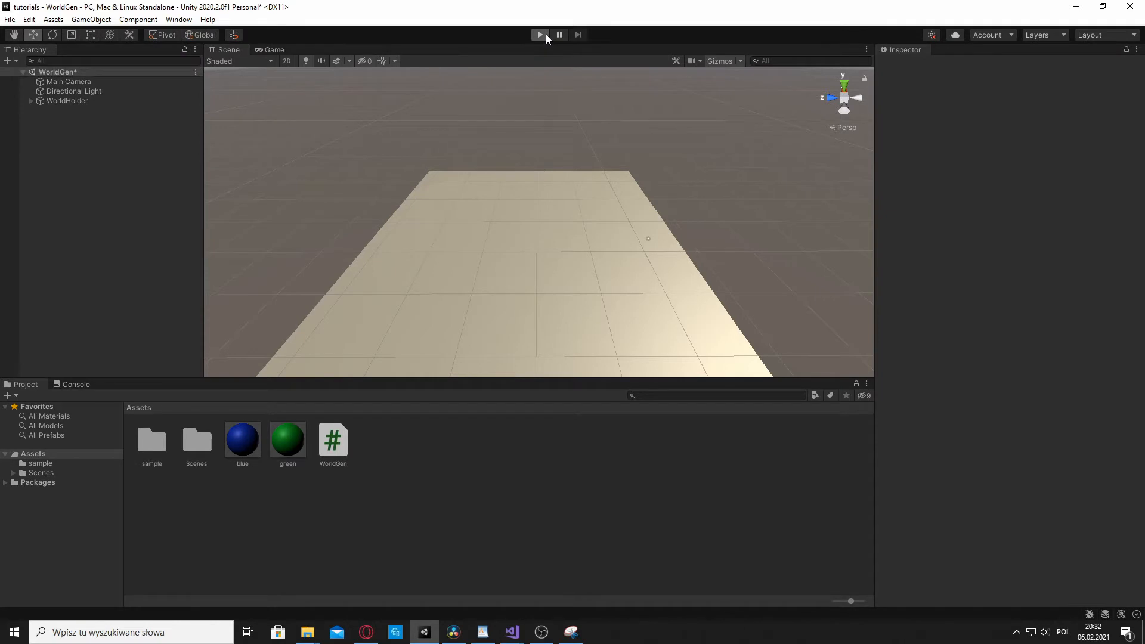
{"action": "left_click", "coordinate": [539, 34]}
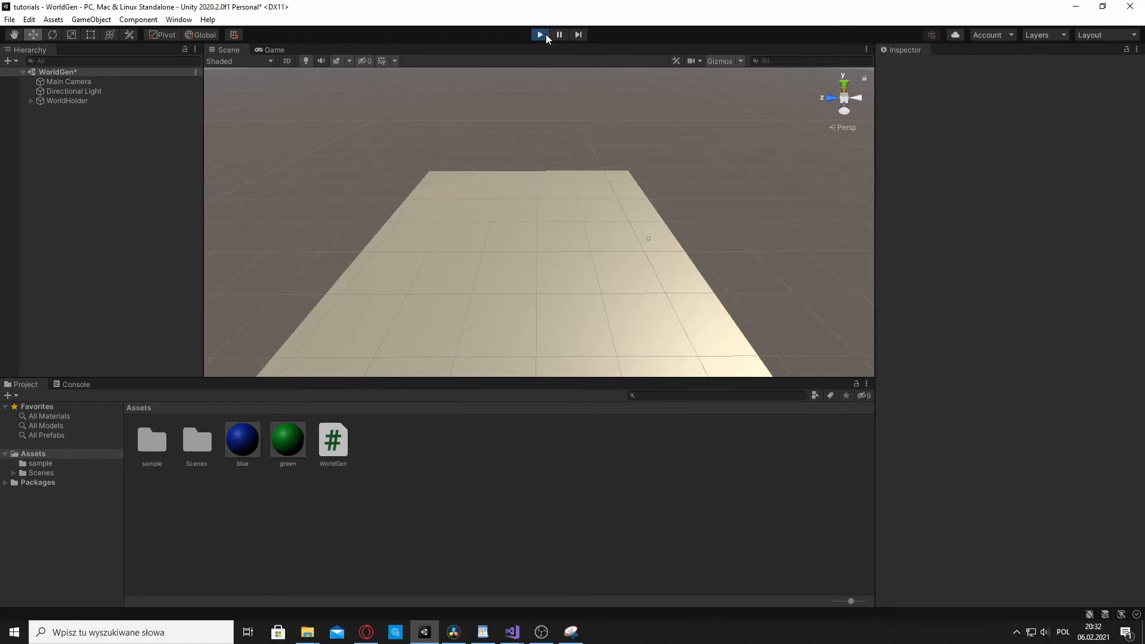
{"action": "left_click", "coordinate": [539, 35]}
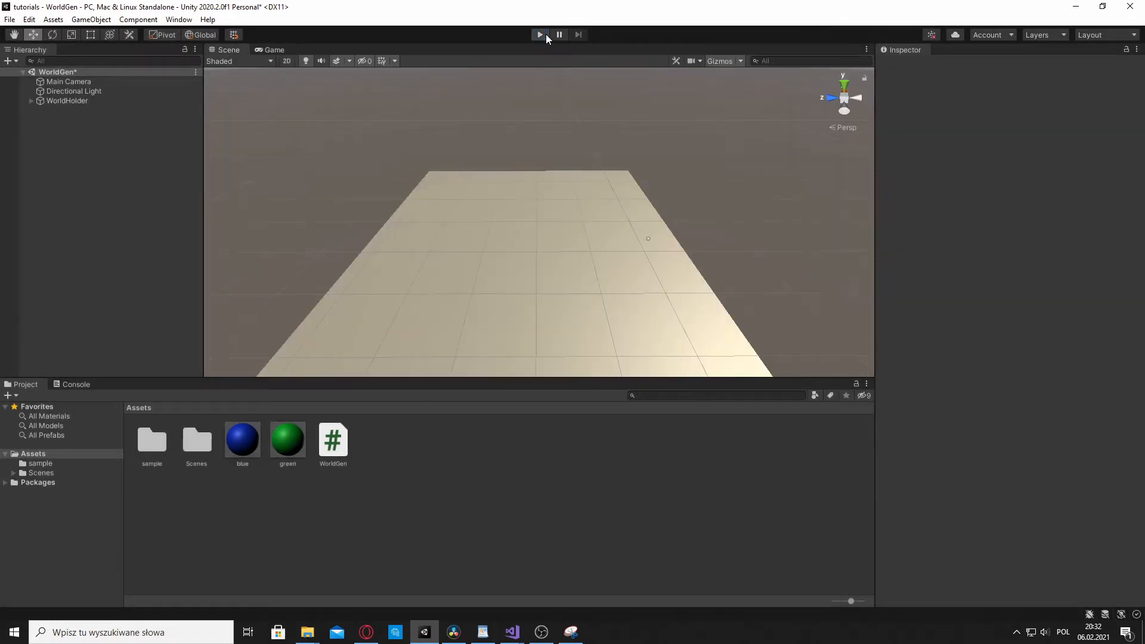
{"action": "left_click", "coordinate": [539, 35]}
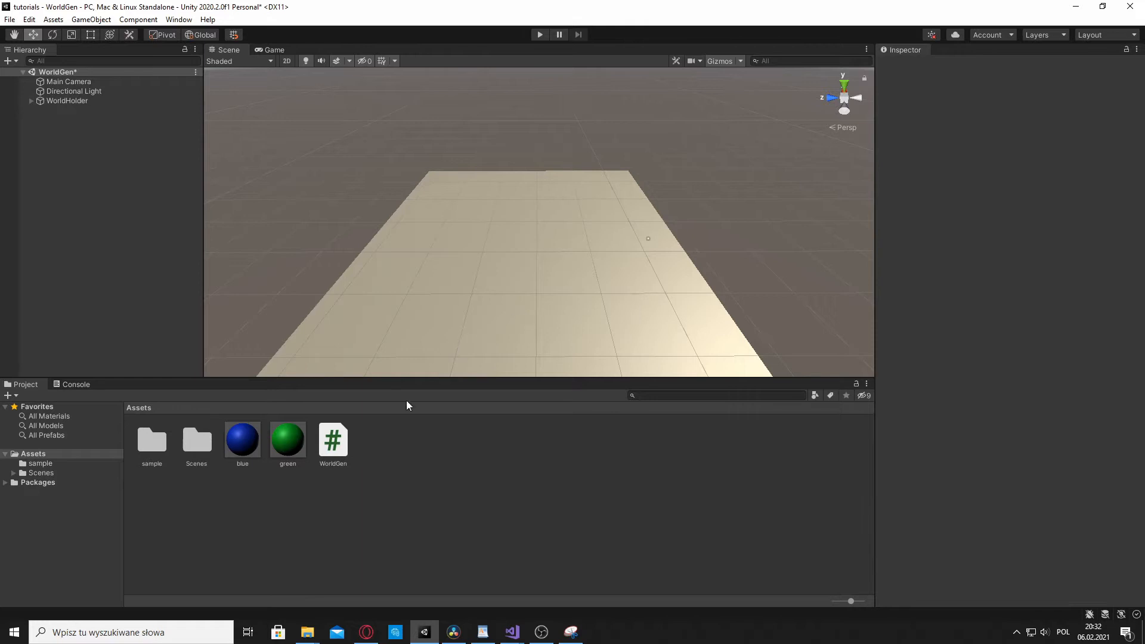
Add 'int defaultChunks;' and 'bool doonce;' below the possibility field in WorldGen.cs
{"action": "left_click", "coordinate": [510, 632]}
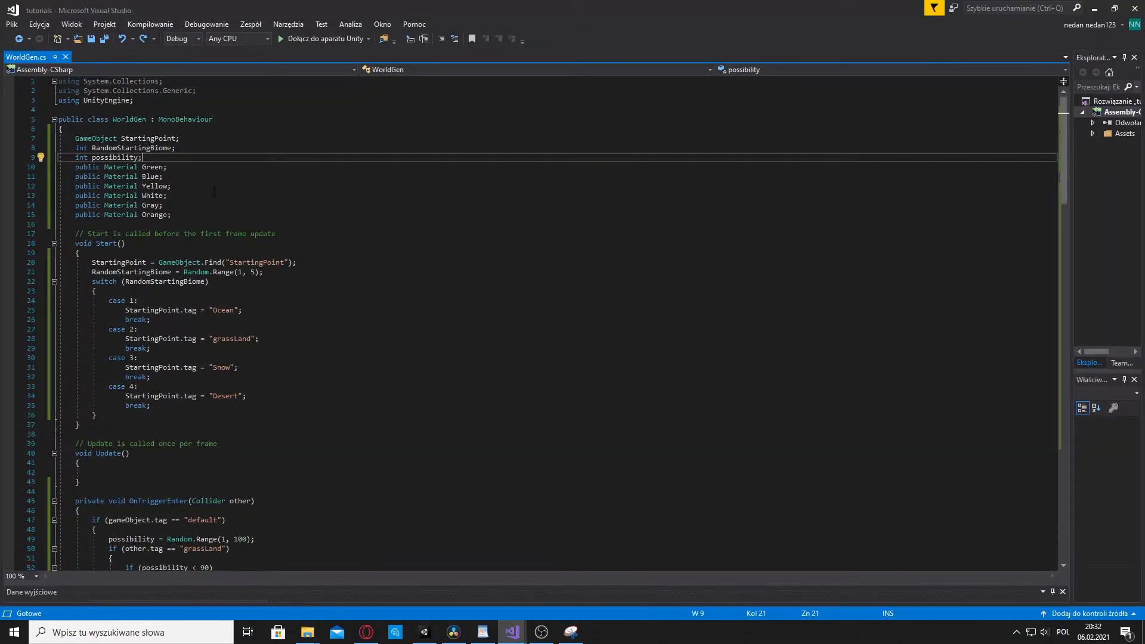
{"action": "key", "text": "Enter"}
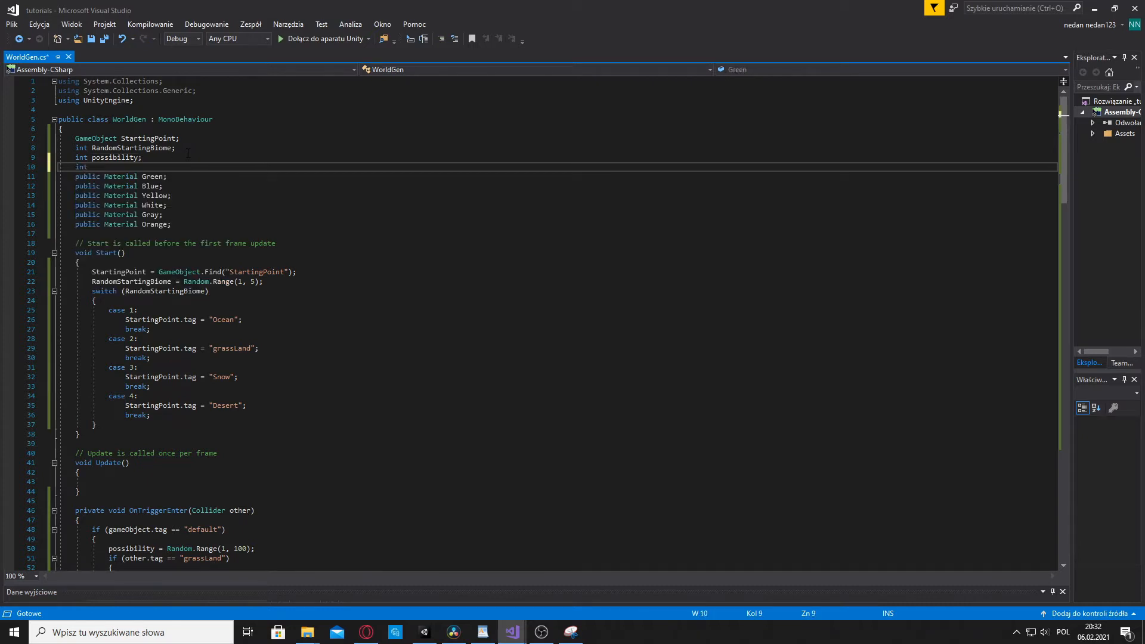
{"action": "type", "text": "defau"}
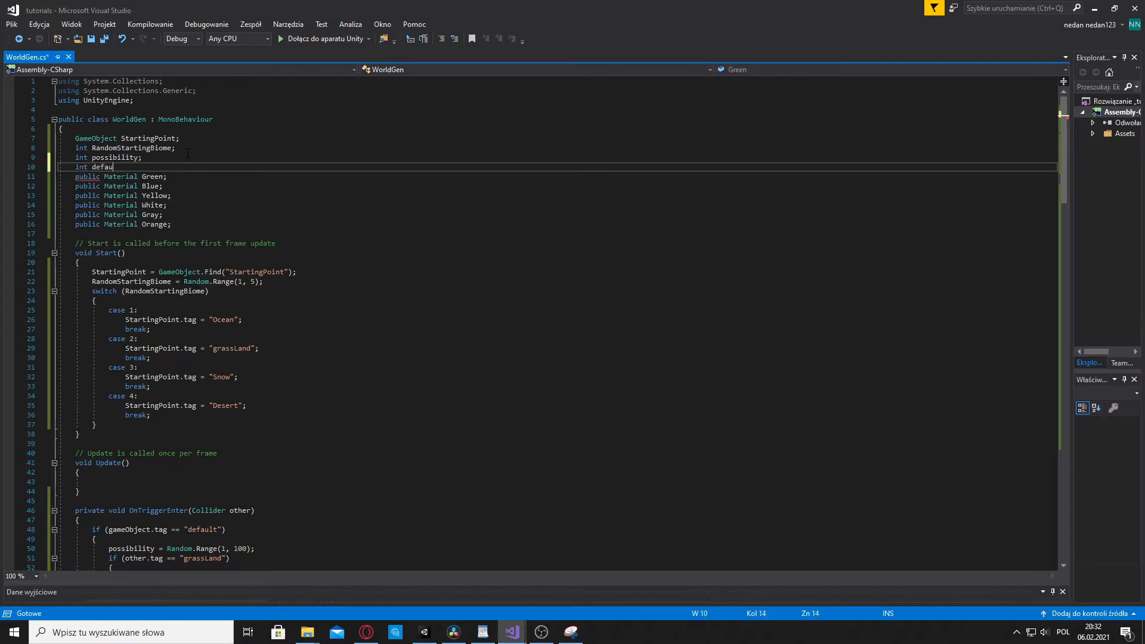
{"action": "type", "text": "Ch"}
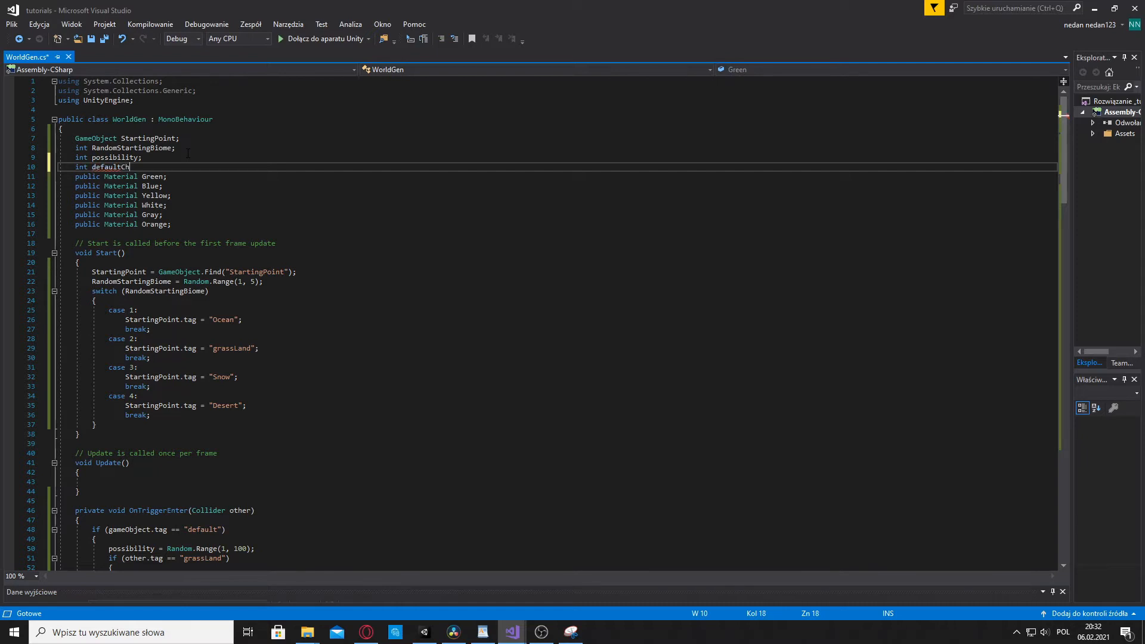
{"action": "type", "text": "unks;"}
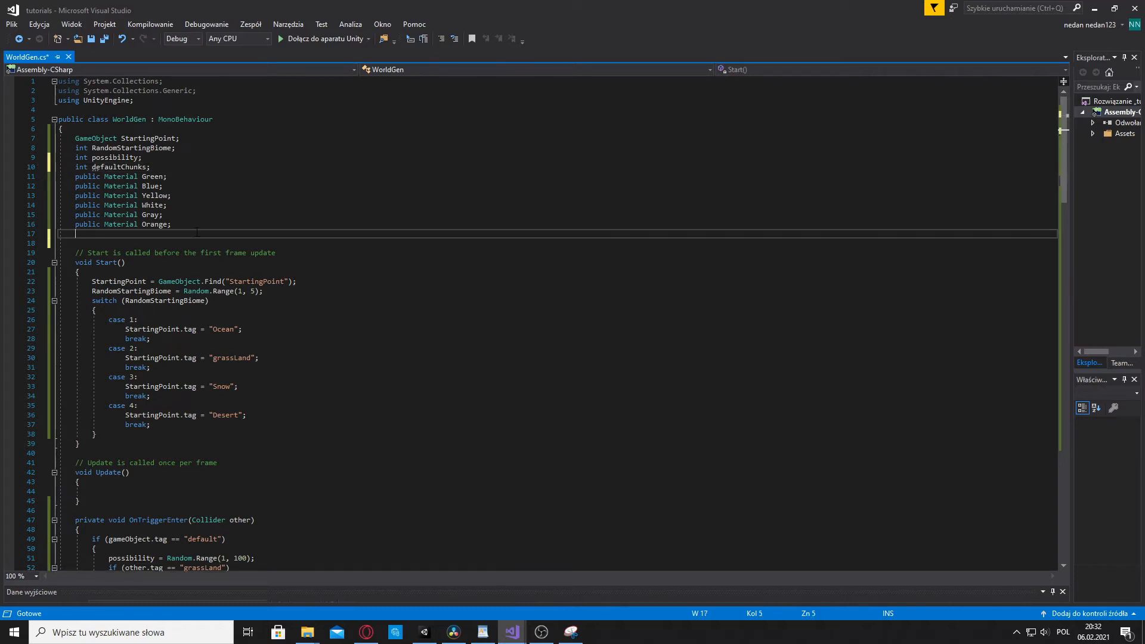
{"action": "type", "text": "bool do"}
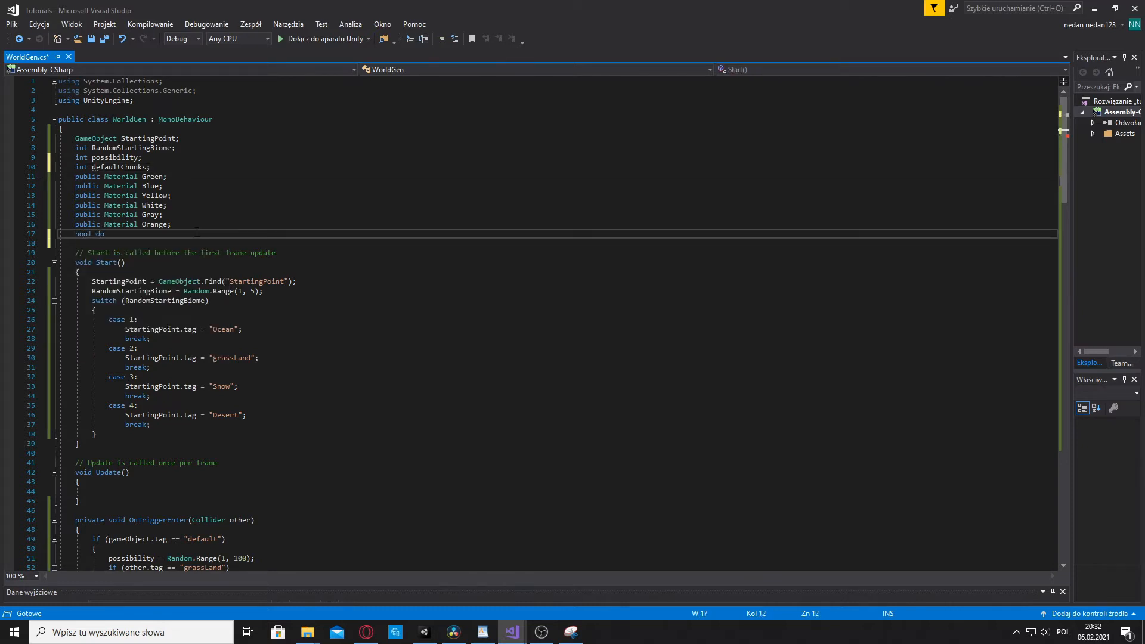
{"action": "type", "text": "once"}
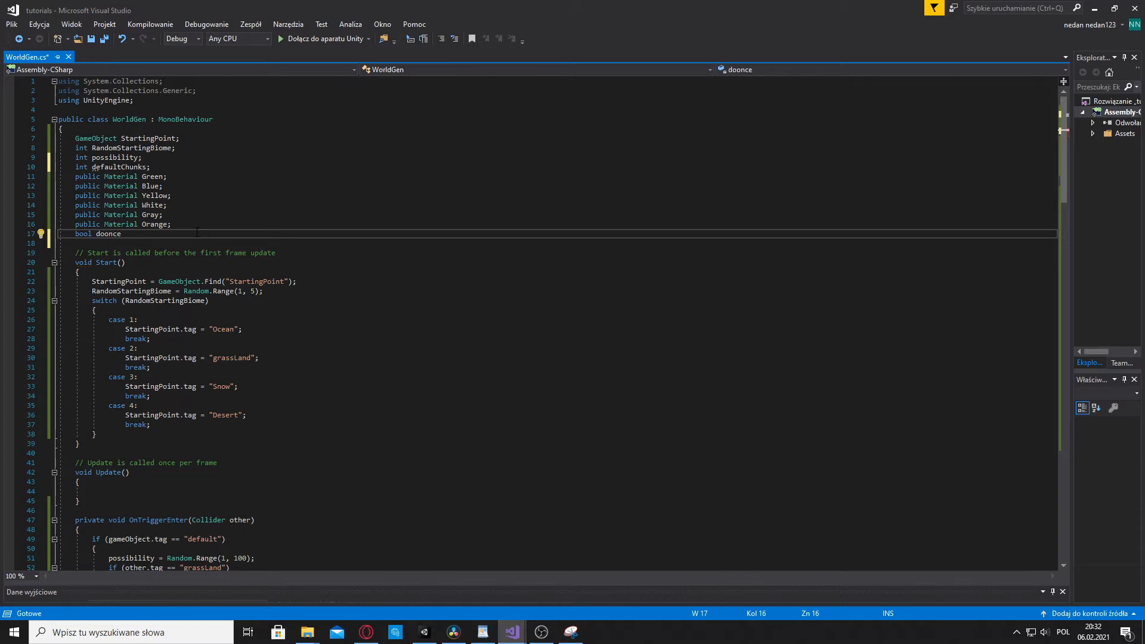
{"action": "type", "text": ";"}
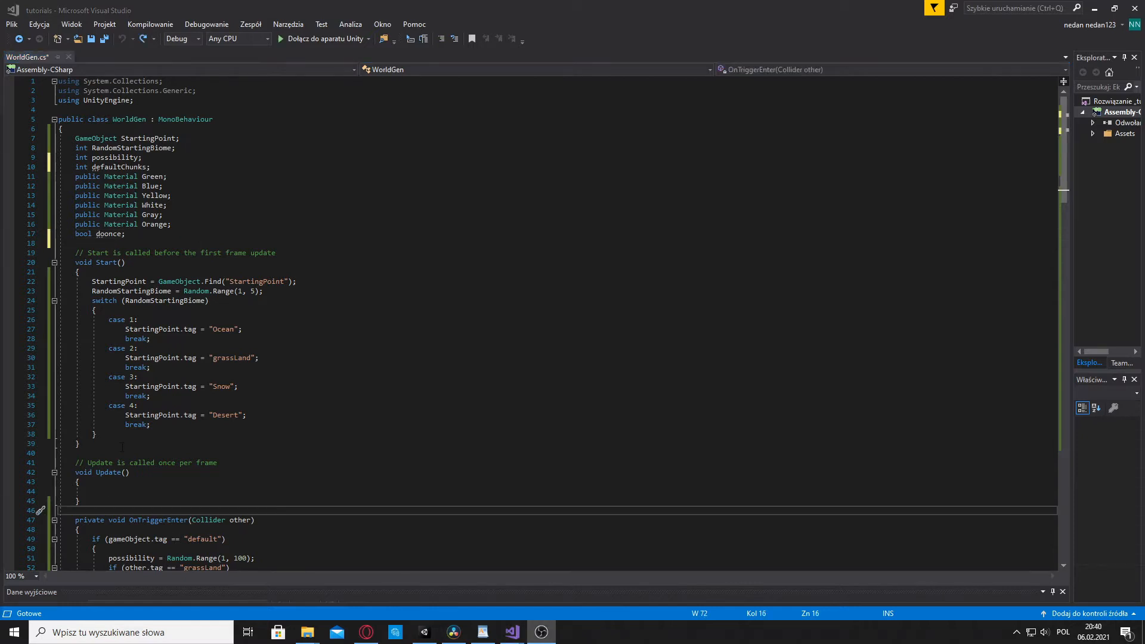
In Update, add if (doonce == false) setting defaultChunks = GameObject.FindGameObjectsWithTag("default").Length
{"action": "scroll", "scroll_direction": "down", "scroll_amount": 3}
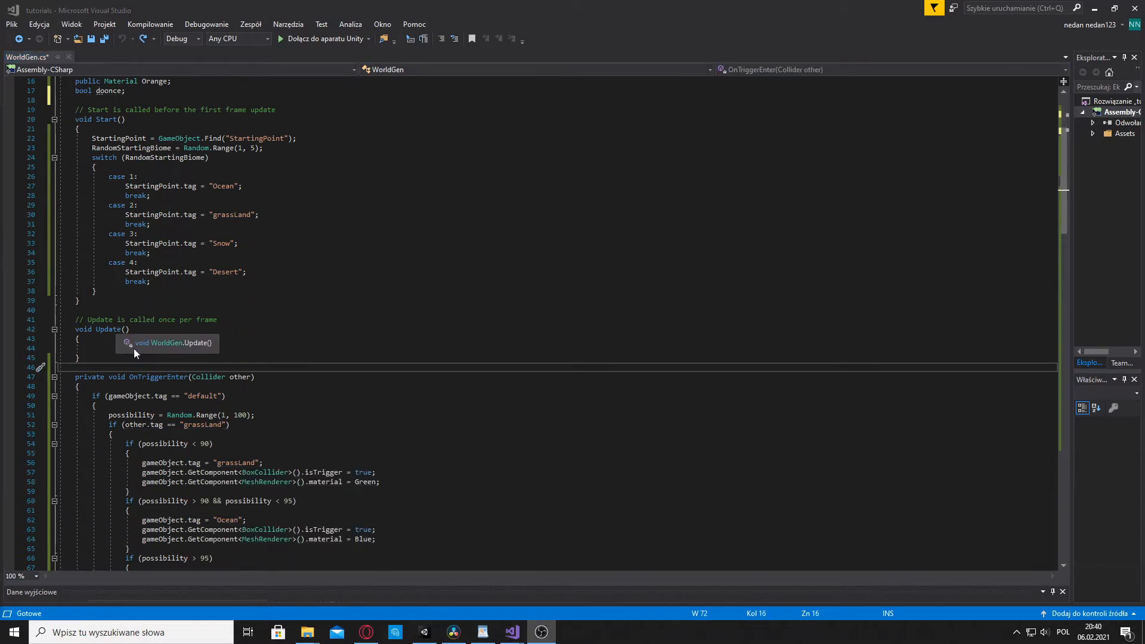
{"action": "type", "text": "if(doonce =="}
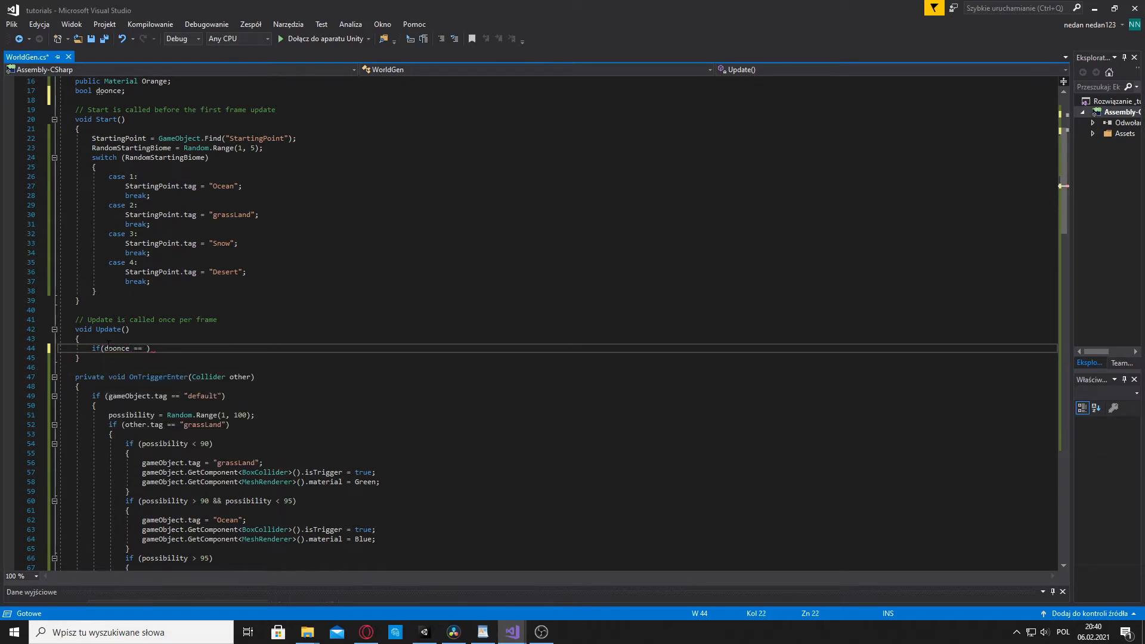
{"action": "type", "text": "false)"}
{"action": "type", "text": "{"}
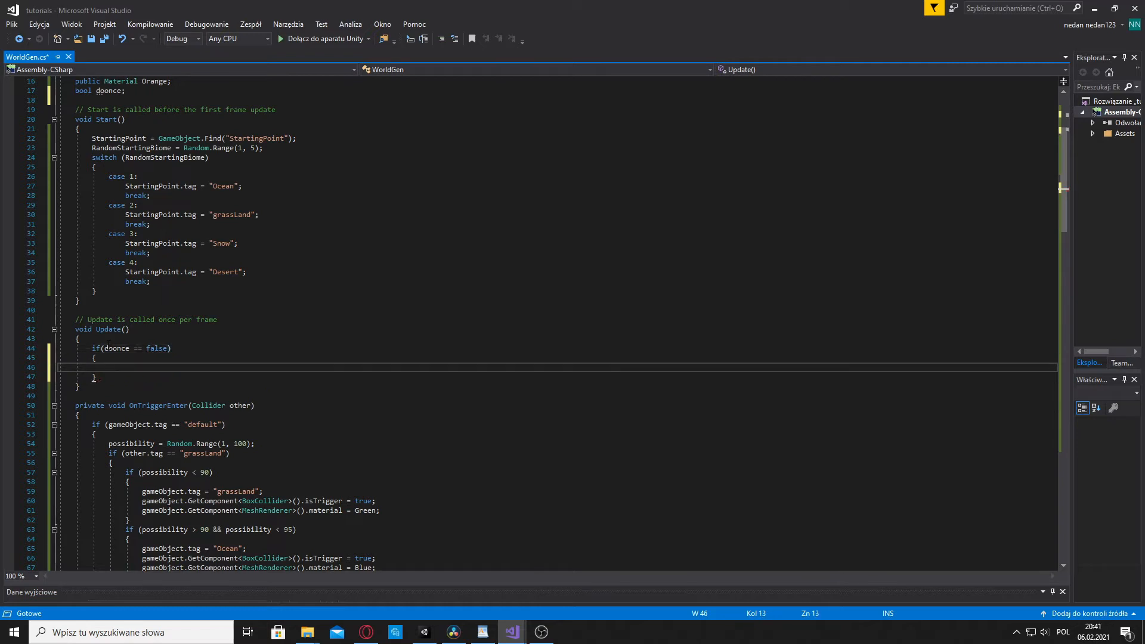
{"action": "type", "text": "defaultChunks = G"}
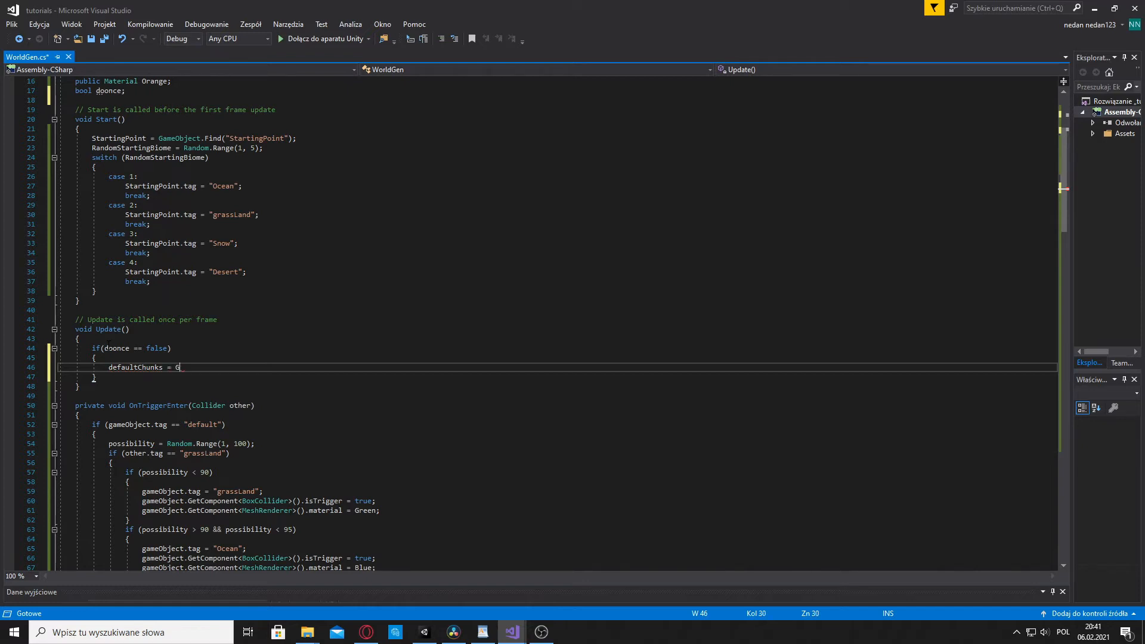
{"action": "type", "text": "ameObject"}
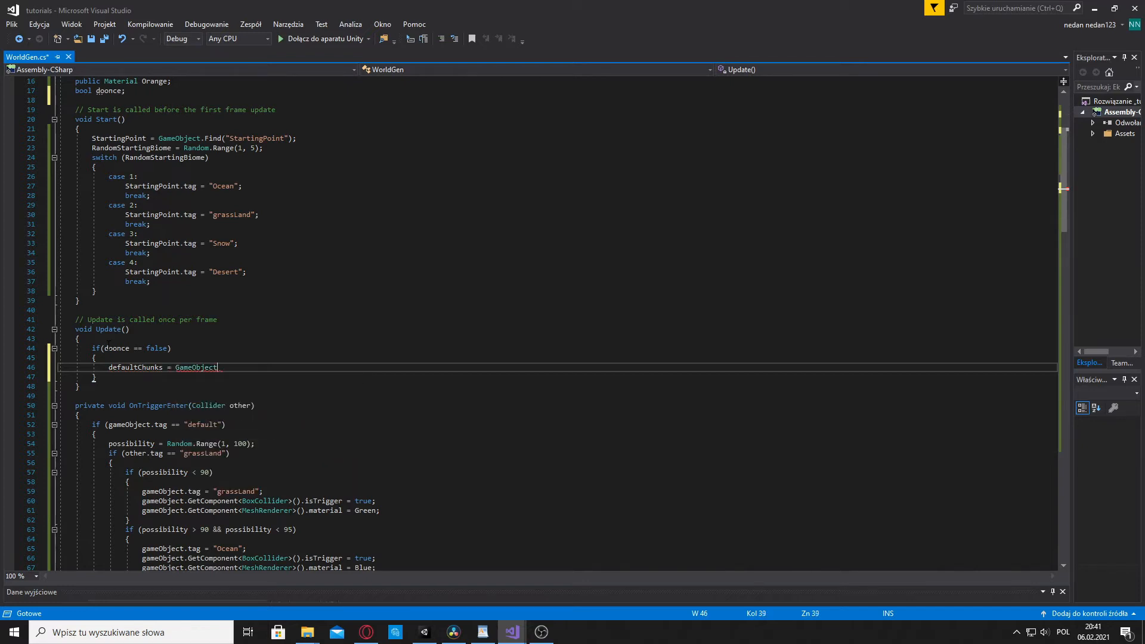
{"action": "type", "text": "."}
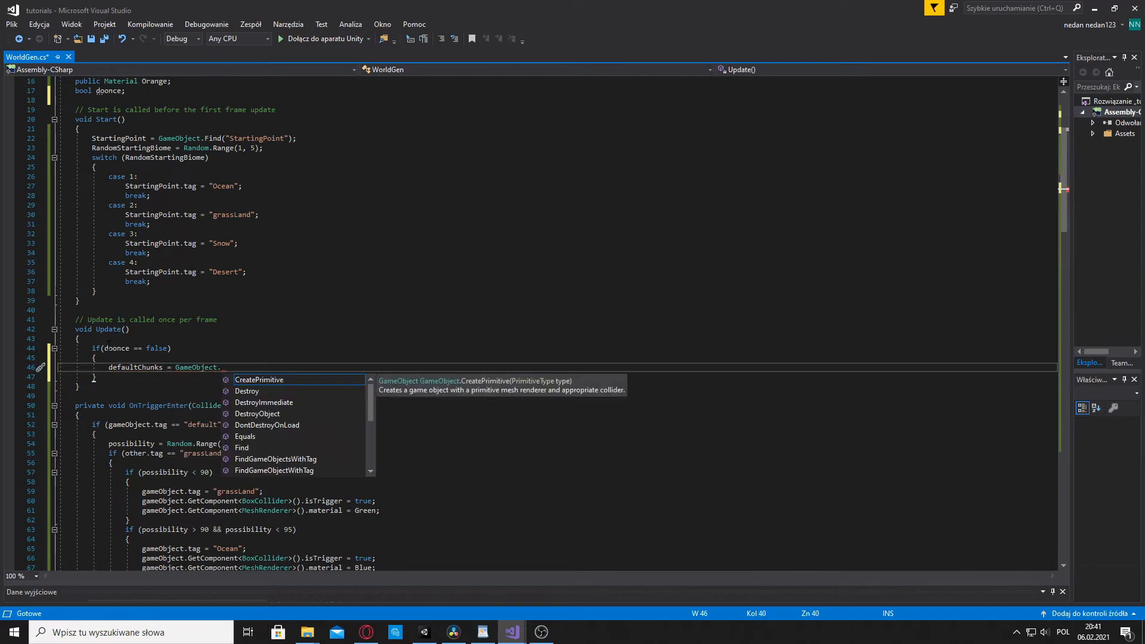
{"action": "type", "text": "FindGameObjectsWithTag"}
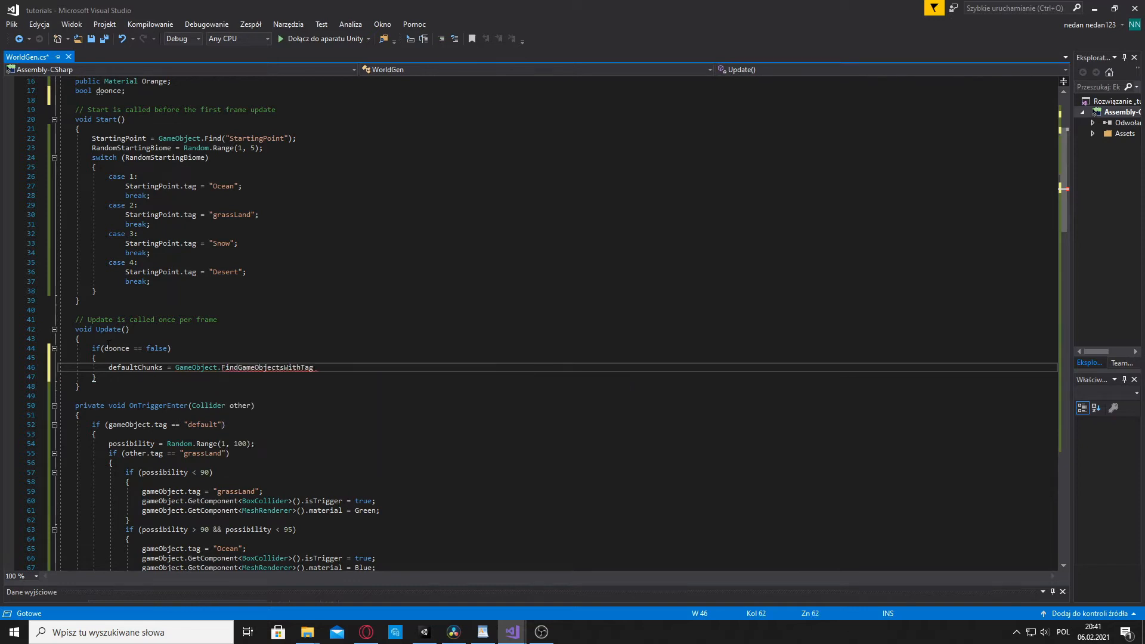
{"action": "type", "text": "()"}
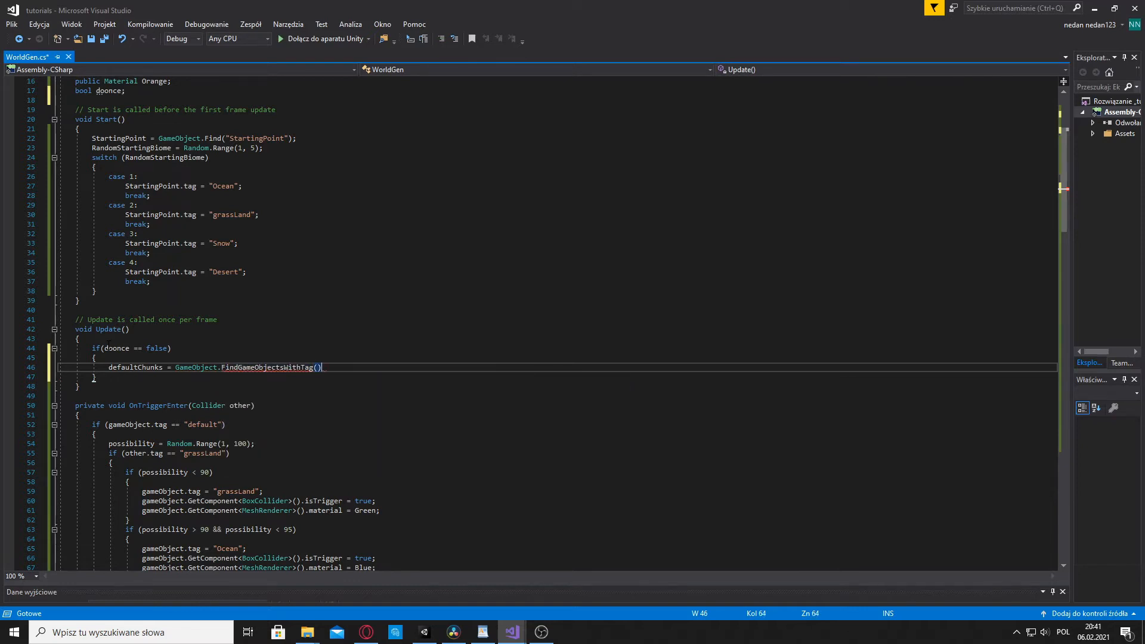
{"action": "type", "text": "\""}
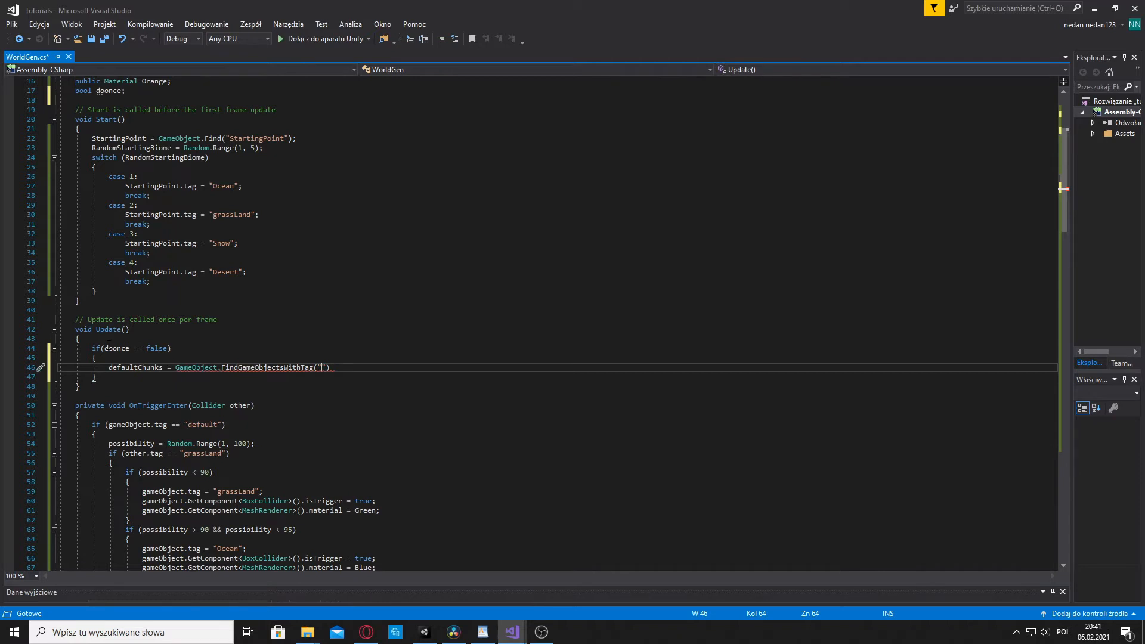
{"action": "type", "text": "default"}
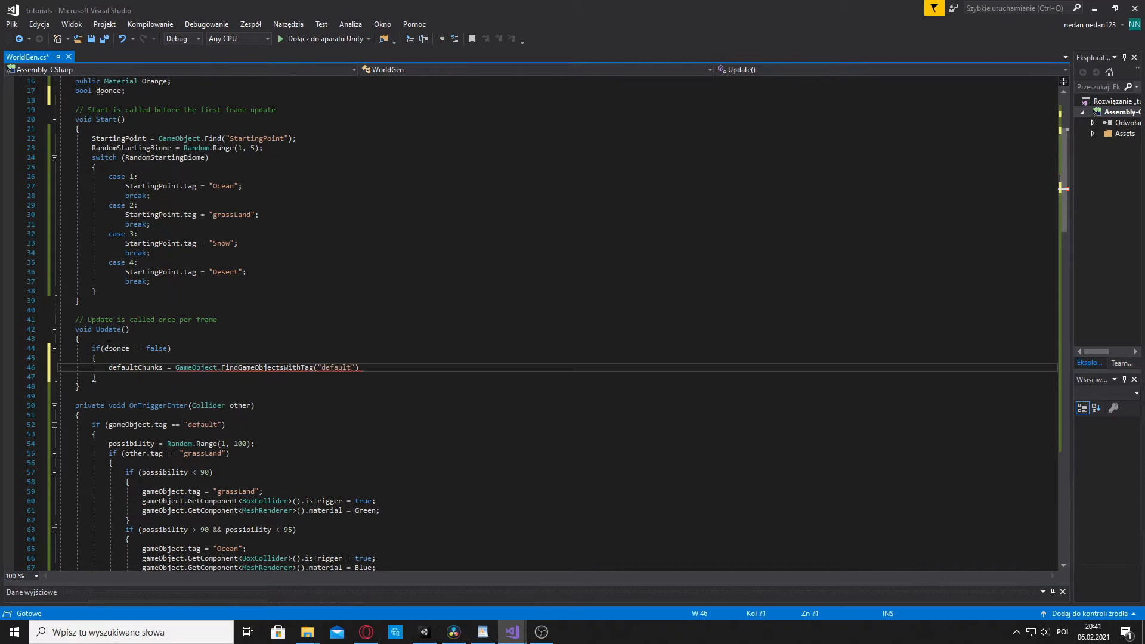
{"action": "type", "text": ".l"}
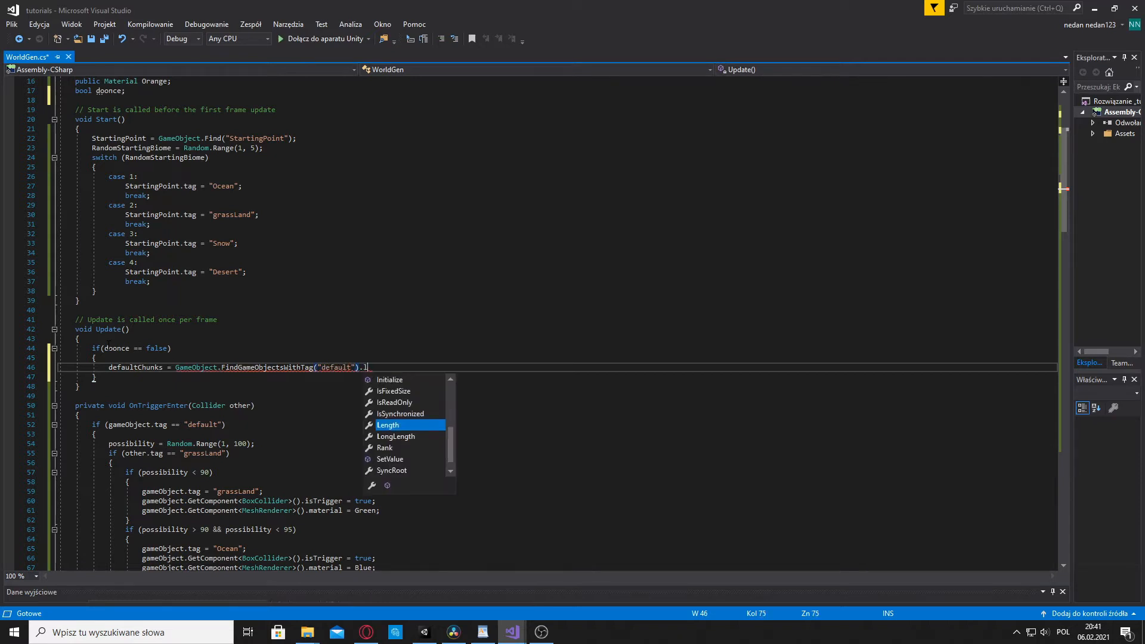
{"action": "type", "text": "Length"}
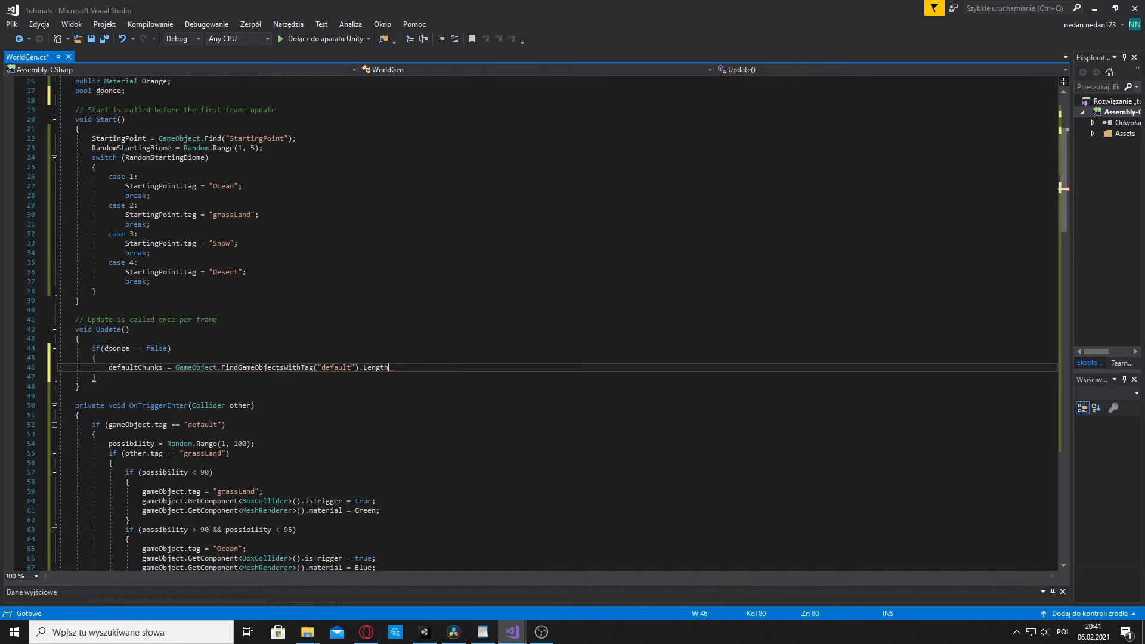
{"action": "type", "text": ";"}
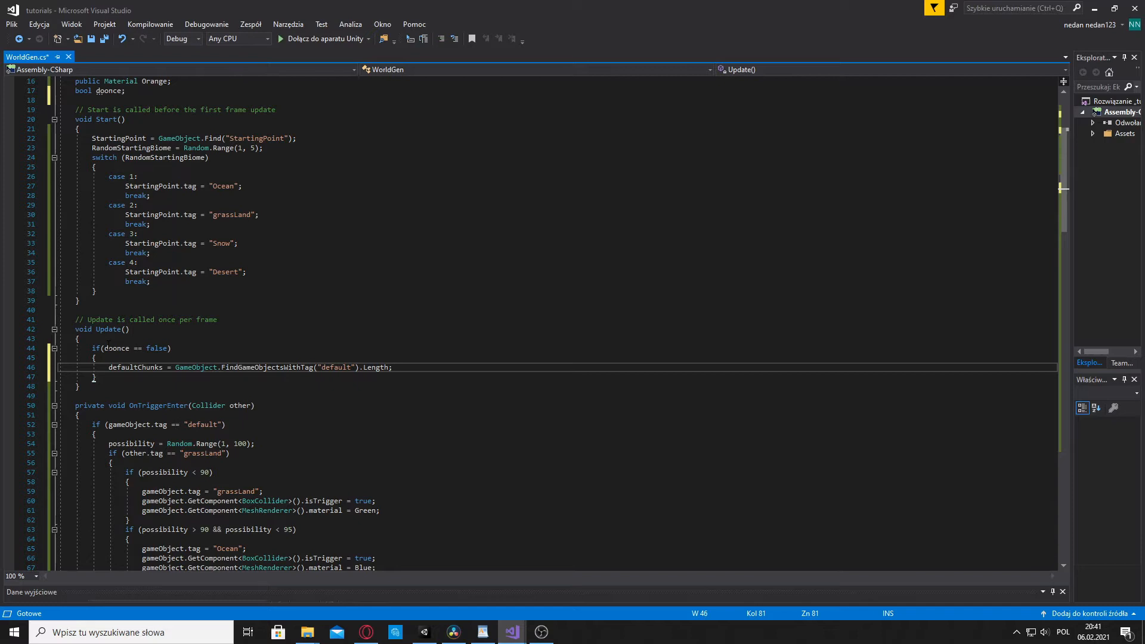
Below the first block, add an empty if (defaultChunks == 0 && doonce == false) block
{"action": "left_click", "coordinate": [94, 376]}
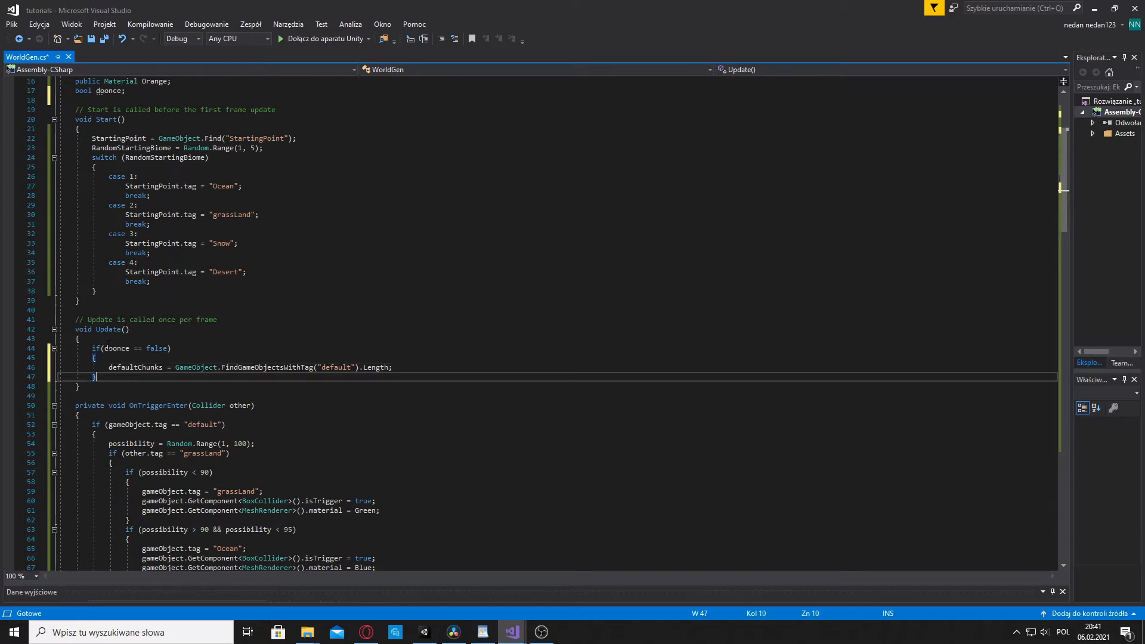
{"action": "key", "text": "enter"}
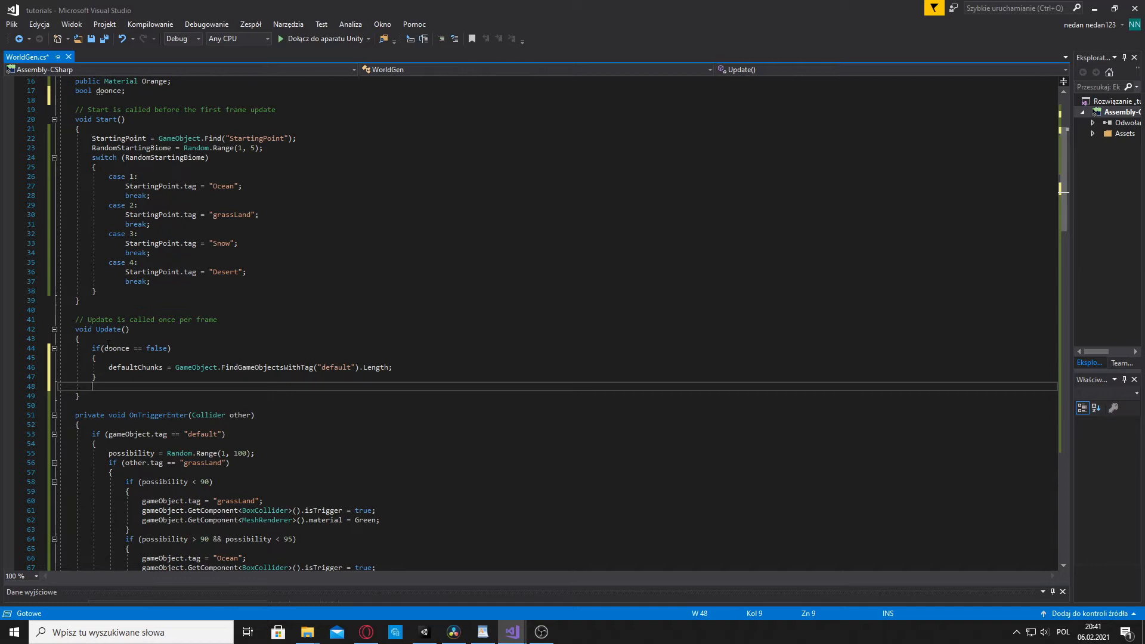
{"action": "type", "text": "if()"}
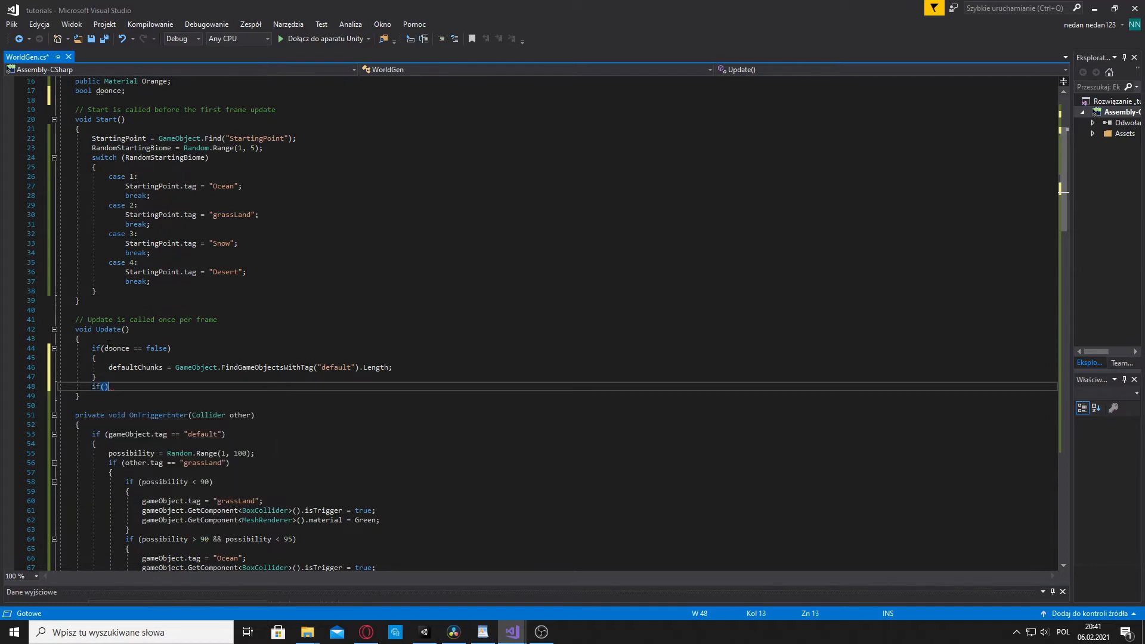
{"action": "type", "text": "defaultChunks"}
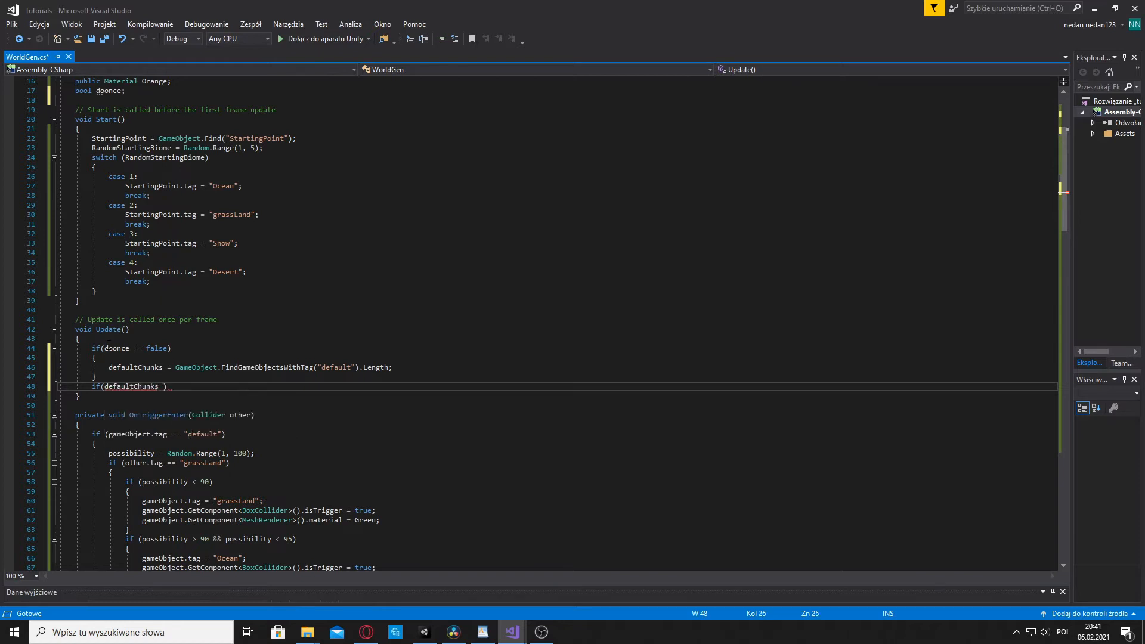
{"action": "type", "text": "== 0 &&"}
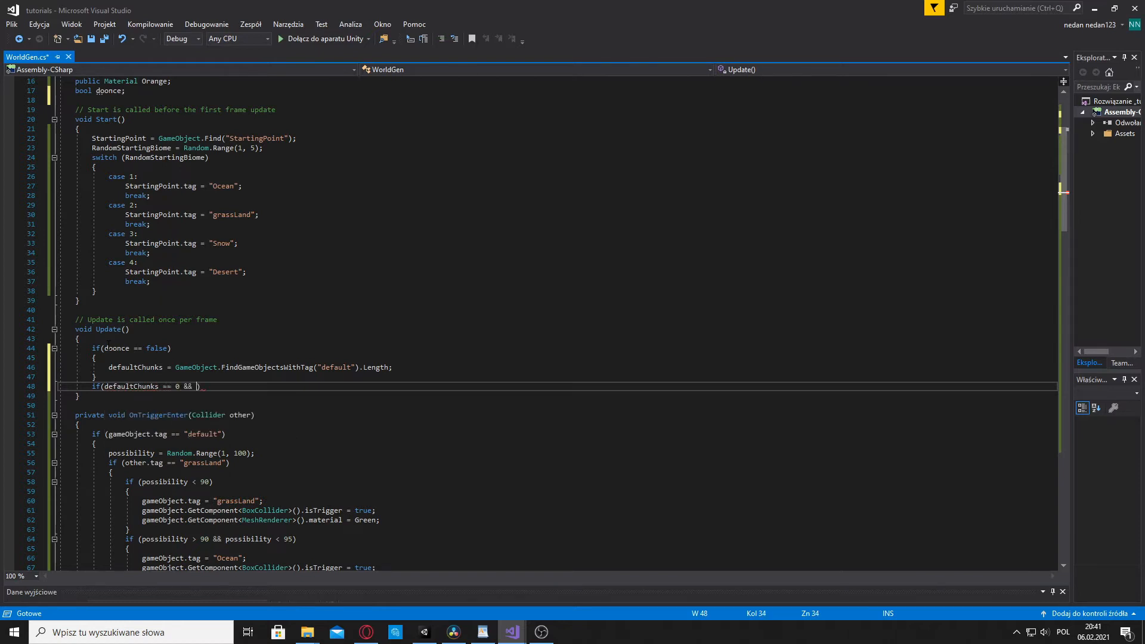
{"action": "type", "text": "doonce == false"}
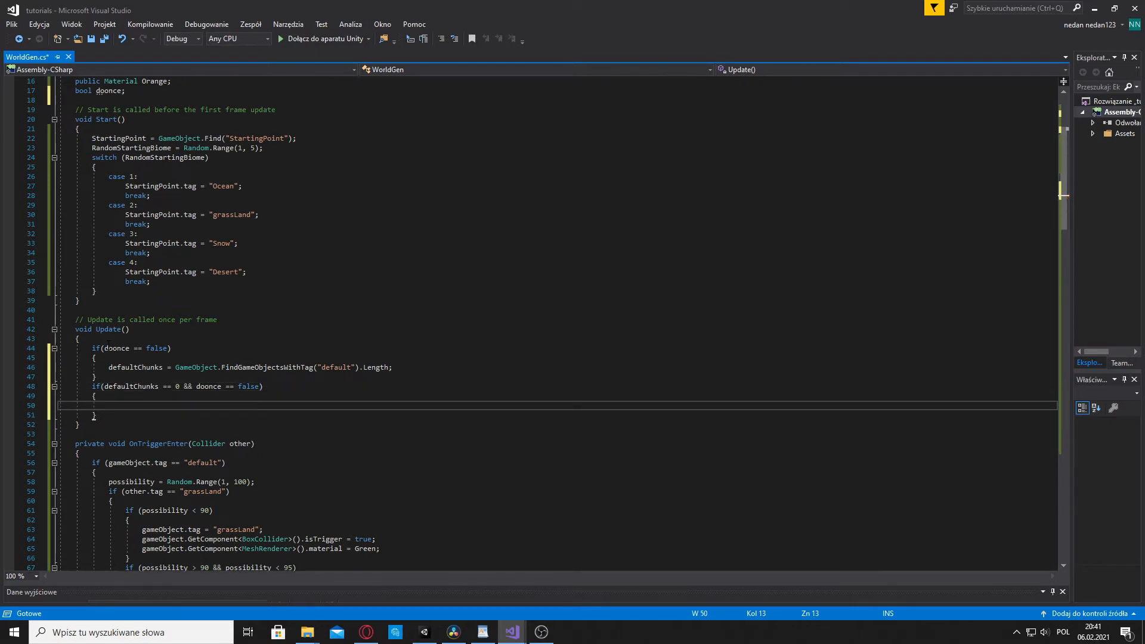
{"action": "left_click", "coordinate": [109, 406]}
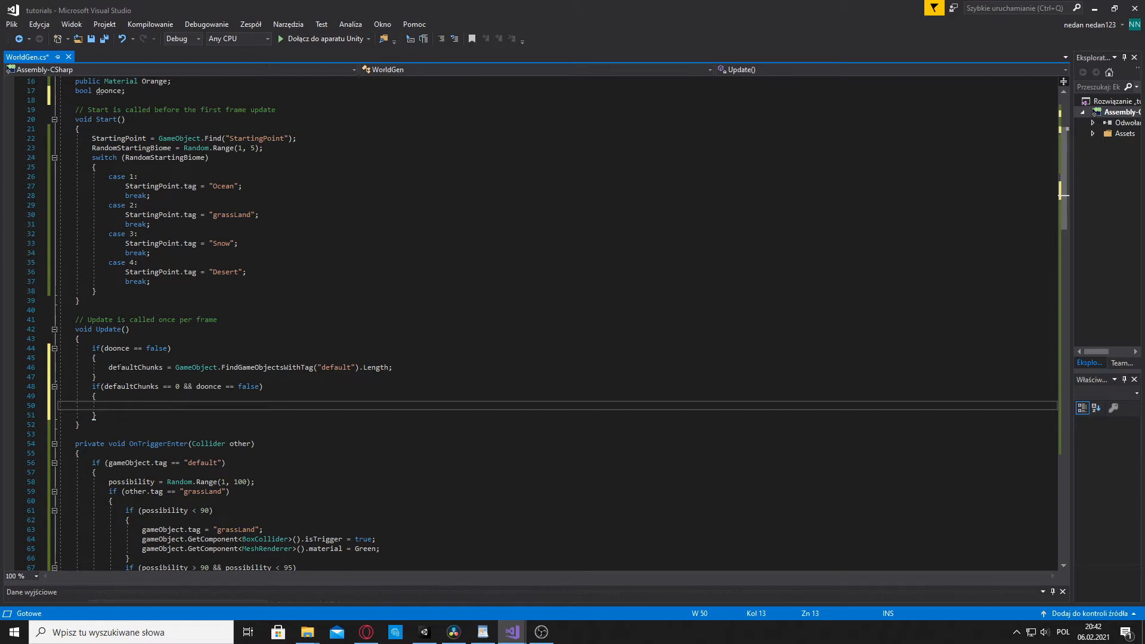
{"action": "scroll", "scroll_direction": "down", "scroll_amount": 3}
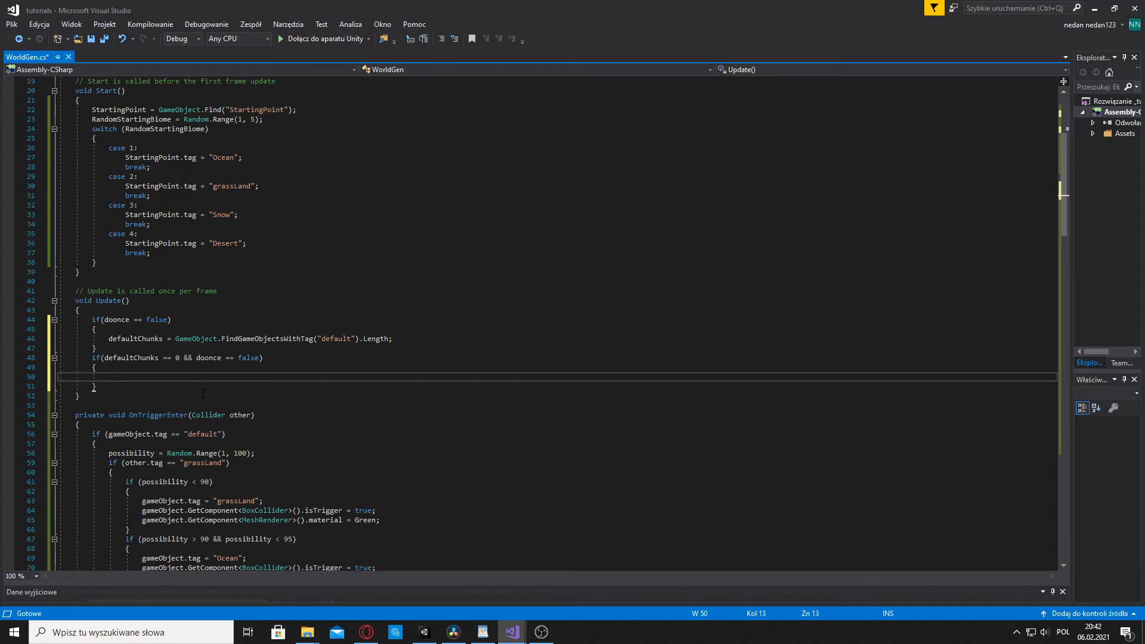
Set gameObject.GetComponent<BoxCollider>().isTrigger to false inside the block
{"action": "type", "text": "gameObject"}
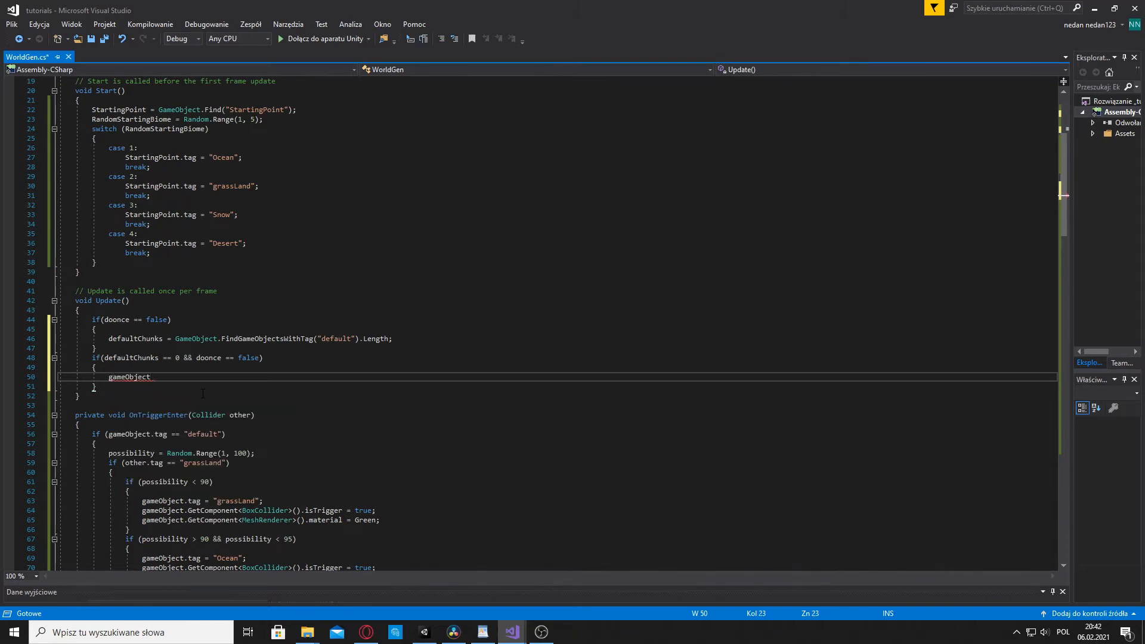
{"action": "type", "text": ".GetComponent"}
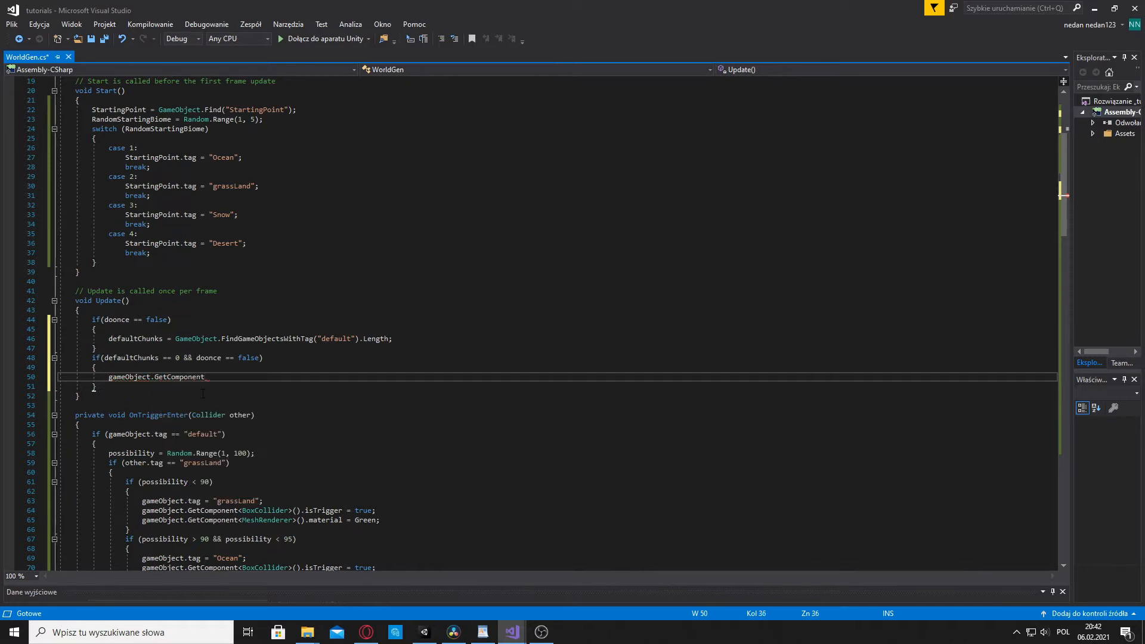
{"action": "type", "text": "<>"}
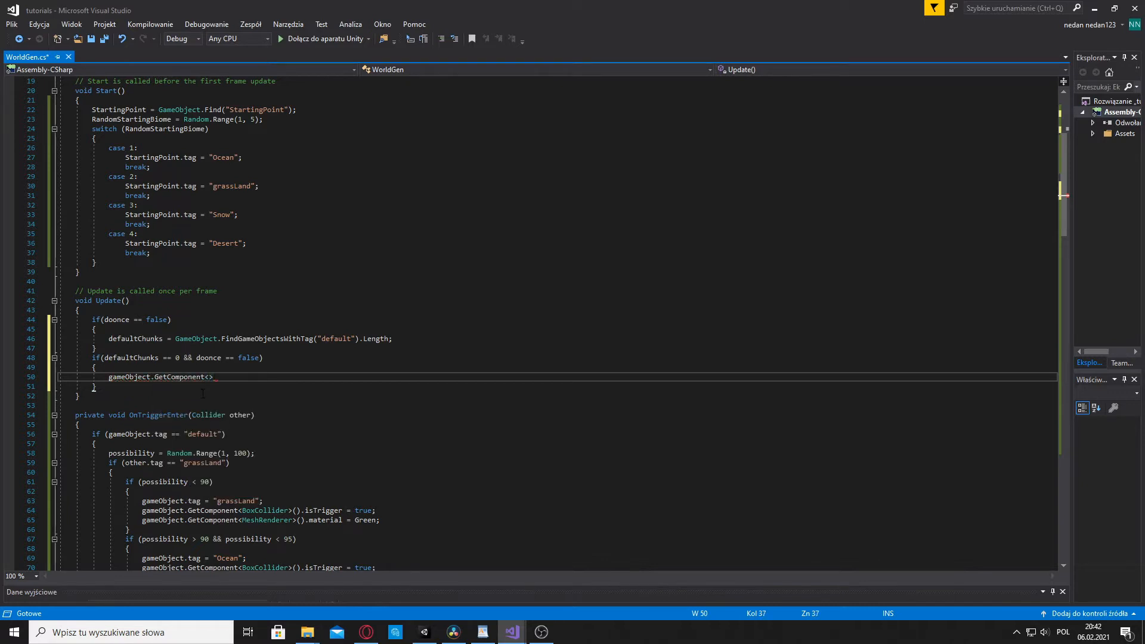
{"action": "type", "text": "BoxCollider"}
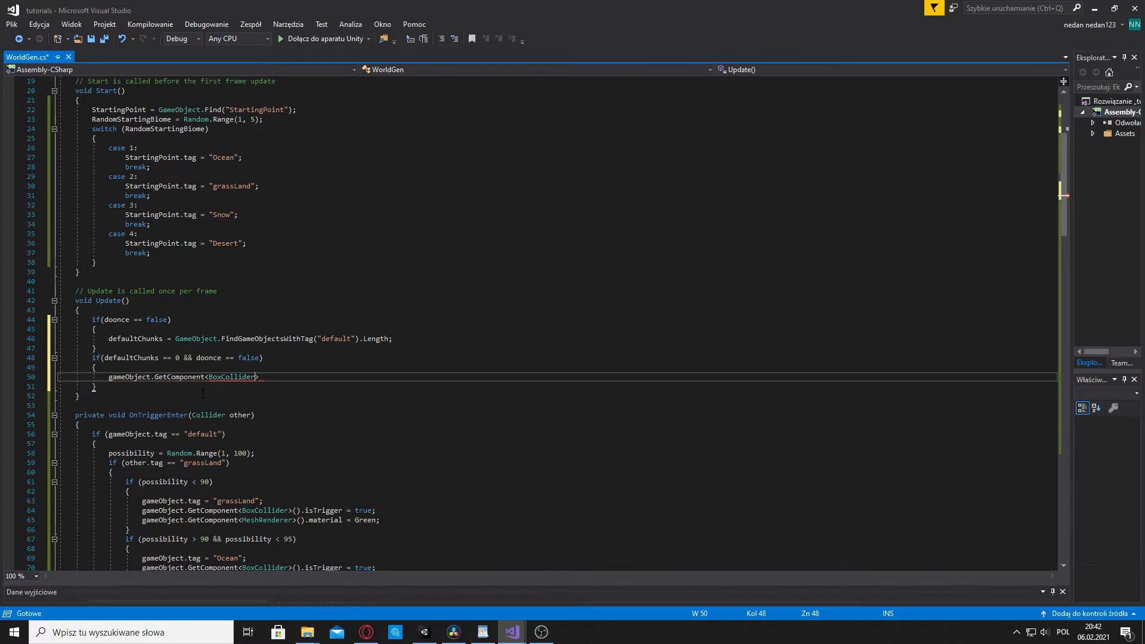
{"action": "type", "text": "()"}
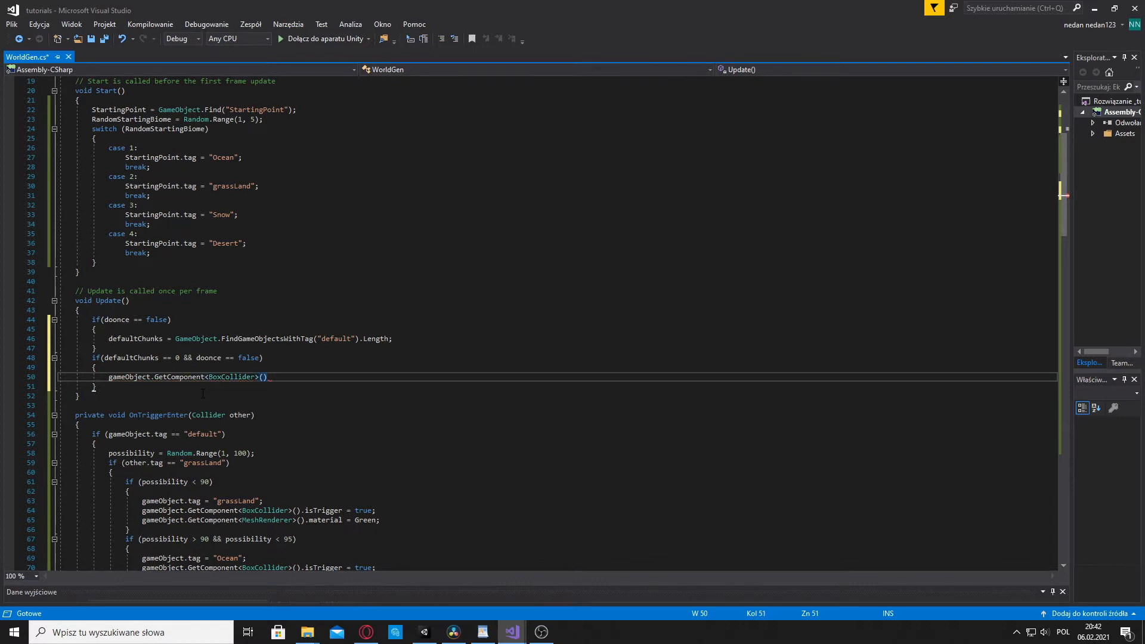
{"action": "type", "text": ".isTrigger = false;"}
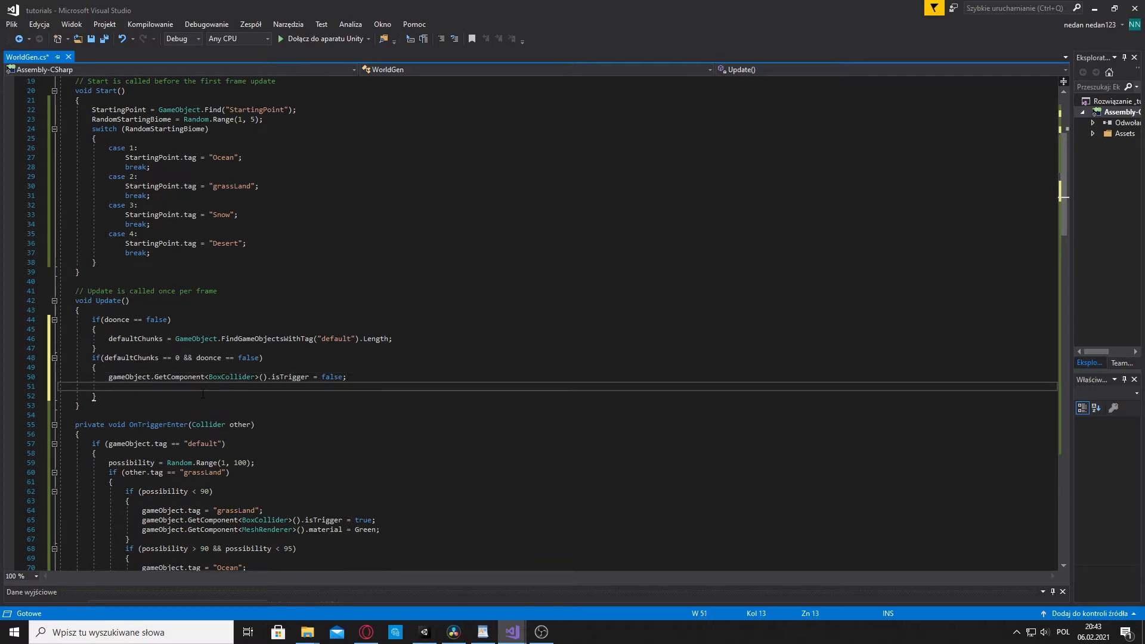
Add a nested if checking whether the tag is "grassLand", "Snow" or "Desert"
{"action": "type", "text": "if("}
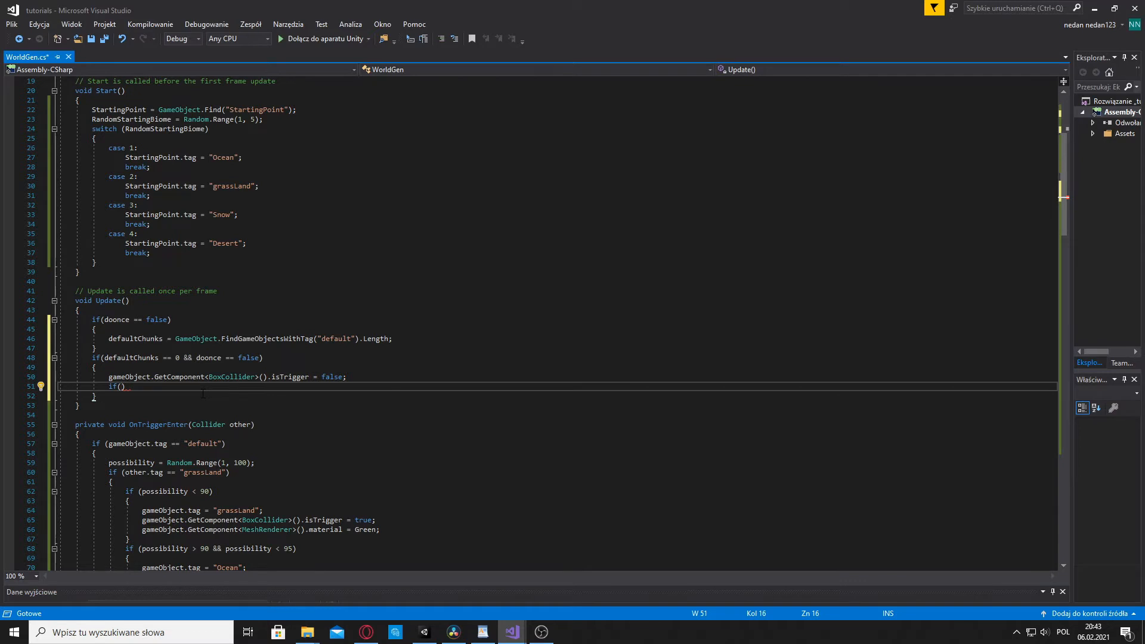
{"action": "type", "text": "gameObject"}
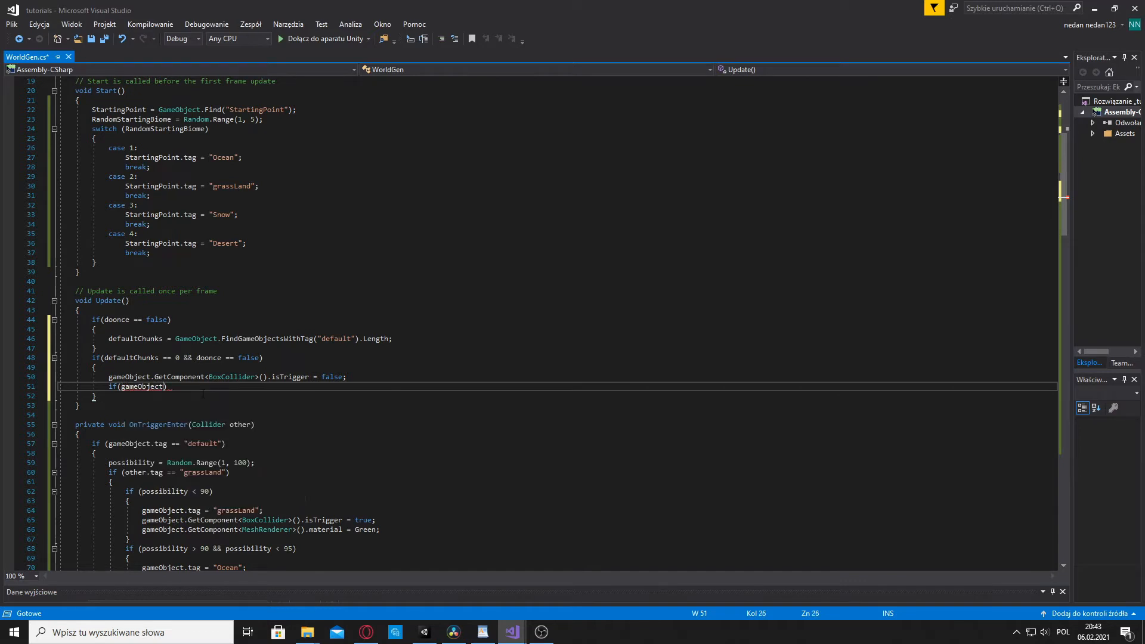
{"action": "type", "text": "tag == \"grassLand"}
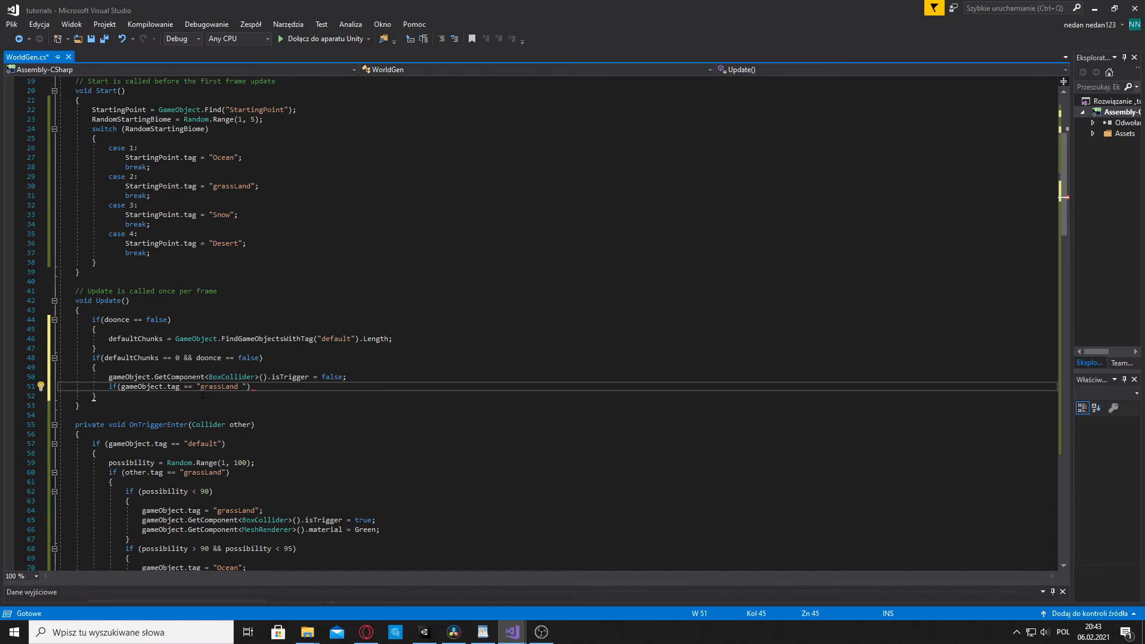
{"action": "type", "text": "||"}
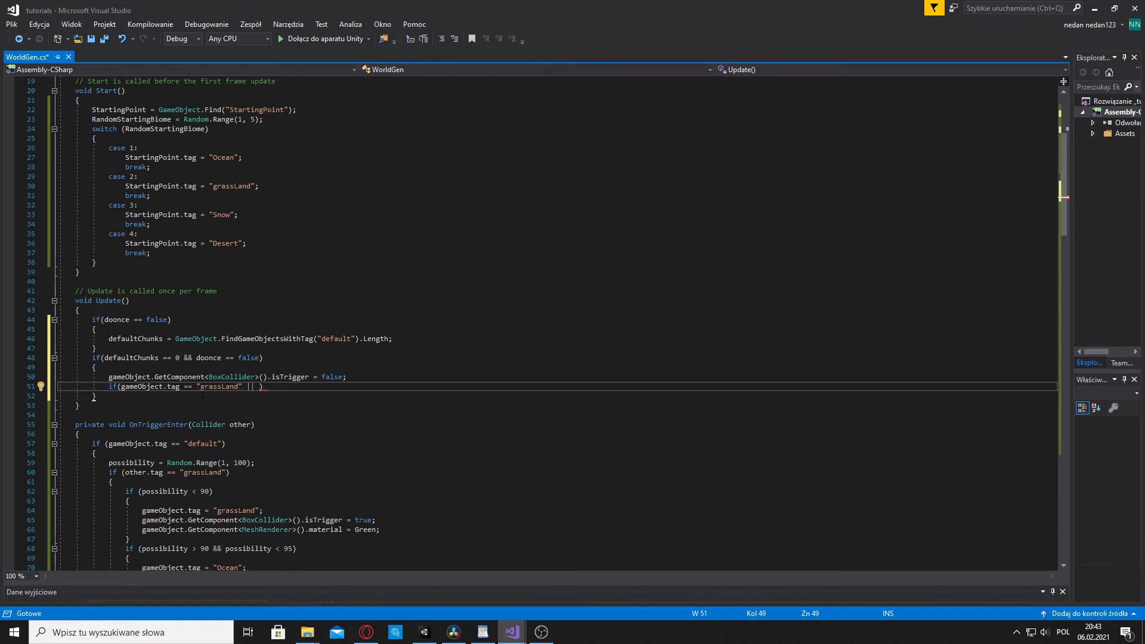
{"action": "type", "text": "gameObject.t"}
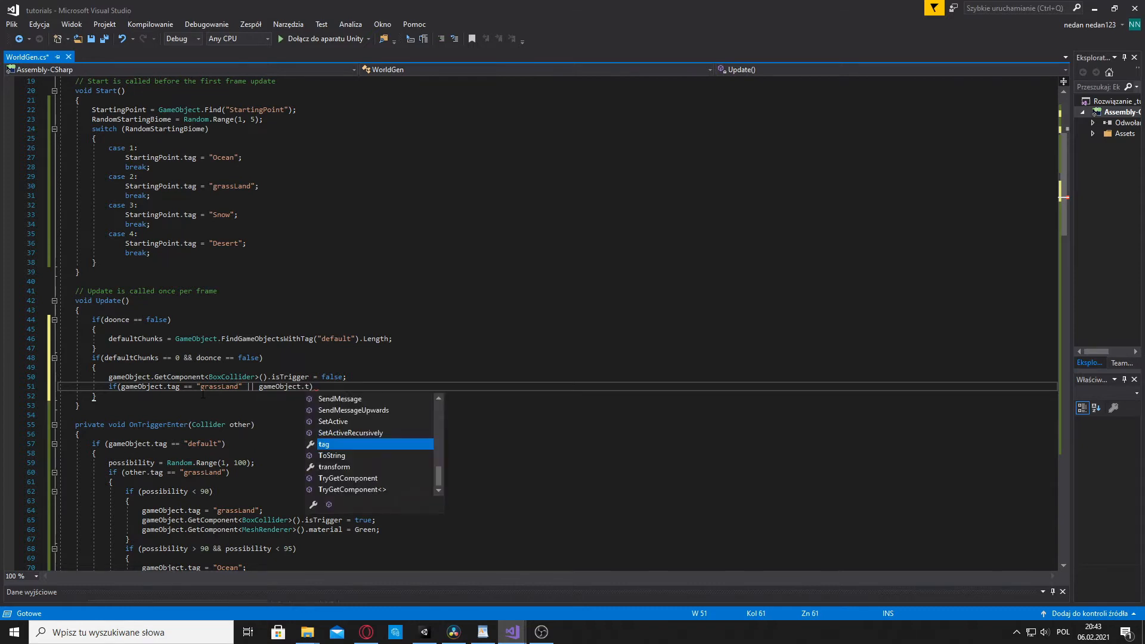
{"action": "type", "text": "ag =="}
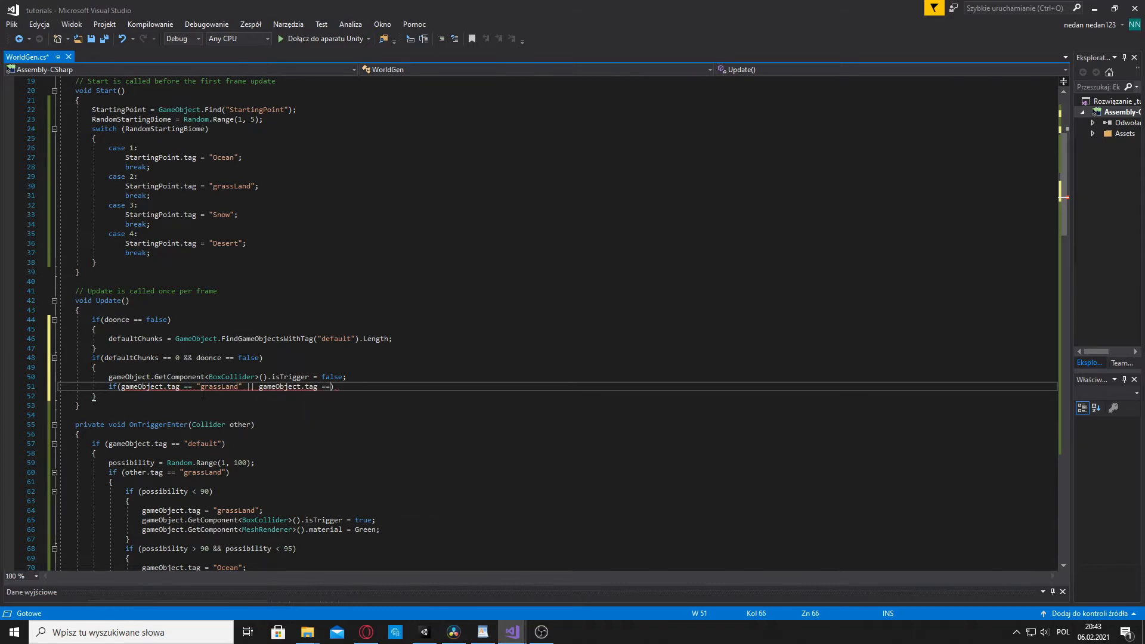
{"action": "type", "text": "\"\""}
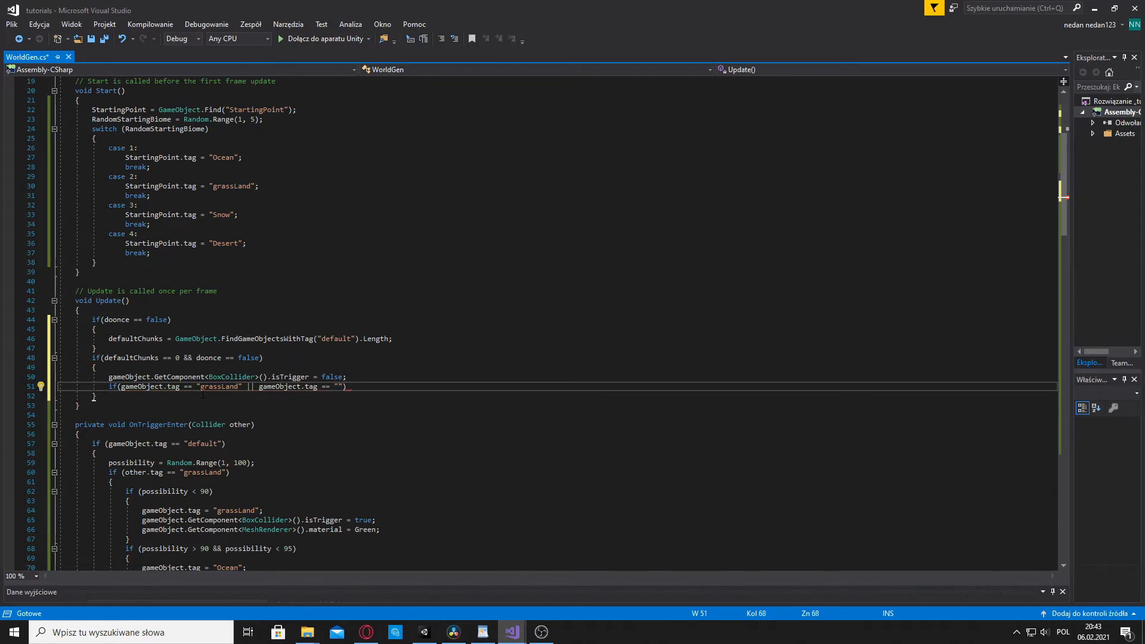
{"action": "type", "text": "Snow"}
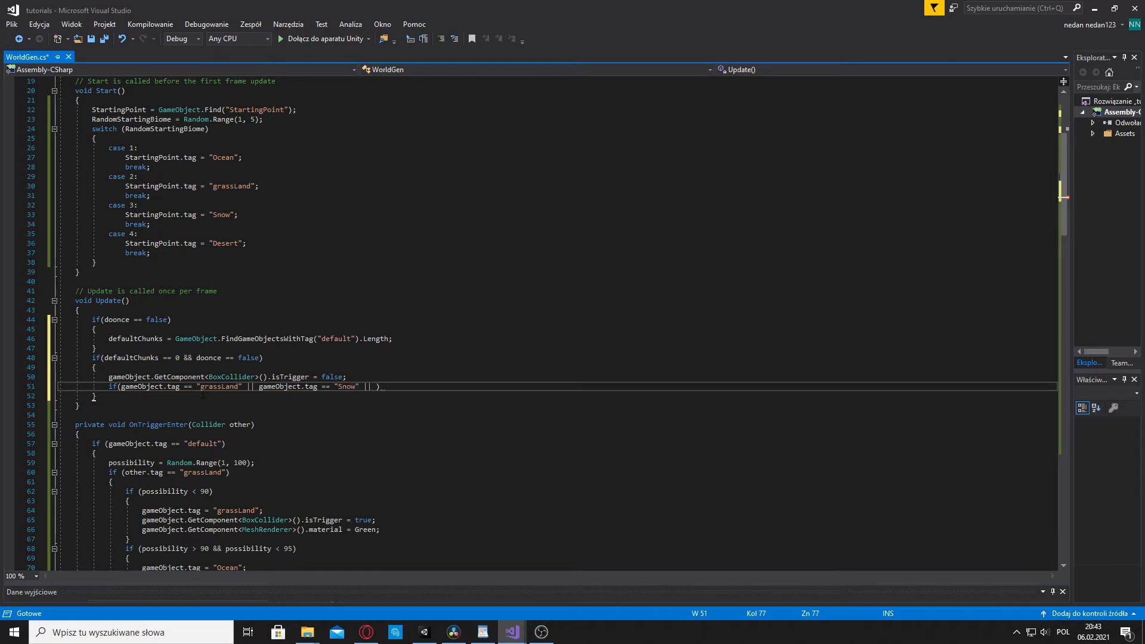
{"action": "type", "text": "gameObject.tag =="}
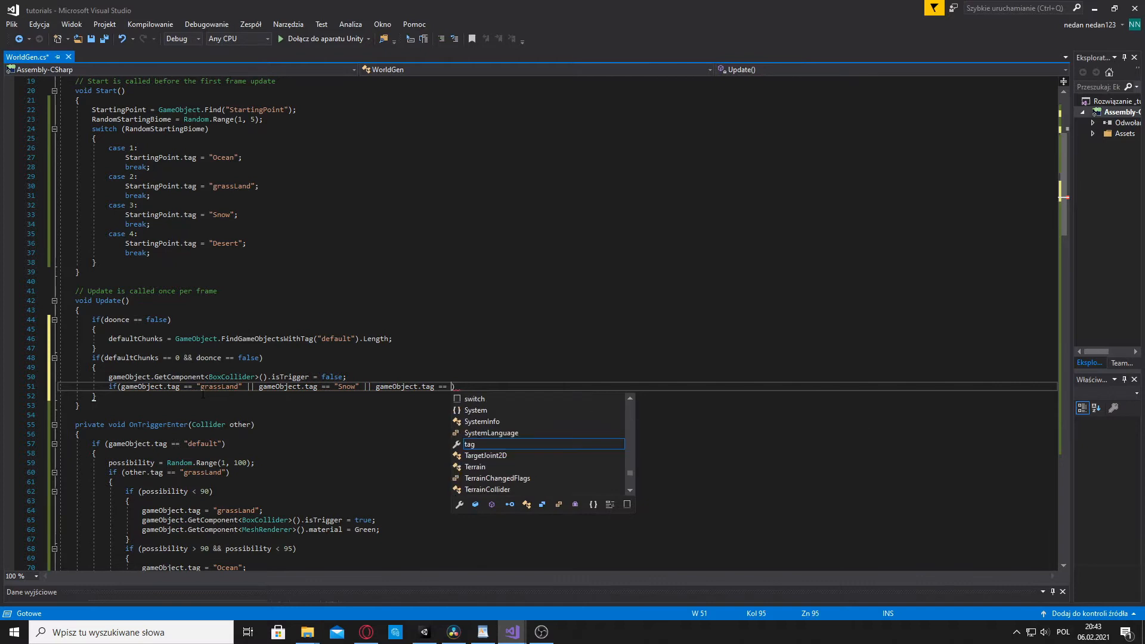
{"action": "type", "text": "\"Des\")"}
{"action": "type", "text": "{"}
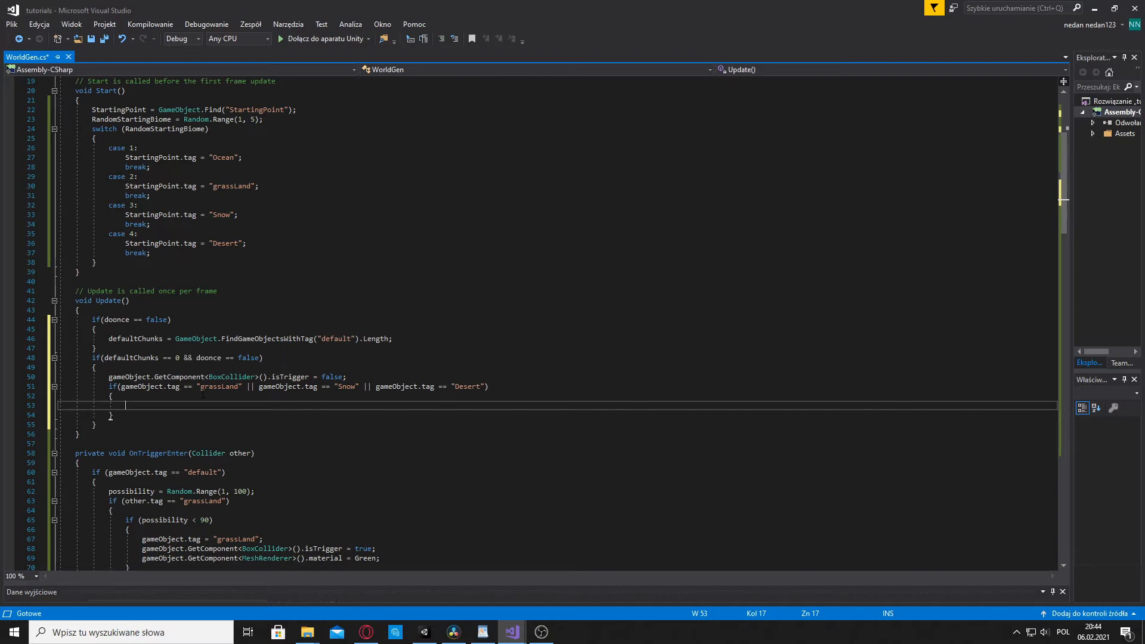
Store the chunk's transform.localScale in a Vector3 scale variable
{"action": "type", "text": "Vector3"}
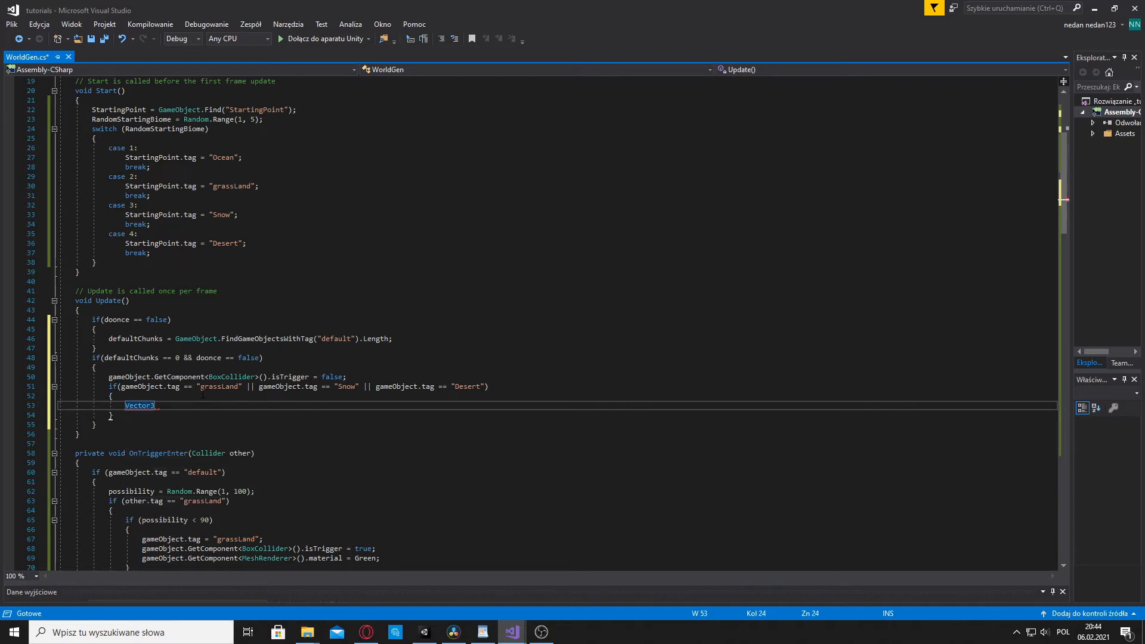
{"action": "type", "text": "s"}
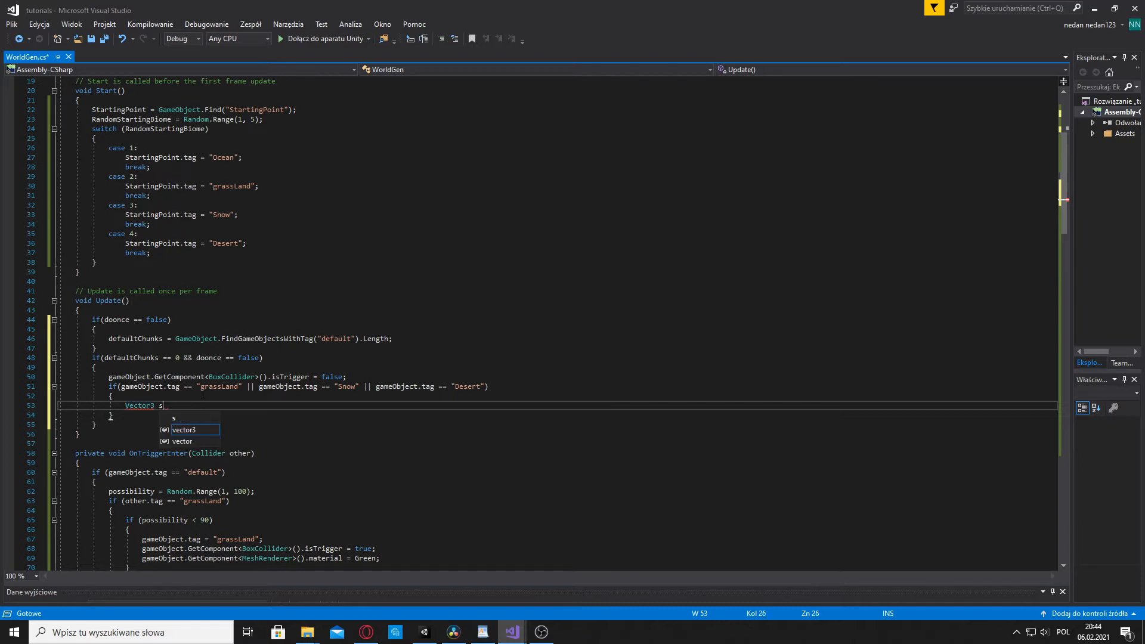
{"action": "type", "text": "cale"}
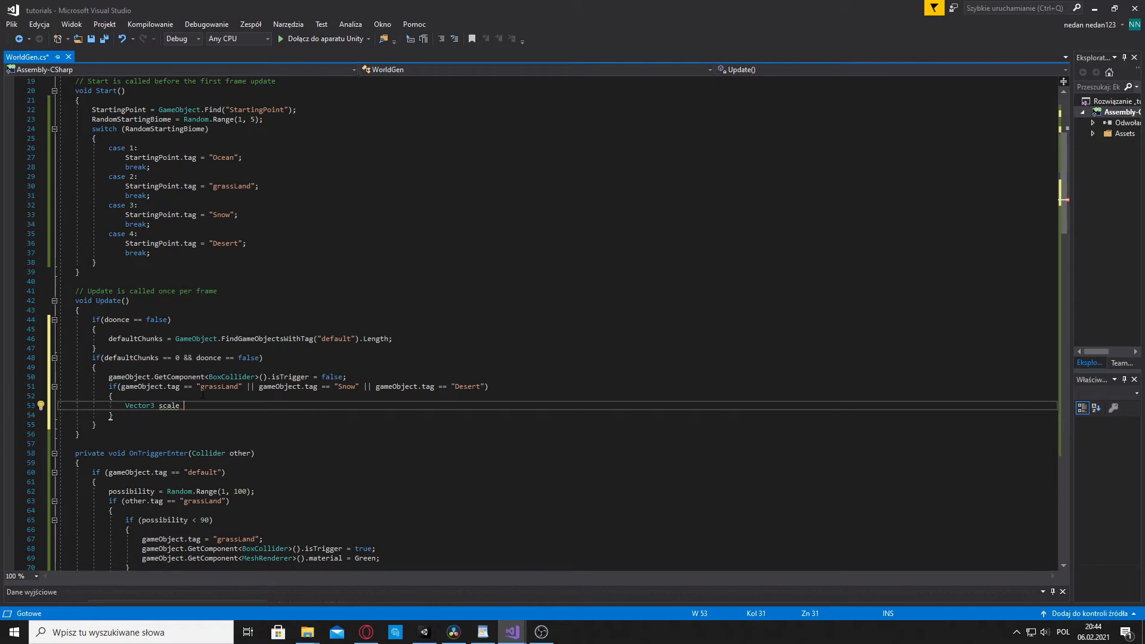
{"action": "type", "text": "="}
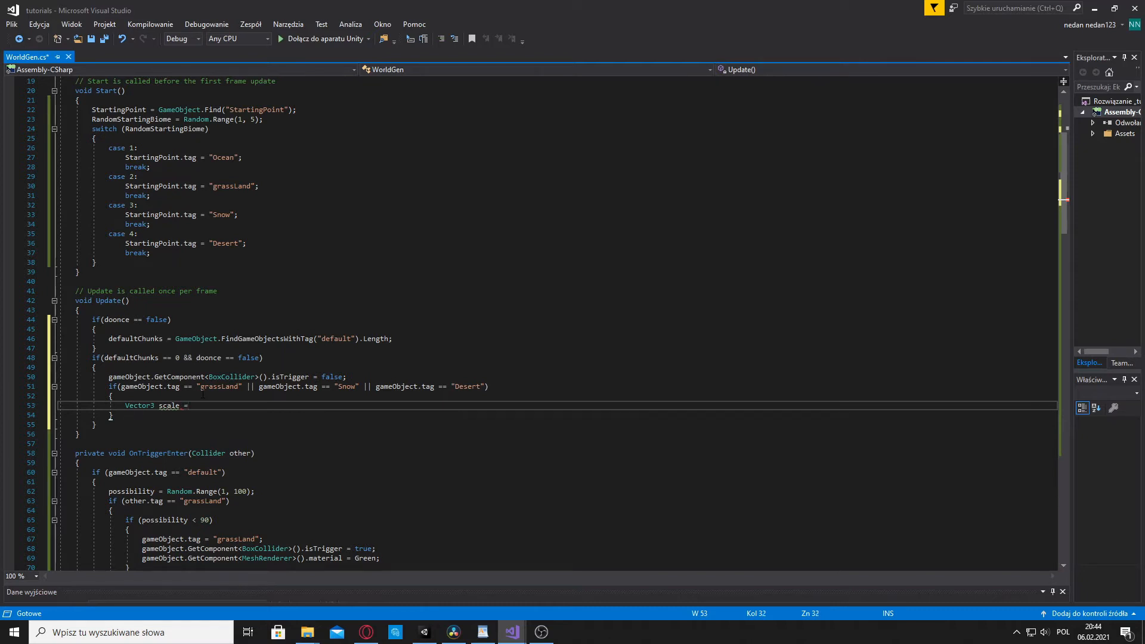
{"action": "type", "text": "transform.localScale"}
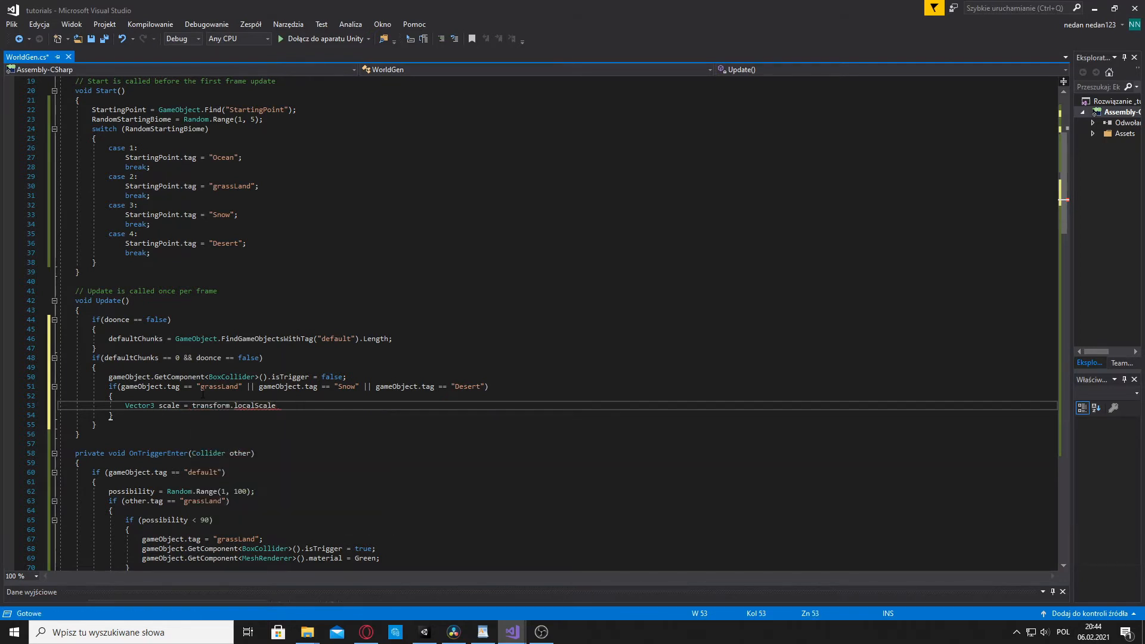
{"action": "type", "text": ";"}
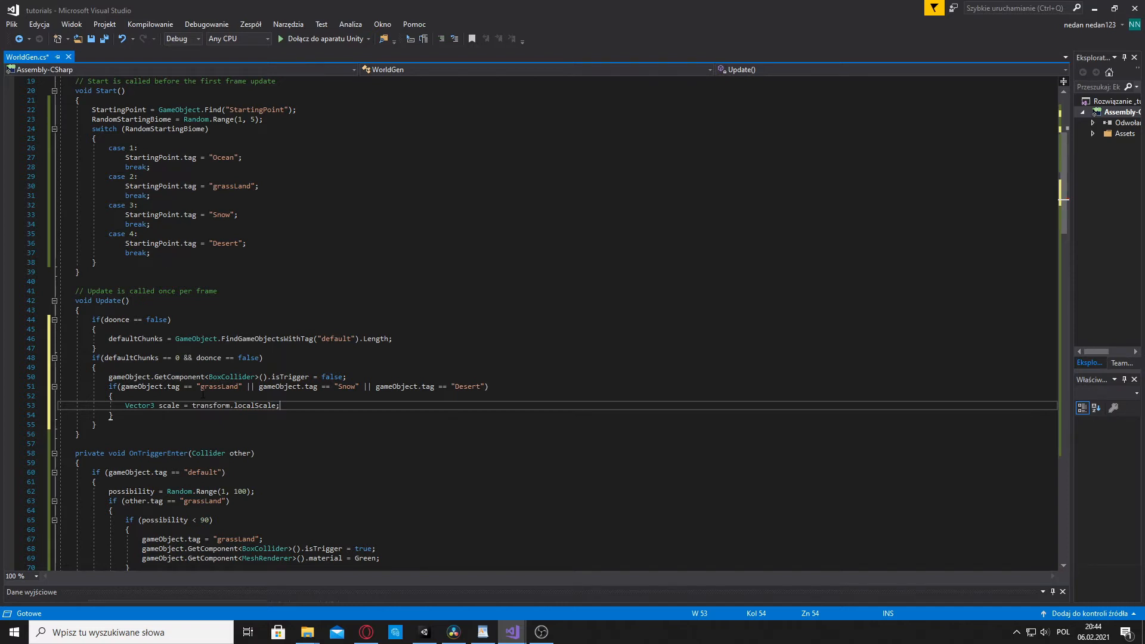
Set scale.y to Random.Range(0.1f, 1) on a new line
{"action": "key", "text": "enter"}
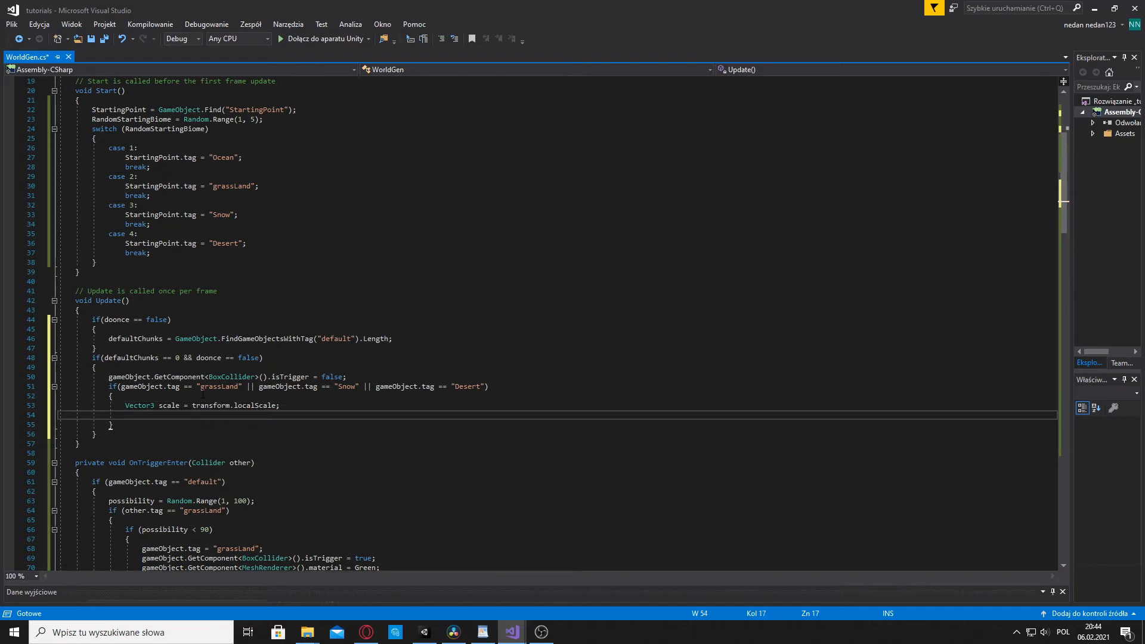
{"action": "type", "text": "scal"}
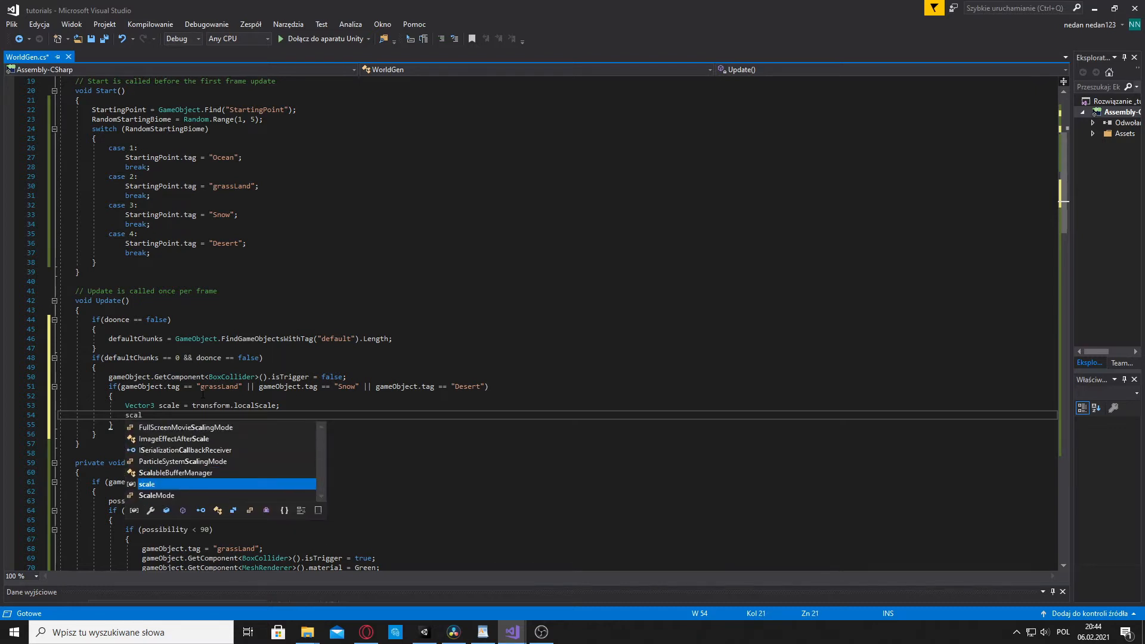
{"action": "type", "text": ".y"}
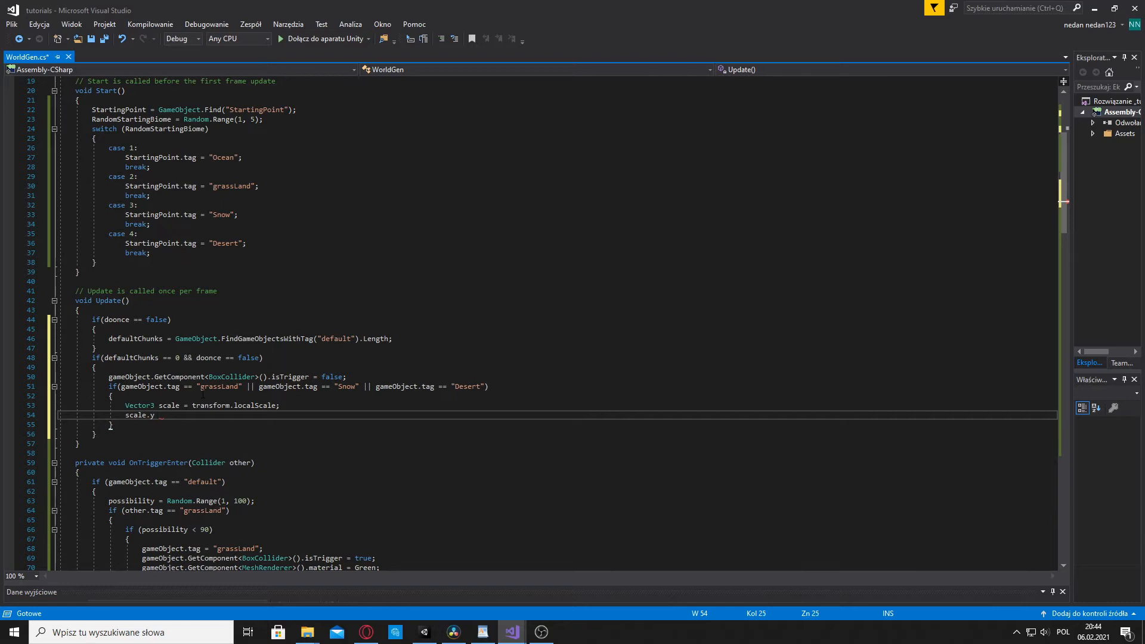
{"action": "type", "text": "="}
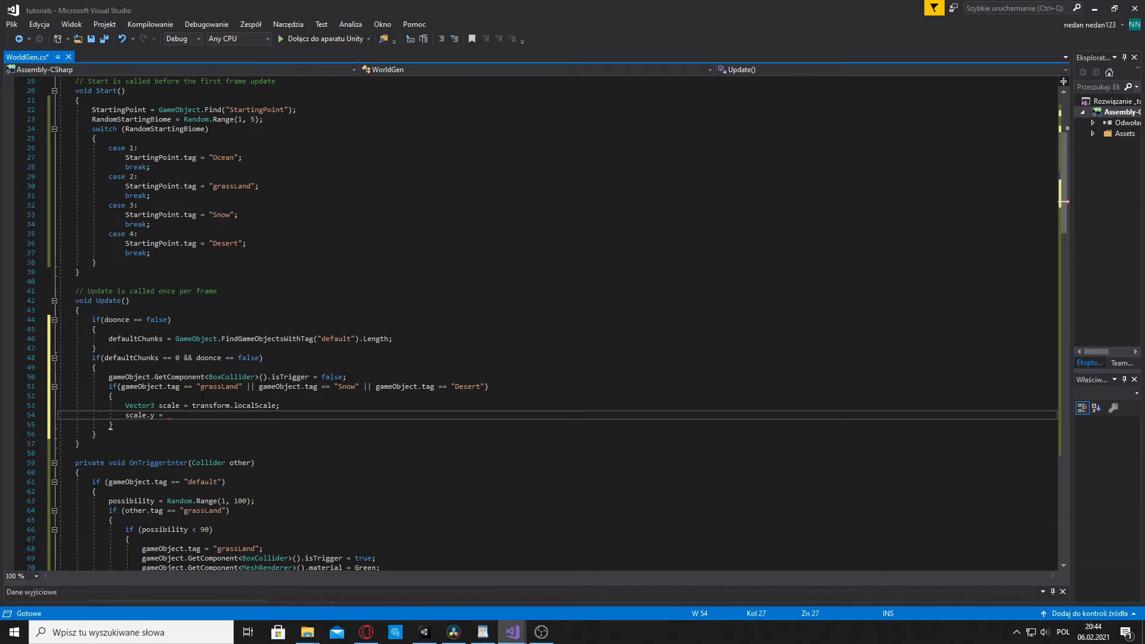
{"action": "type", "text": "Random"}
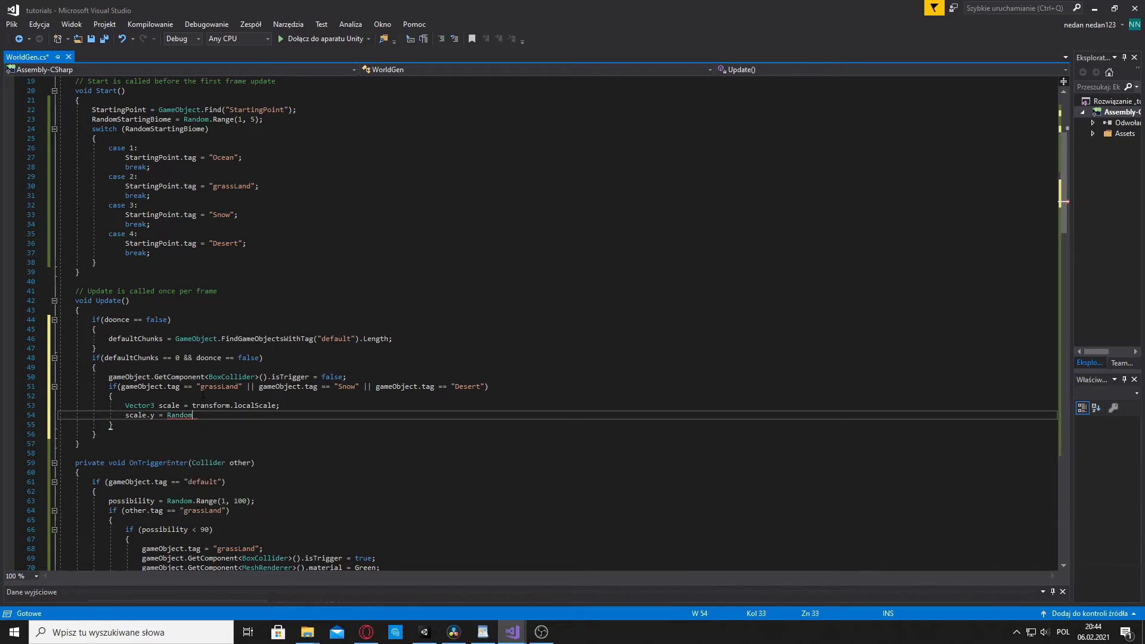
{"action": "type", "text": ".Range("}
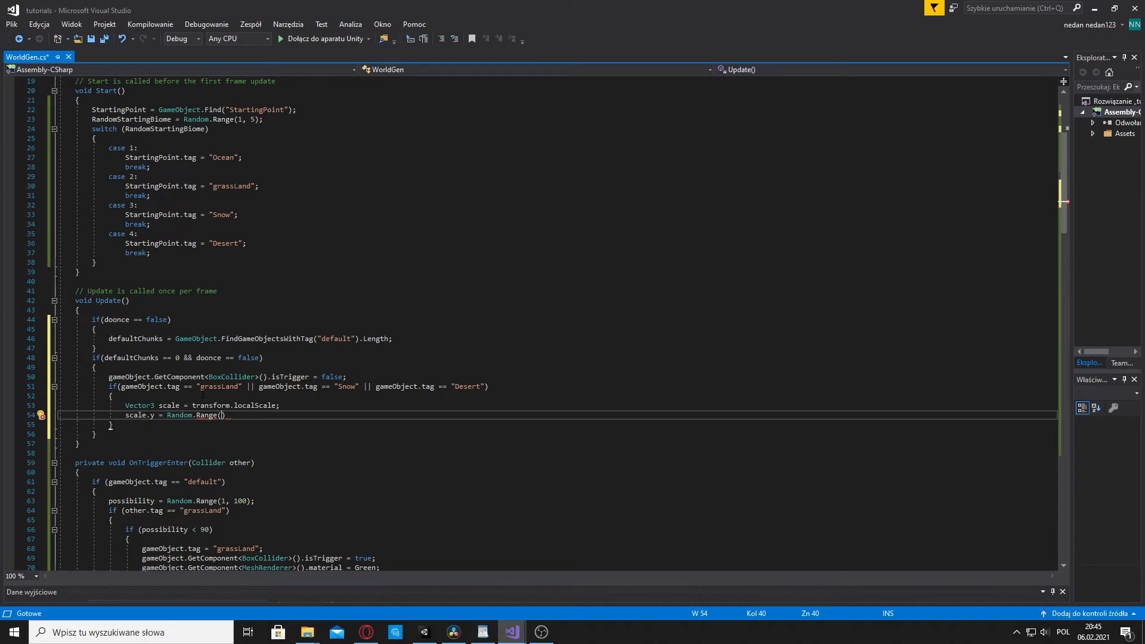
{"action": "type", "text": "0"}
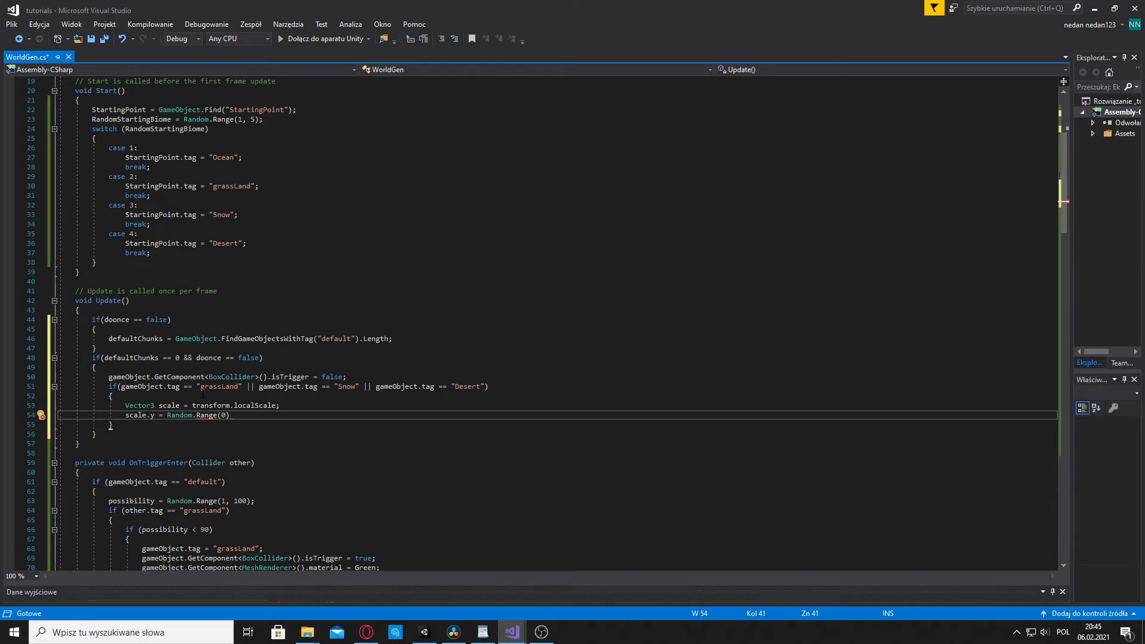
{"action": "type", "text": ".1"}
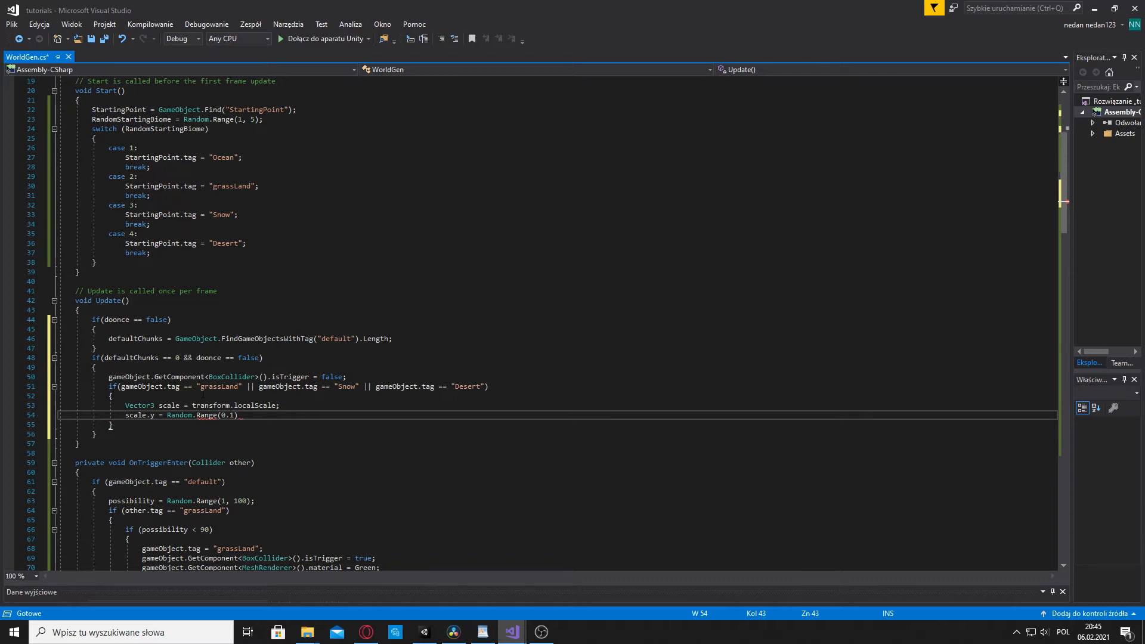
{"action": "type", "text": "f,)"}
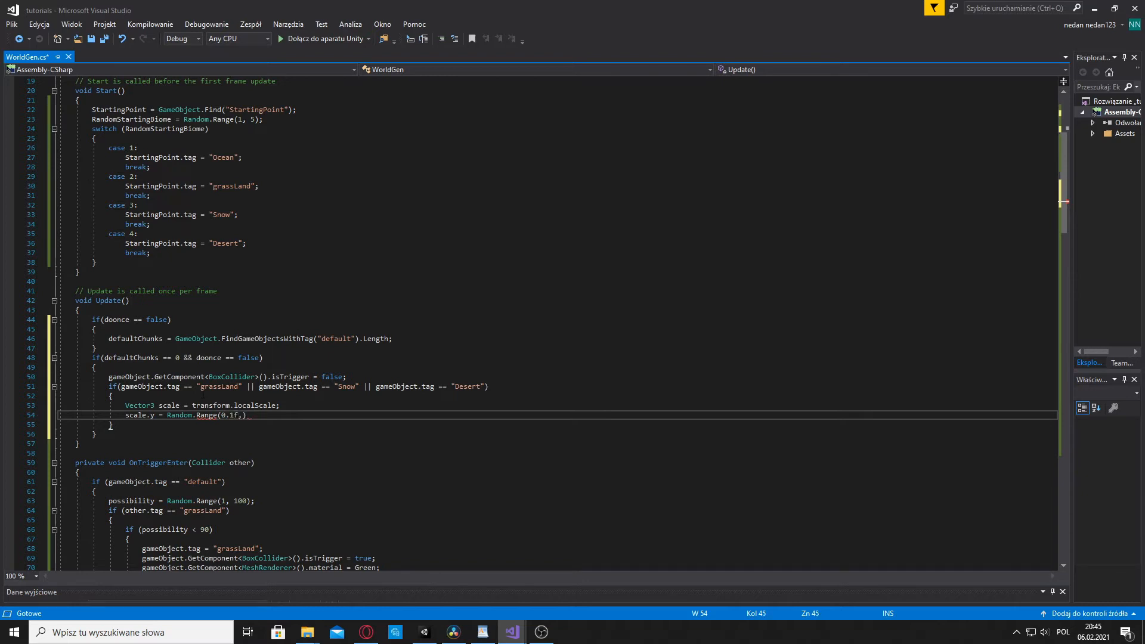
{"action": "type", "text": "1"}
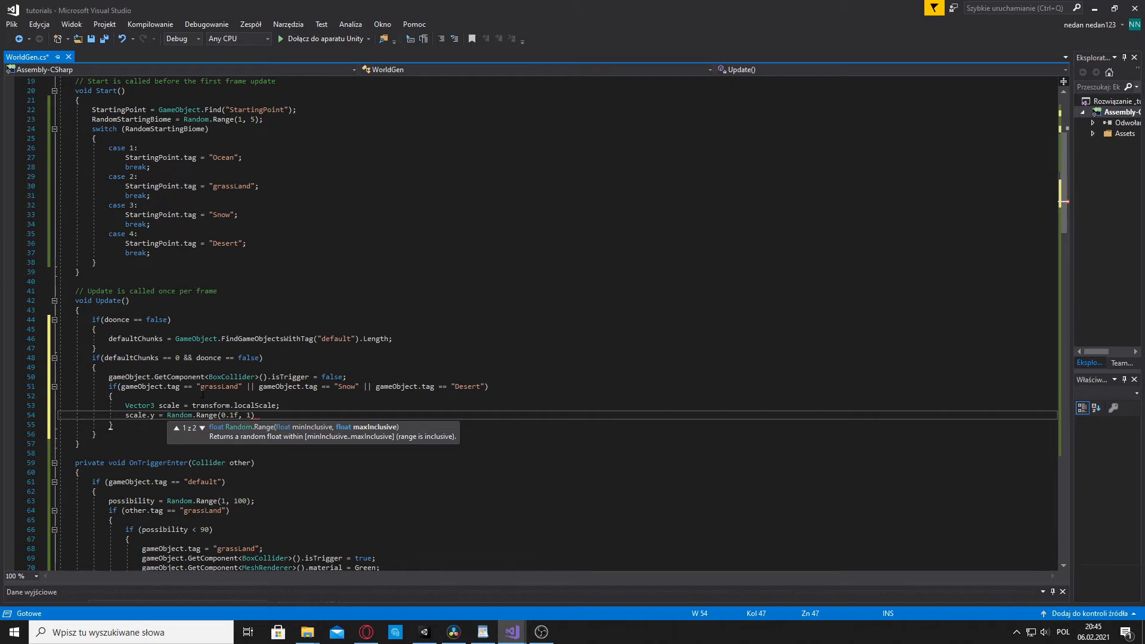
{"action": "type", "text": ");"}
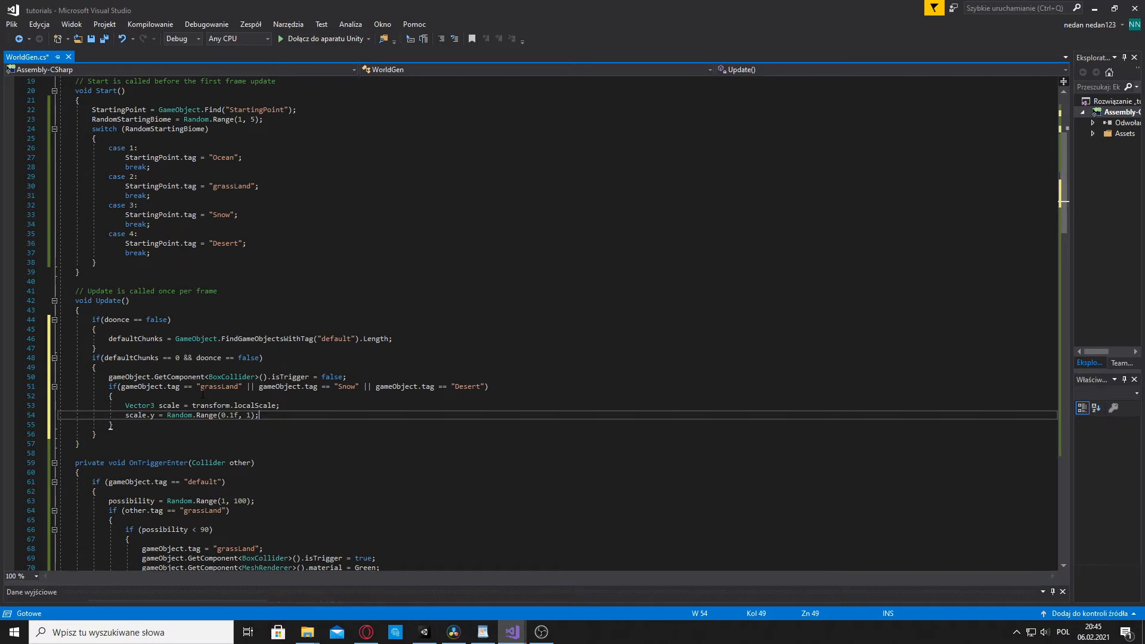
Apply the result with gameObject.transform.localScale = scale;
{"action": "key", "text": "enter"}
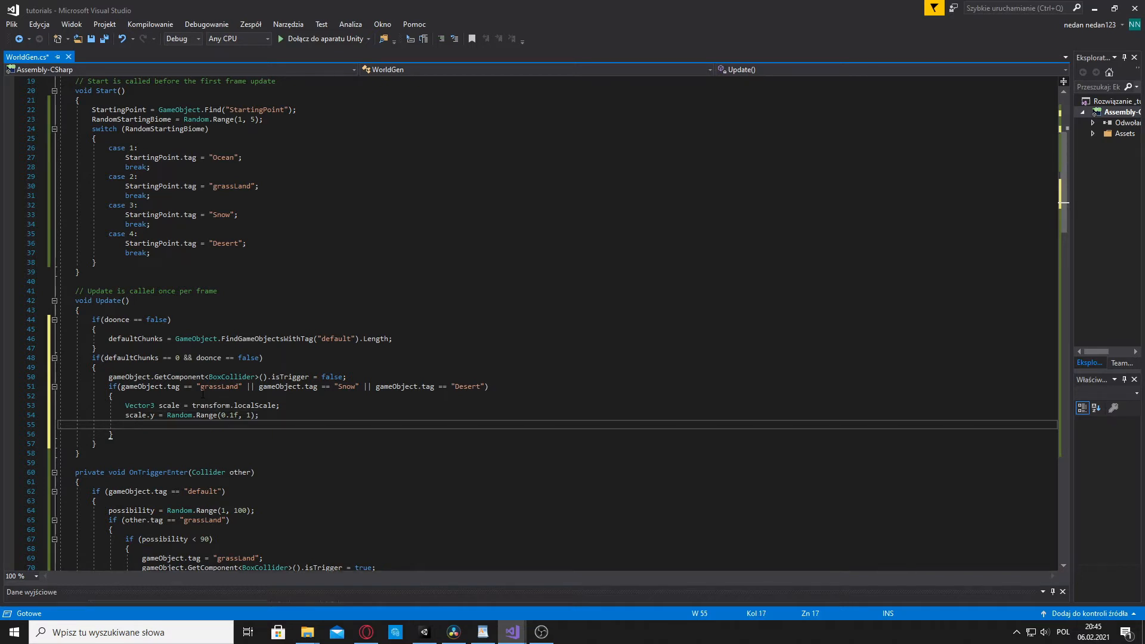
{"action": "type", "text": "gameObject"}
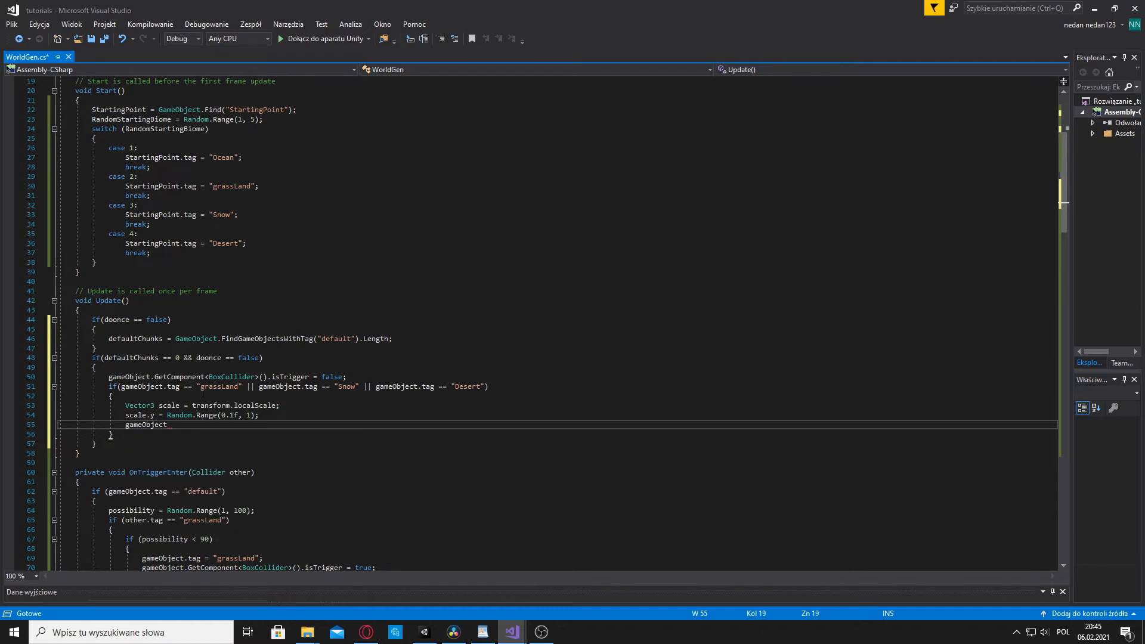
{"action": "type", "text": ".transform."}
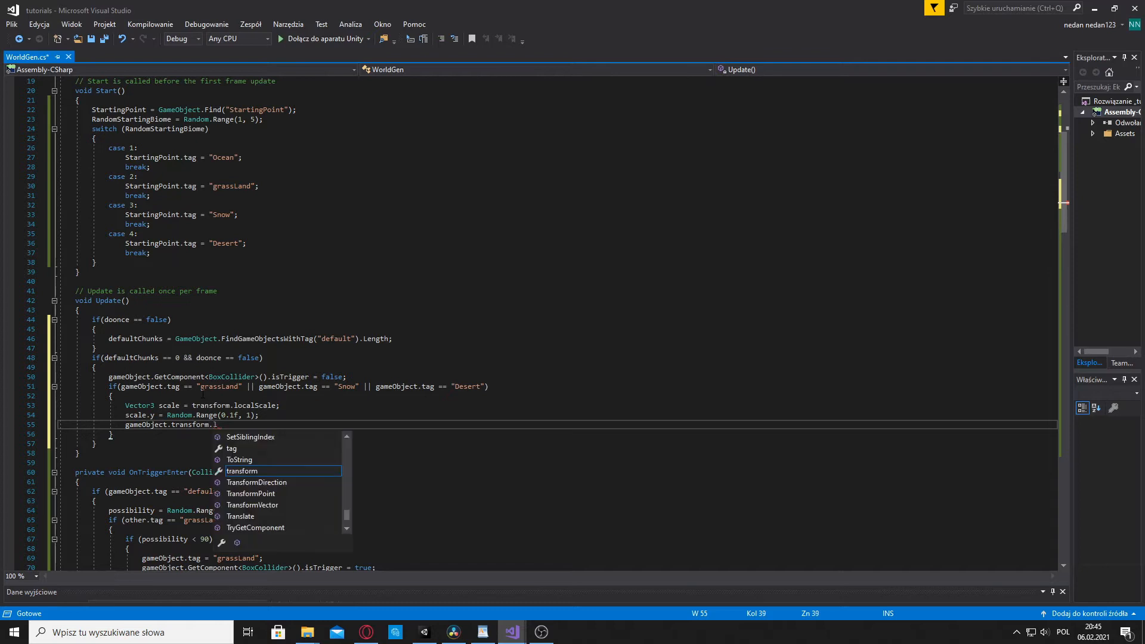
{"action": "type", "text": "localScale ="}
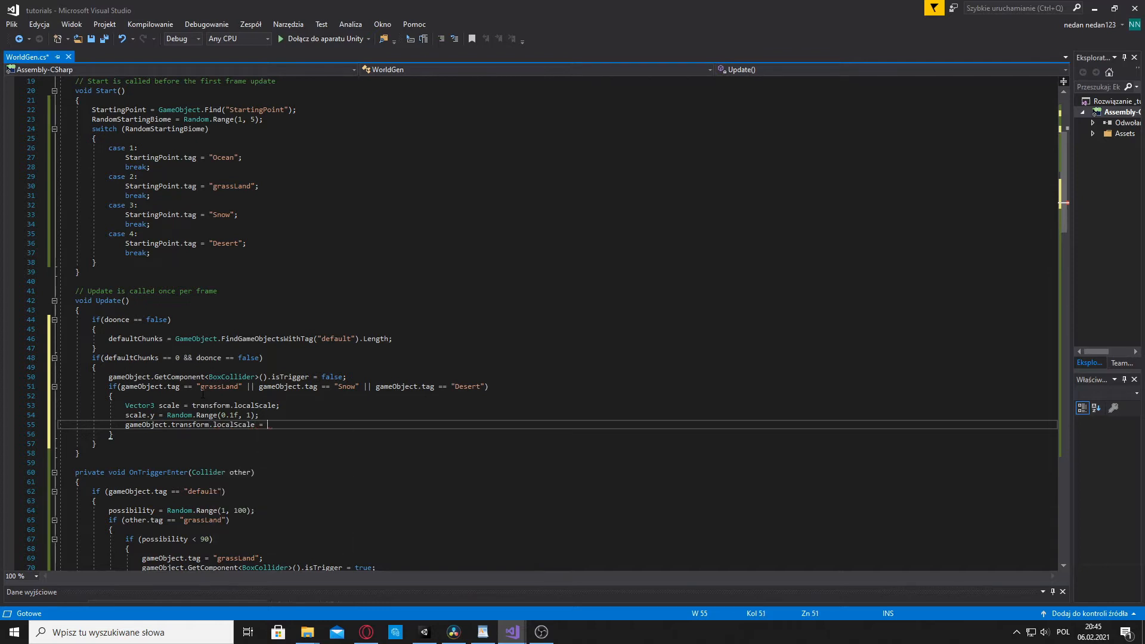
{"action": "type", "text": "scale"}
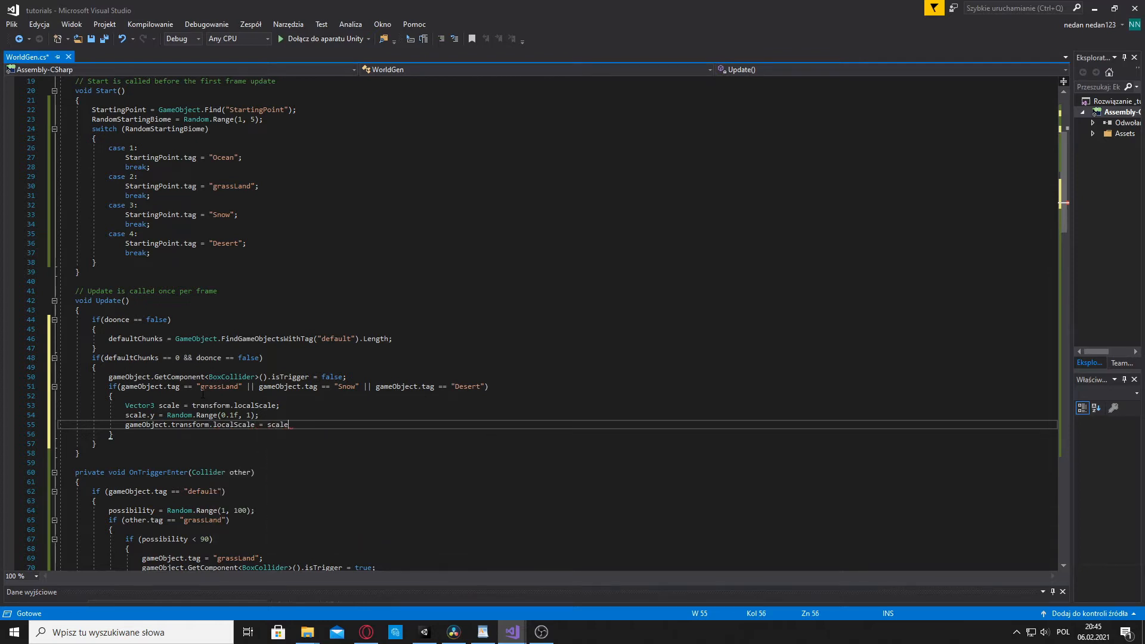
{"action": "type", "text": ";"}
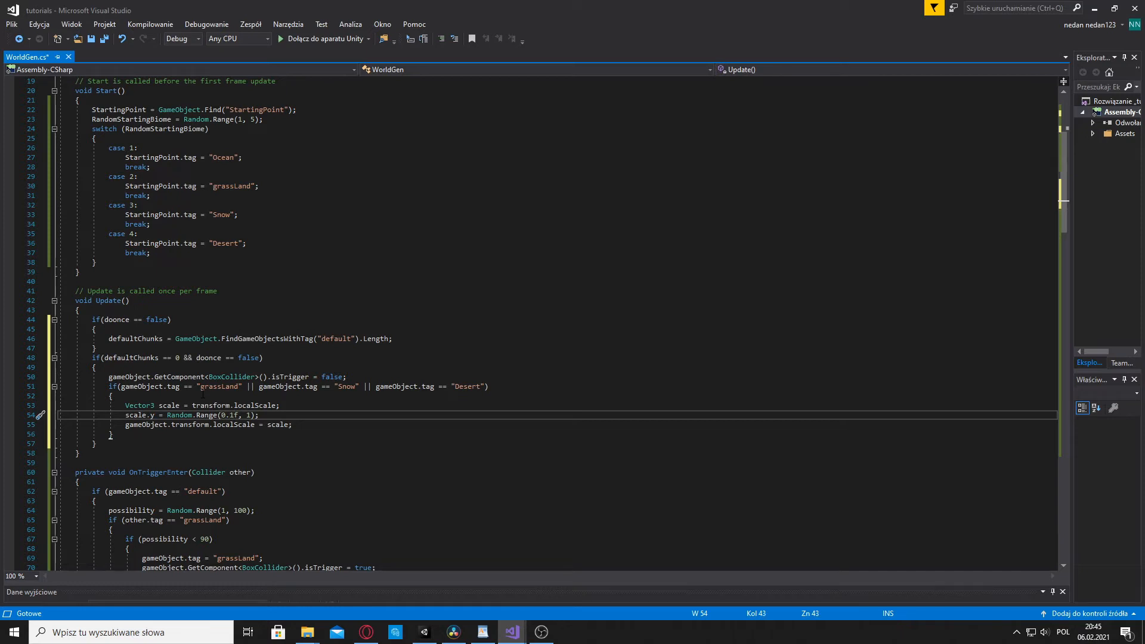
{"action": "left_click", "coordinate": [263, 424]}
{"action": "type", "text": "if("}
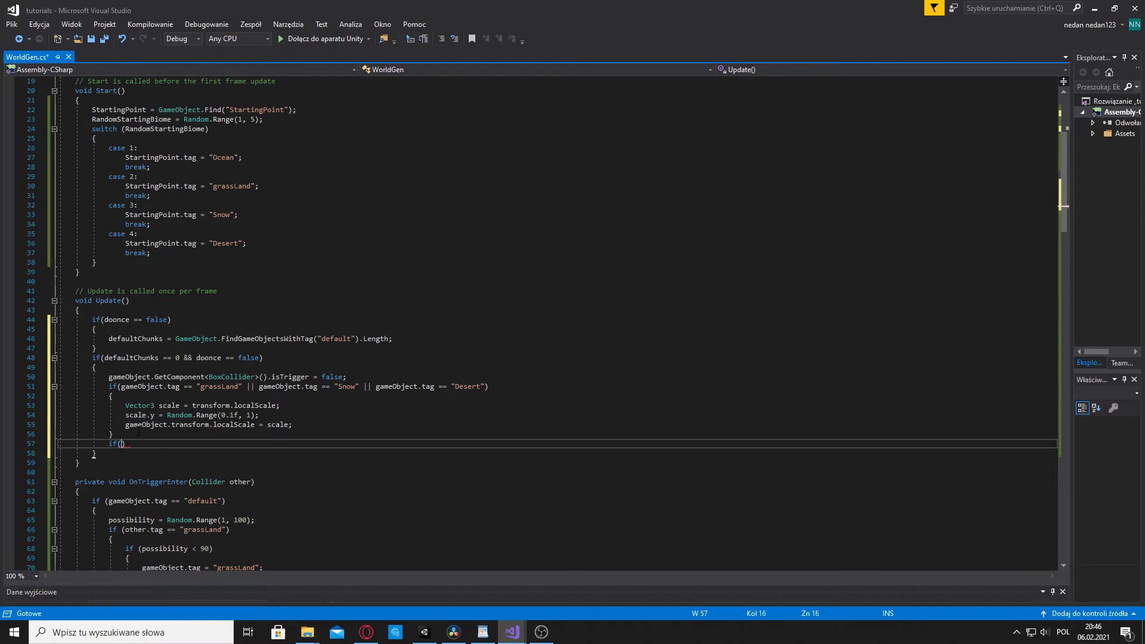
Add an empty if (gameObject.tag == "Mountains" || gameObject.tag == "Mesa") block
{"action": "type", "text": "gameObject."}
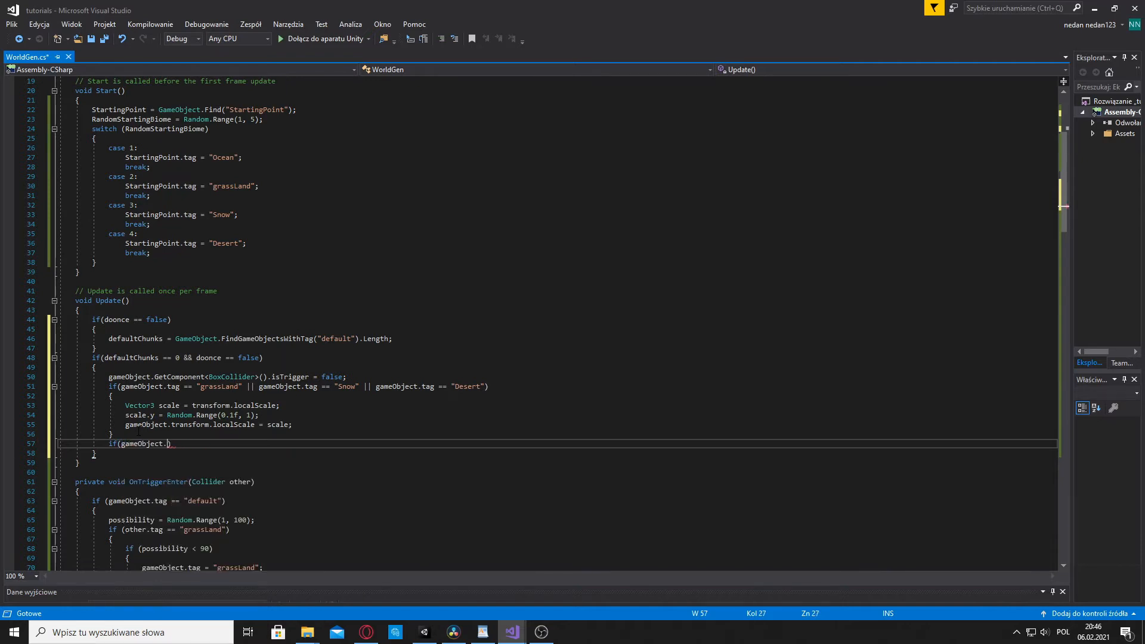
{"action": "type", "text": "tag == \""}
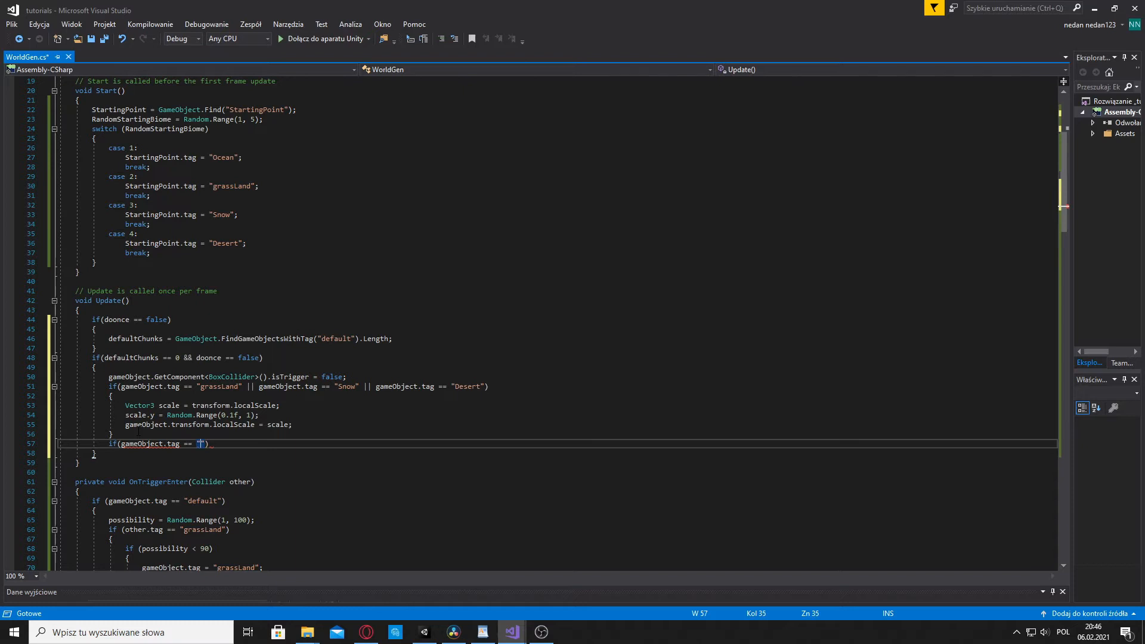
{"action": "type", "text": "Mountains"}
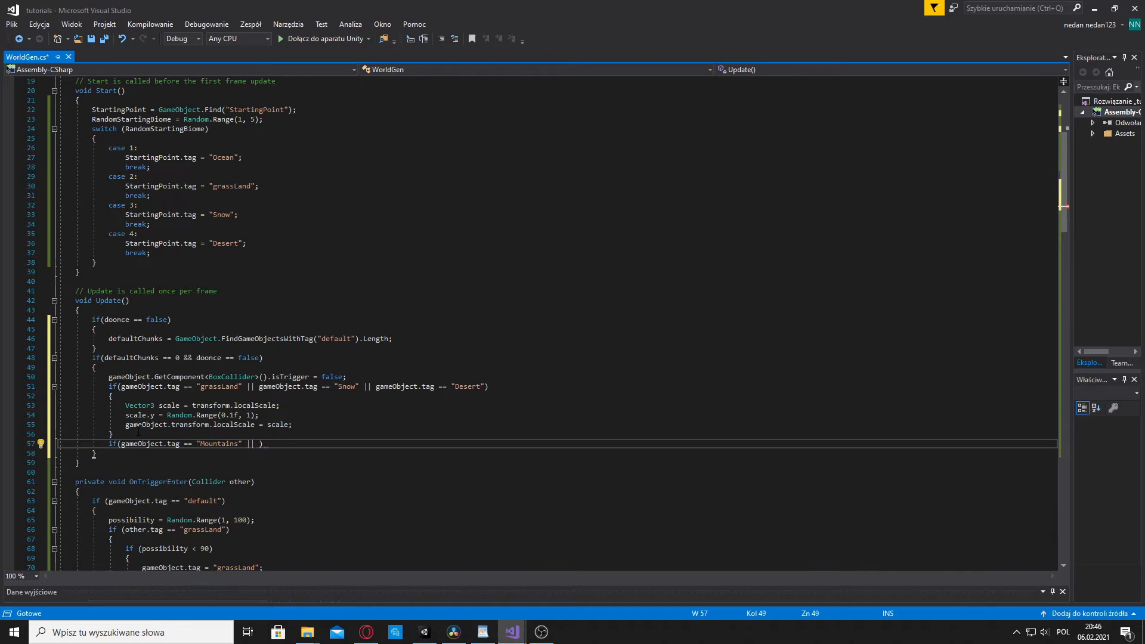
{"action": "type", "text": "gameObject"}
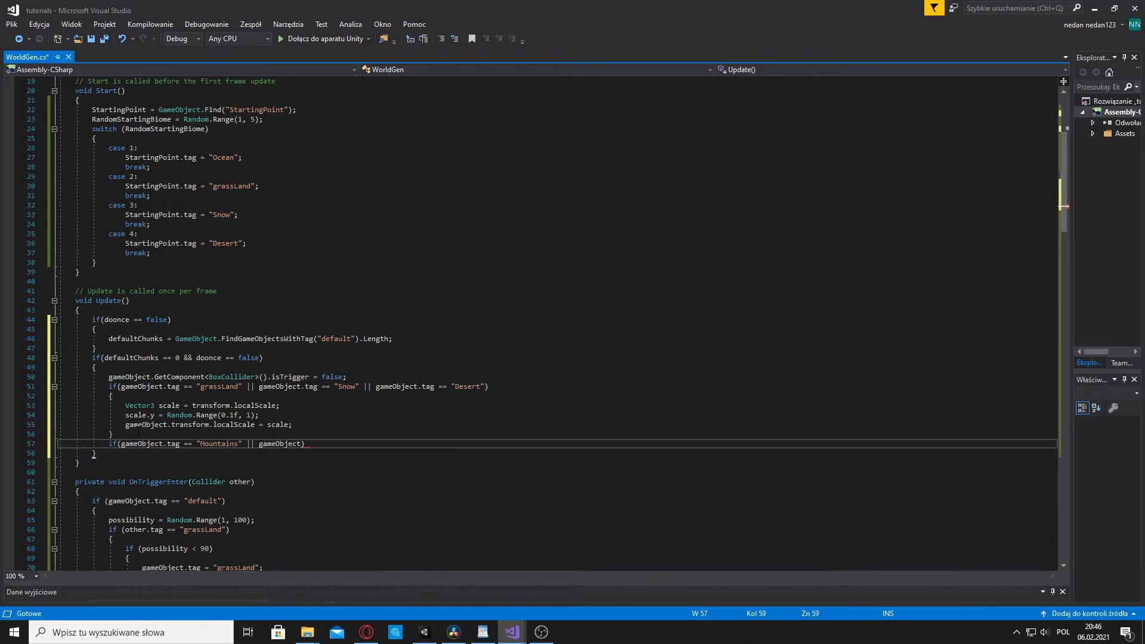
{"action": "type", "text": ".tag == \""}
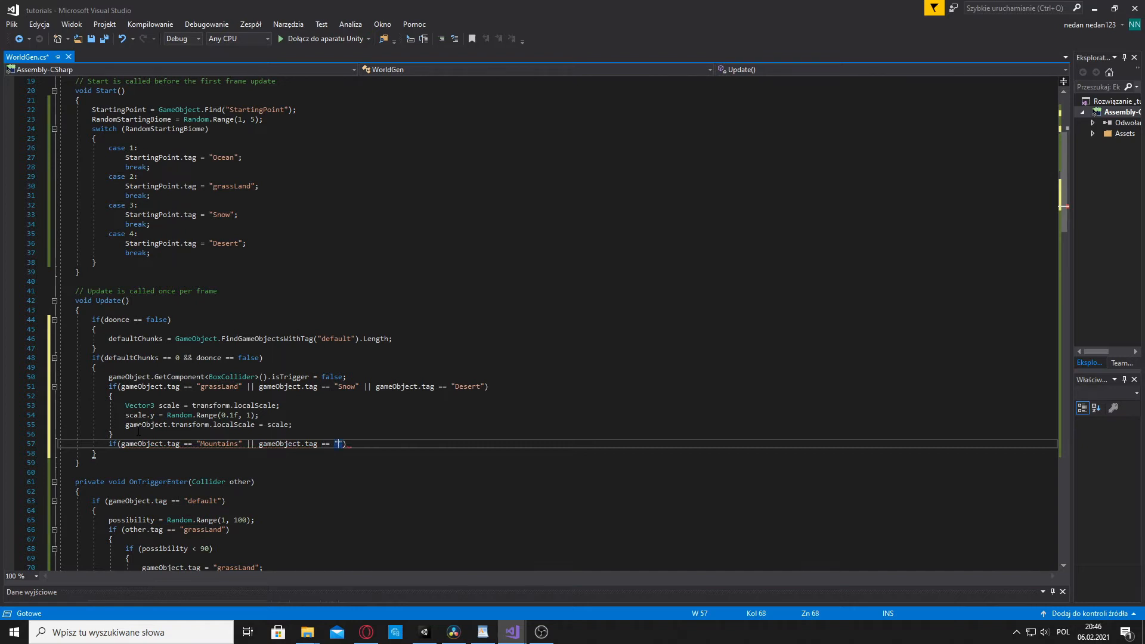
{"action": "type", "text": "Mesa"}
{"action": "type", "text": "{"}
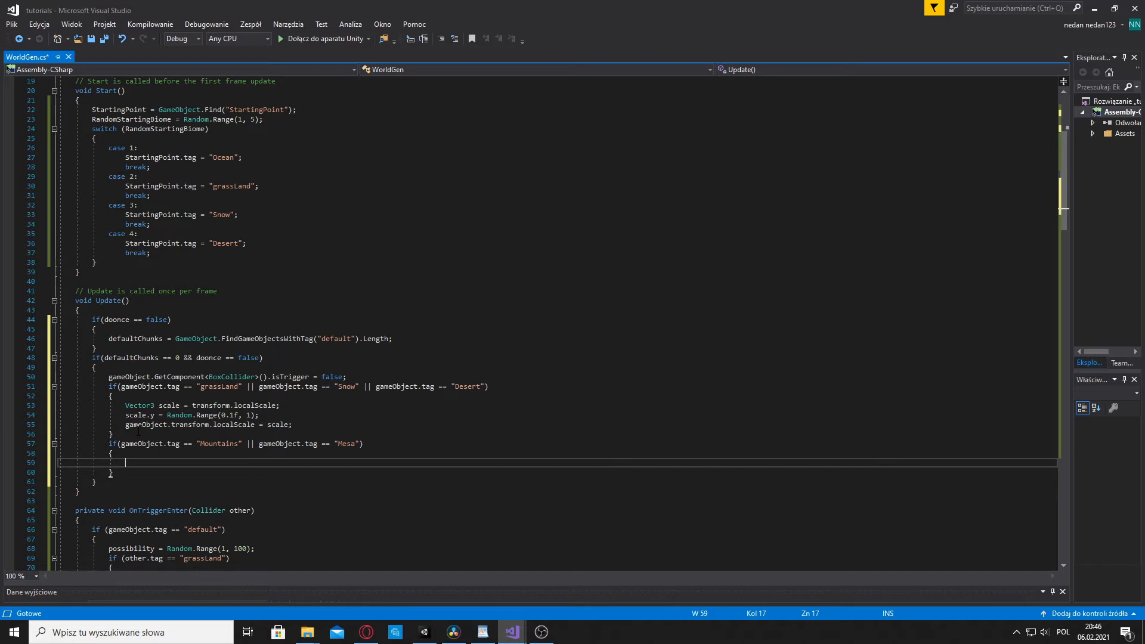
{"action": "mouse_move", "coordinate": [138, 406]}
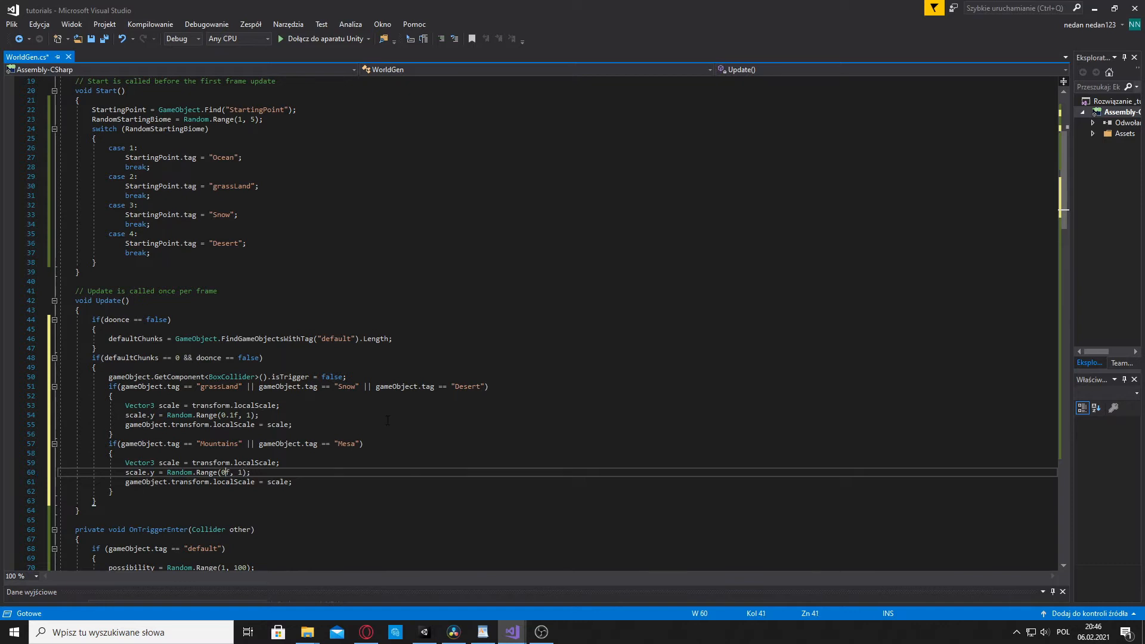
Change the pasted height range in the Mountains/Mesa block to Random.Range(2, 3f)
{"action": "key", "text": "Backspace"}
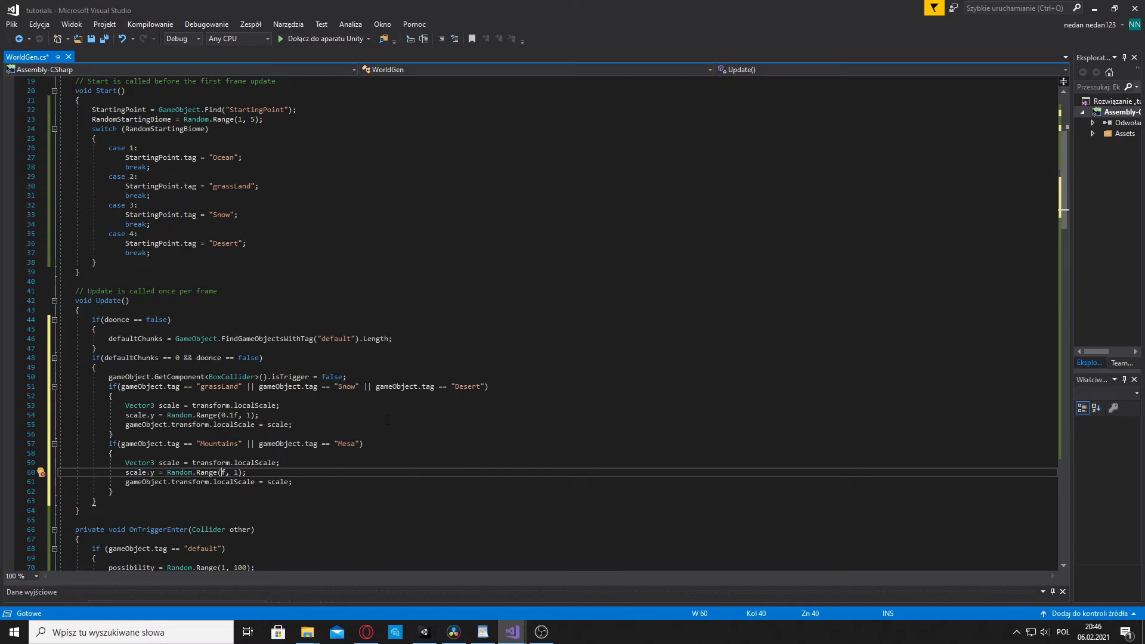
{"action": "type", "text": "2"}
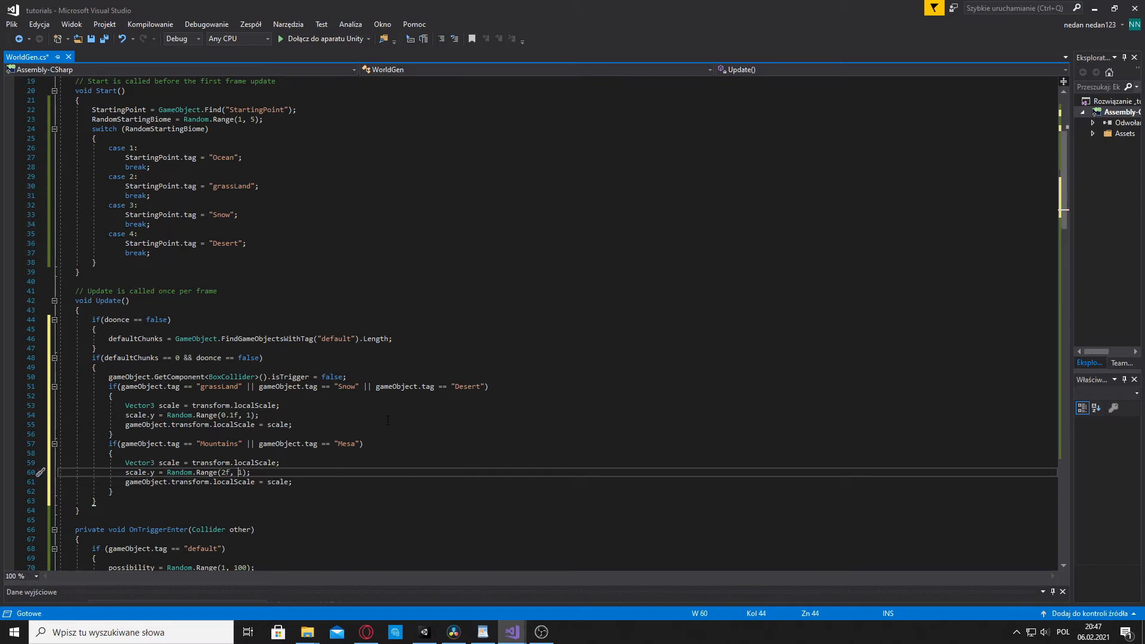
{"action": "type", "text": "3f"}
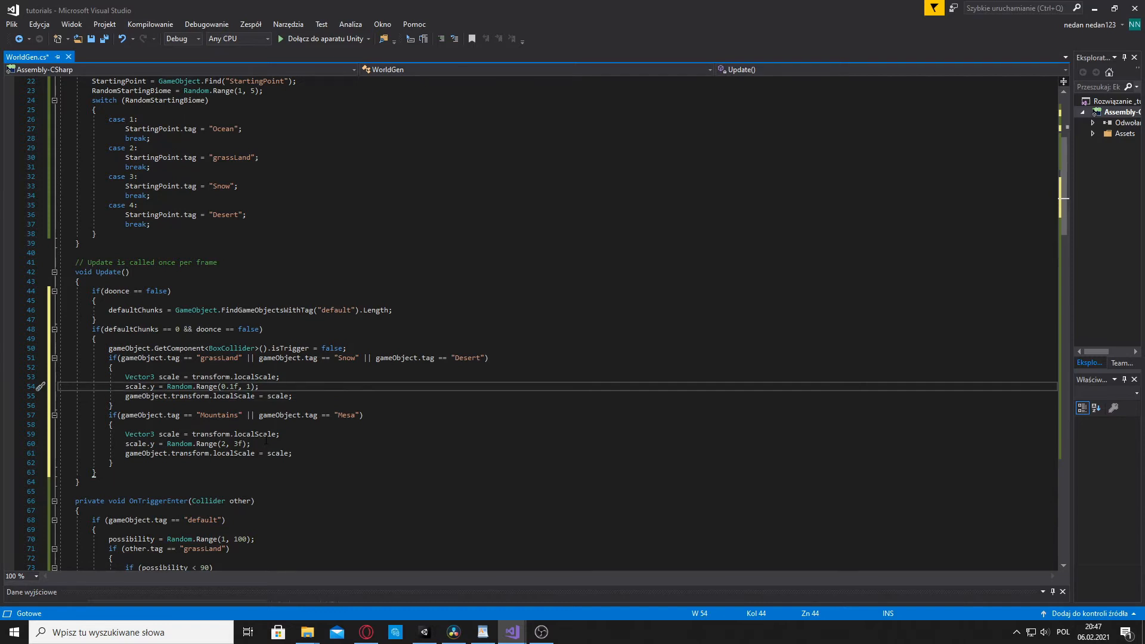
{"action": "left_click", "coordinate": [231, 386]}
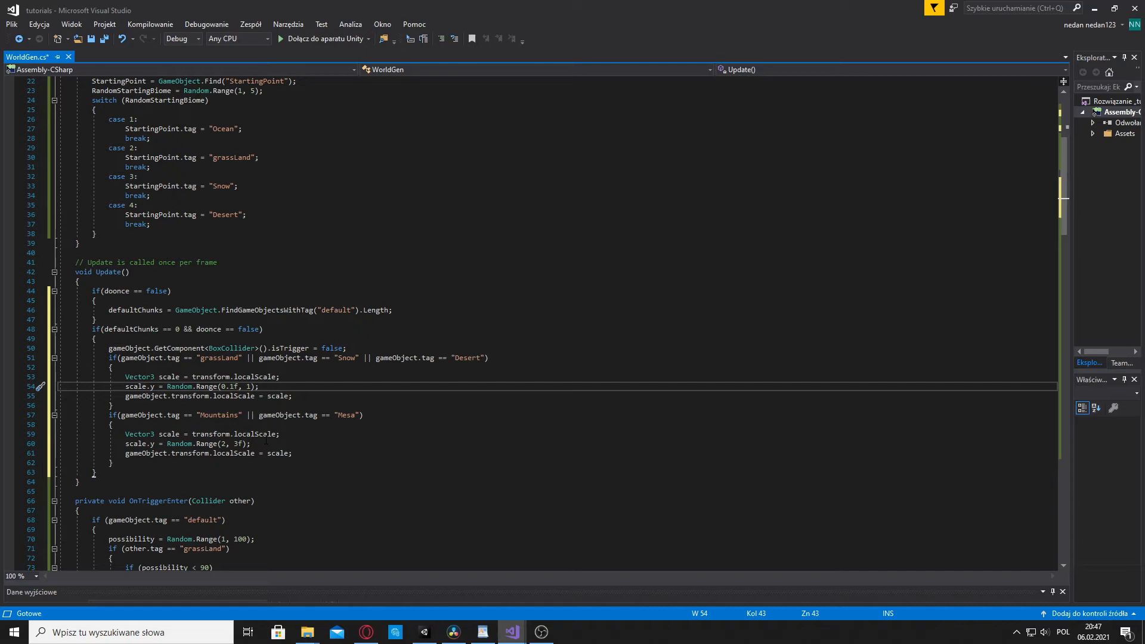
{"action": "left_click", "coordinate": [232, 387]}
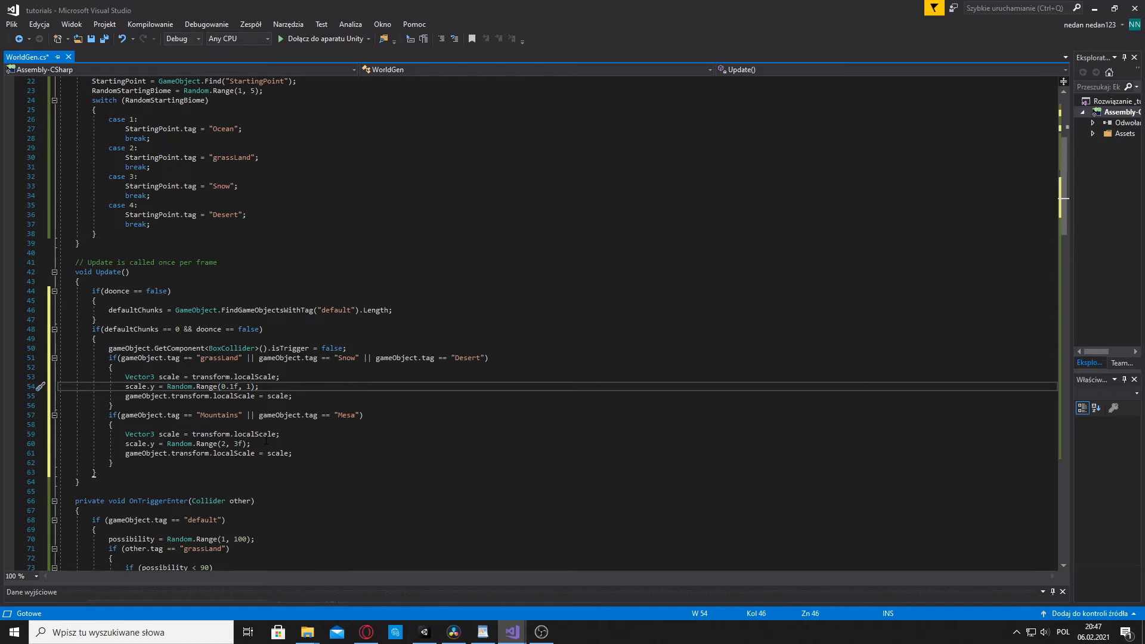
{"action": "scroll", "scroll_direction": "down", "scroll_amount": 3}
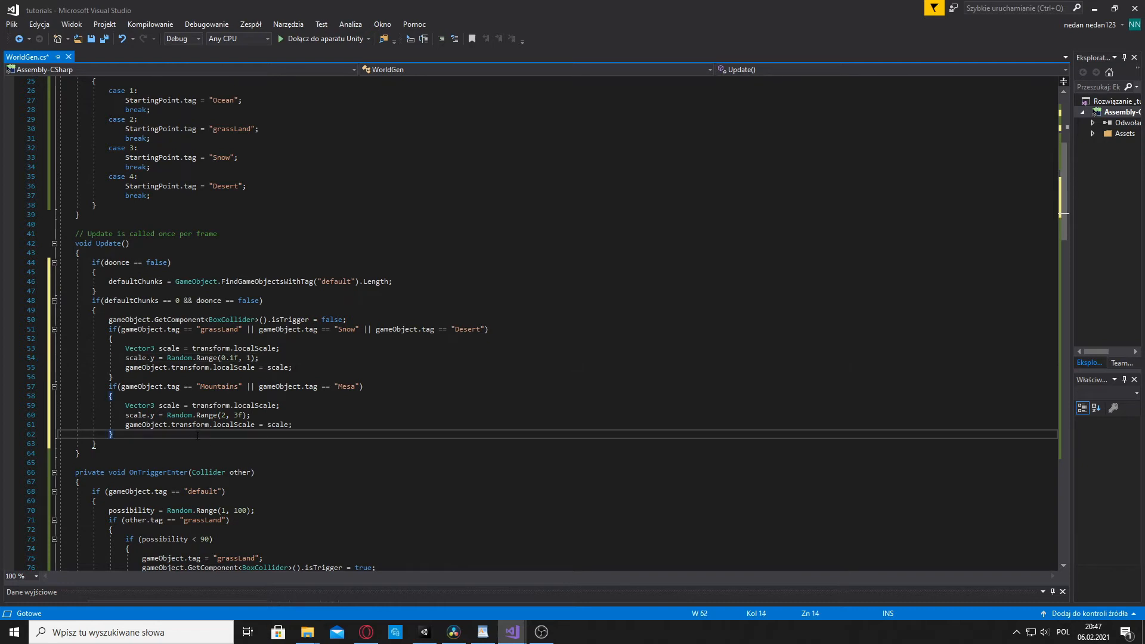
Add doonce = true; after the Mountains/Mesa block
{"action": "key", "text": "enter"}
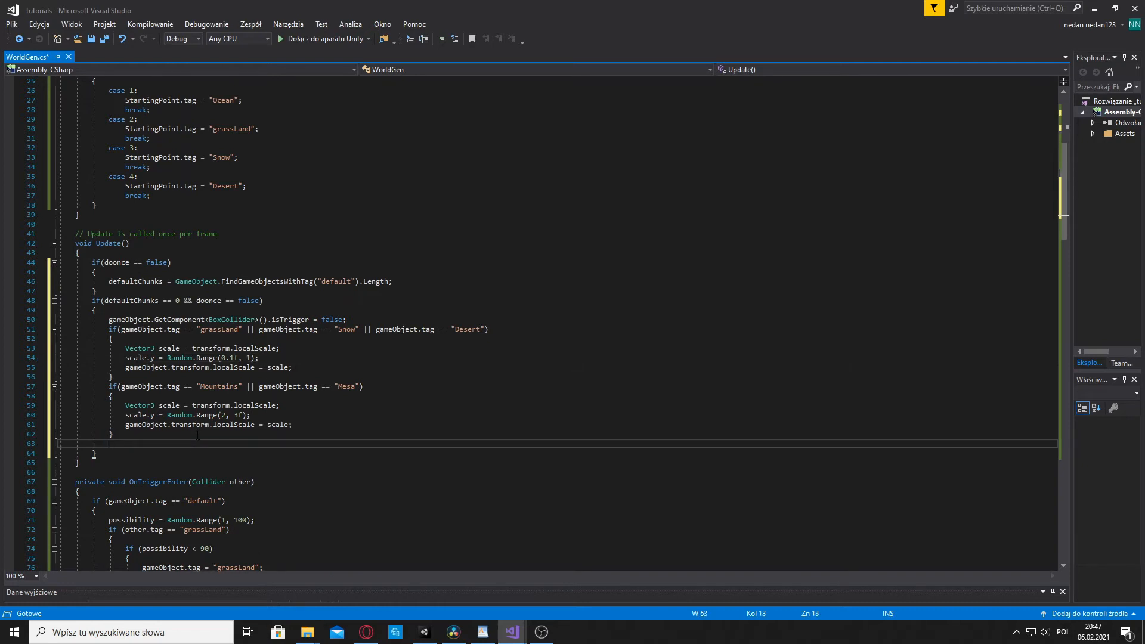
{"action": "type", "text": "doonce = t"}
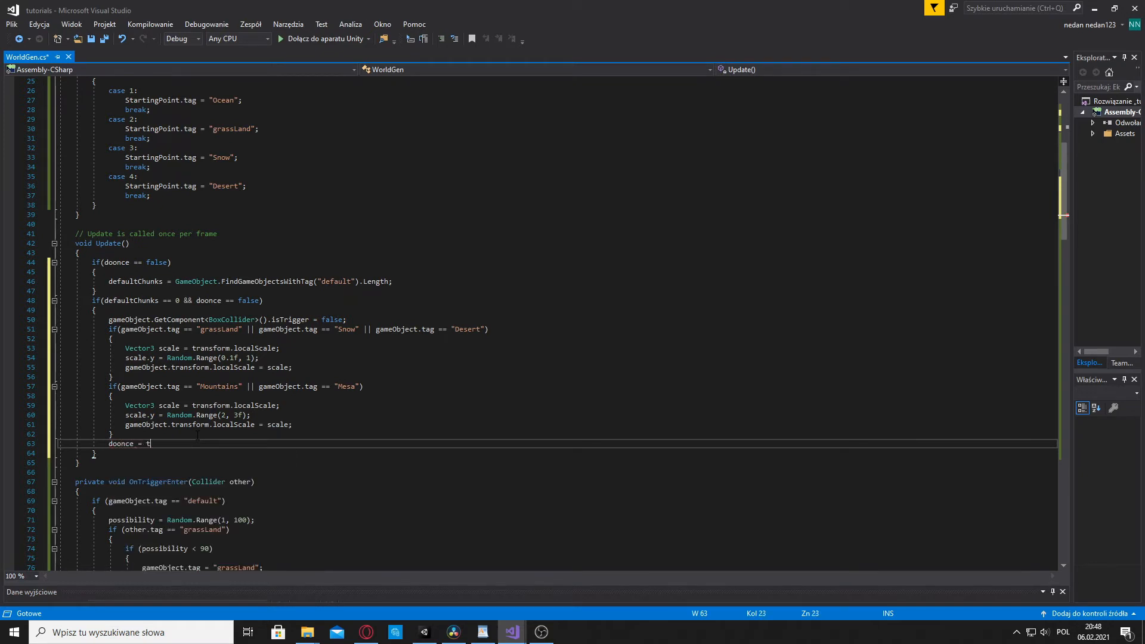
{"action": "type", "text": "rue;"}
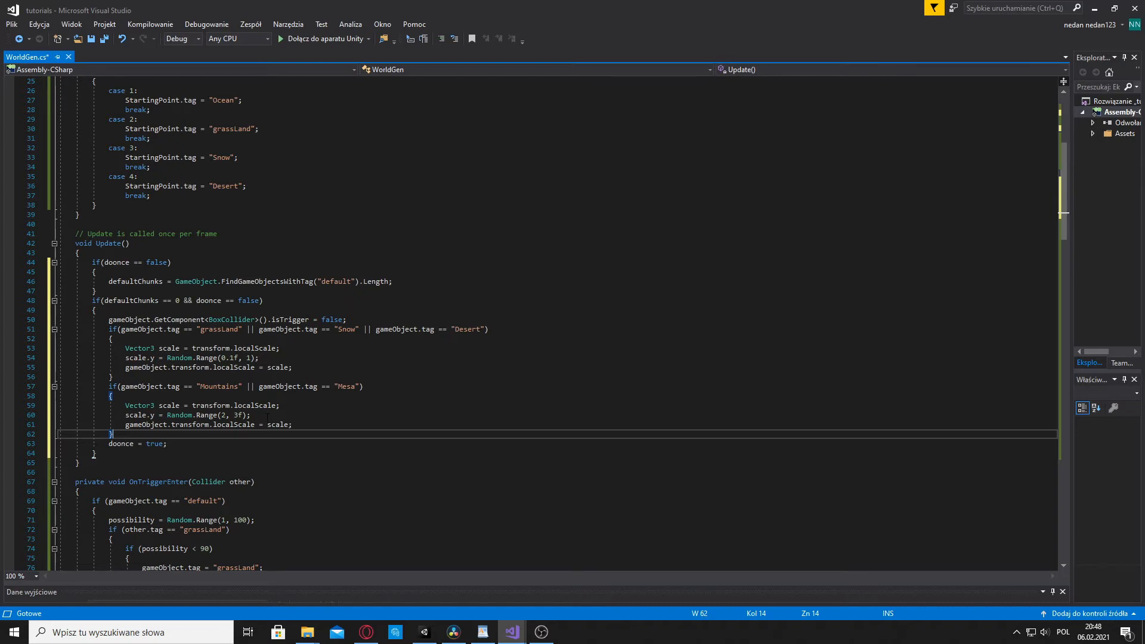
{"action": "mouse_move", "coordinate": [270, 424]}
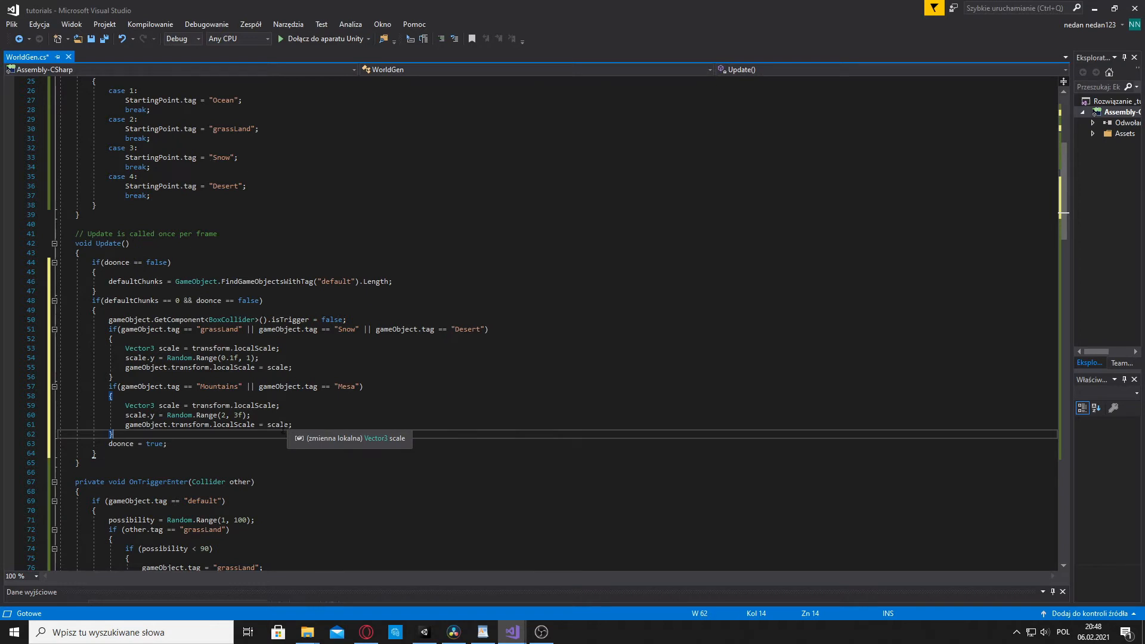
Save WorldGen.cs and bring the Unity editor back to the front
{"action": "scroll", "scroll_direction": "down", "scroll_amount": 3}
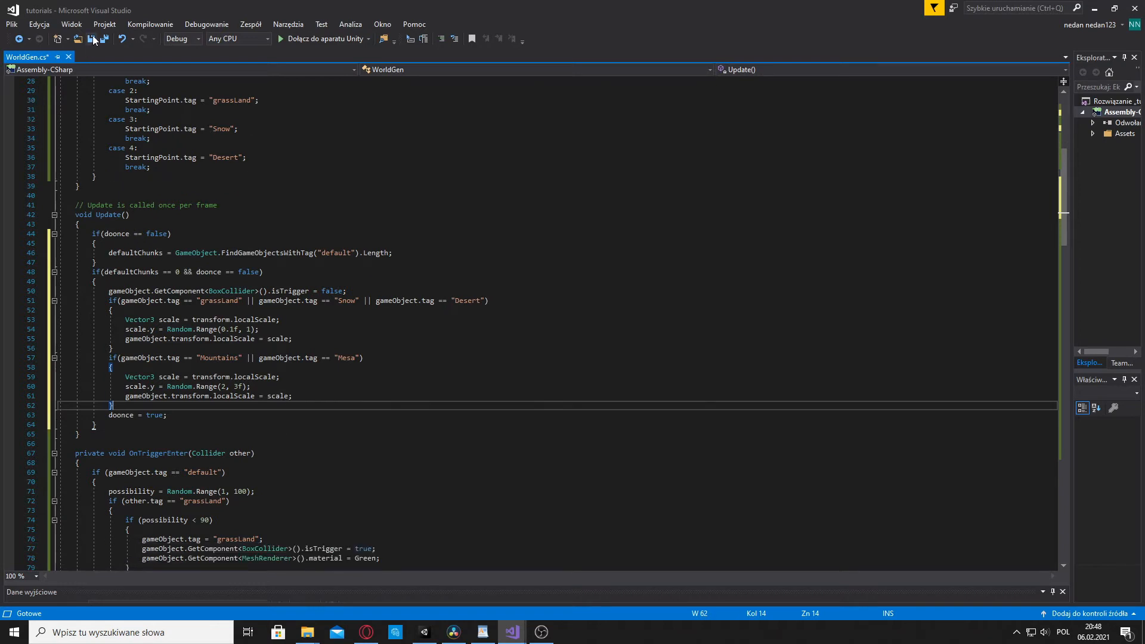
{"action": "left_click", "coordinate": [93, 39]}
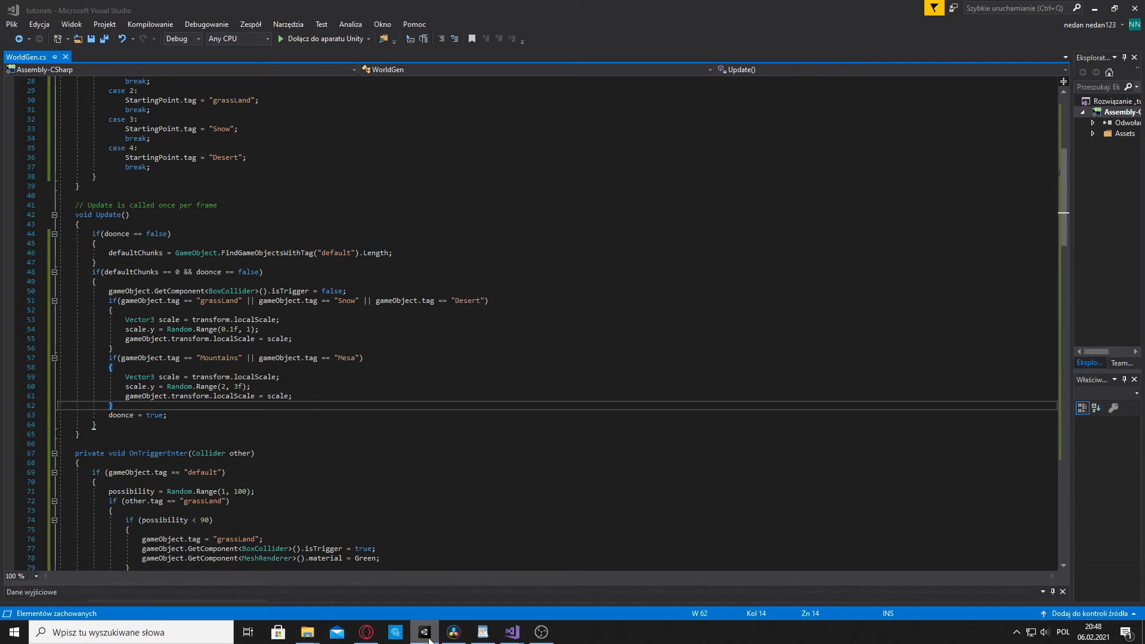
{"action": "left_click", "coordinate": [423, 631]}
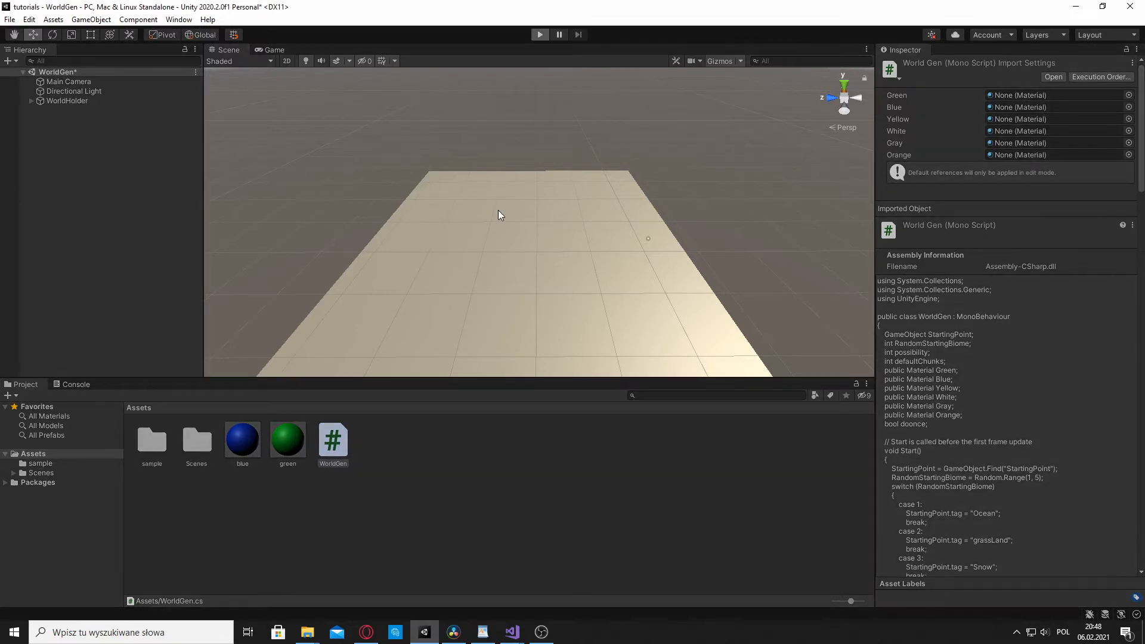
Run play mode, switch to the Scene view and pull back over the generated terrain
{"action": "left_click", "coordinate": [539, 35]}
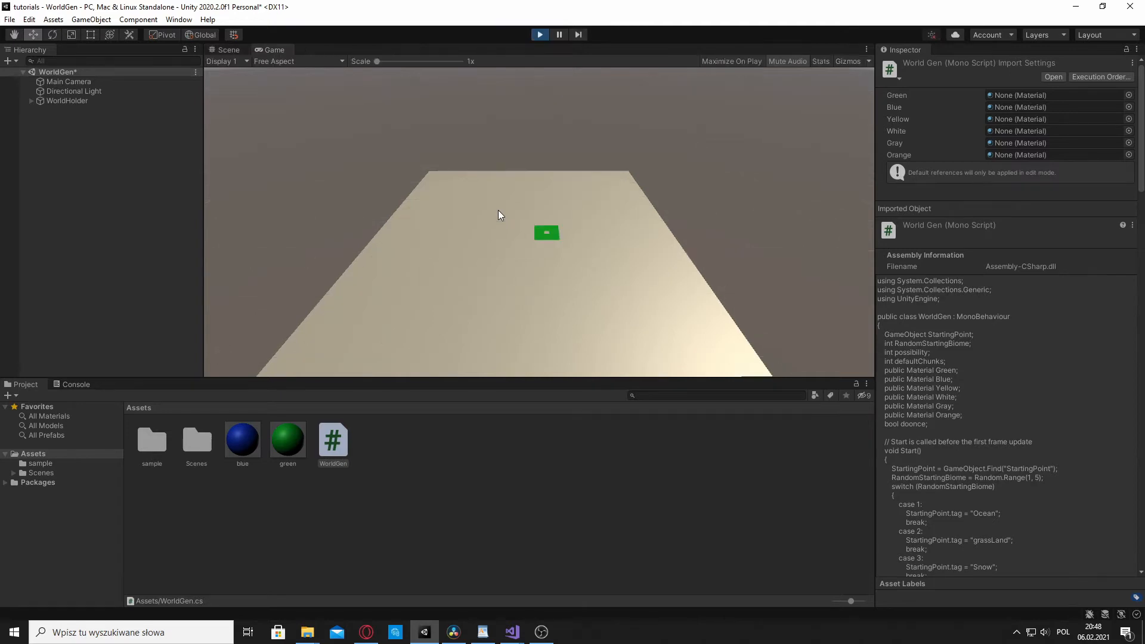
{"action": "left_click", "coordinate": [540, 35]}
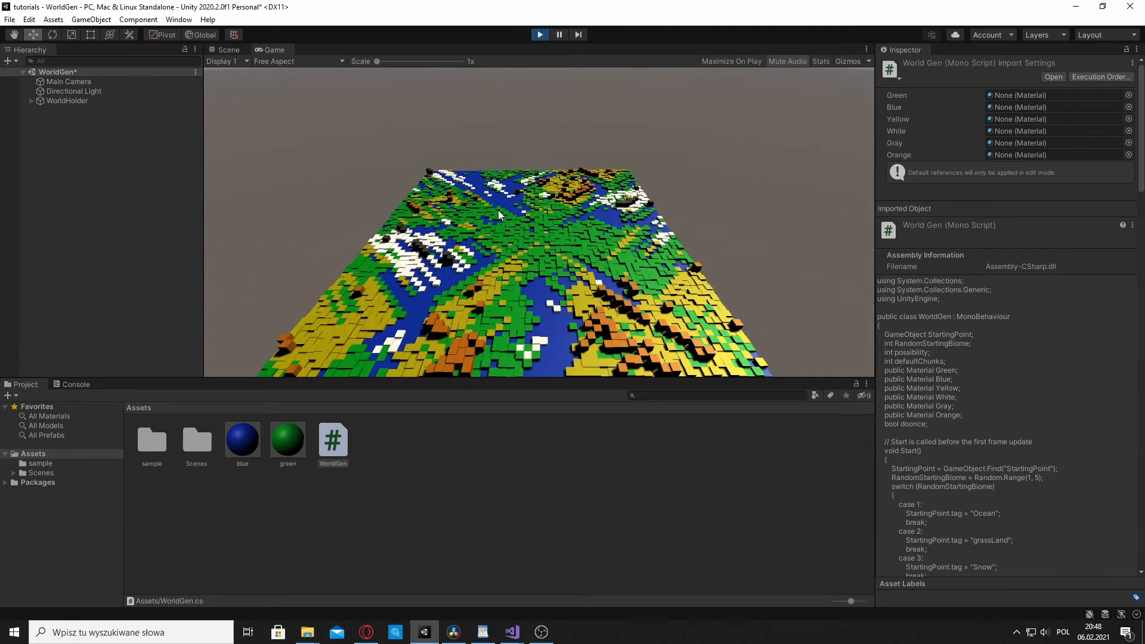
{"action": "left_click", "coordinate": [228, 49]}
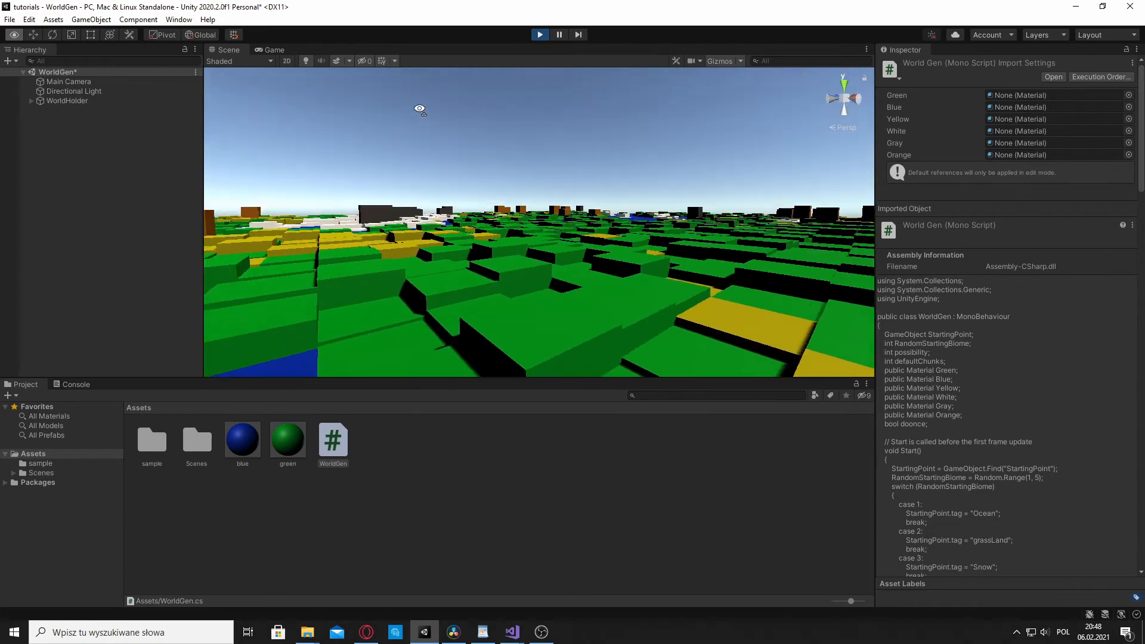
{"action": "left_click_drag", "start_coordinate": [419, 109], "coordinate": [335, 91]}
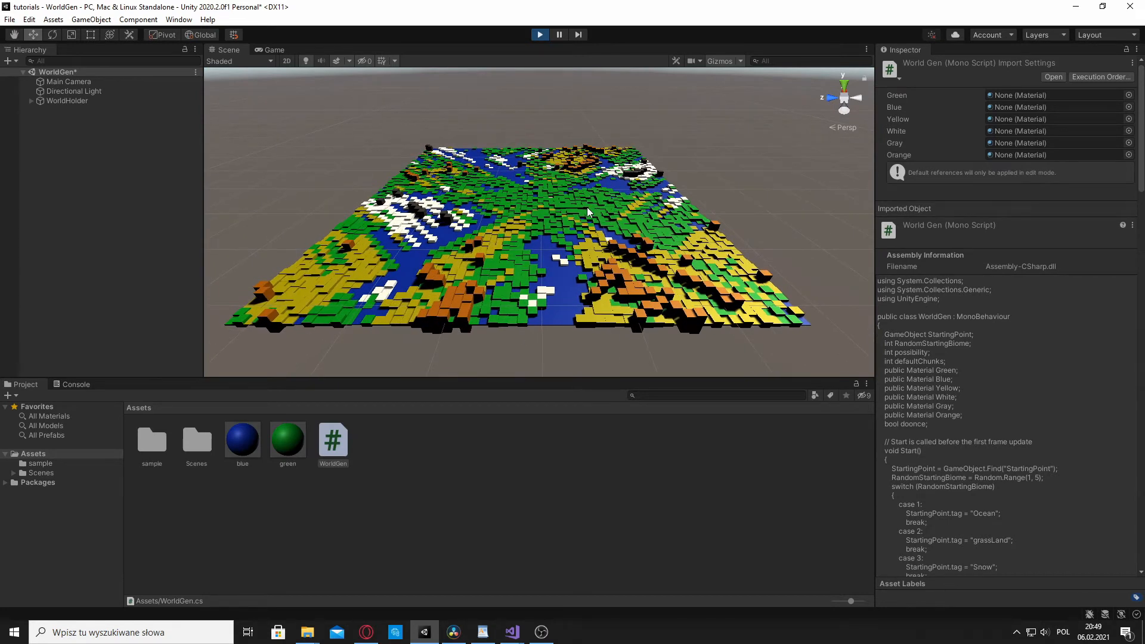
{"action": "mouse_move", "coordinate": [511, 106]}
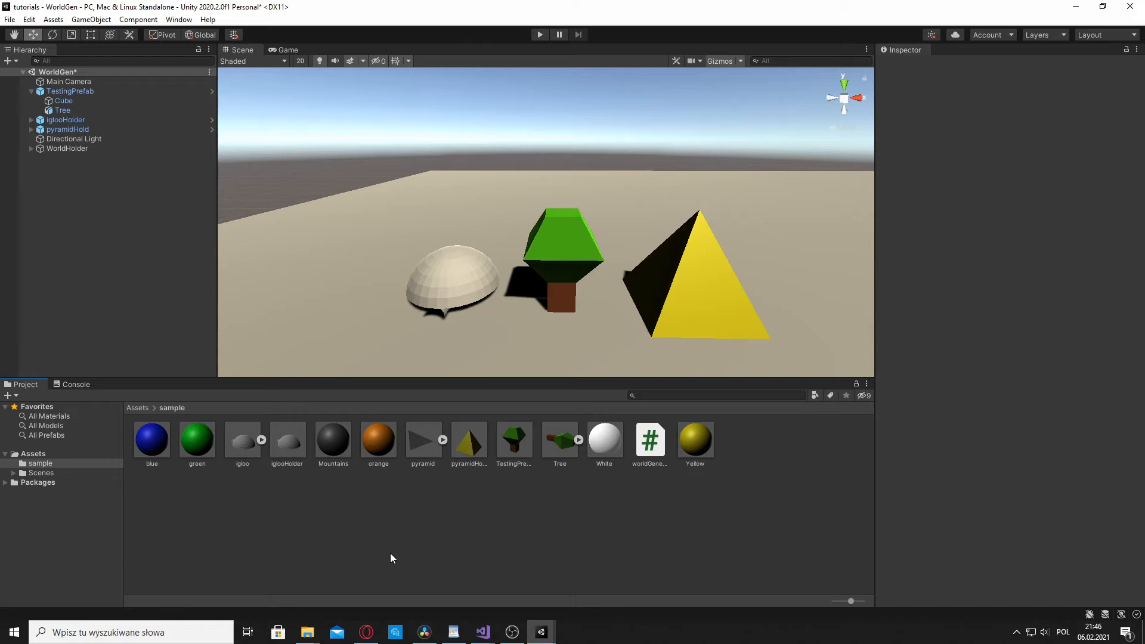
{"action": "mouse_move", "coordinate": [571, 310]}
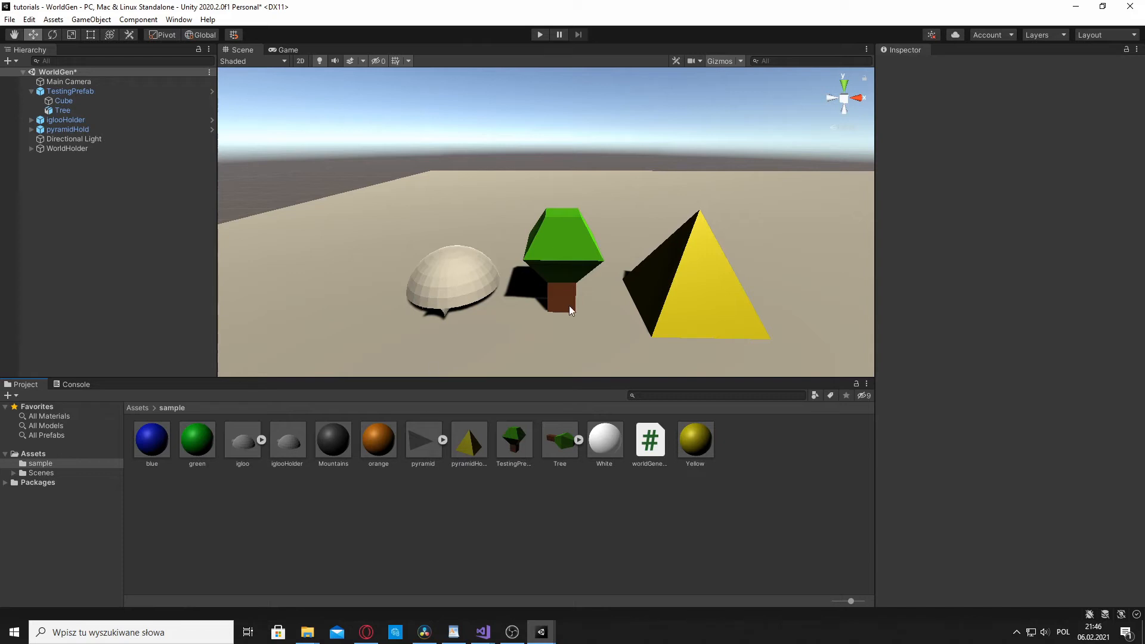
{"action": "mouse_move", "coordinate": [708, 297]}
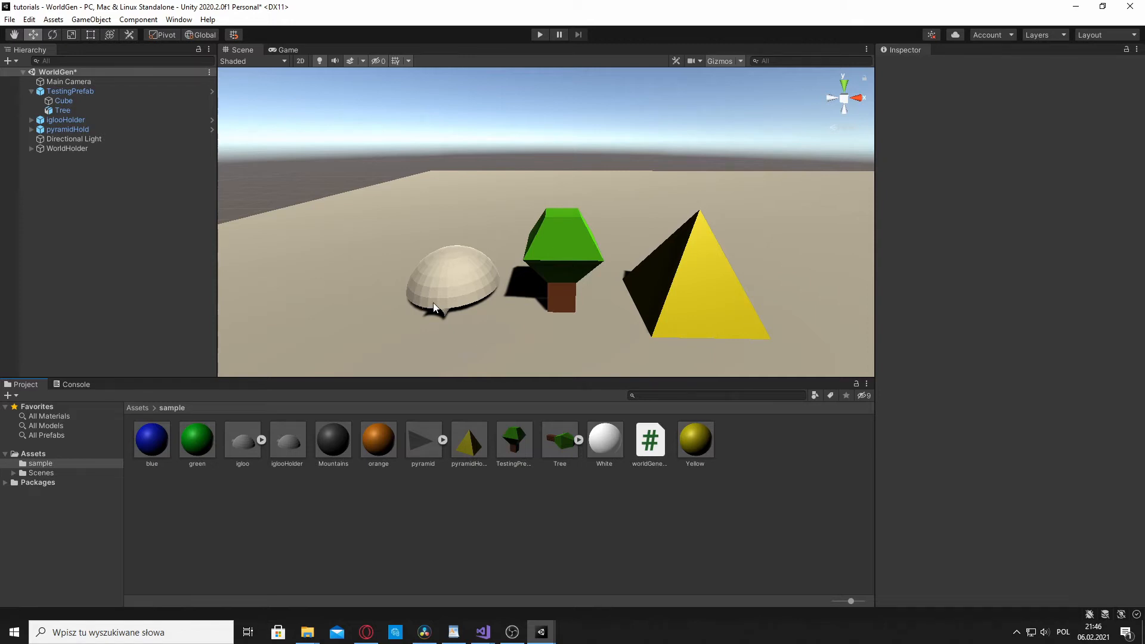
Create an empty GameObject and rename it treeHolder
{"action": "left_click", "coordinate": [91, 19]}
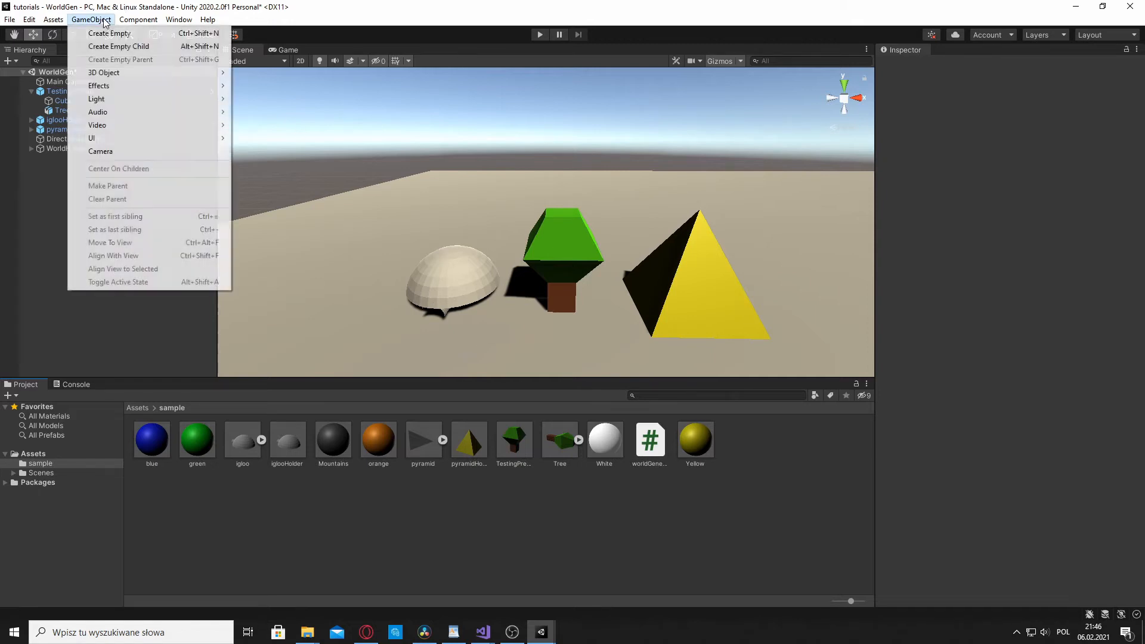
{"action": "left_click", "coordinate": [108, 33]}
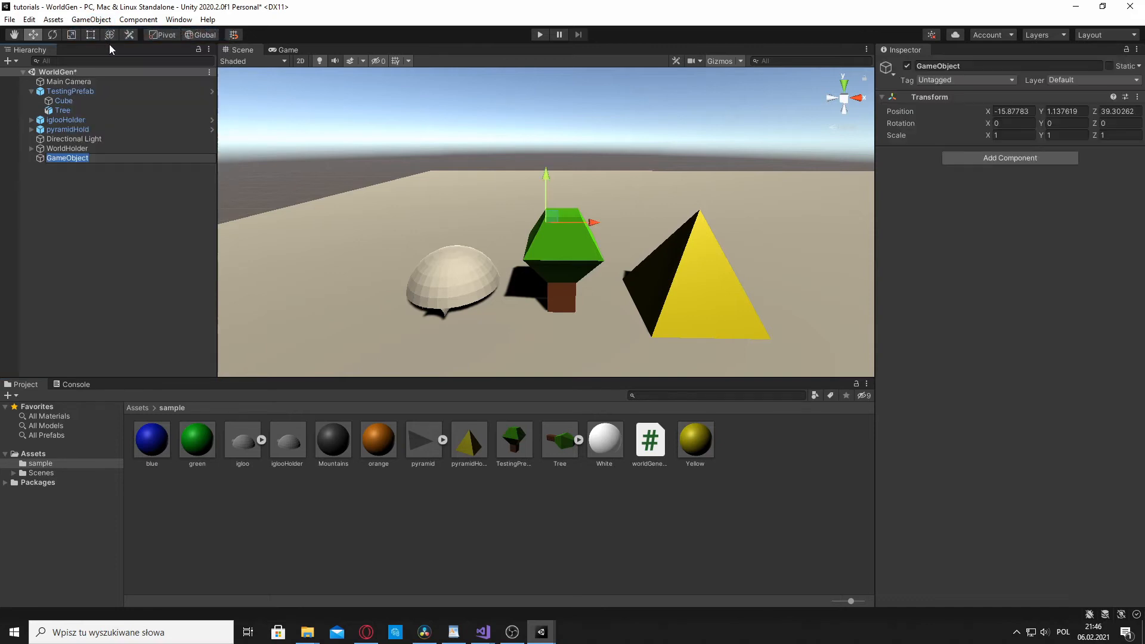
{"action": "double_click", "coordinate": [67, 157]}
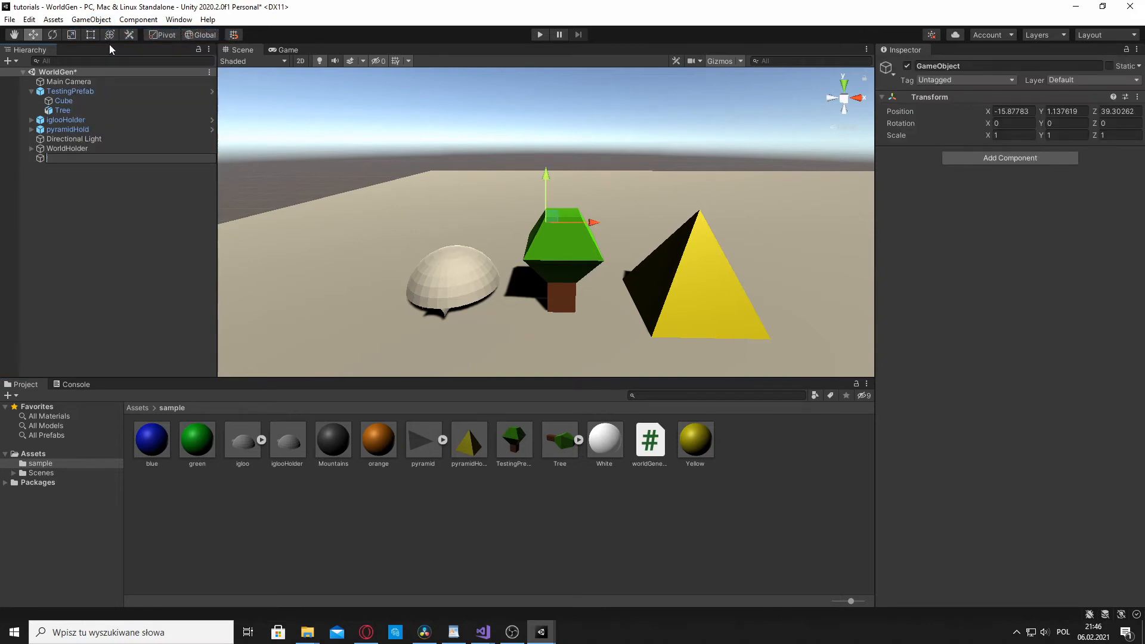
{"action": "type", "text": "treeHolder"}
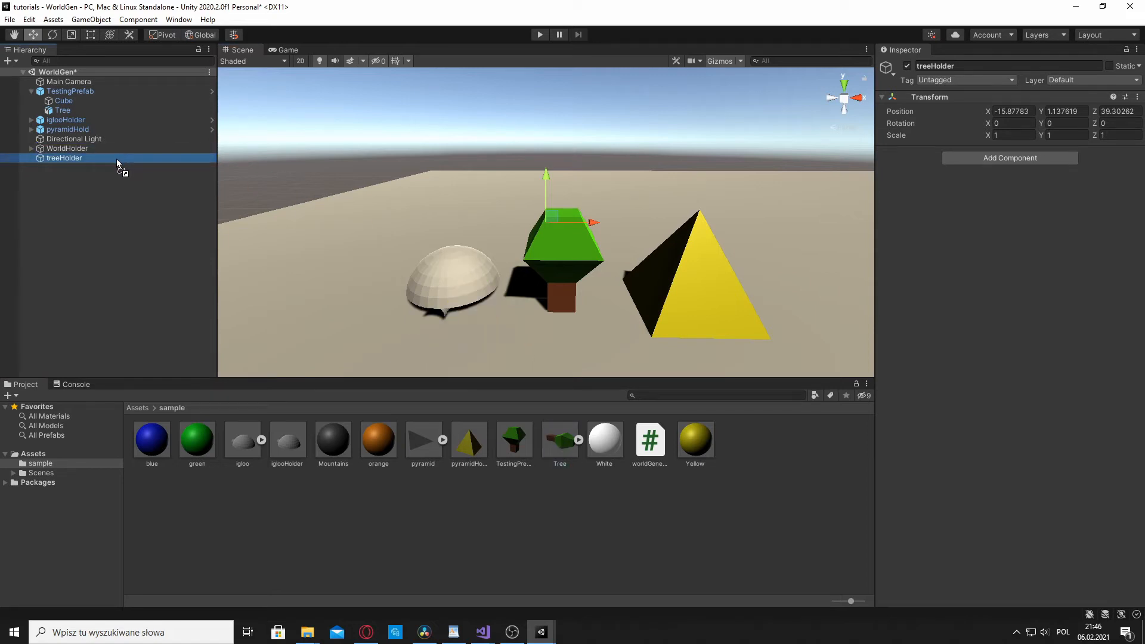
Put the Tree model under treeHolder and raise the Tree's Y position
{"action": "left_click", "coordinate": [62, 167]}
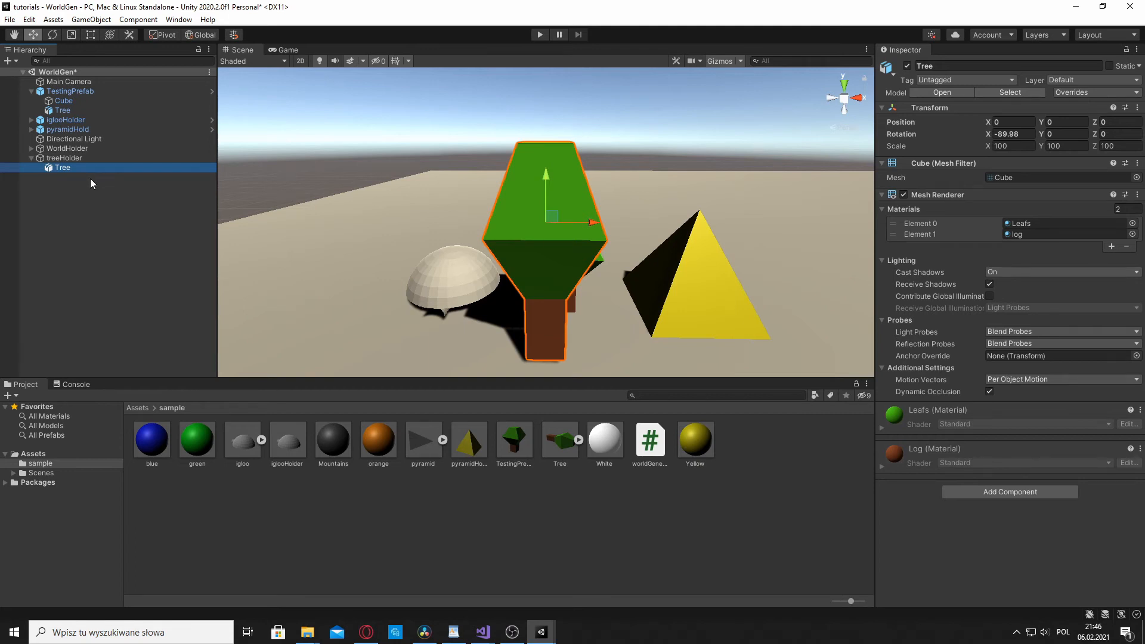
{"action": "mouse_move", "coordinate": [107, 171]}
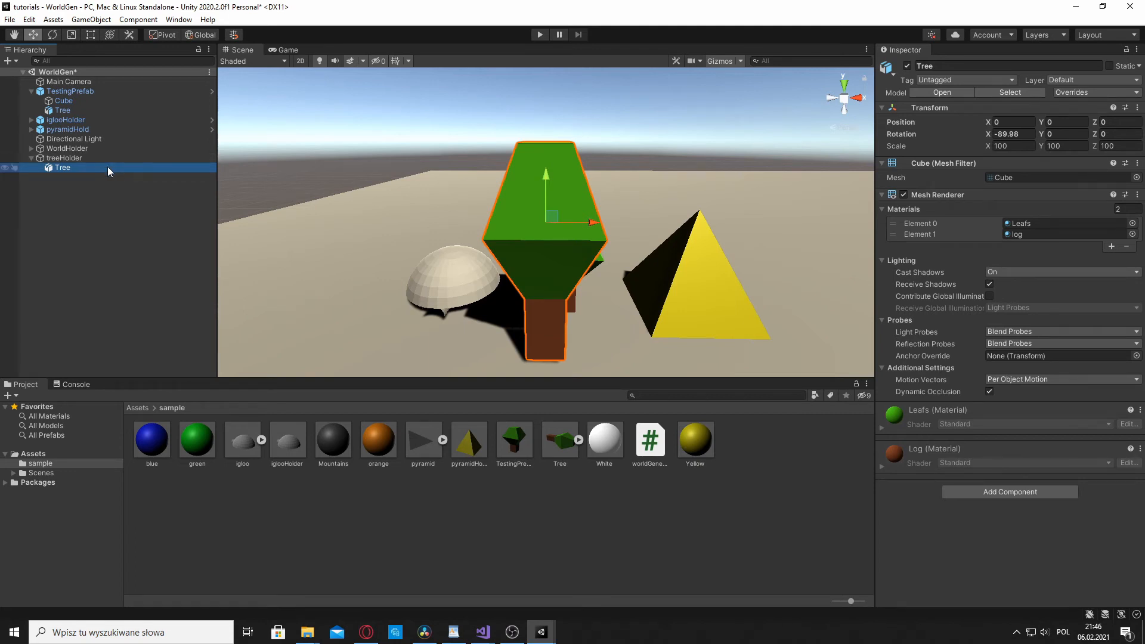
{"action": "left_click", "coordinate": [65, 157]}
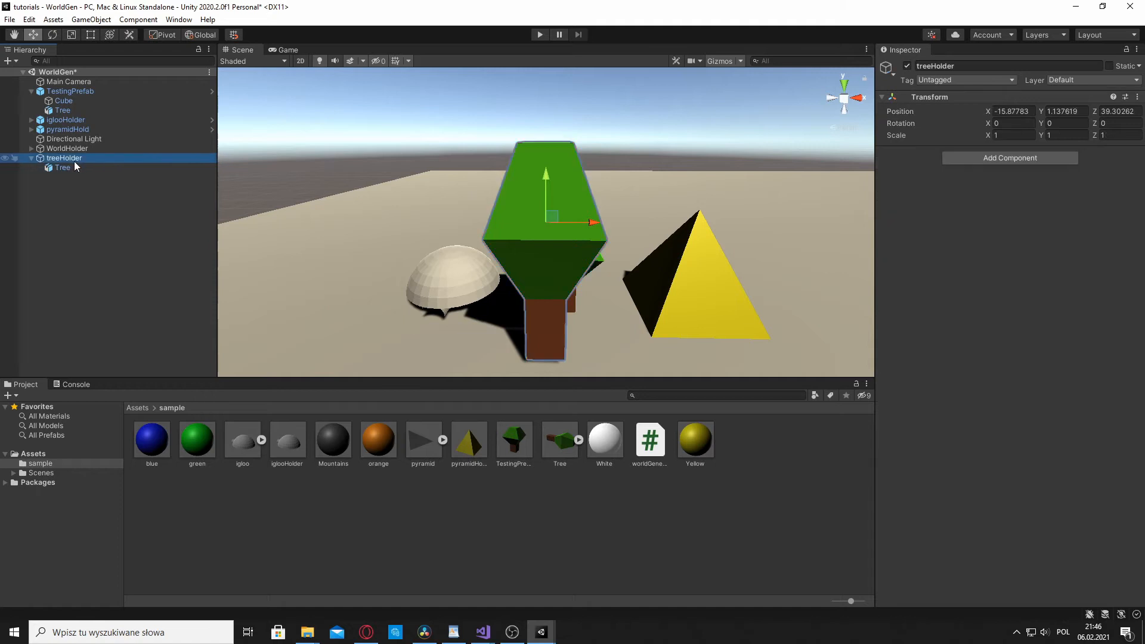
{"action": "left_click", "coordinate": [62, 168]}
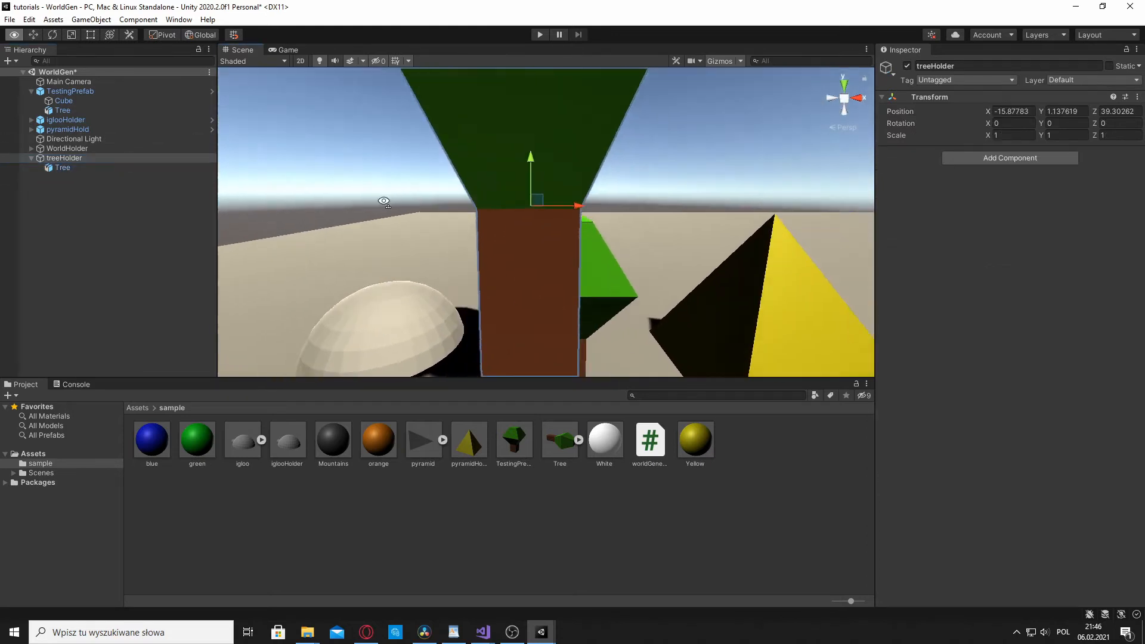
{"action": "left_click", "coordinate": [63, 167]}
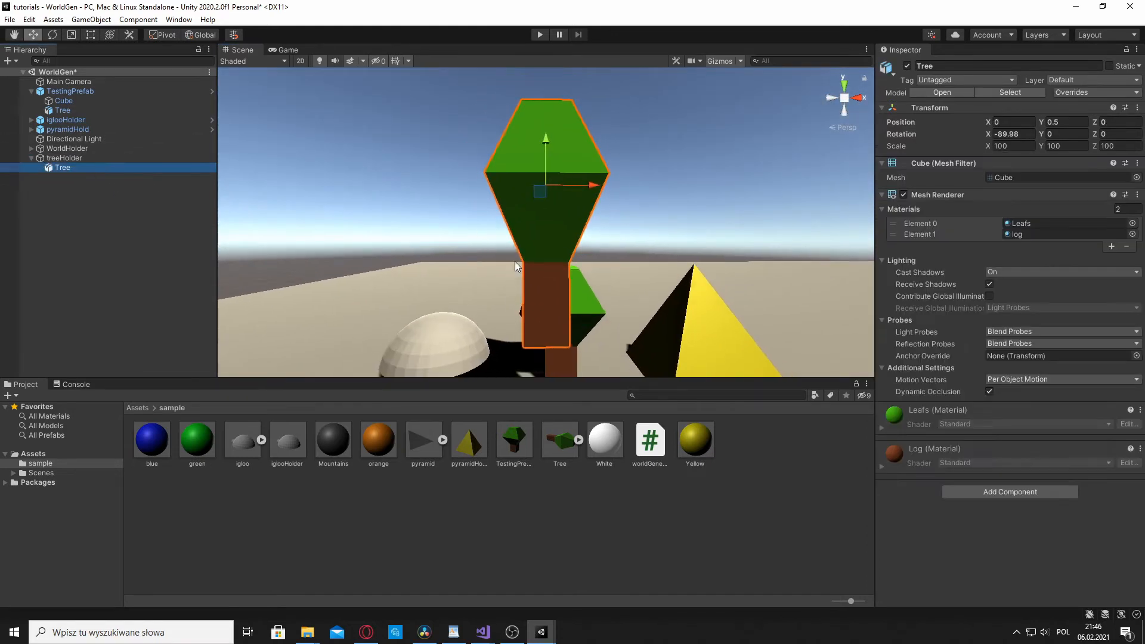
{"action": "left_click", "coordinate": [65, 157]}
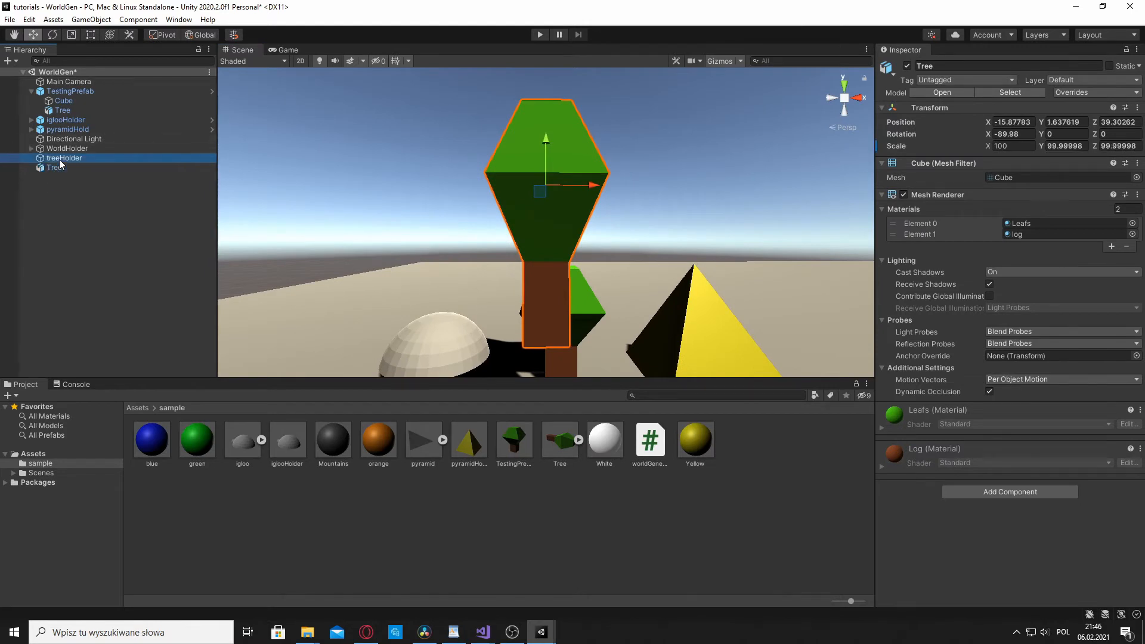
{"action": "left_click", "coordinate": [65, 157]}
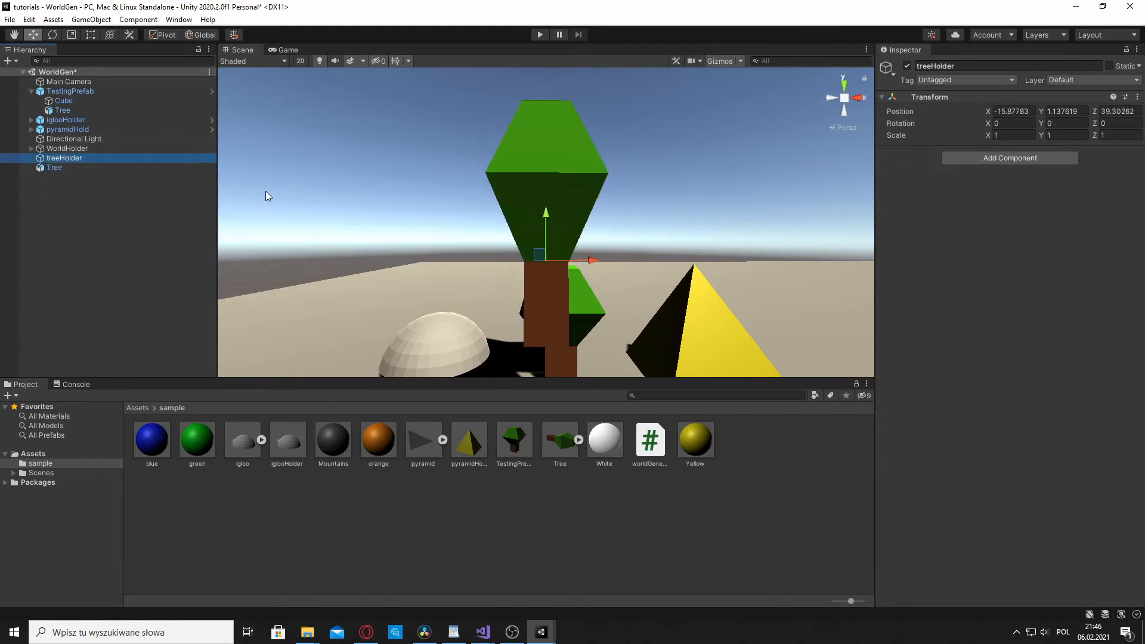
{"action": "left_click", "coordinate": [54, 167]}
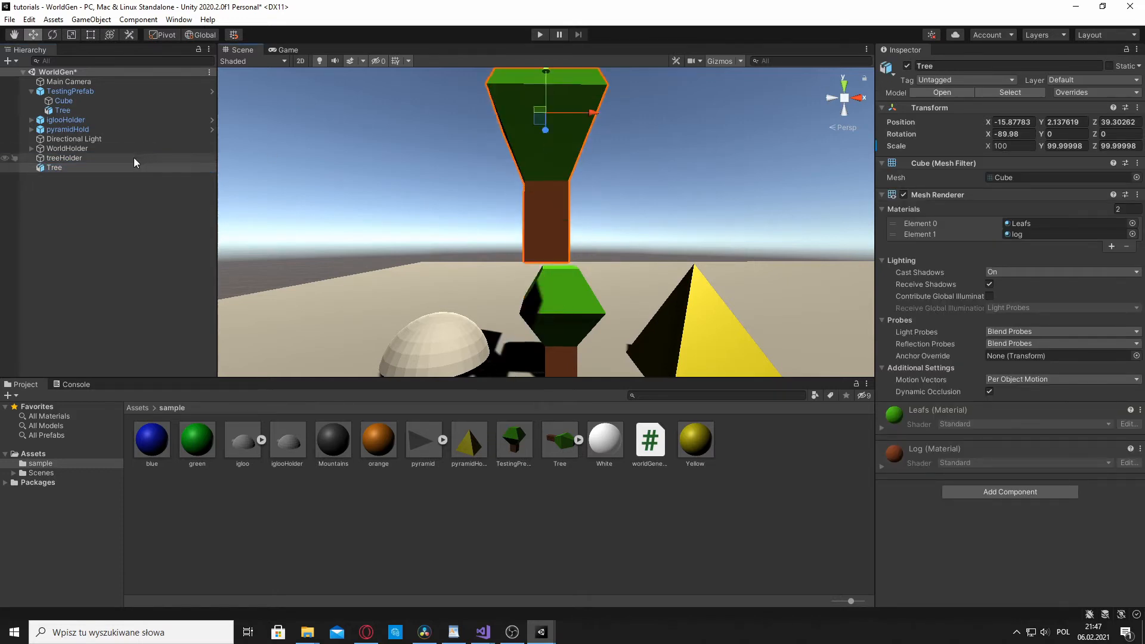
{"action": "left_click", "coordinate": [65, 158]}
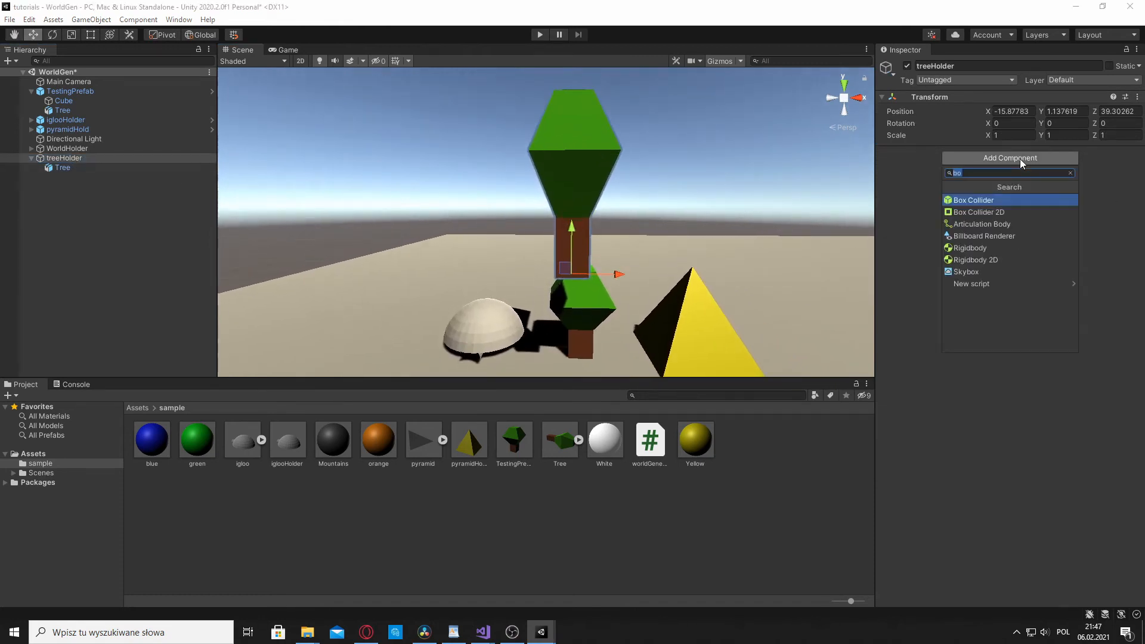
Give treeHolder a gravity Rigidbody with X/Z position and rotation frozen, then select Tree
{"action": "type", "text": "ri"}
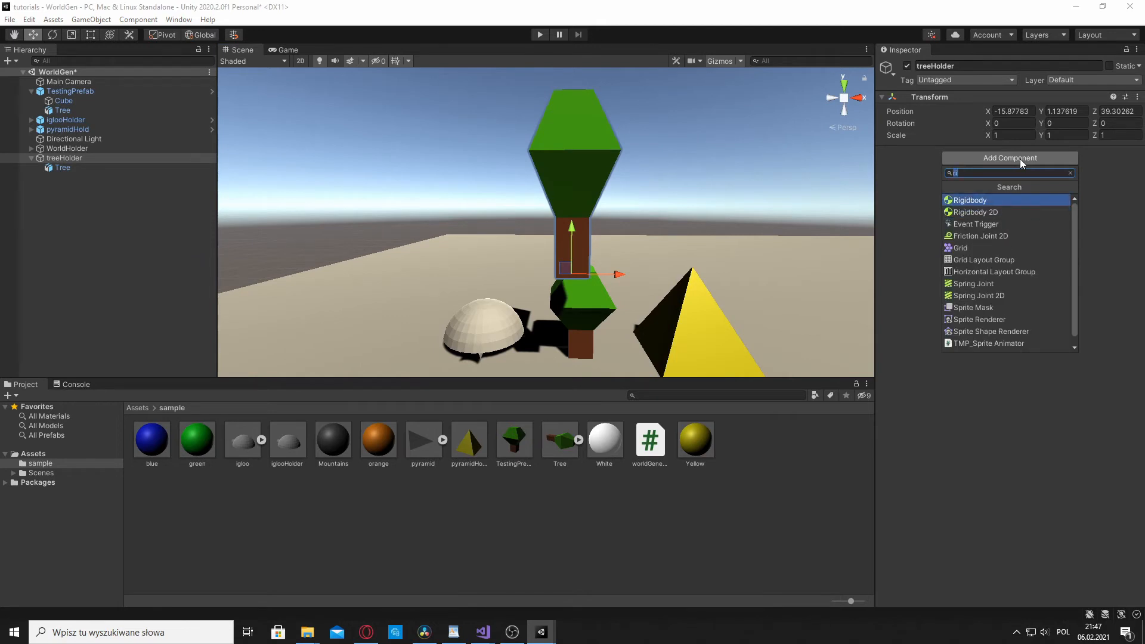
{"action": "left_click", "coordinate": [970, 201]}
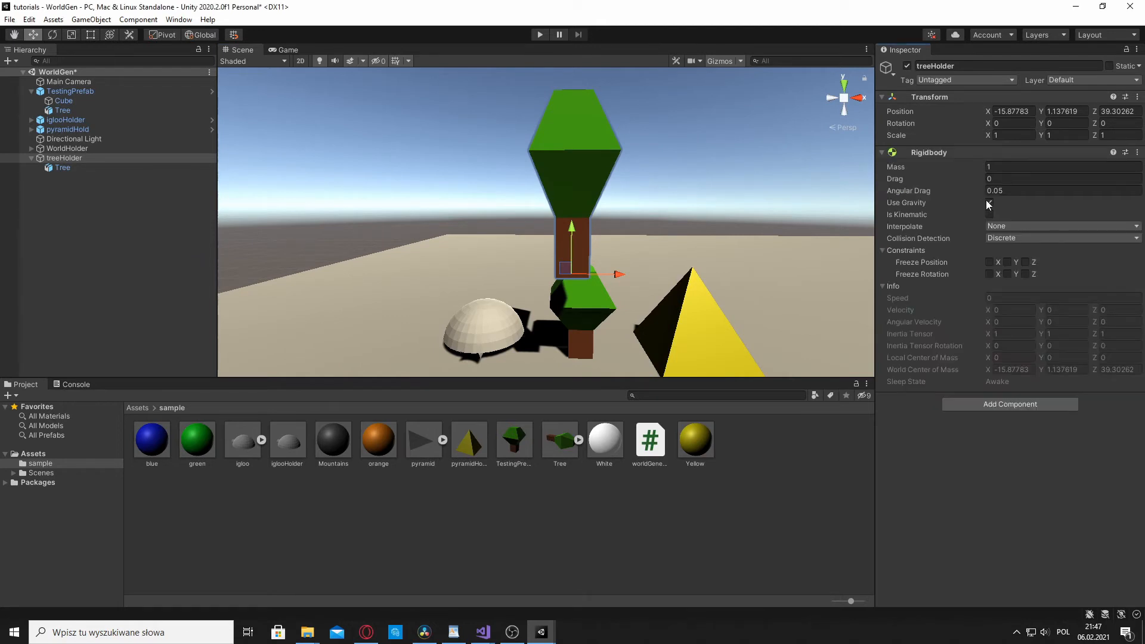
{"action": "left_click", "coordinate": [989, 202]}
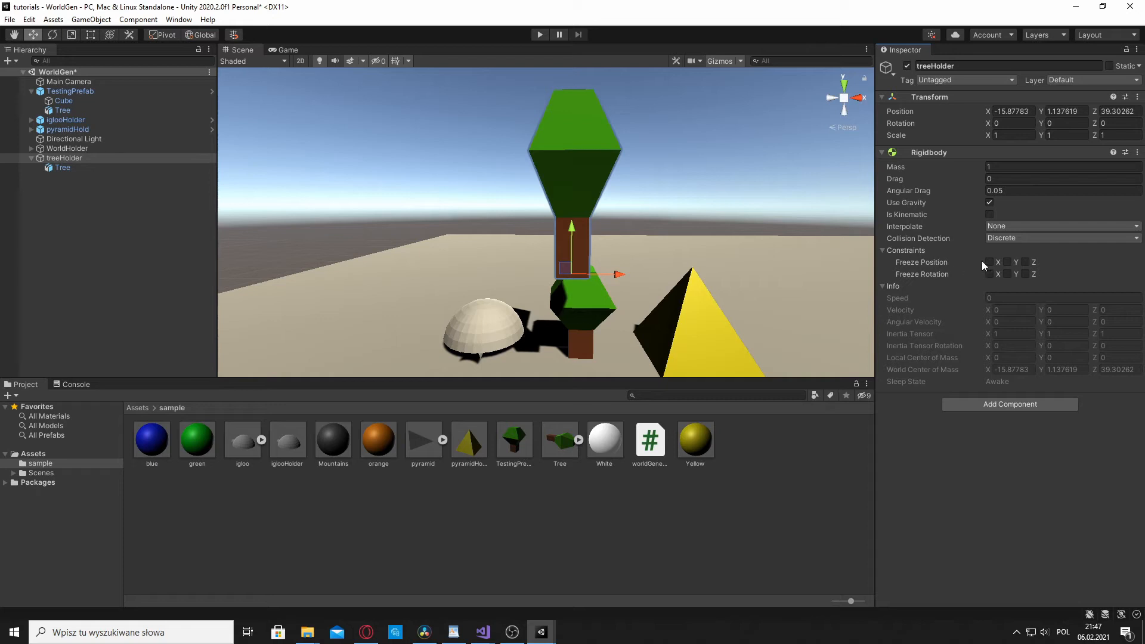
{"action": "left_click", "coordinate": [1024, 274]}
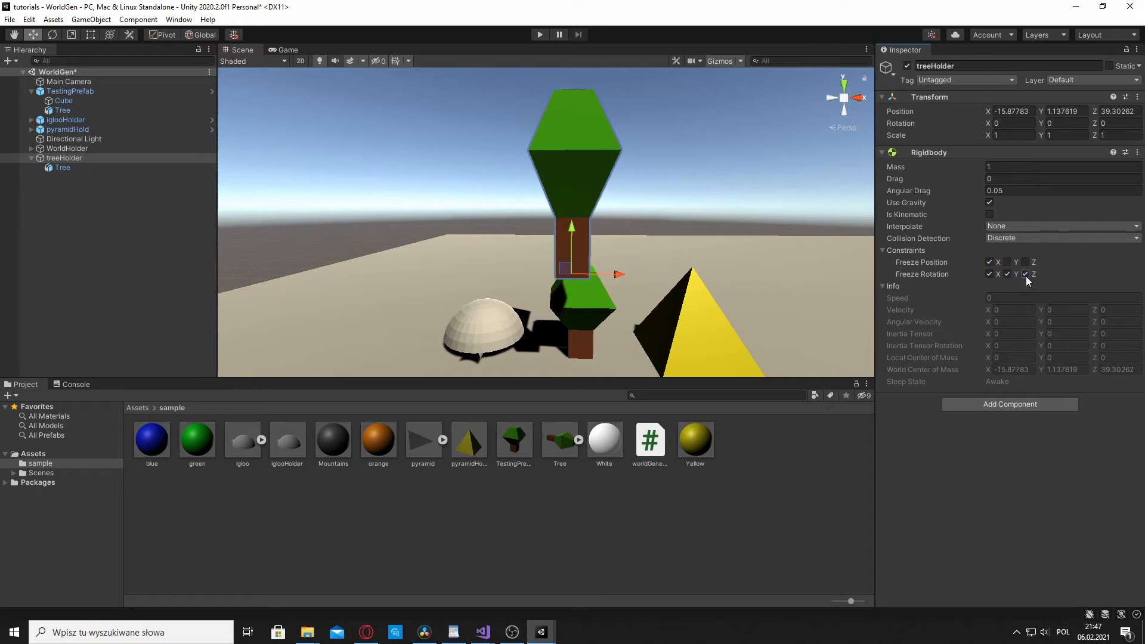
{"action": "left_click", "coordinate": [1024, 273]}
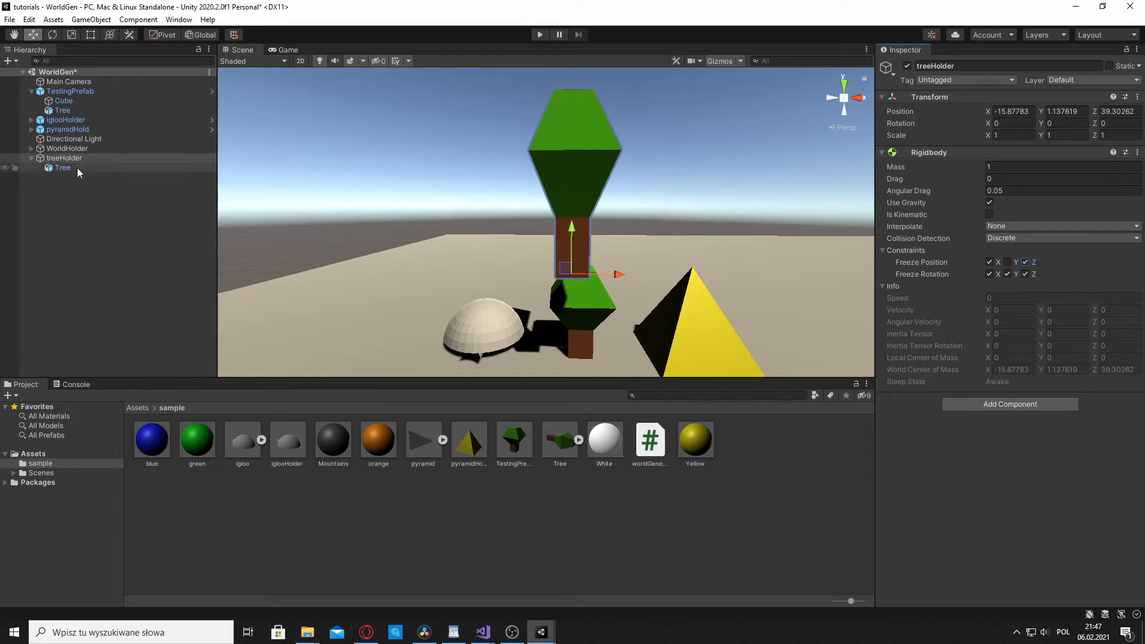
{"action": "left_click", "coordinate": [62, 167]}
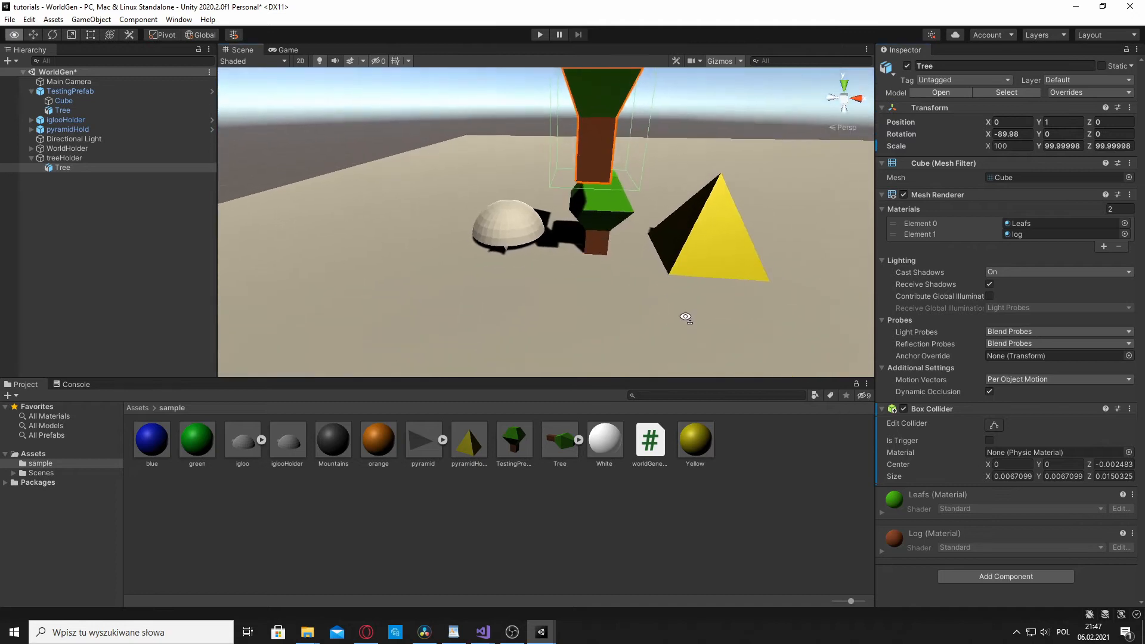
Orbit the Scene view around the spawned models, then stop play mode
{"action": "left_click_drag", "start_coordinate": [684, 316], "coordinate": [512, 360]}
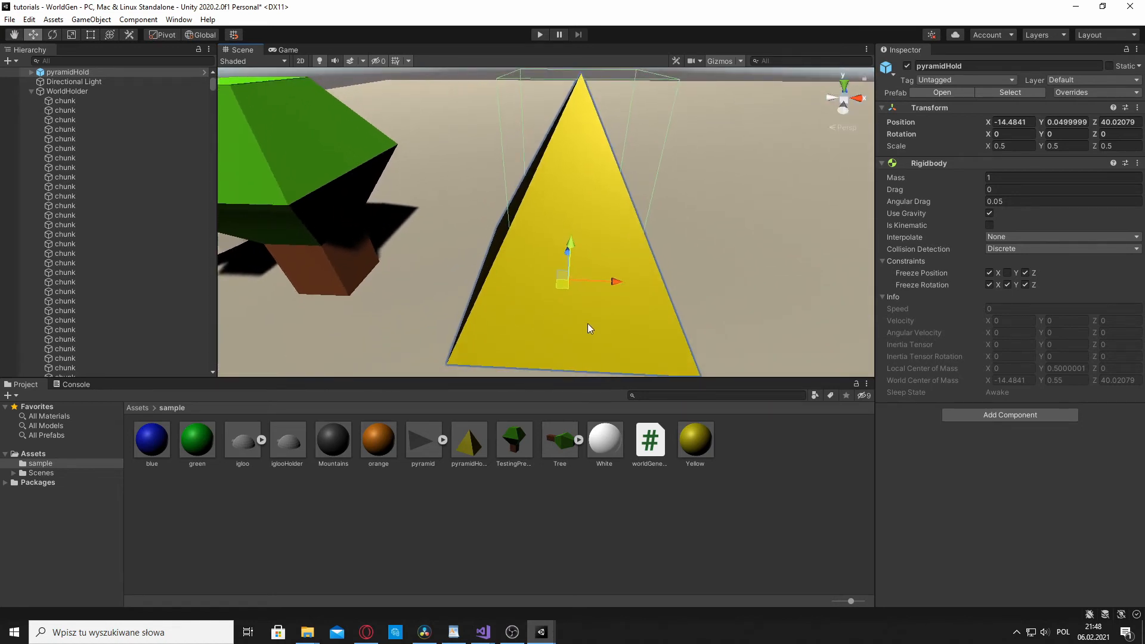
{"action": "mouse_move", "coordinate": [590, 296]}
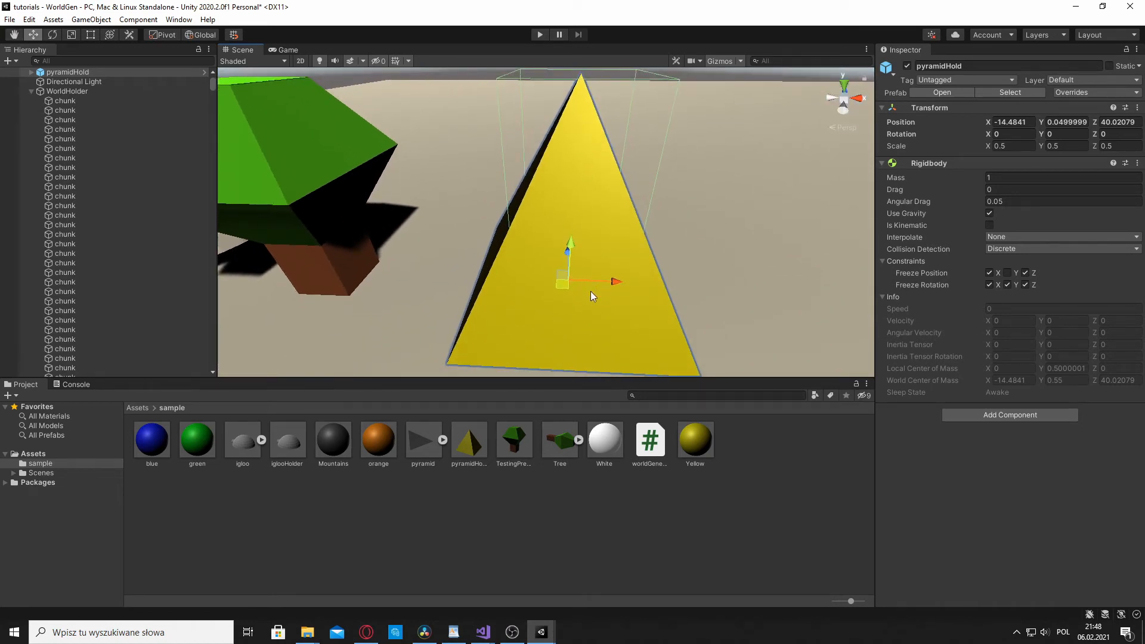
{"action": "mouse_move", "coordinate": [467, 335]}
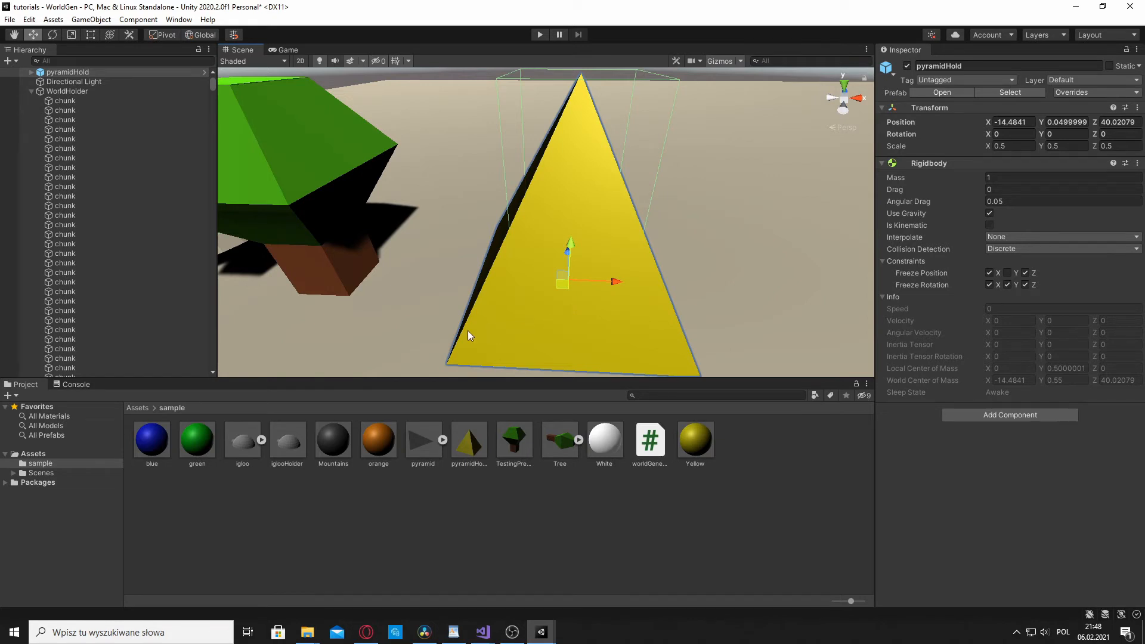
{"action": "mouse_move", "coordinate": [468, 337]}
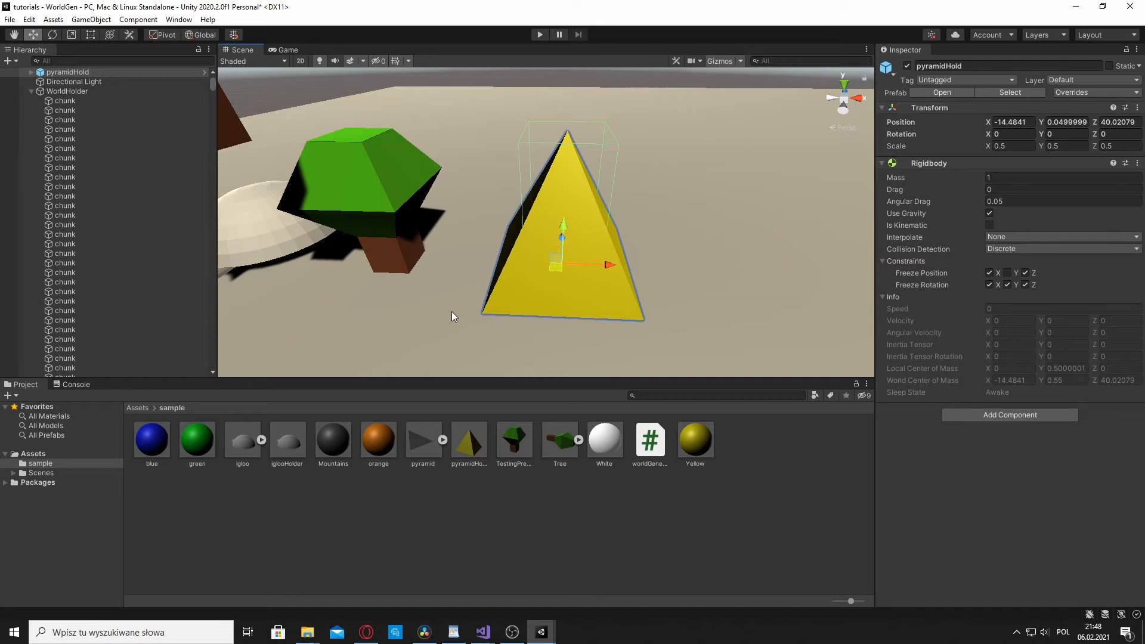
{"action": "mouse_move", "coordinate": [630, 161]}
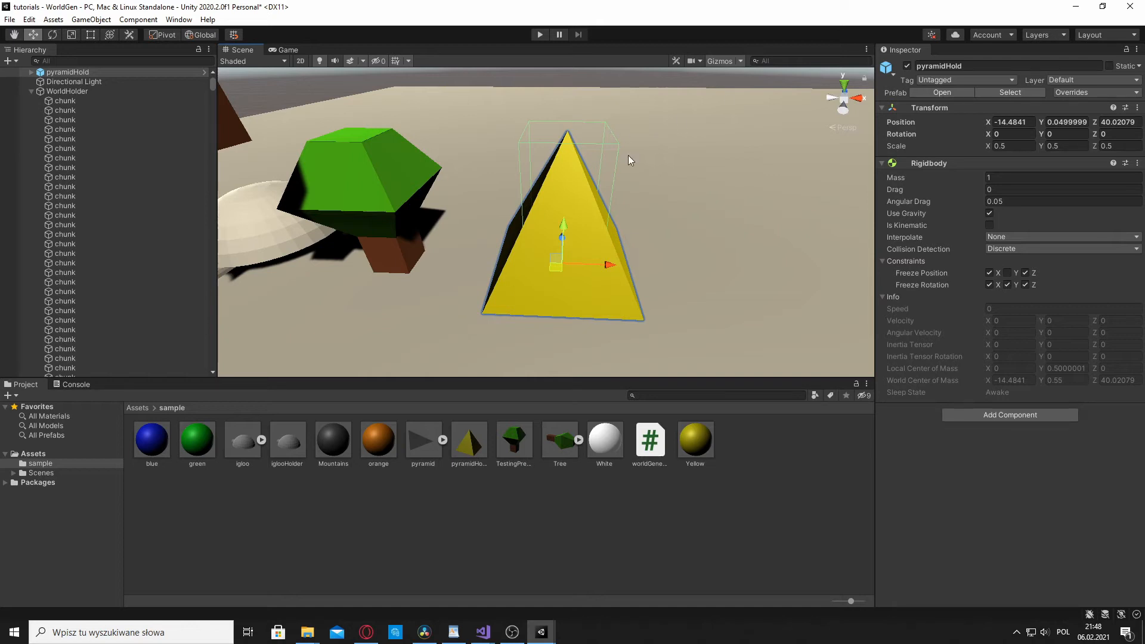
{"action": "left_click_drag", "start_coordinate": [630, 159], "coordinate": [547, 332]}
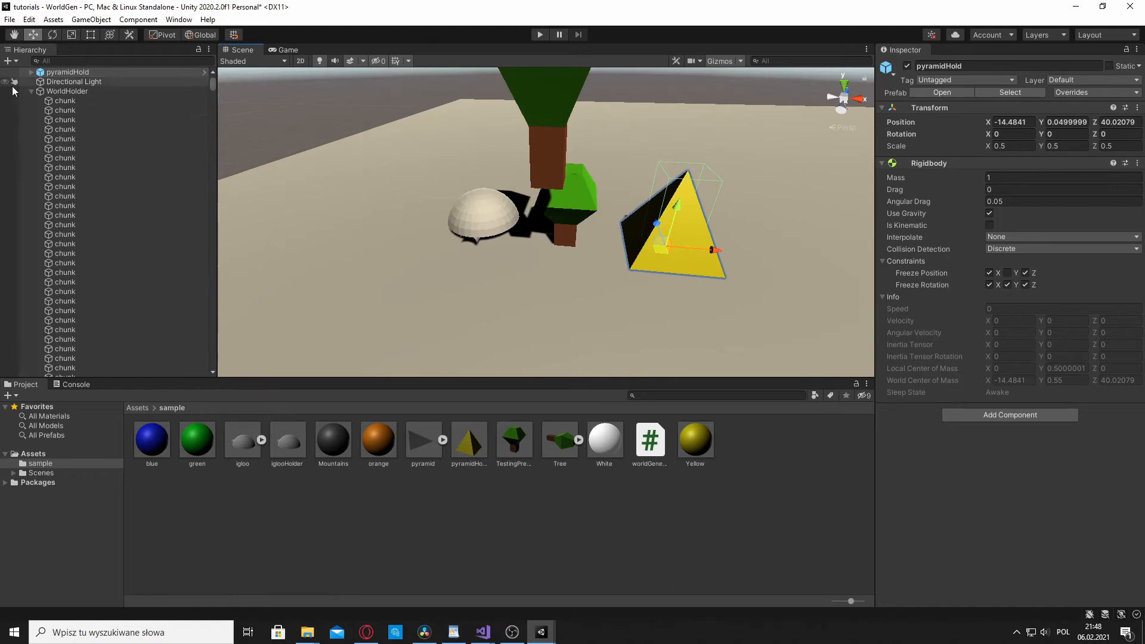
{"action": "left_click", "coordinate": [66, 71]}
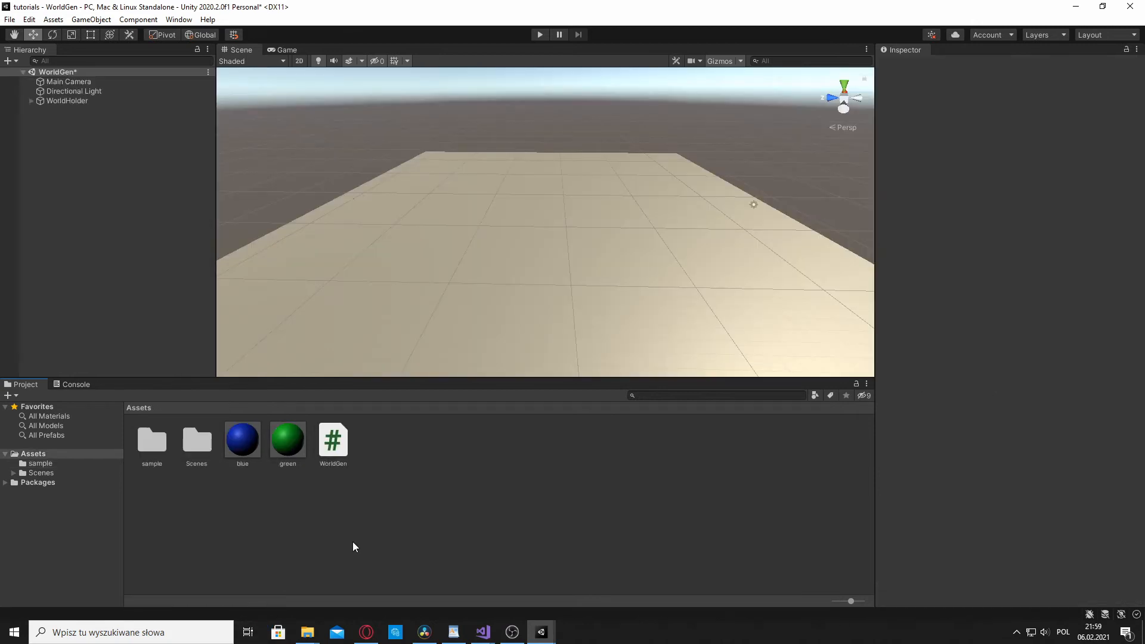
Declare 'int prefabspawn;' after defaultChunks and 'bool endGeneration;' after doonce in WorldGen.cs
{"action": "left_click", "coordinate": [480, 631]}
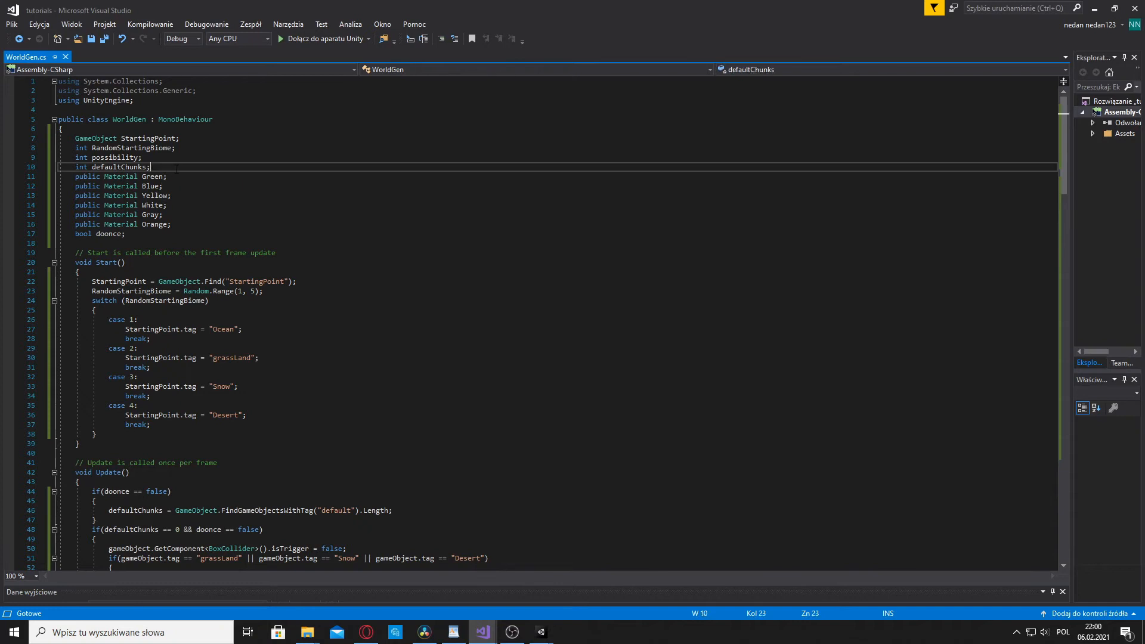
{"action": "type", "text": "int"}
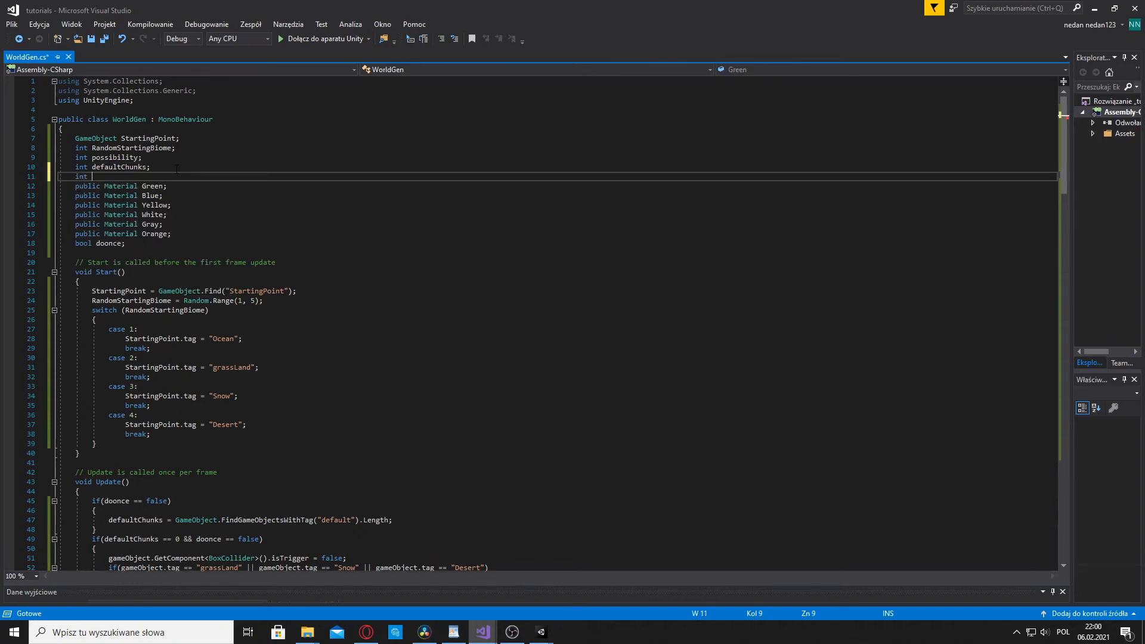
{"action": "type", "text": "prefab"}
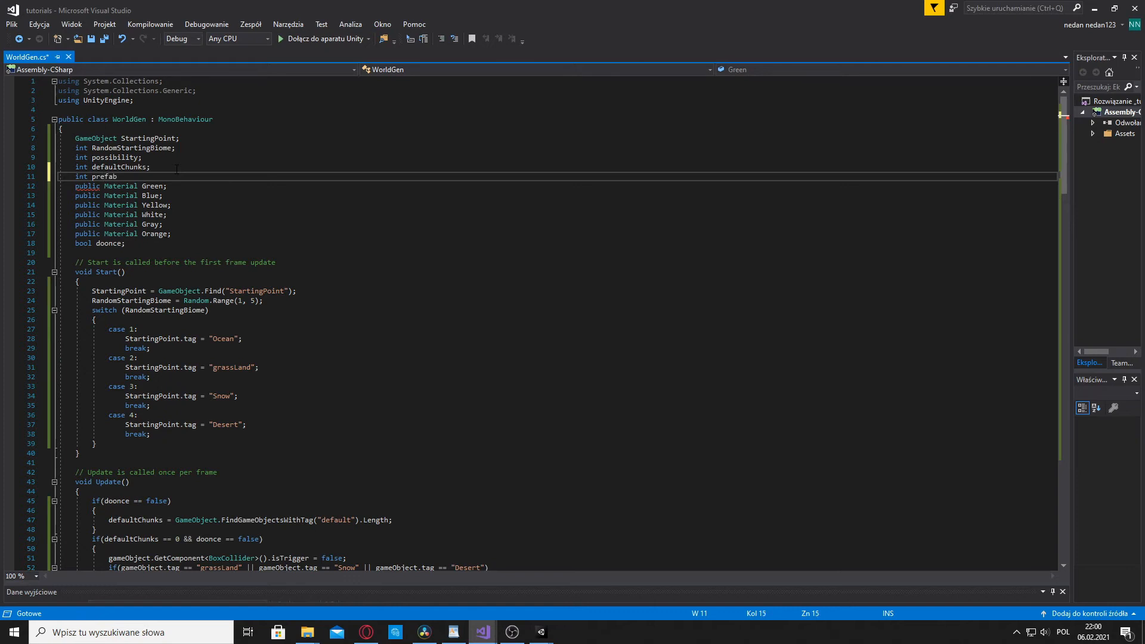
{"action": "type", "text": "spawn"}
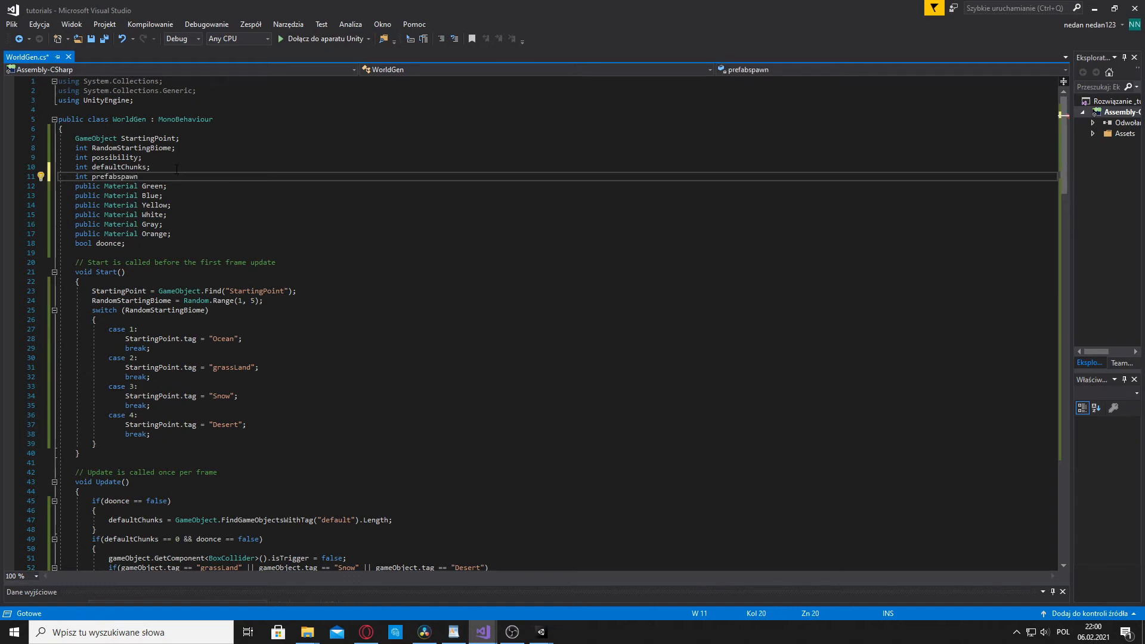
{"action": "type", "text": ";"}
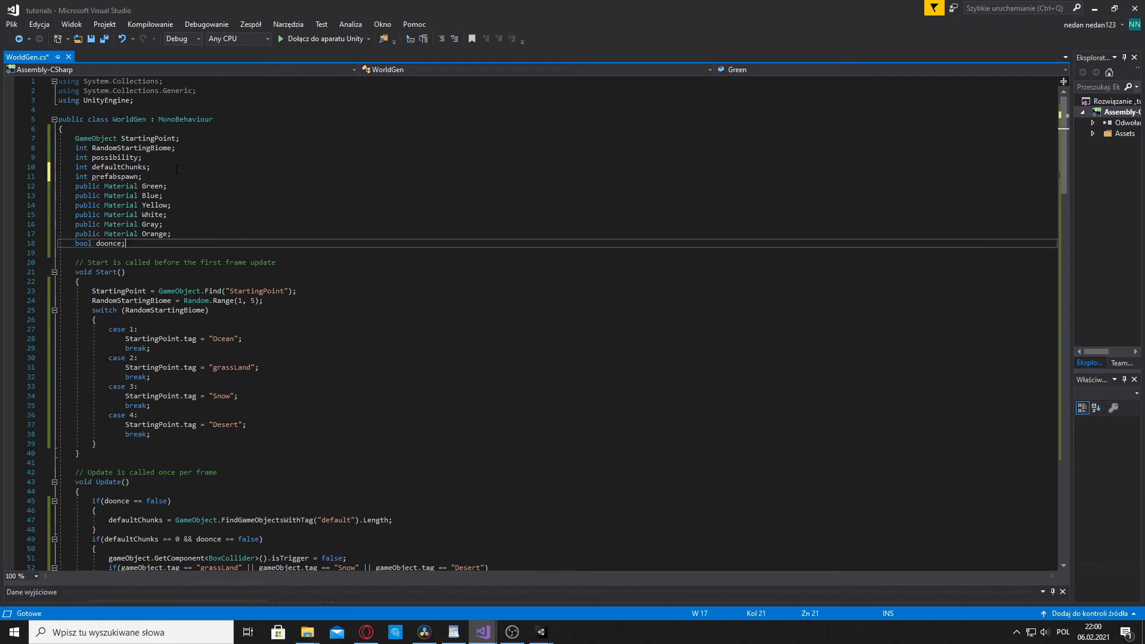
{"action": "type", "text": "bool"}
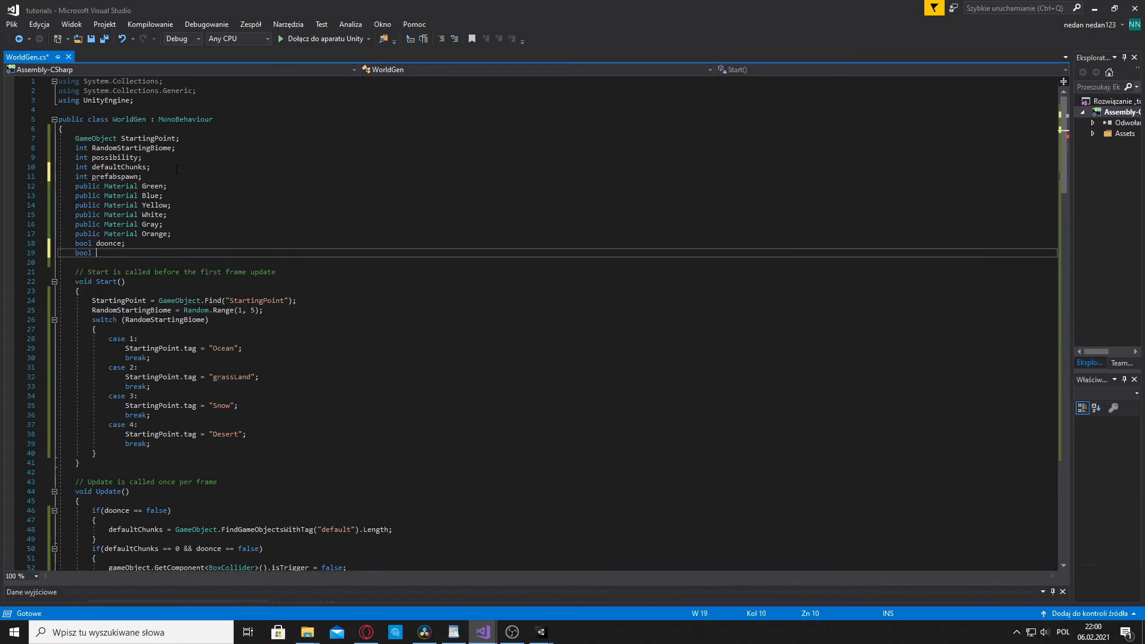
{"action": "type", "text": "en"}
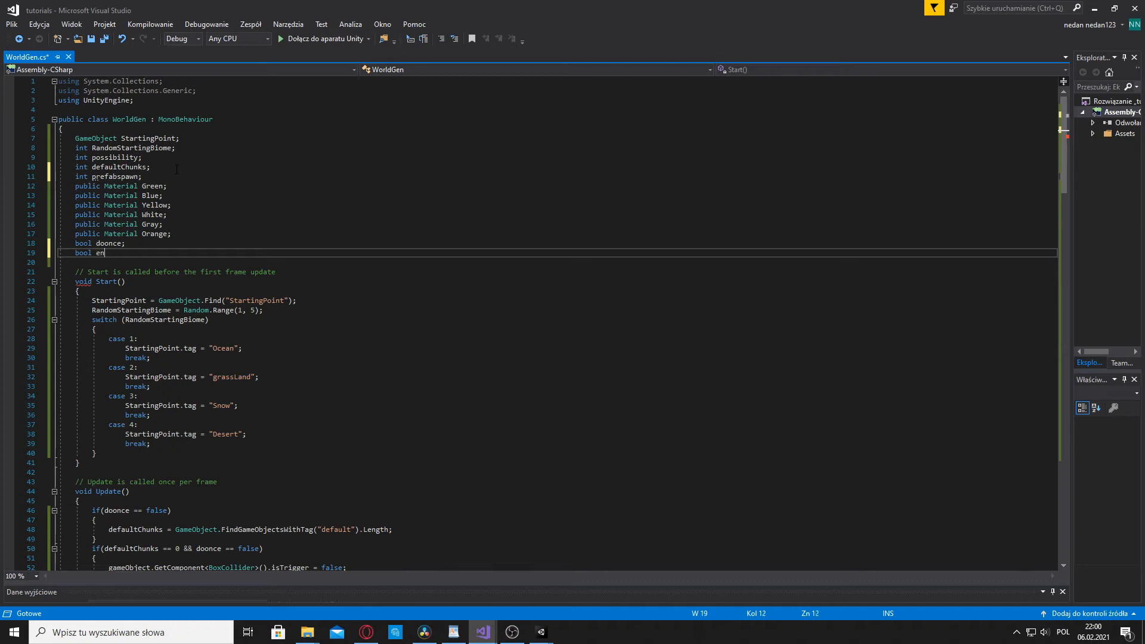
{"action": "type", "text": "Genera"}
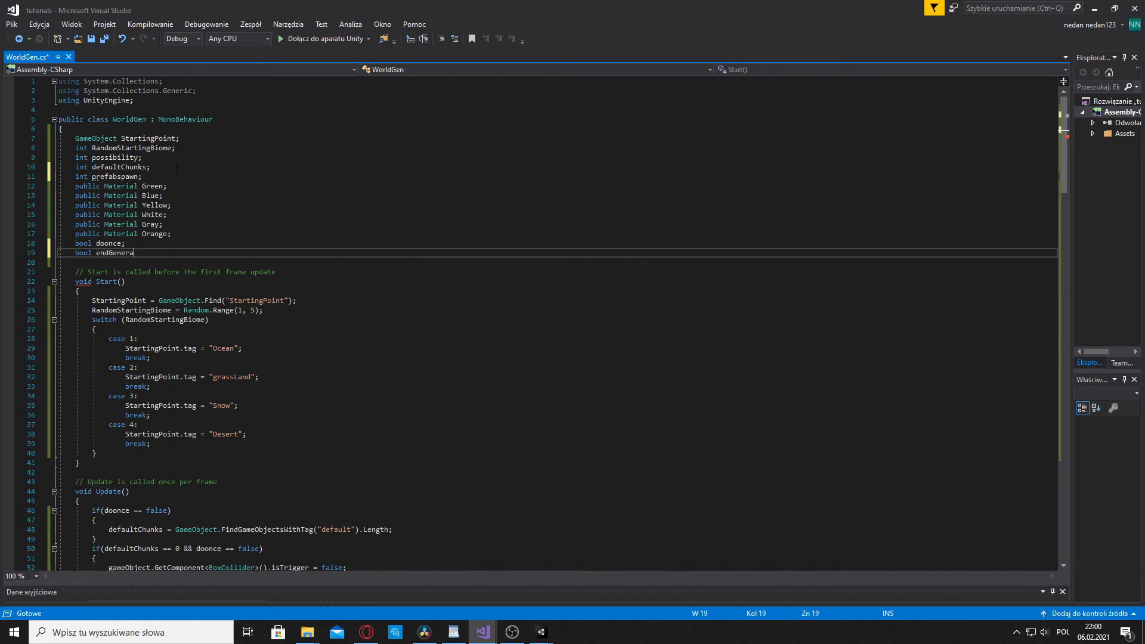
{"action": "type", "text": "tion;"}
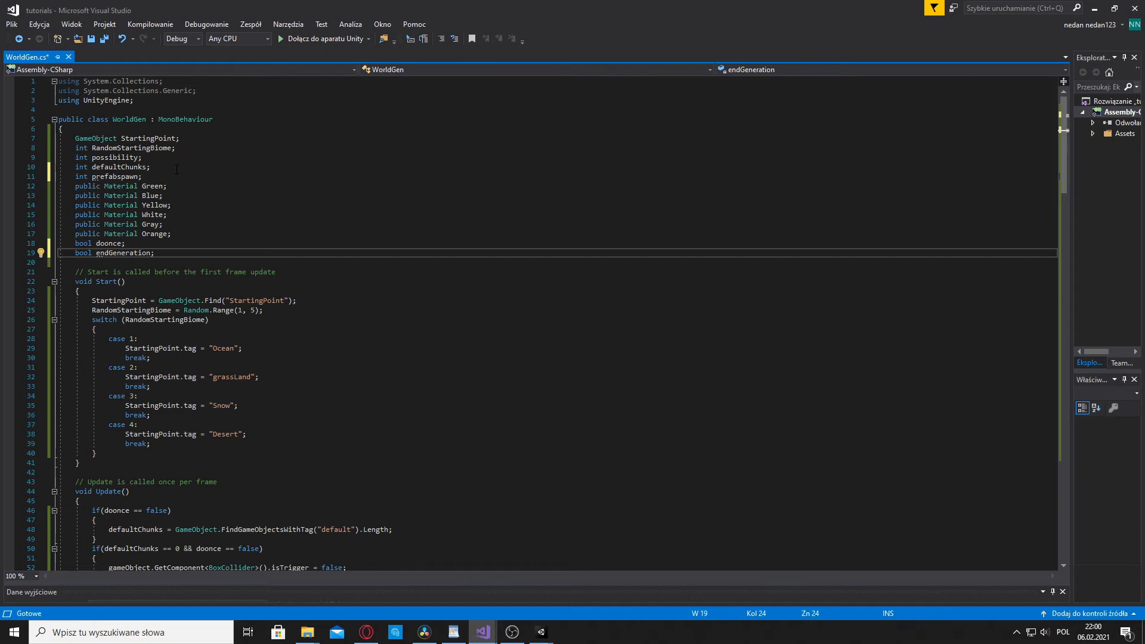
Declare 'public GameObject Tree;', 'Pyrimd;' and 'Igloo;' below StartingPoint
{"action": "left_click", "coordinate": [153, 253]}
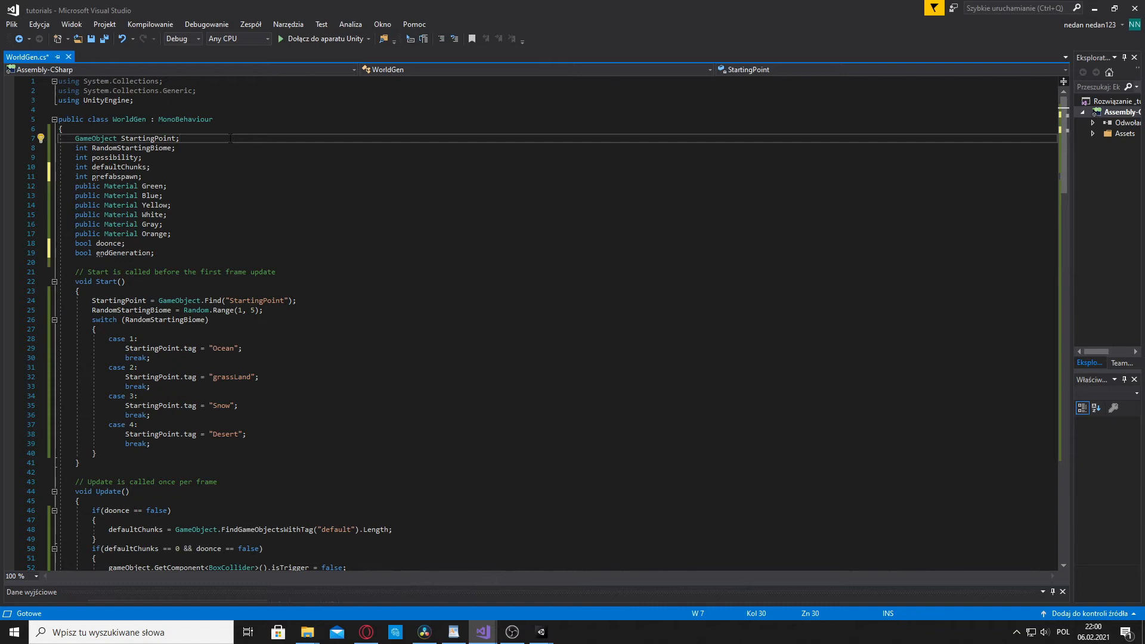
{"action": "type", "text": "public GameObject"}
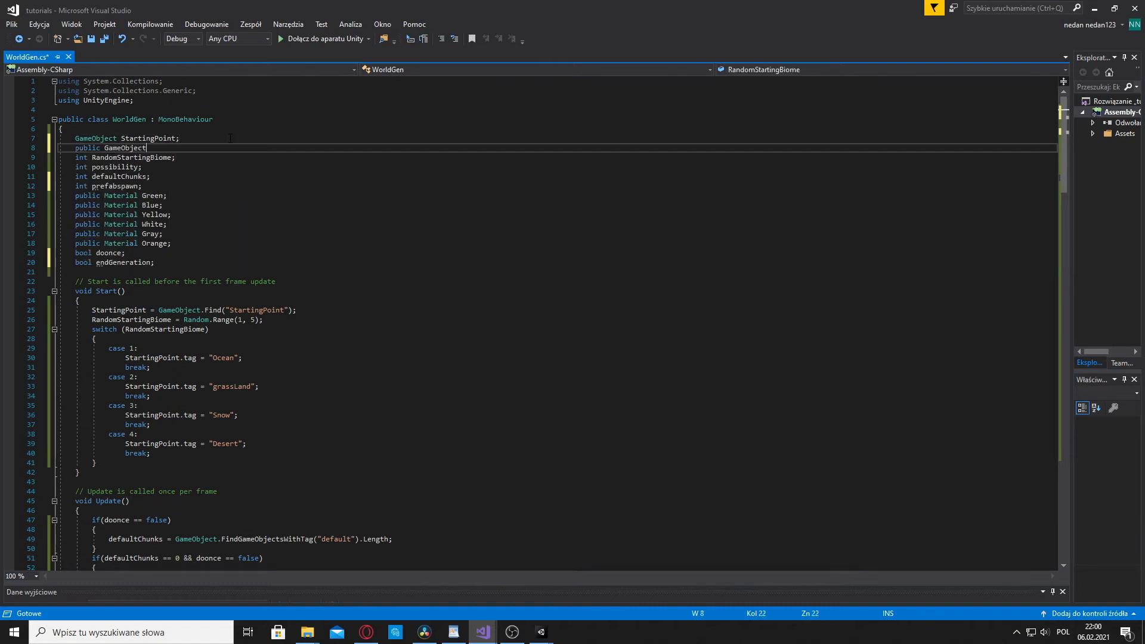
{"action": "type", "text": "Tree;"}
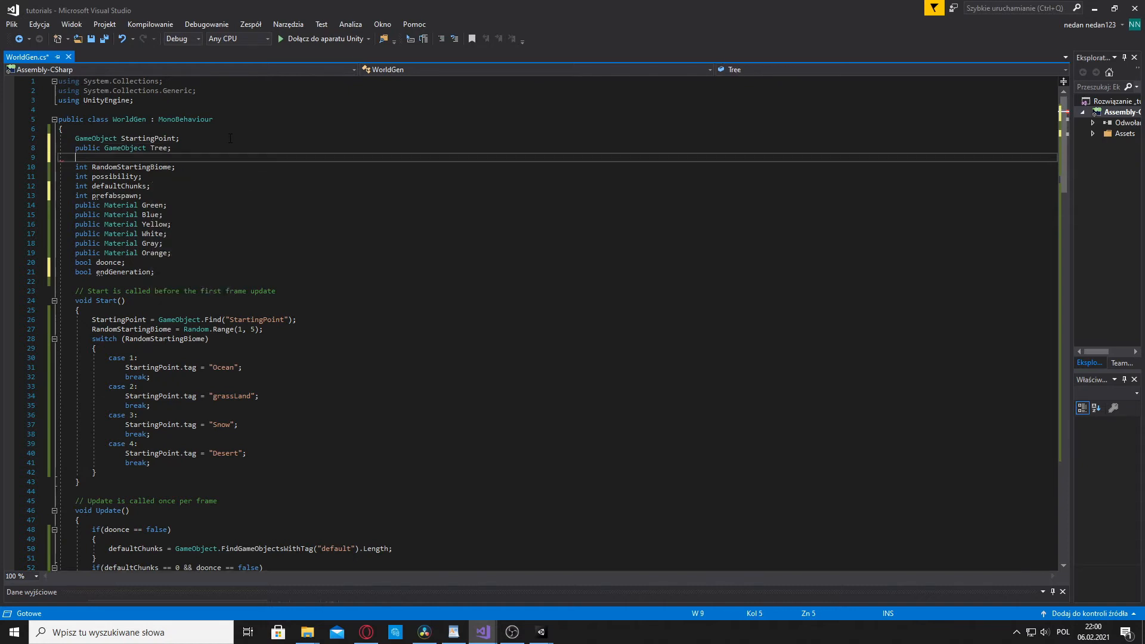
{"action": "type", "text": "public"}
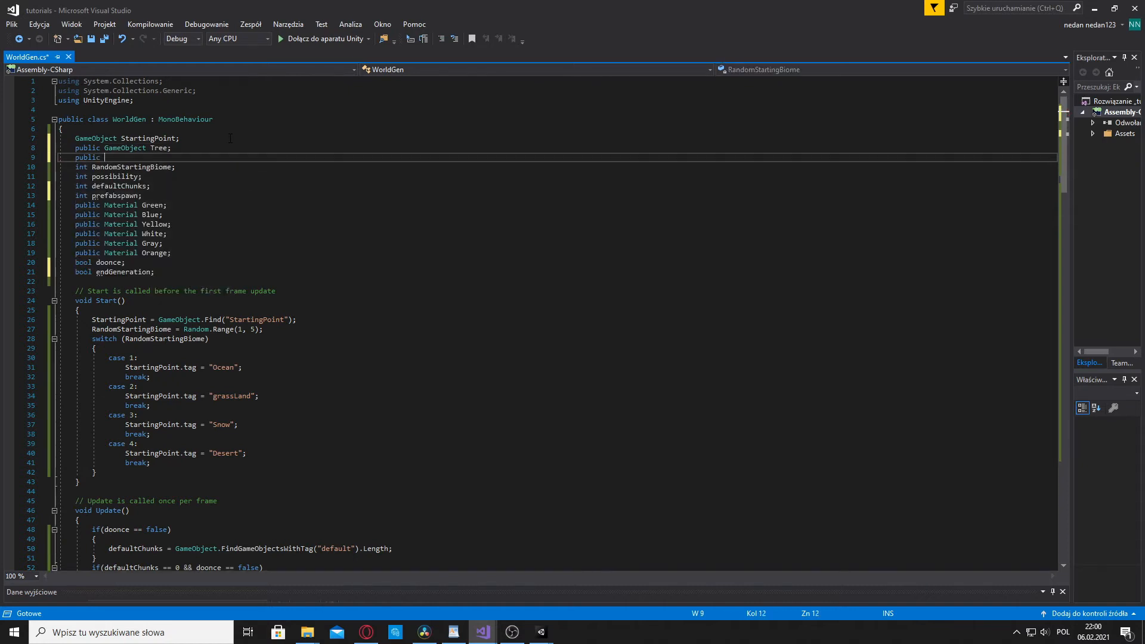
{"action": "type", "text": "GameObject"}
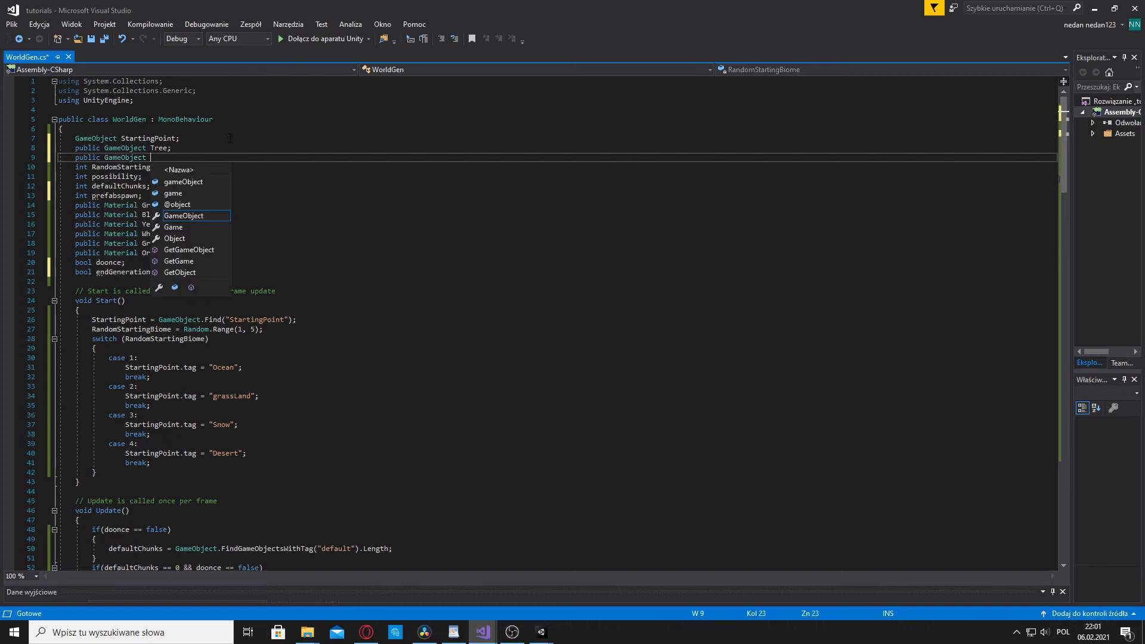
{"action": "type", "text": "Pyrimd;"}
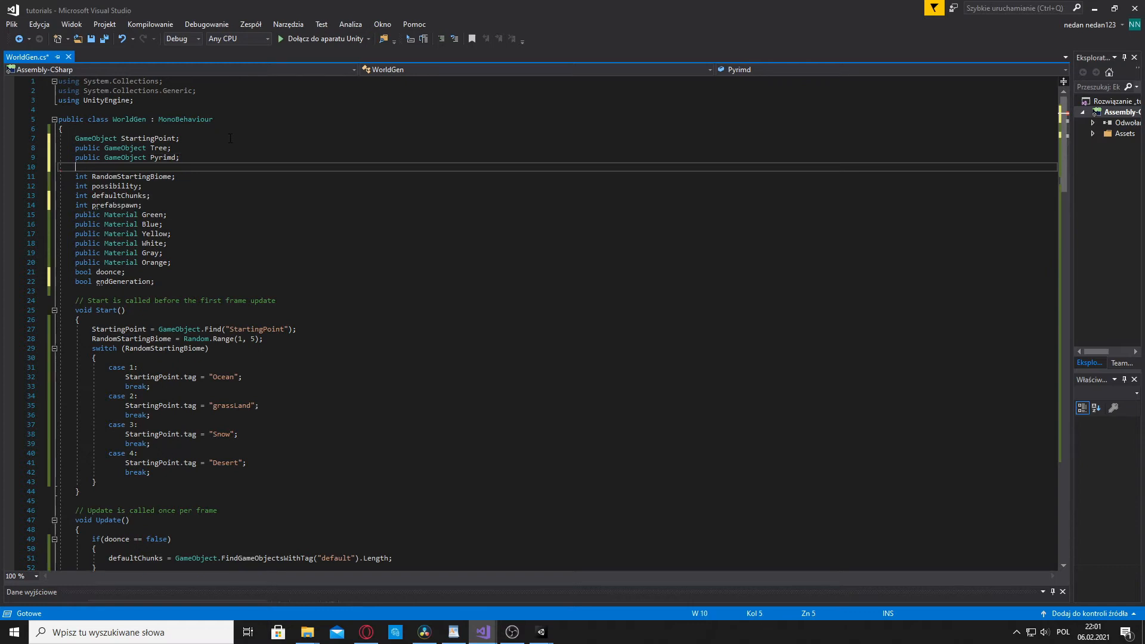
{"action": "type", "text": "public"}
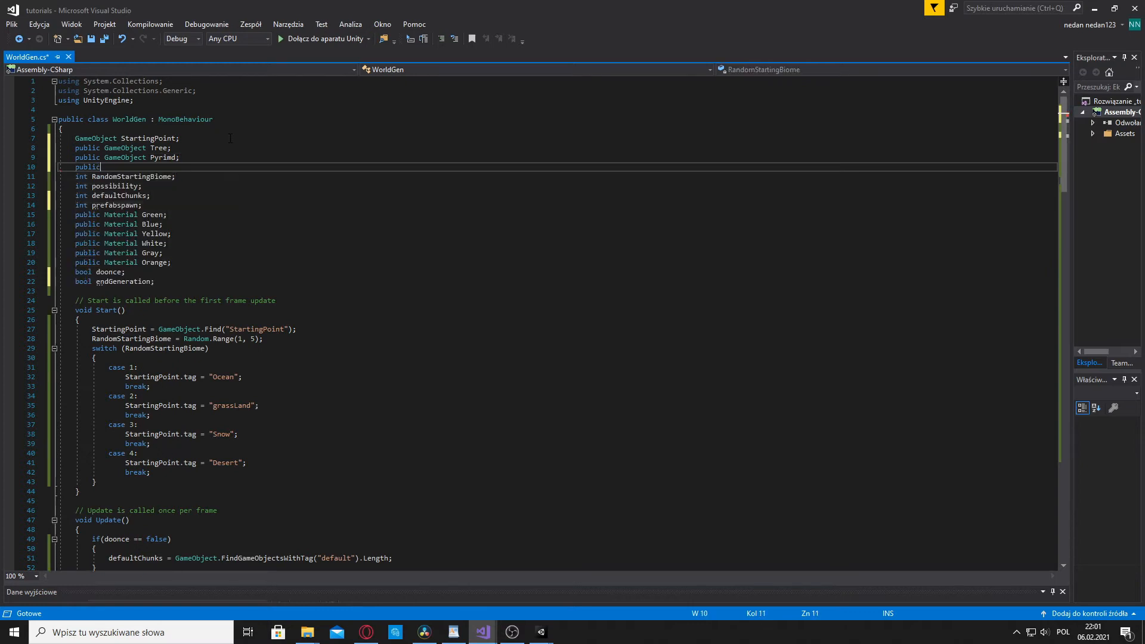
{"action": "type", "text": "GameObject"}
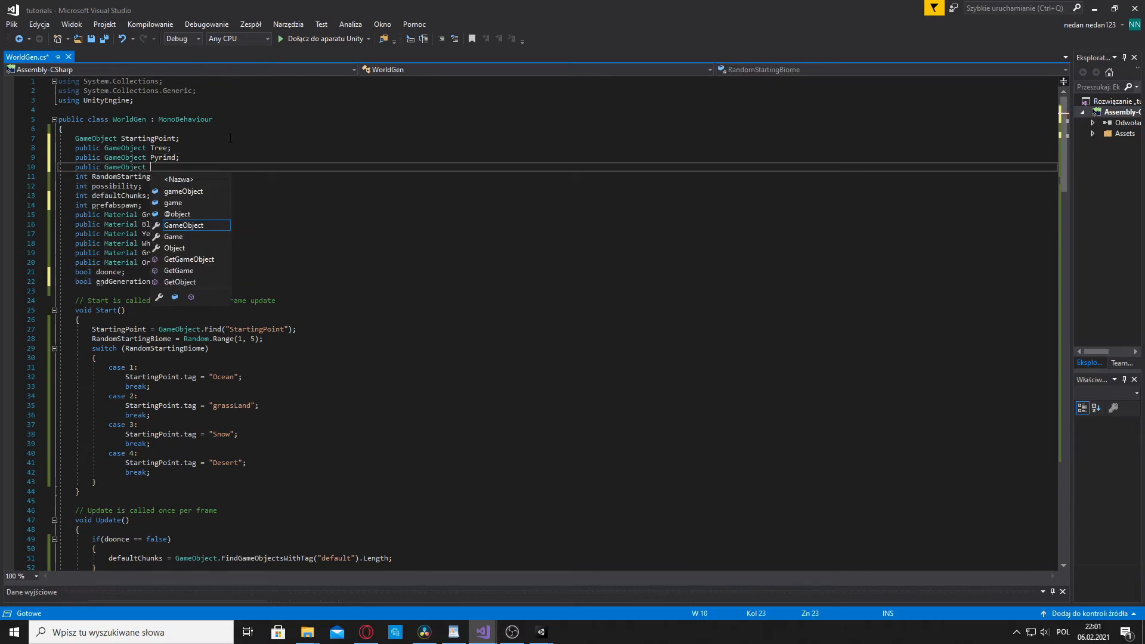
{"action": "type", "text": "Ig"}
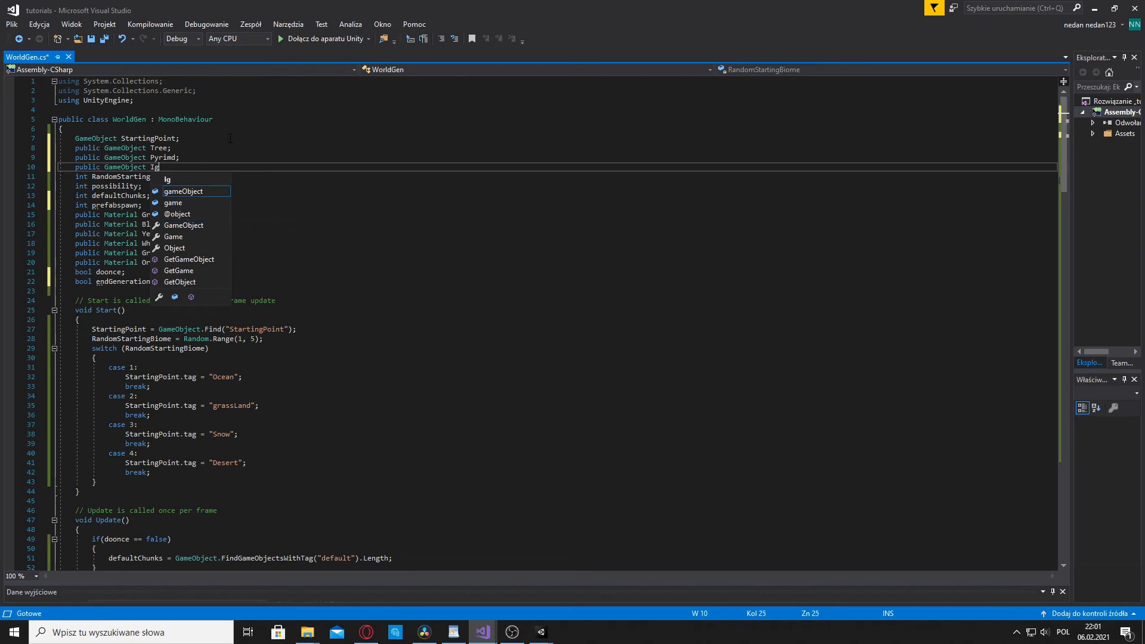
{"action": "type", "text": "loo"}
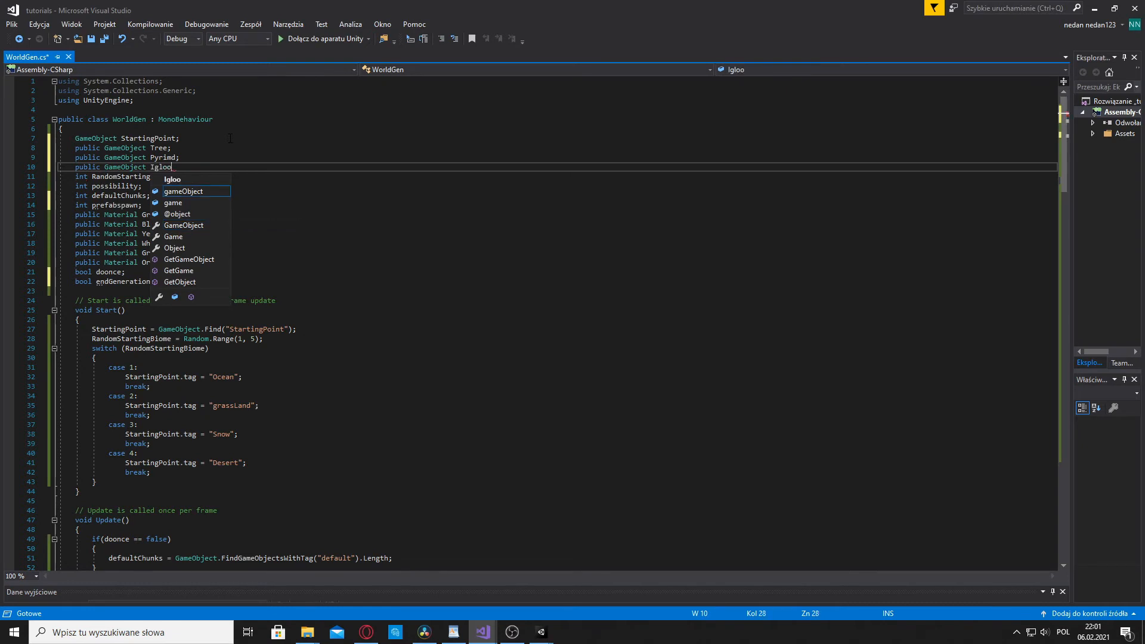
{"action": "type", "text": ";"}
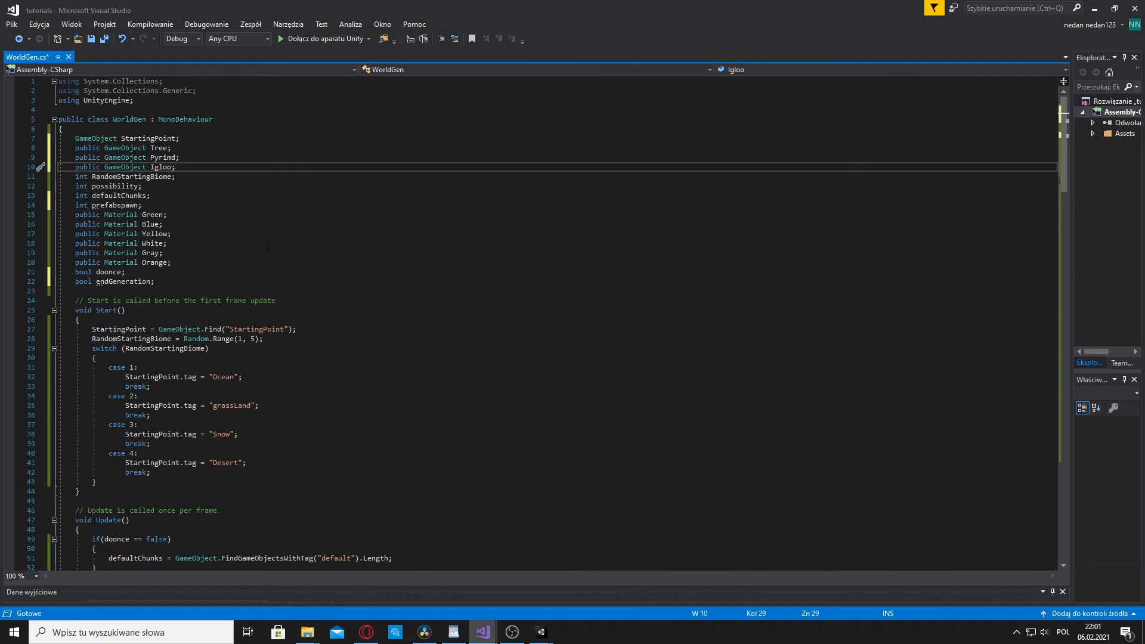
Add an empty if (doonce == true && endGeneration == false) block in Update()
{"action": "scroll", "scroll_direction": "down", "scroll_amount": 3}
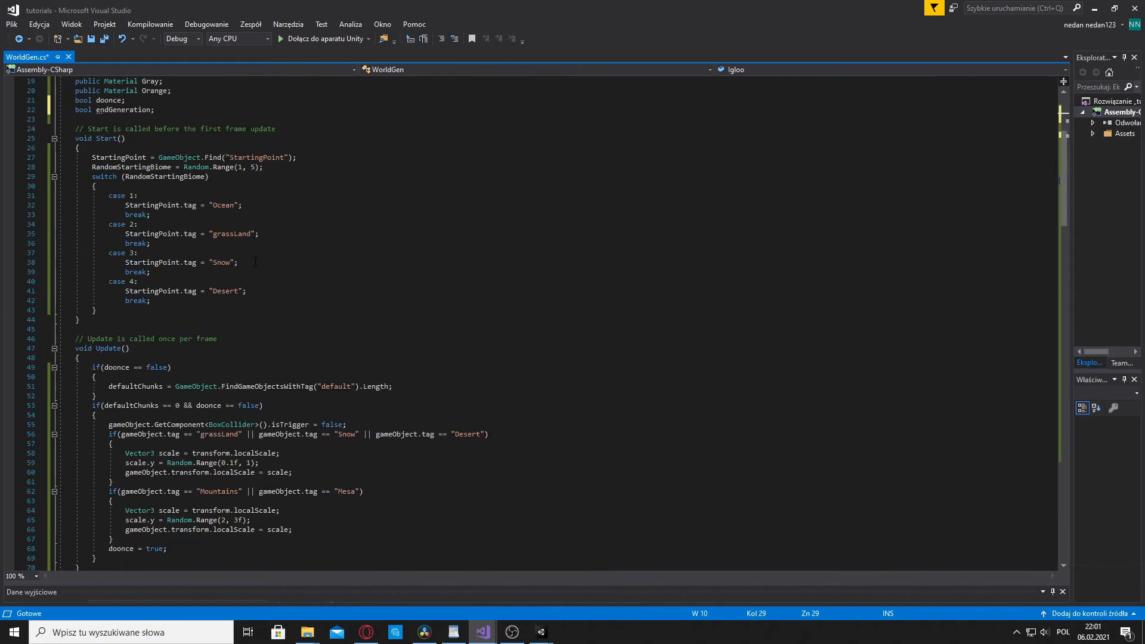
{"action": "scroll", "scroll_direction": "down", "scroll_amount": 3}
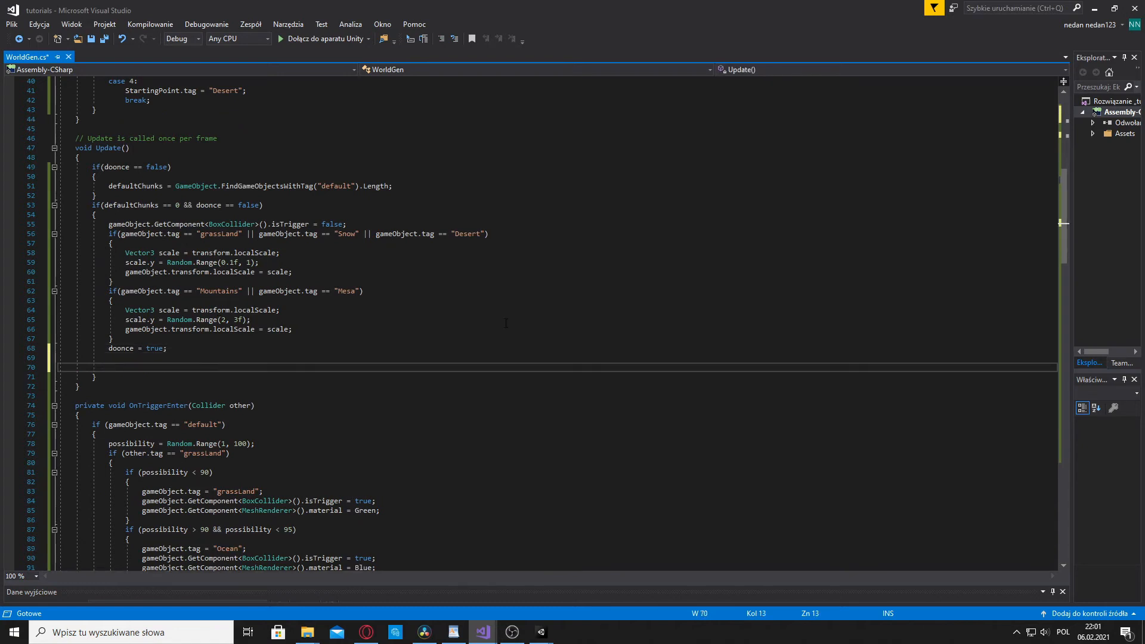
{"action": "scroll", "scroll_direction": "down", "scroll_amount": 3}
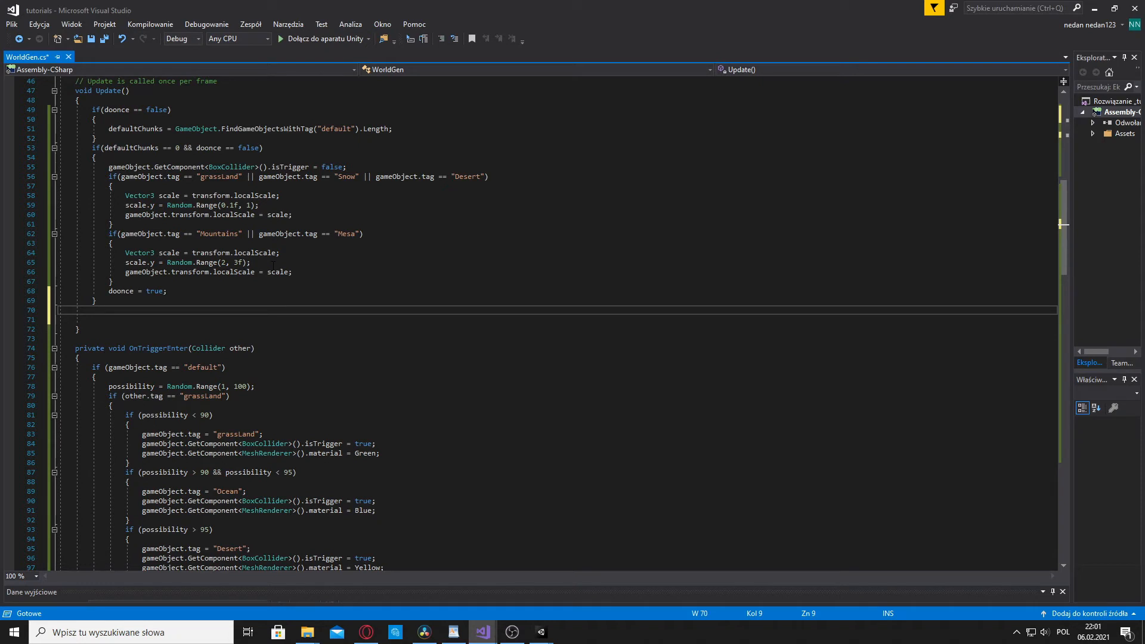
{"action": "type", "text": "if(doonce == tr"}
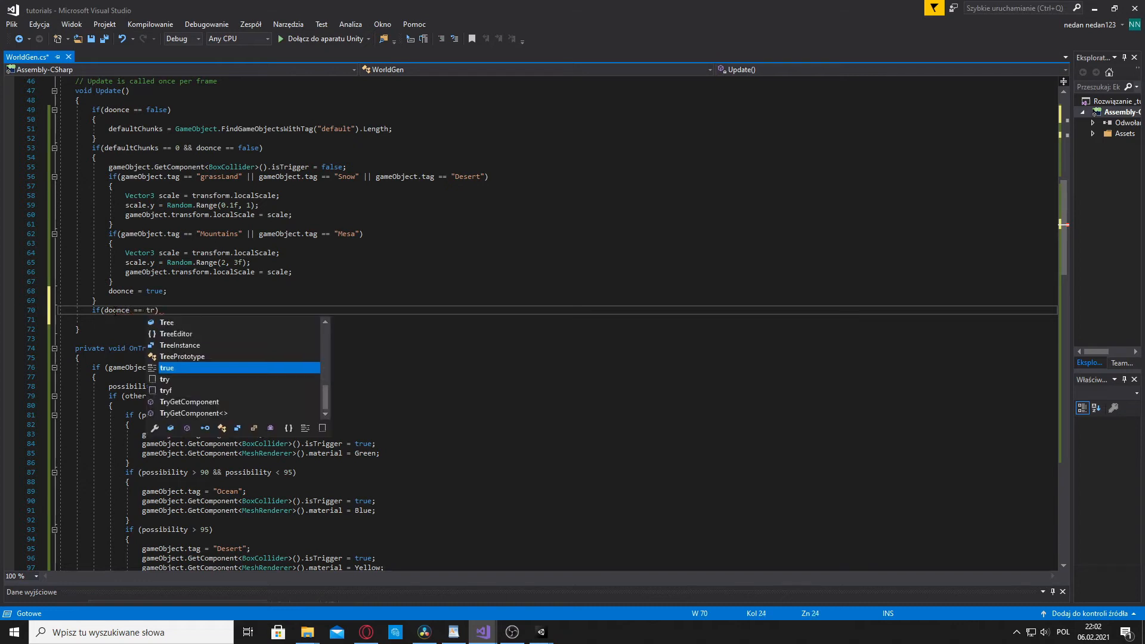
{"action": "type", "text": "ue"}
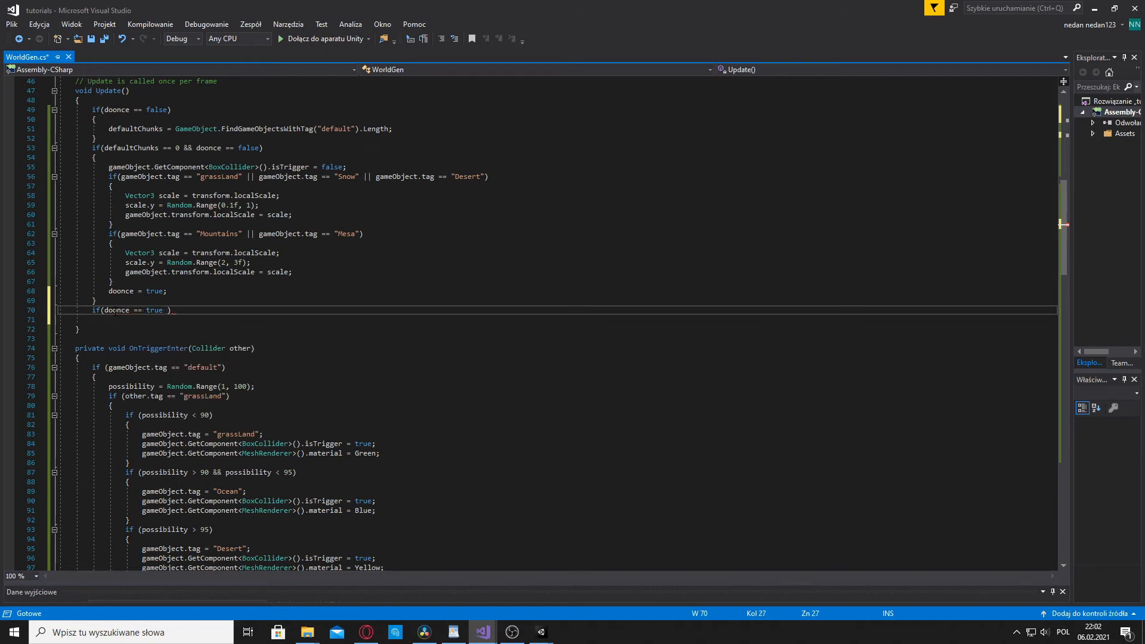
{"action": "type", "text": "&&"}
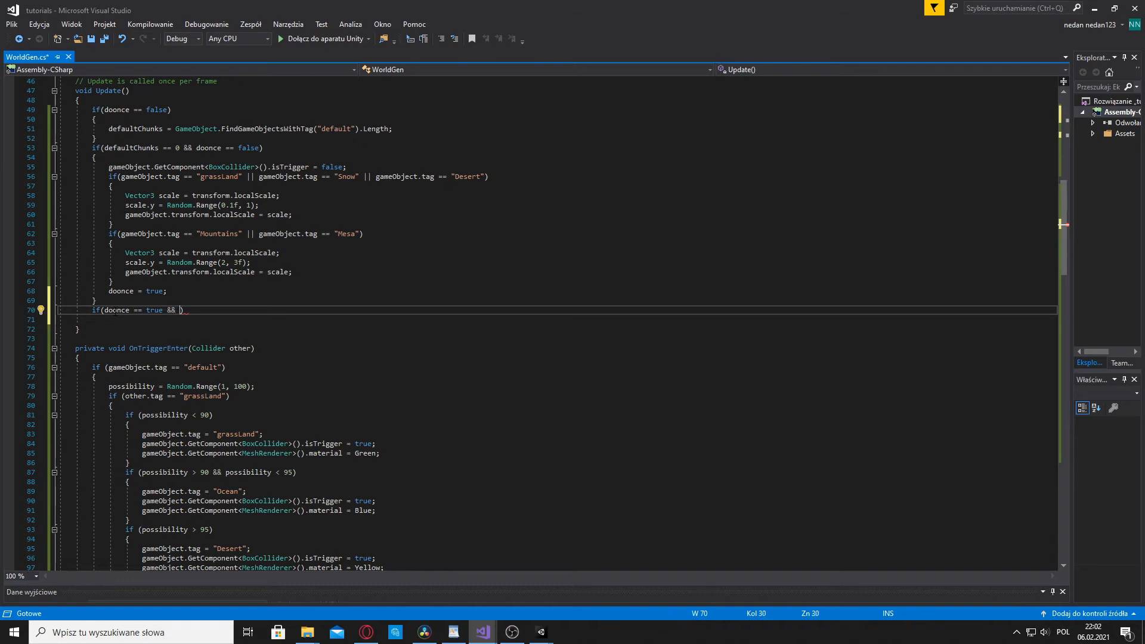
{"action": "type", "text": "endGeneration =="}
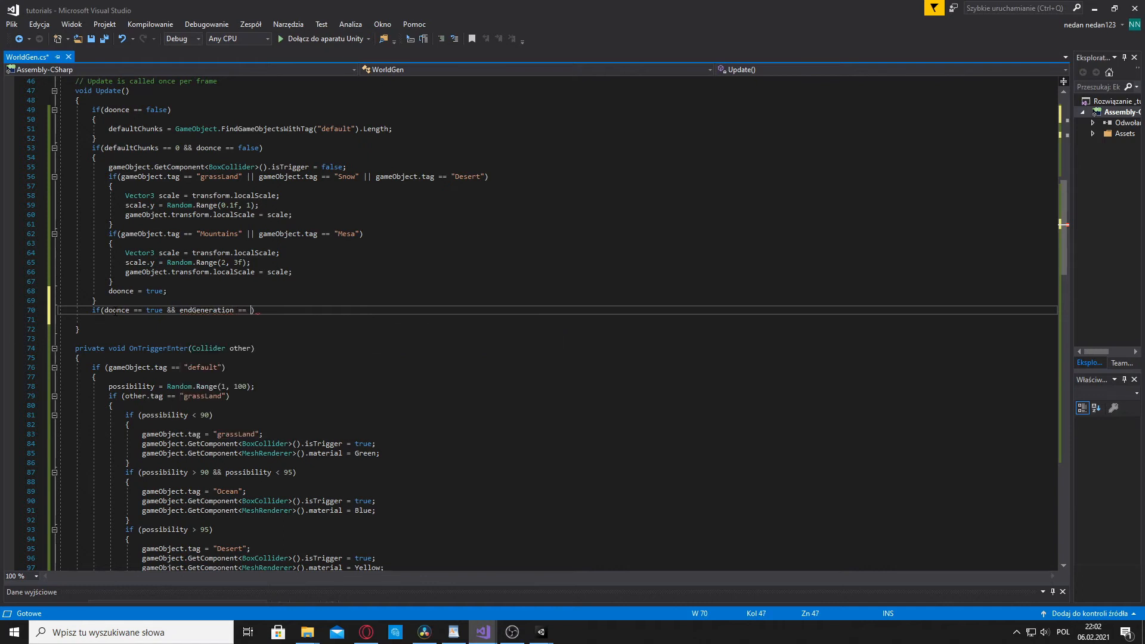
{"action": "type", "text": "false)"}
{"action": "type", "text": "{"}
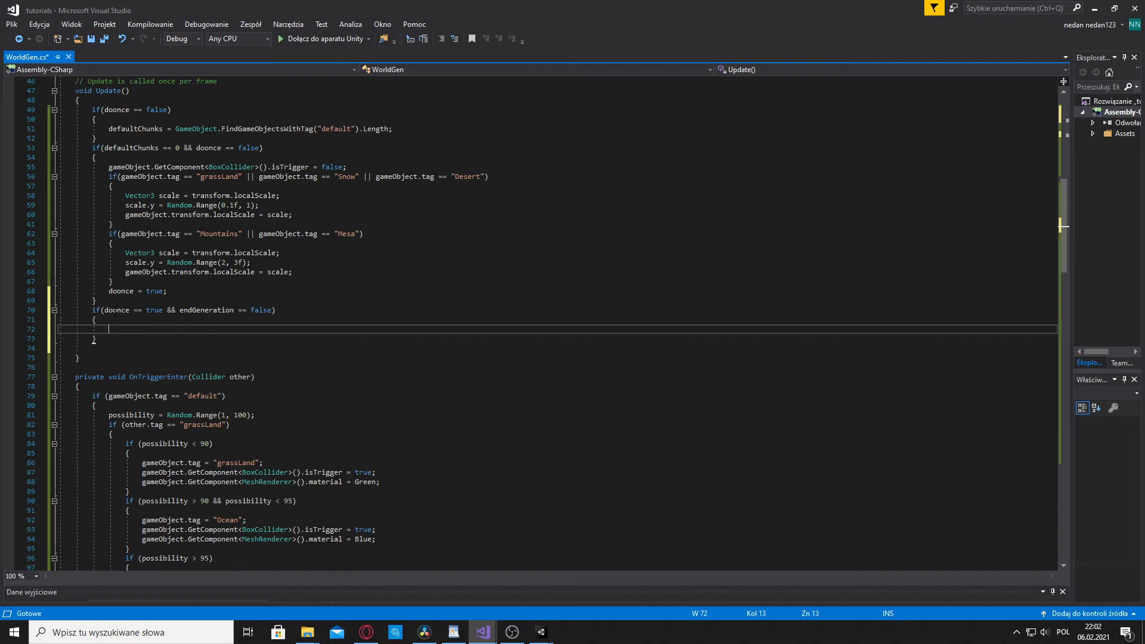
Set prefabspawn = Random.Range(1, 100); inside the new block
{"action": "type", "text": "prefabspawn"}
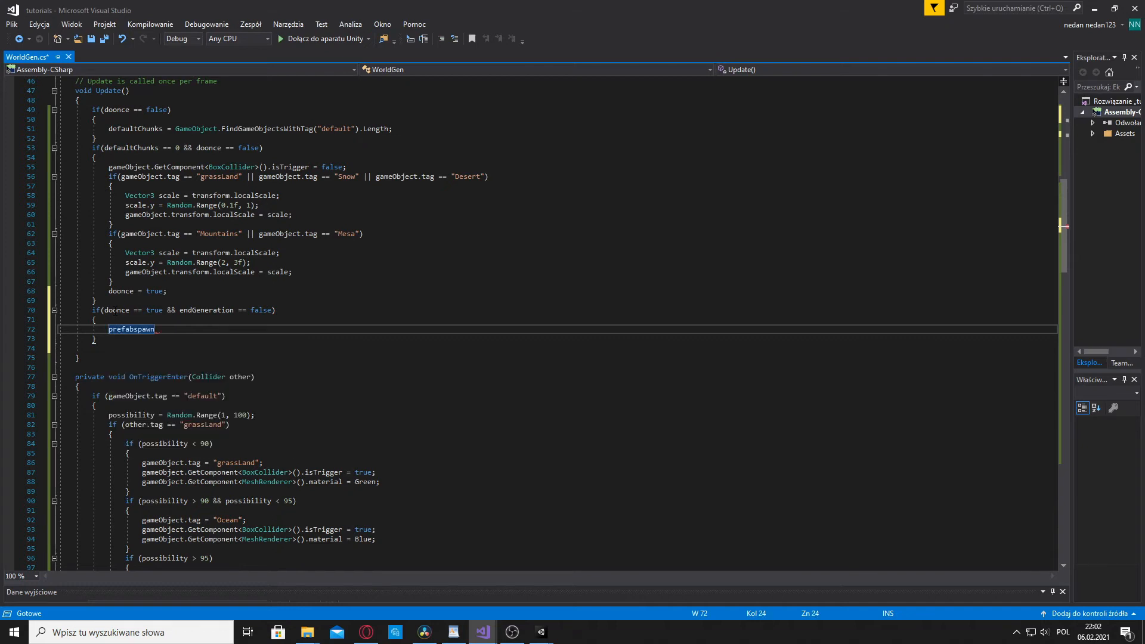
{"action": "type", "text": "="}
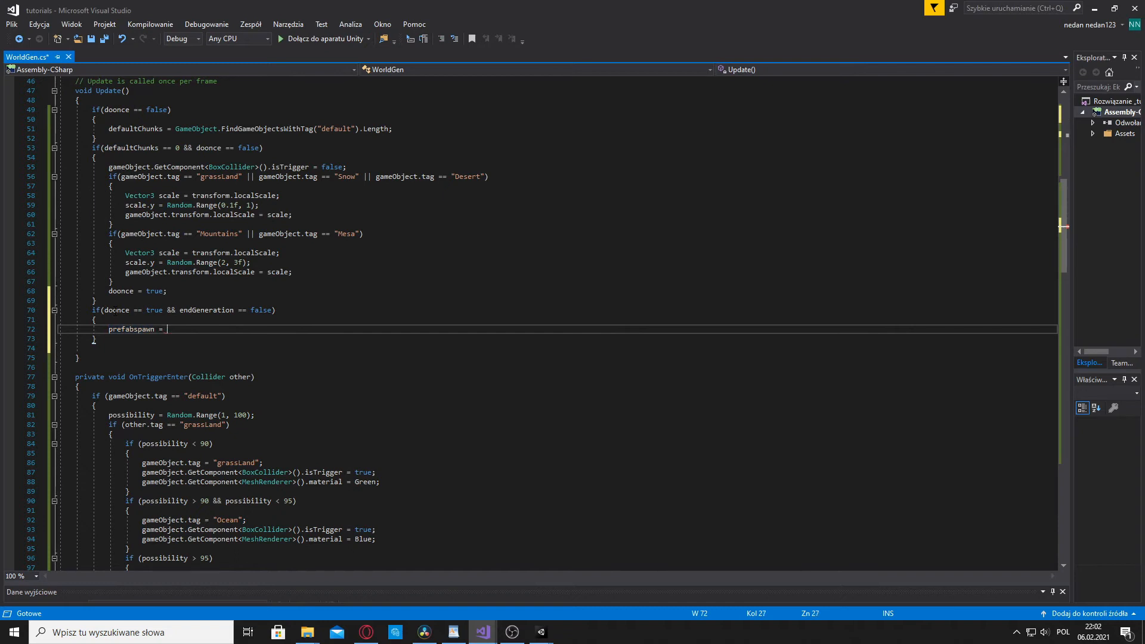
{"action": "type", "text": "Random.R"}
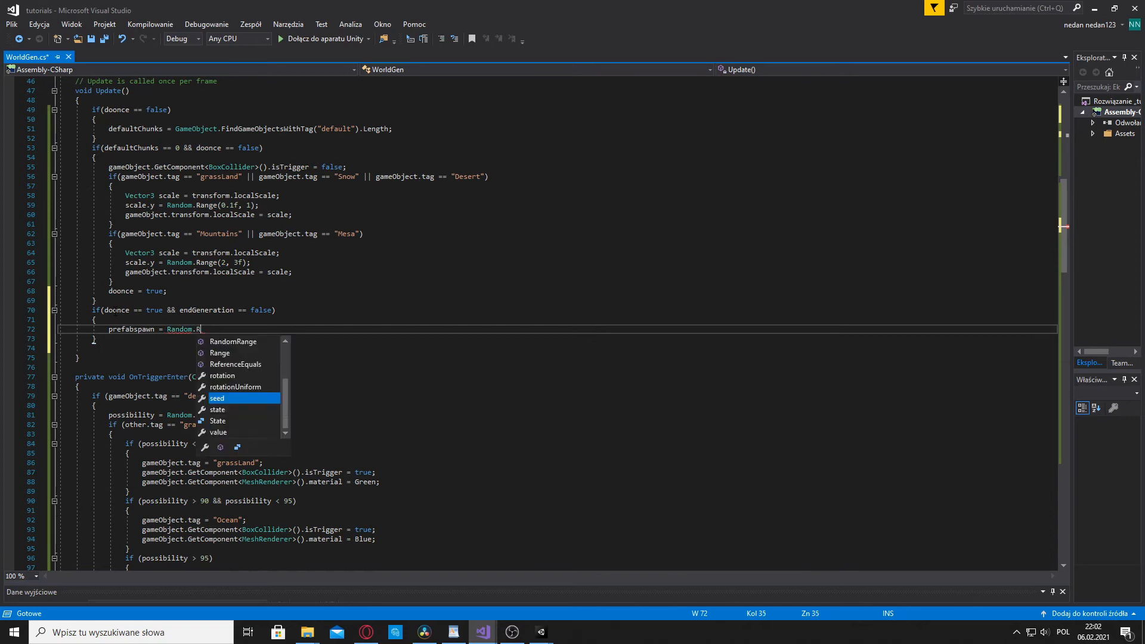
{"action": "type", "text": "ange"}
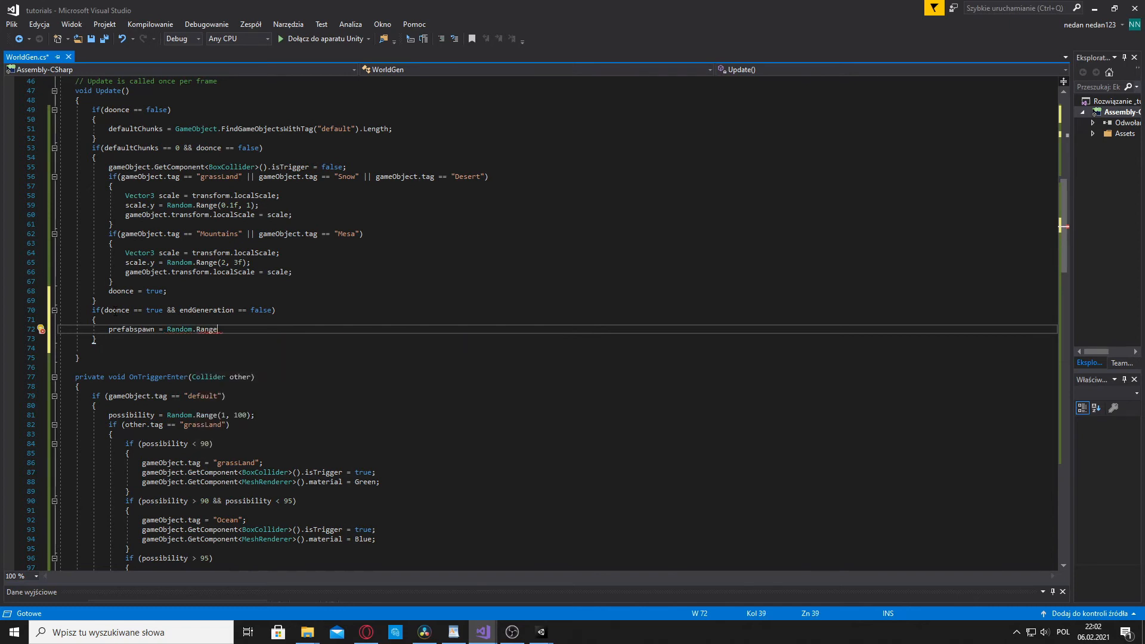
{"action": "type", "text": "()"}
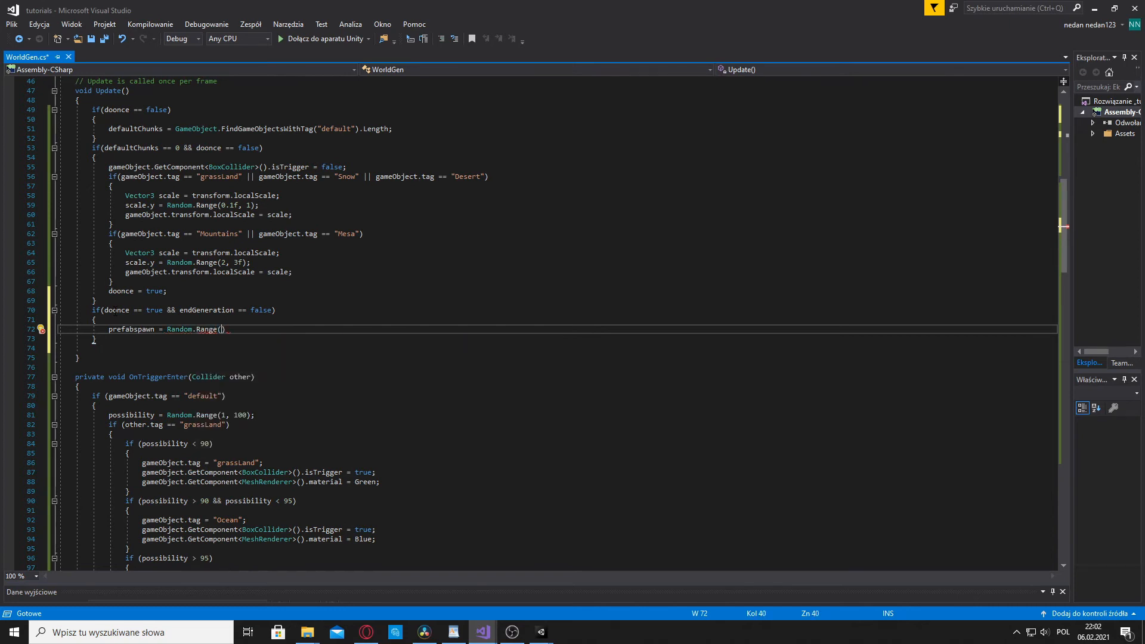
{"action": "type", "text": "1, 100"}
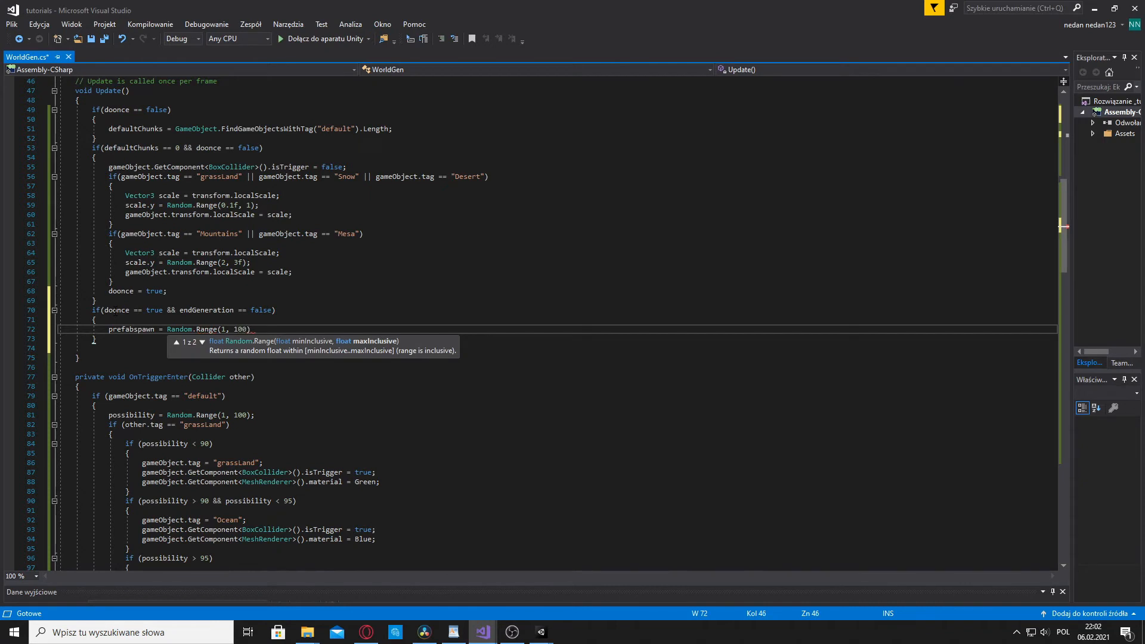
{"action": "type", "text": ");"}
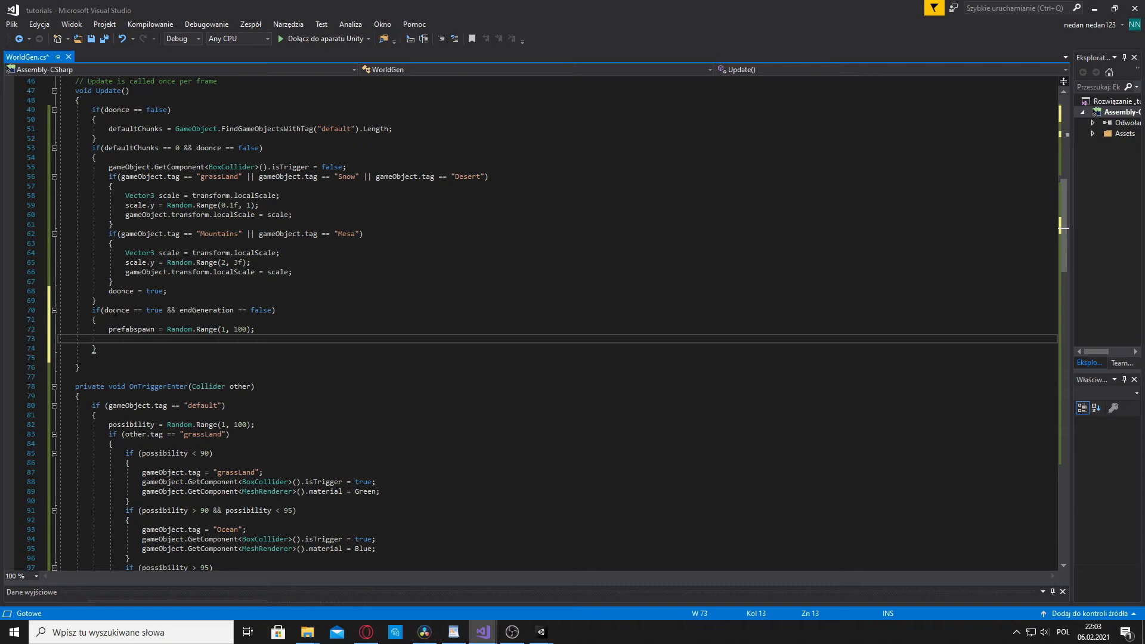
Add an empty if (gameObject.tag == "grassLand" && prefabspawn > 80) block
{"action": "type", "text": "if()"}
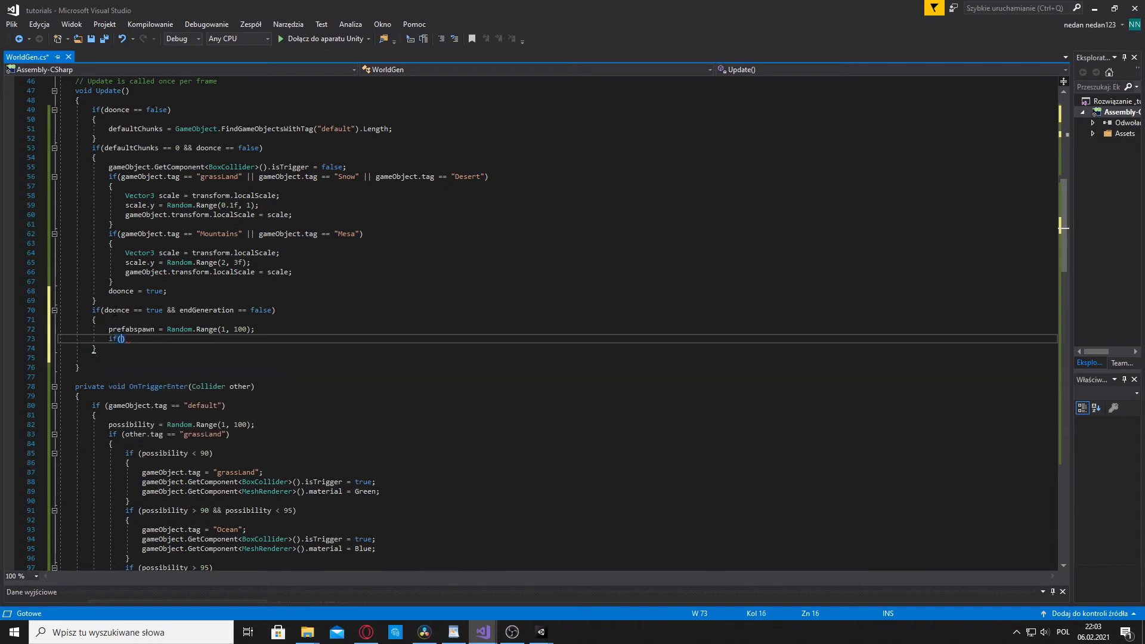
{"action": "type", "text": "gameObject"}
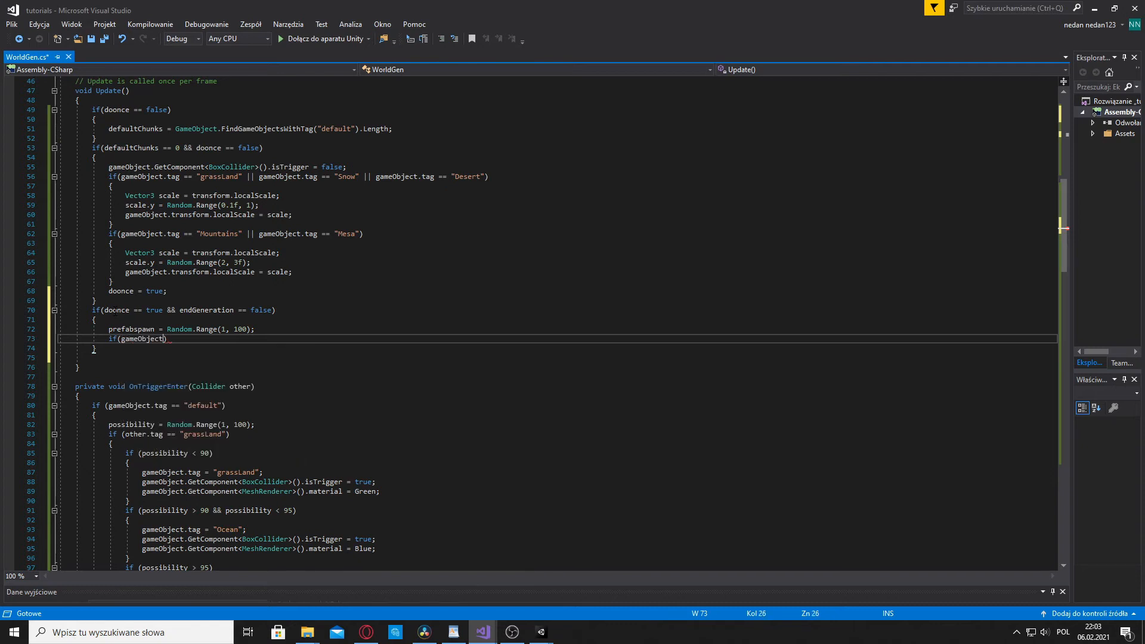
{"action": "type", "text": ".tag"}
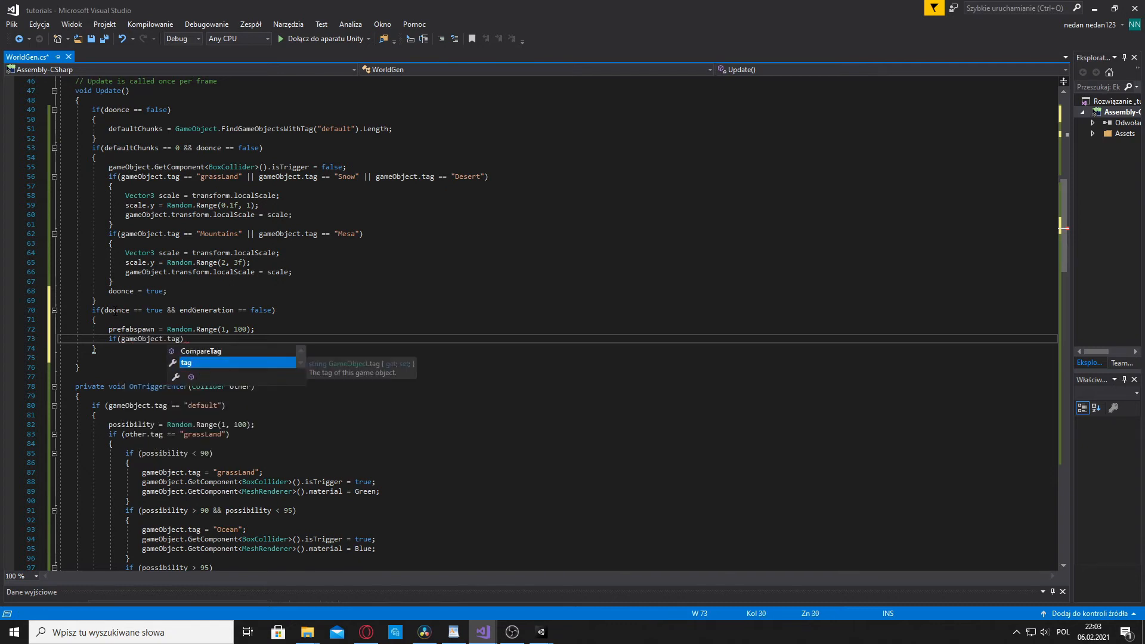
{"action": "type", "text": "== \"\""}
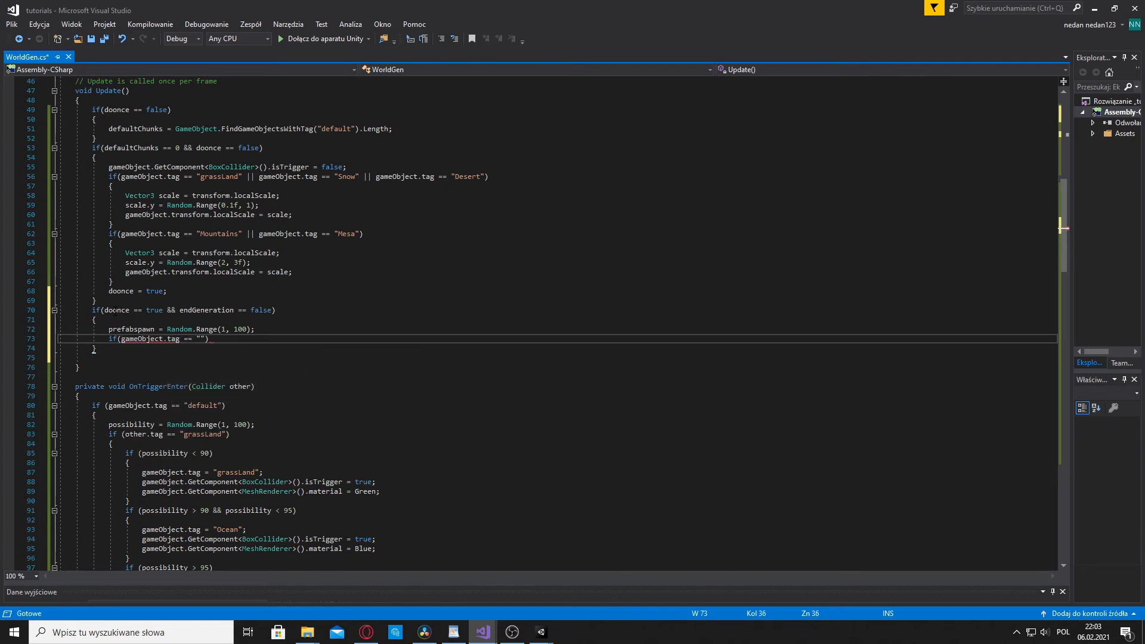
{"action": "type", "text": "grassL"}
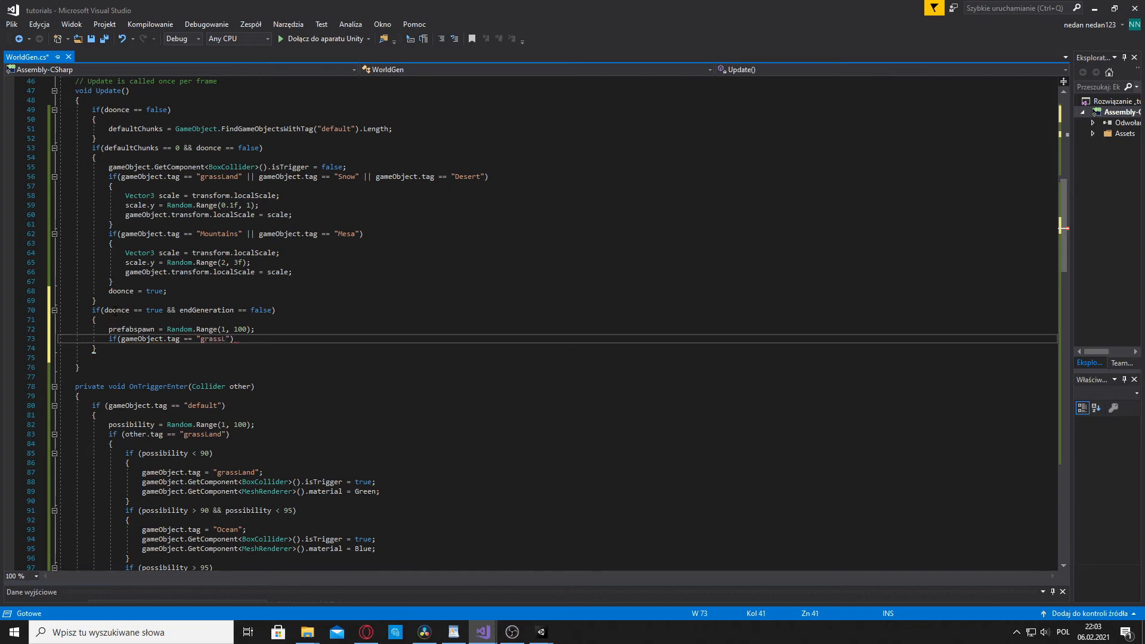
{"action": "type", "text": "and"}
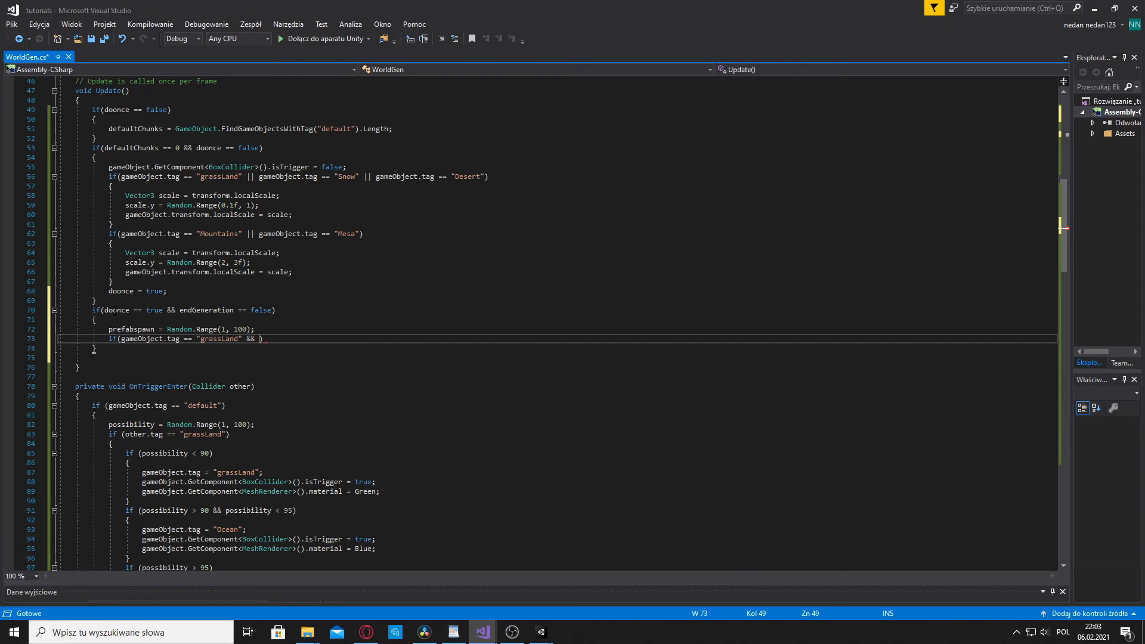
{"action": "type", "text": "Pre"}
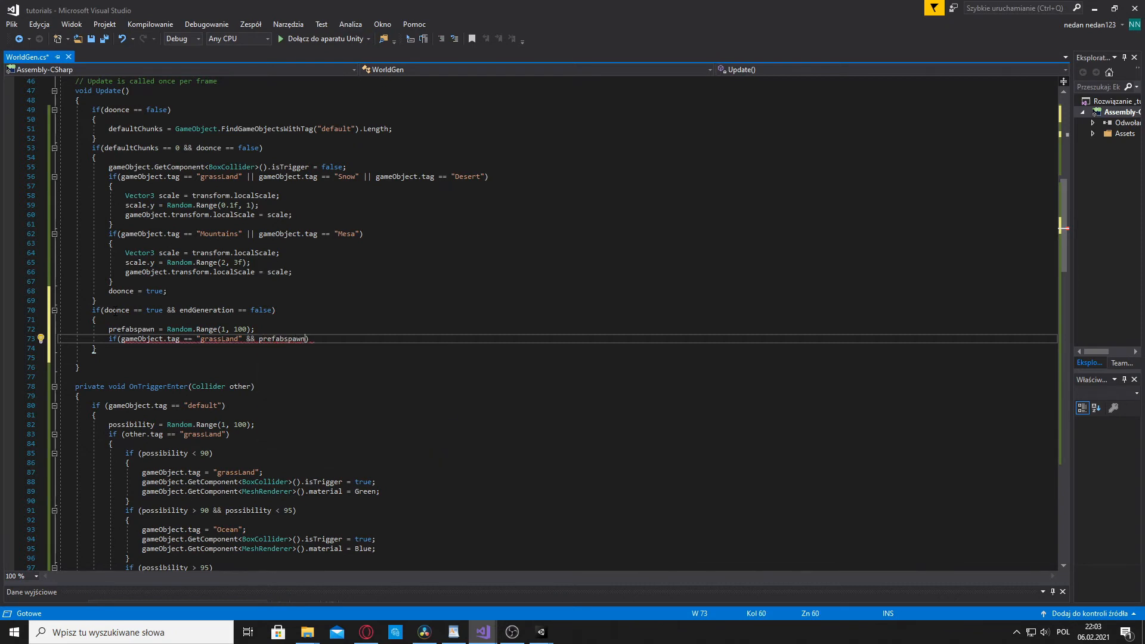
{"action": "type", "text": ">"}
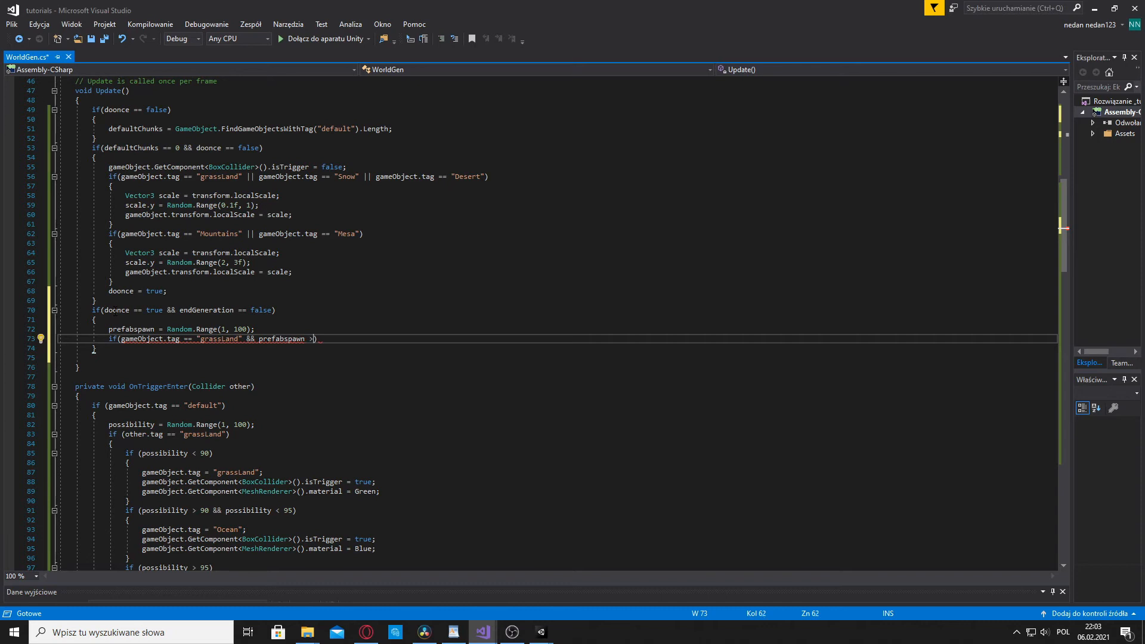
{"action": "type", "text": "\" \""}
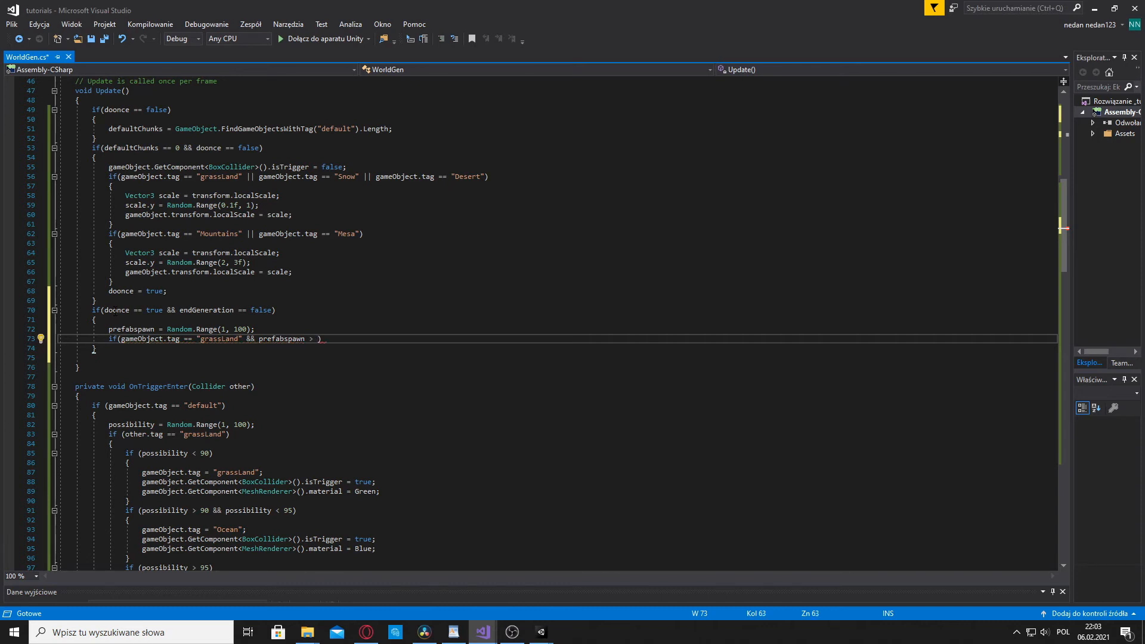
{"action": "type", "text": "80"}
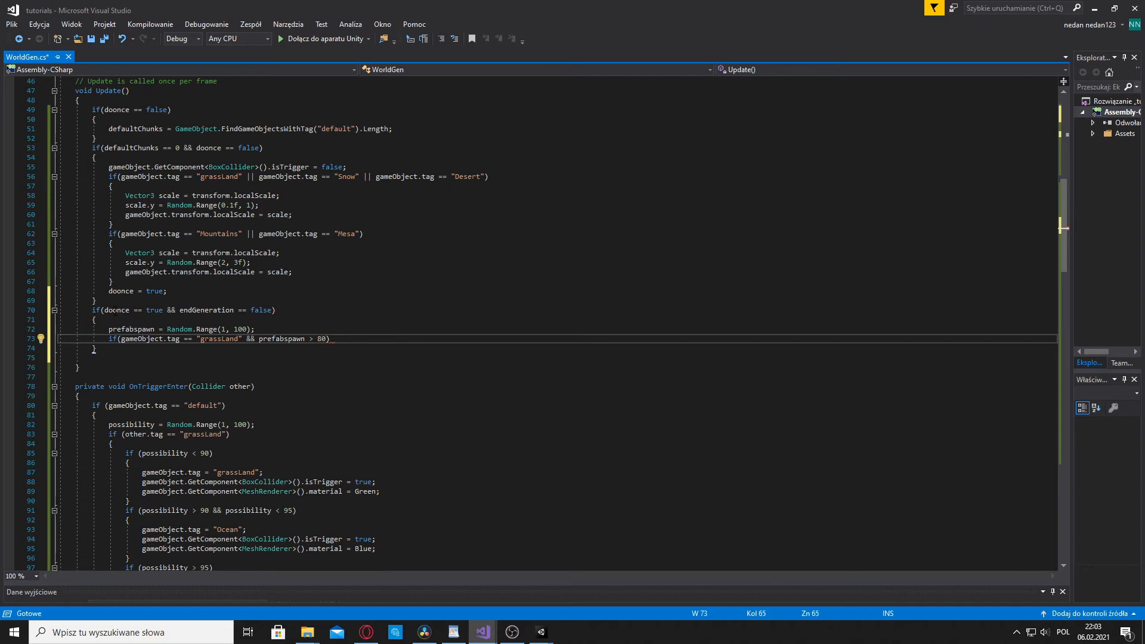
{"action": "type", "text": "{ }"}
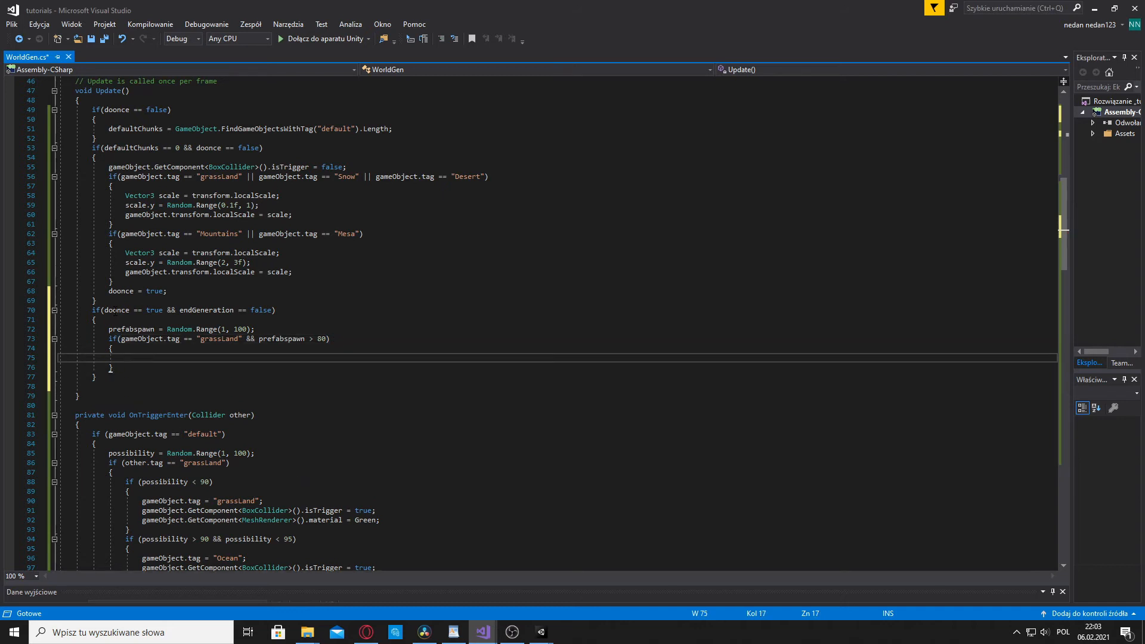
Write 'GameObject tree = Instantiate<Tree>' in the grassLand block and jump to Tree's declaration
{"action": "type", "text": "GameObject"}
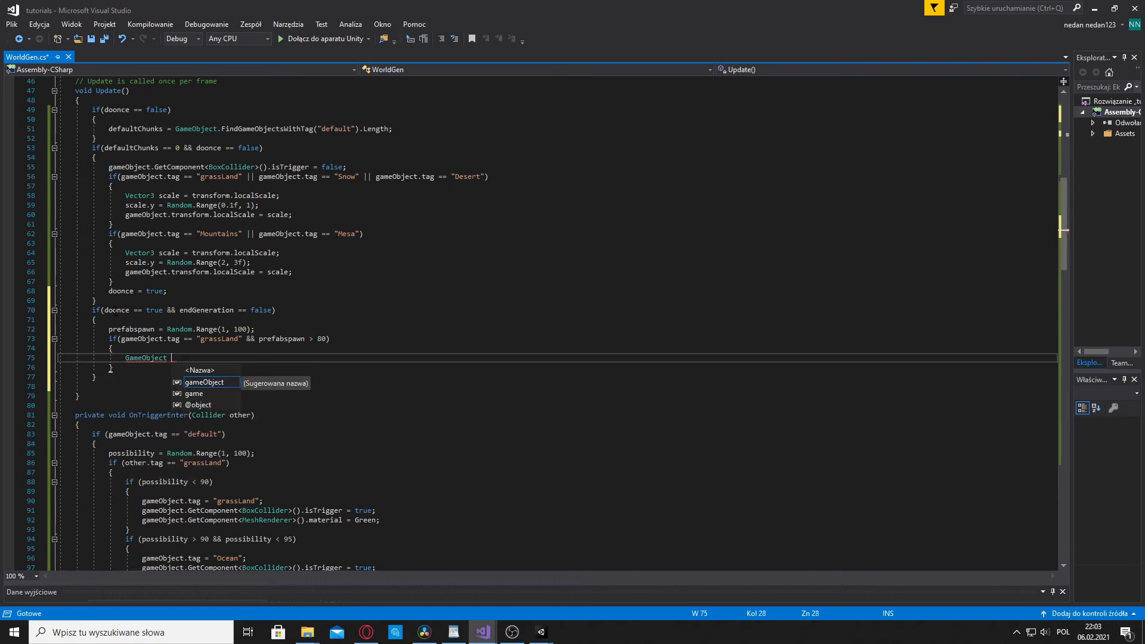
{"action": "type", "text": "tree"}
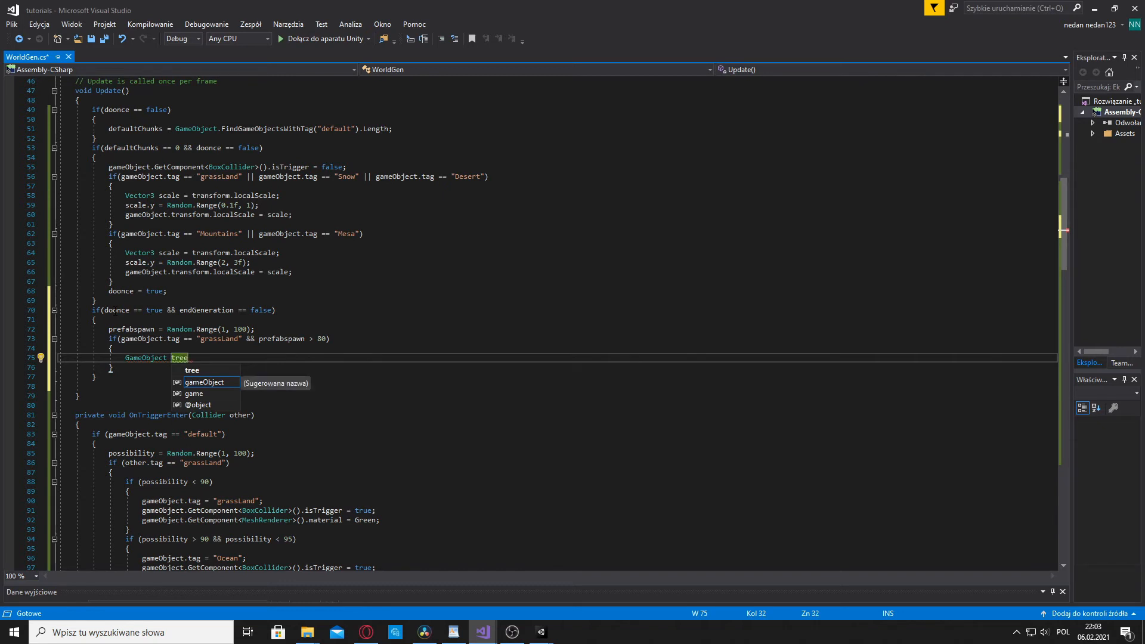
{"action": "type", "text": "="}
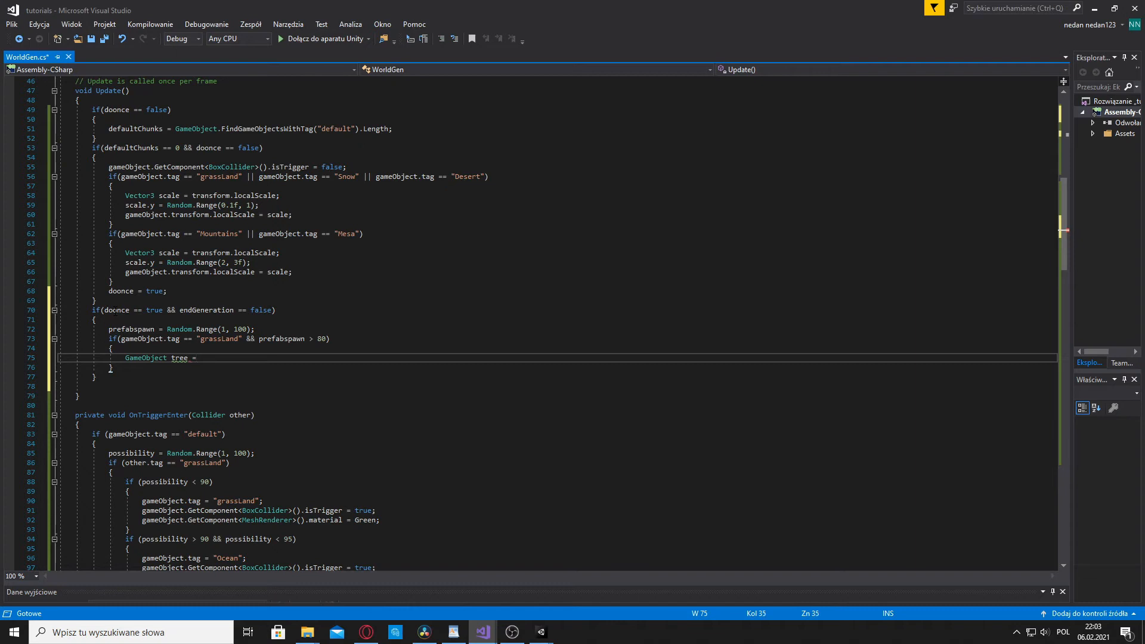
{"action": "type", "text": "Instantiate"}
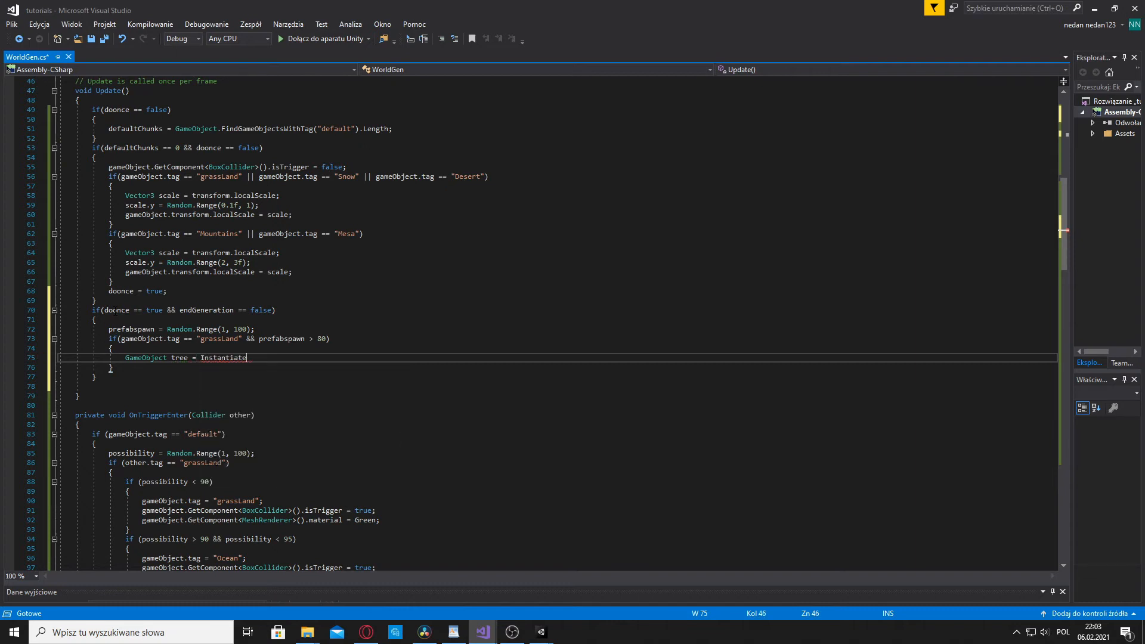
{"action": "type", "text": "<>"}
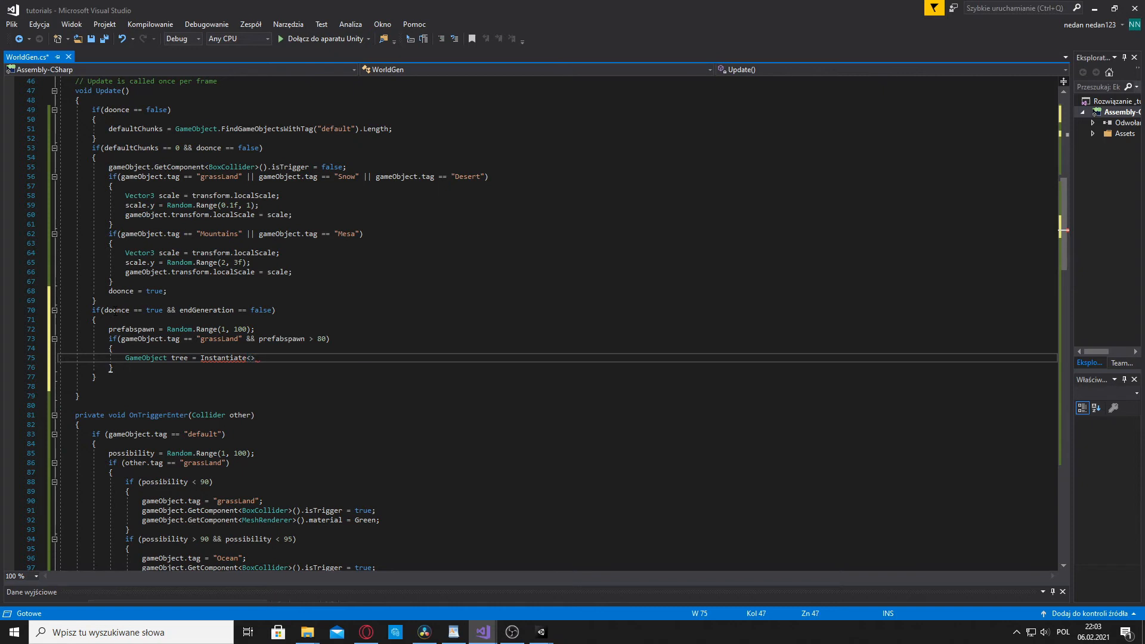
{"action": "type", "text": "Tr"}
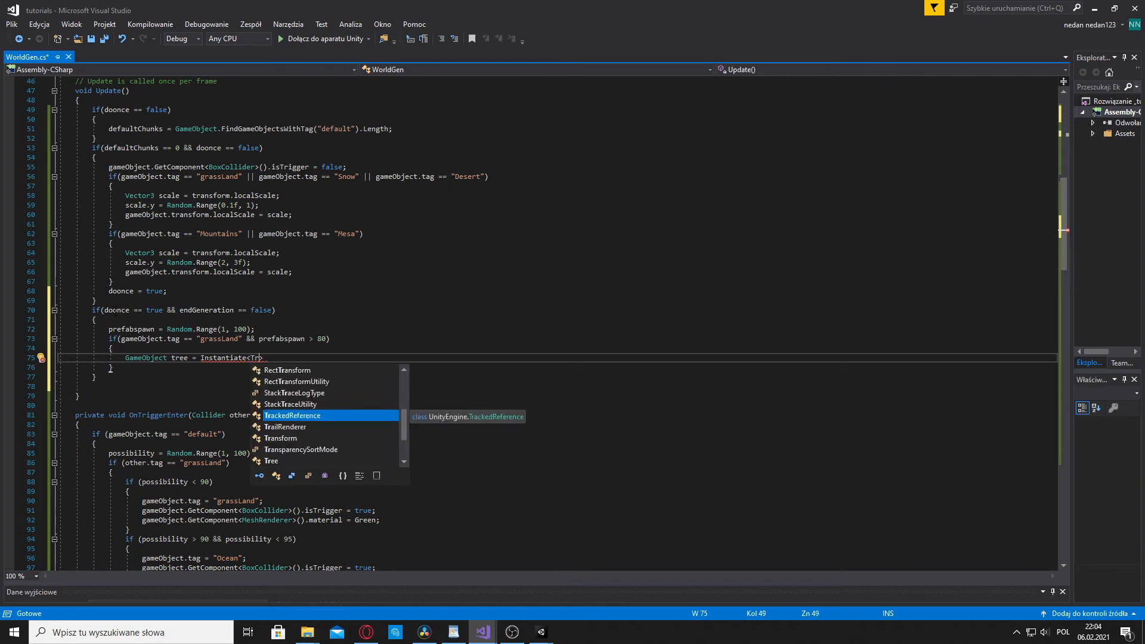
{"action": "key", "text": "Backspace"}
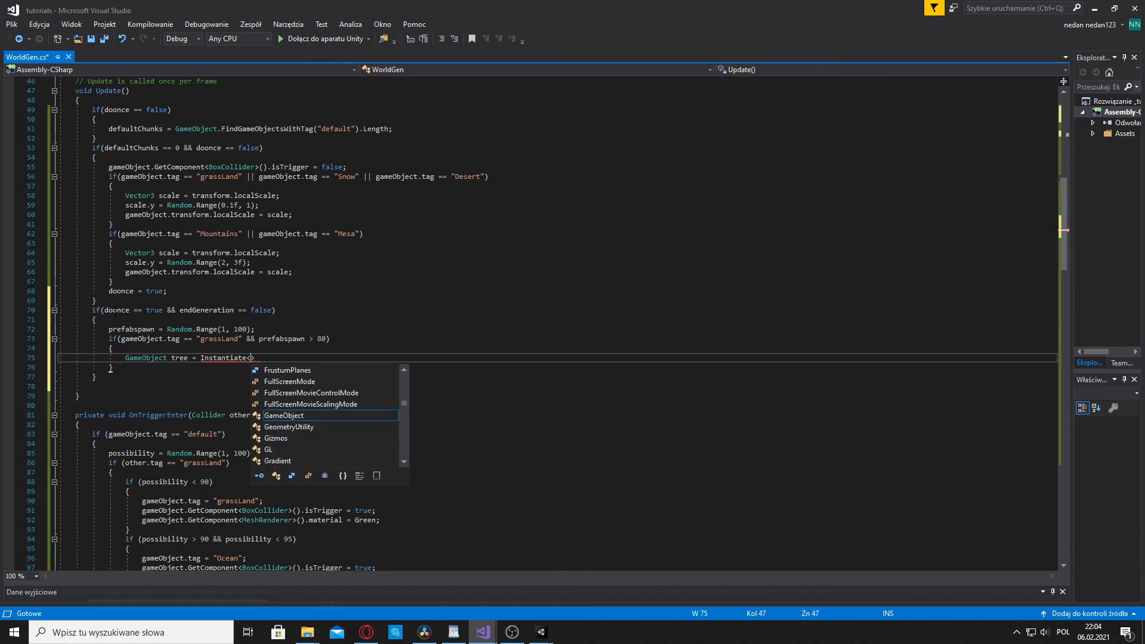
{"action": "type", "text": "tree"}
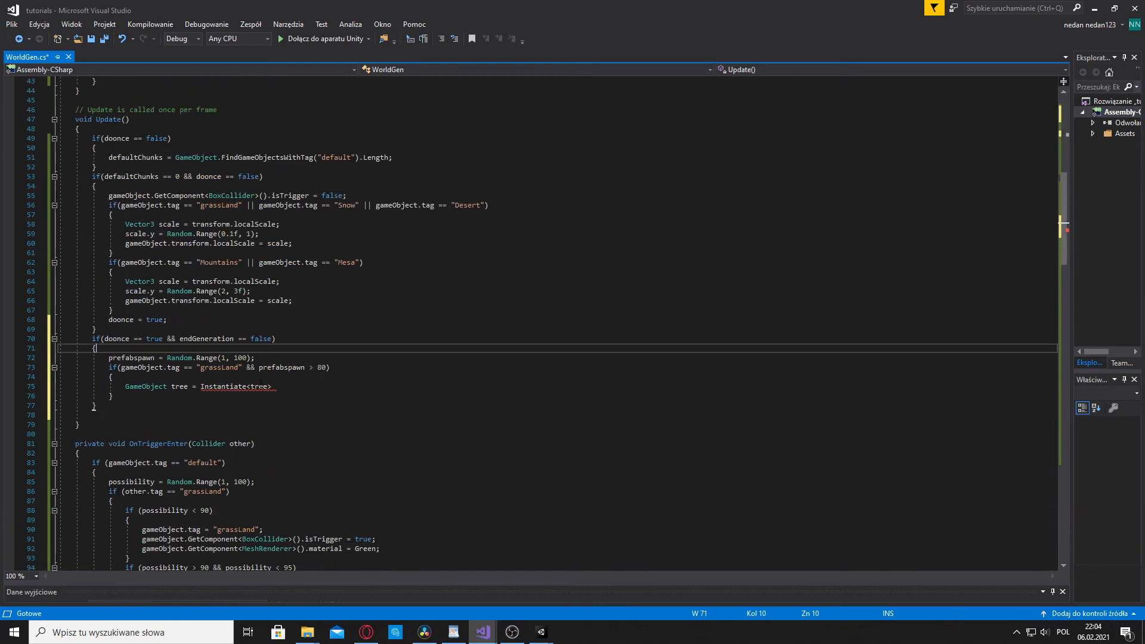
{"action": "type", "text": "Tree>"}
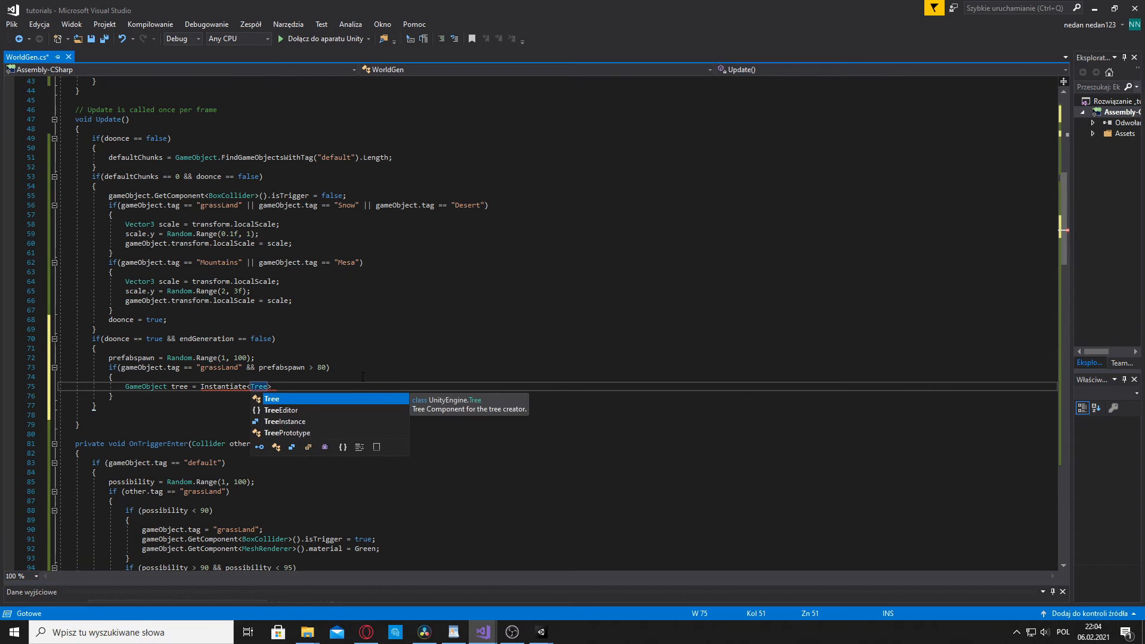
{"action": "key", "text": "Escape"}
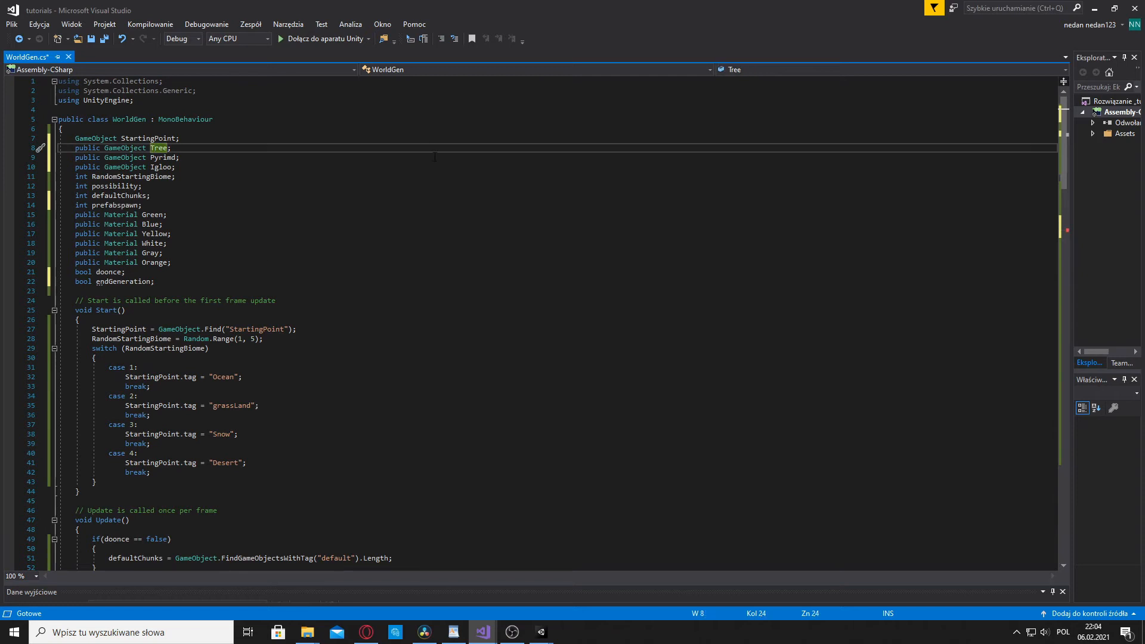
Rename the misnamed second GameObject field to 'oak' and return down to Update
{"action": "key", "text": "Backspace"}
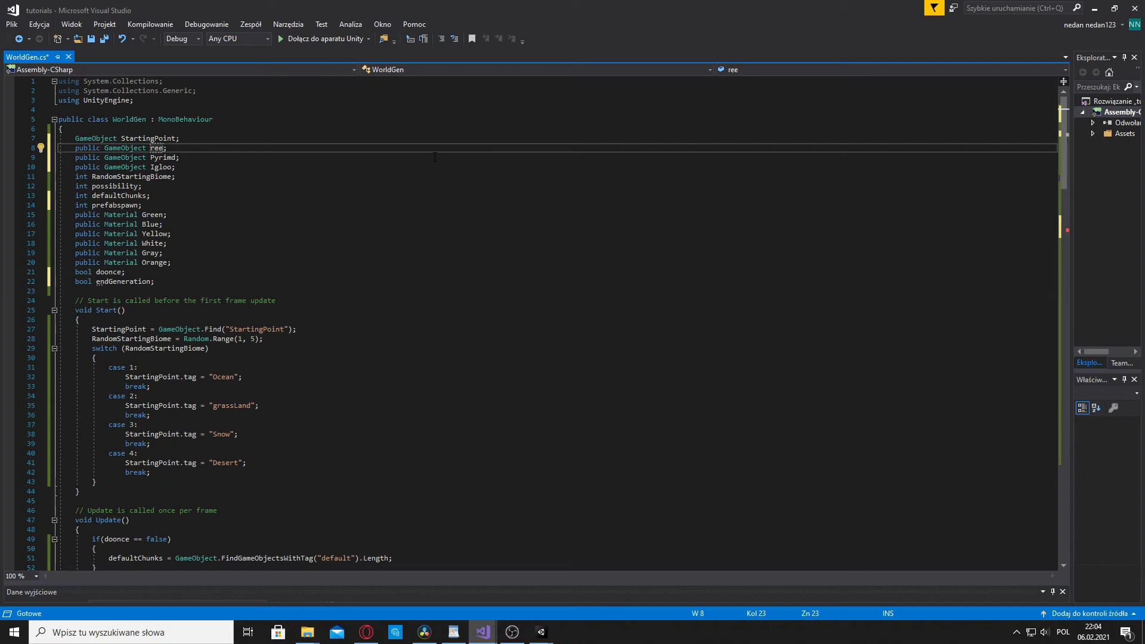
{"action": "double_click", "coordinate": [156, 147]}
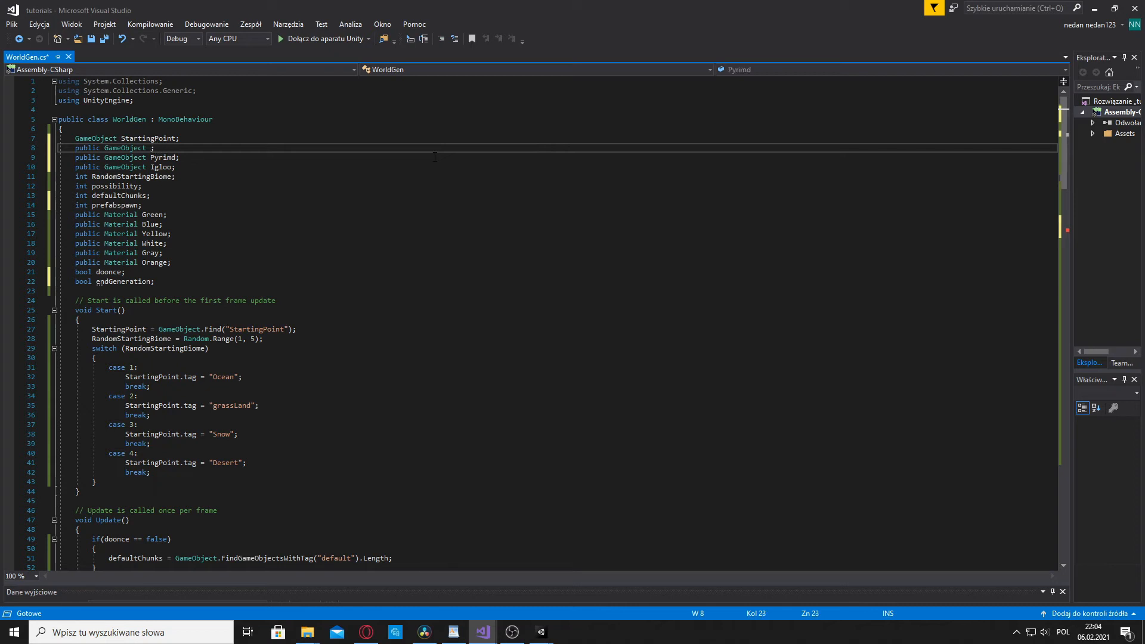
{"action": "type", "text": "oak"}
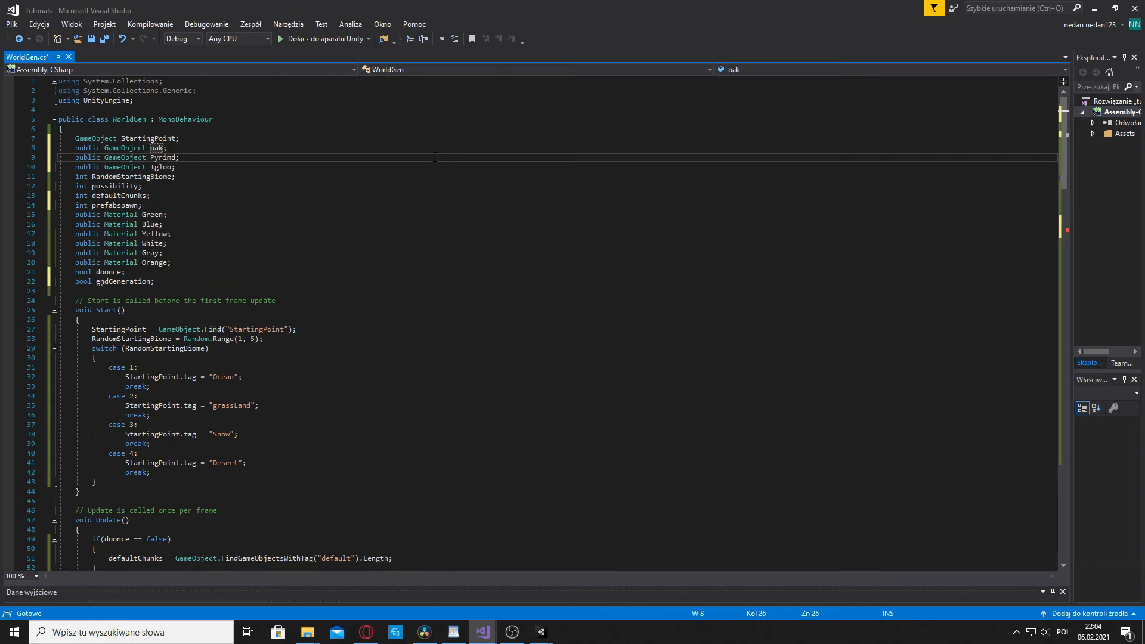
{"action": "scroll", "scroll_direction": "down", "scroll_amount": 3}
{"action": "type", "text": "T"}
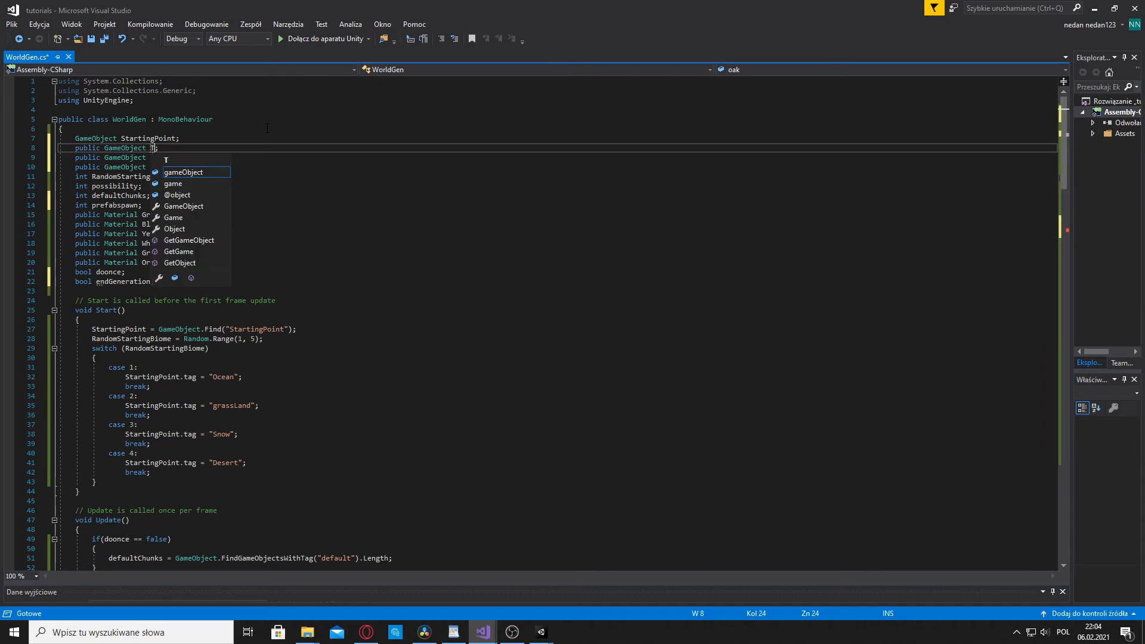
{"action": "scroll", "scroll_direction": "down", "scroll_amount": 3}
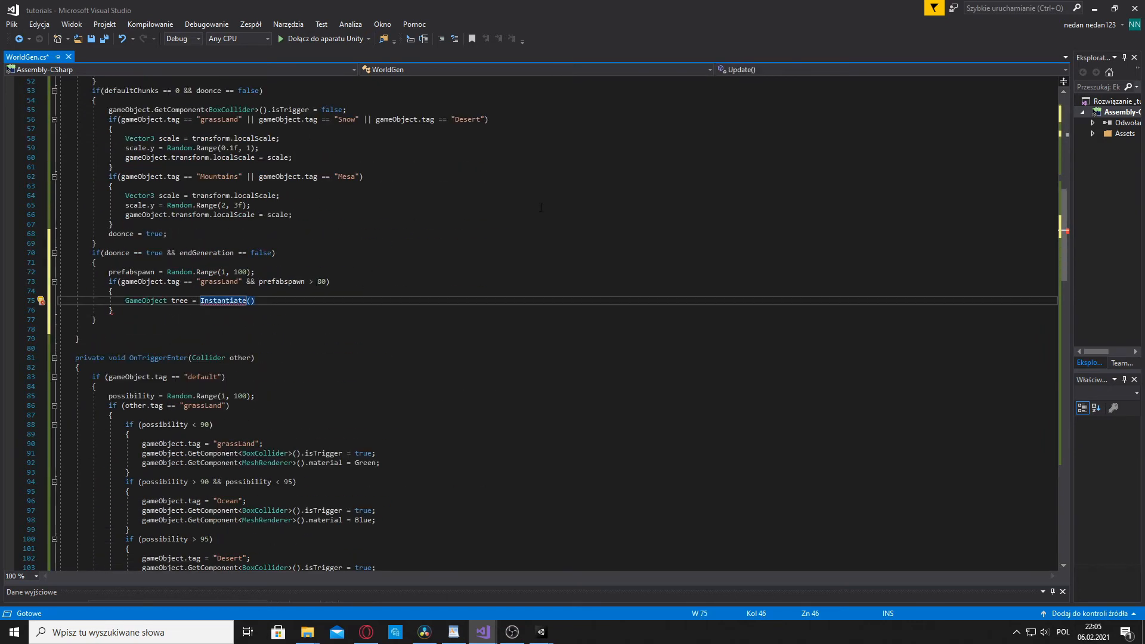
Complete Instantiate(Tree) and set tree.transform.parent = GameObject.Find("WorldHolder").transform
{"action": "type", "text": "Tree"}
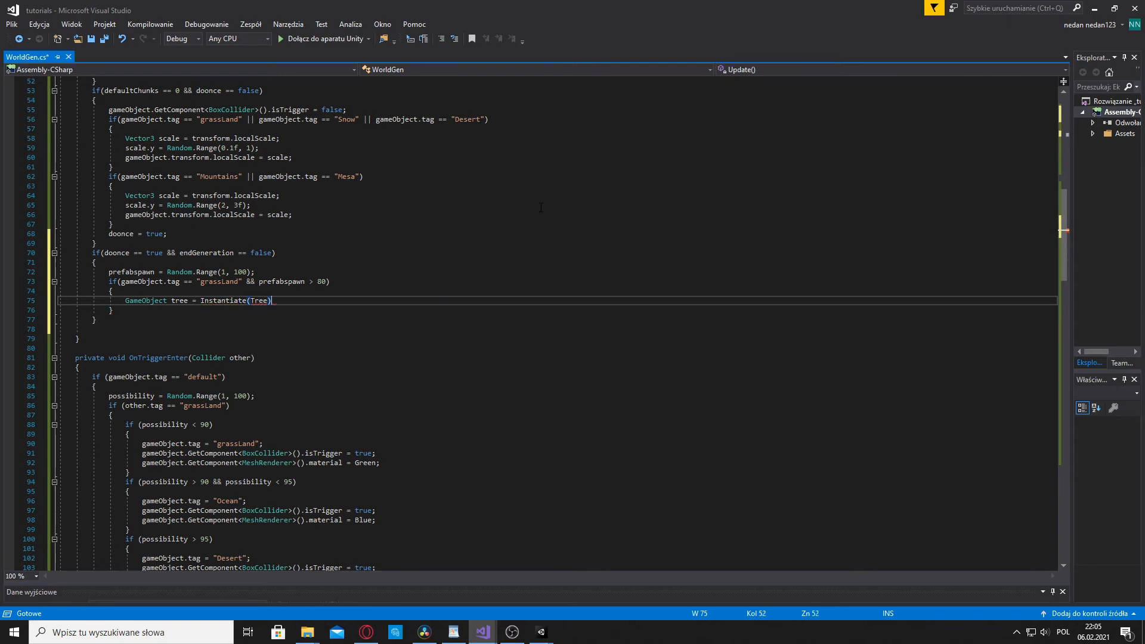
{"action": "type", "text": ";"}
{"action": "key", "text": "Enter"}
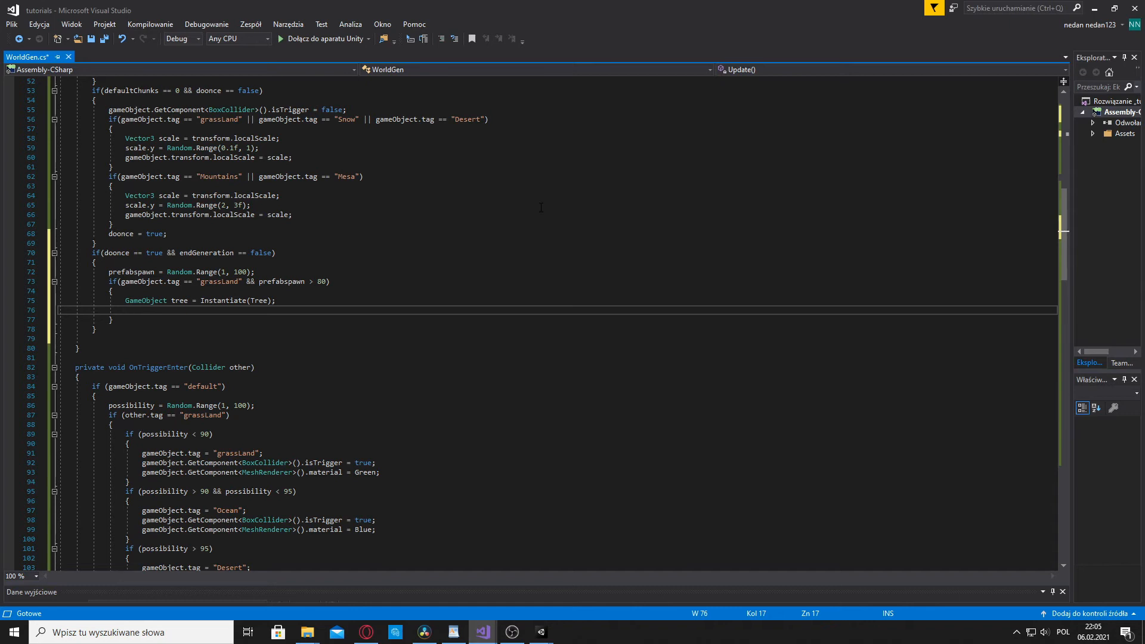
{"action": "type", "text": "tree"}
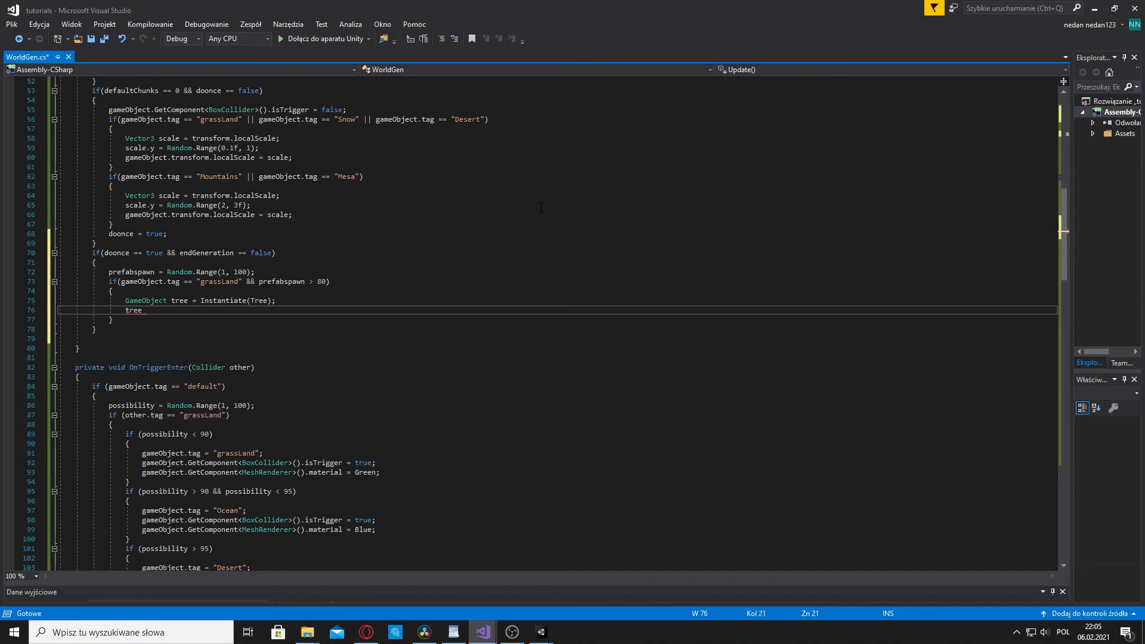
{"action": "type", "text": "."}
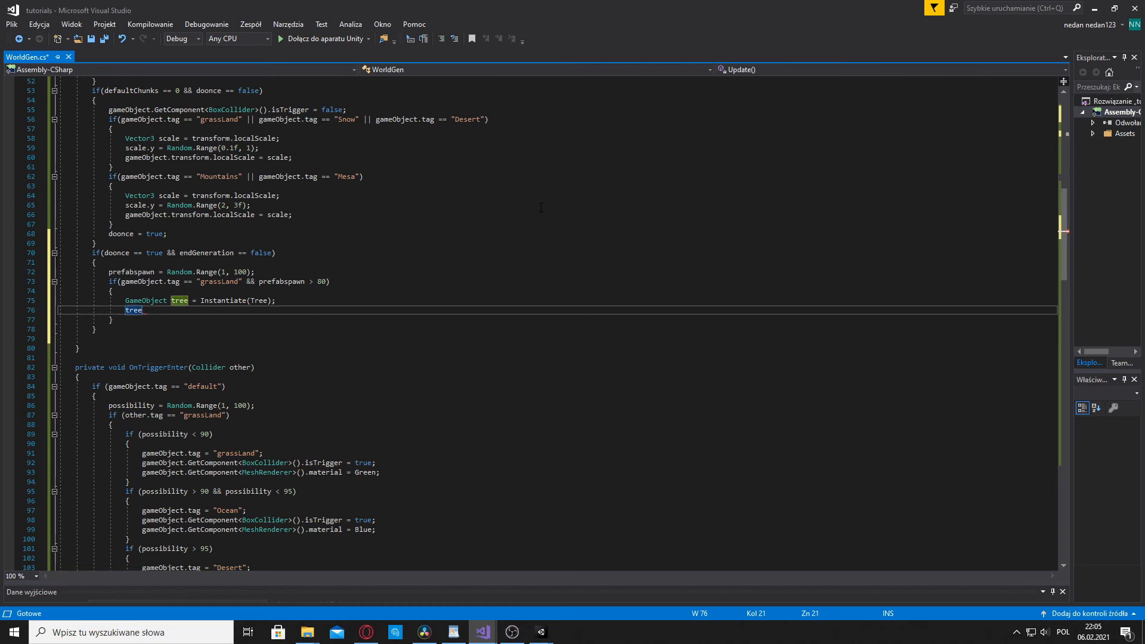
{"action": "type", "text": ".transform"}
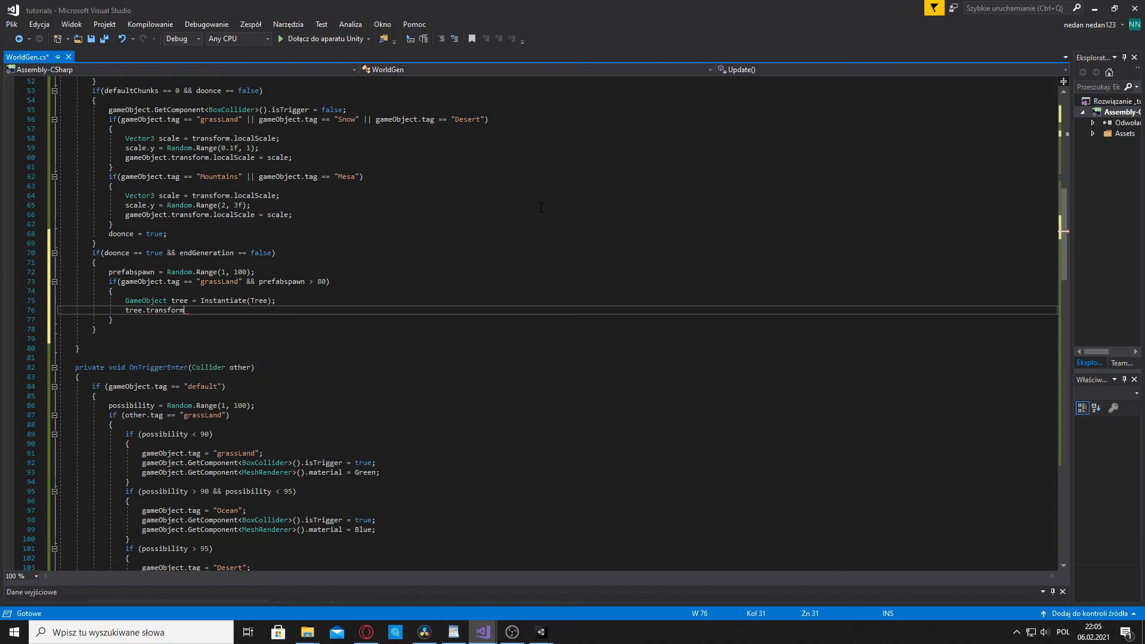
{"action": "type", "text": ".parent ="}
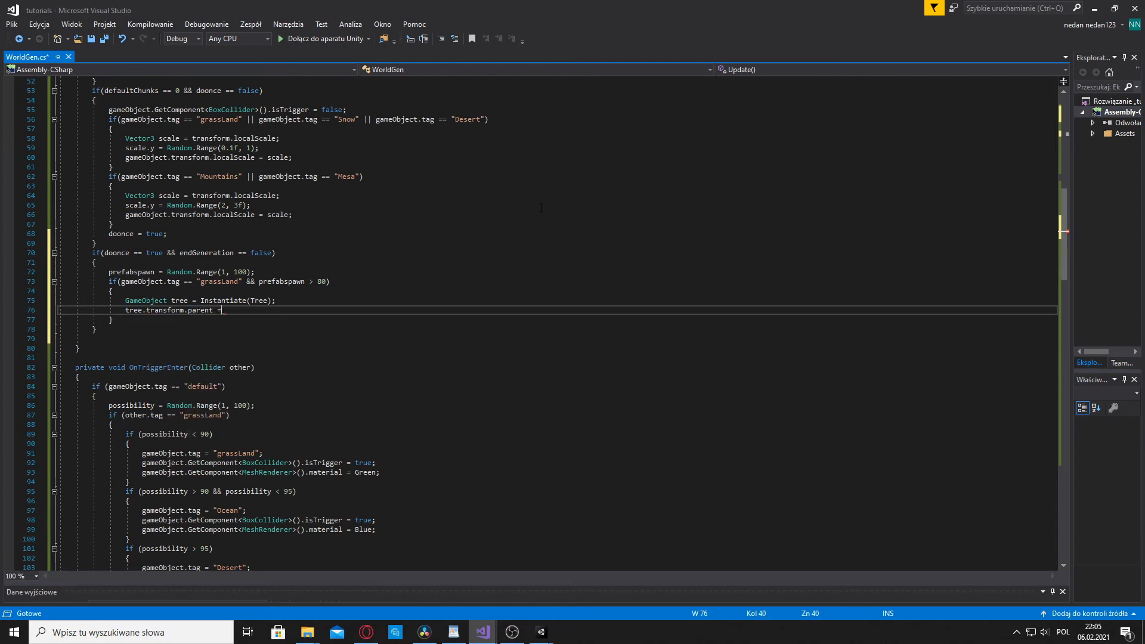
{"action": "type", "text": "GameObject"}
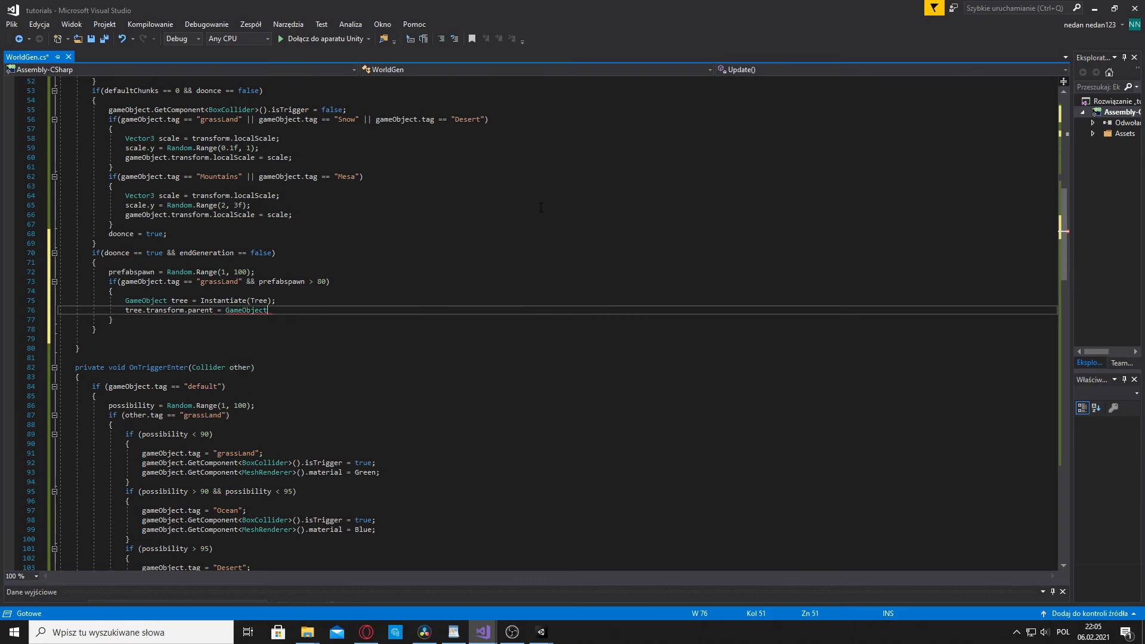
{"action": "type", "text": ".Find(\""}
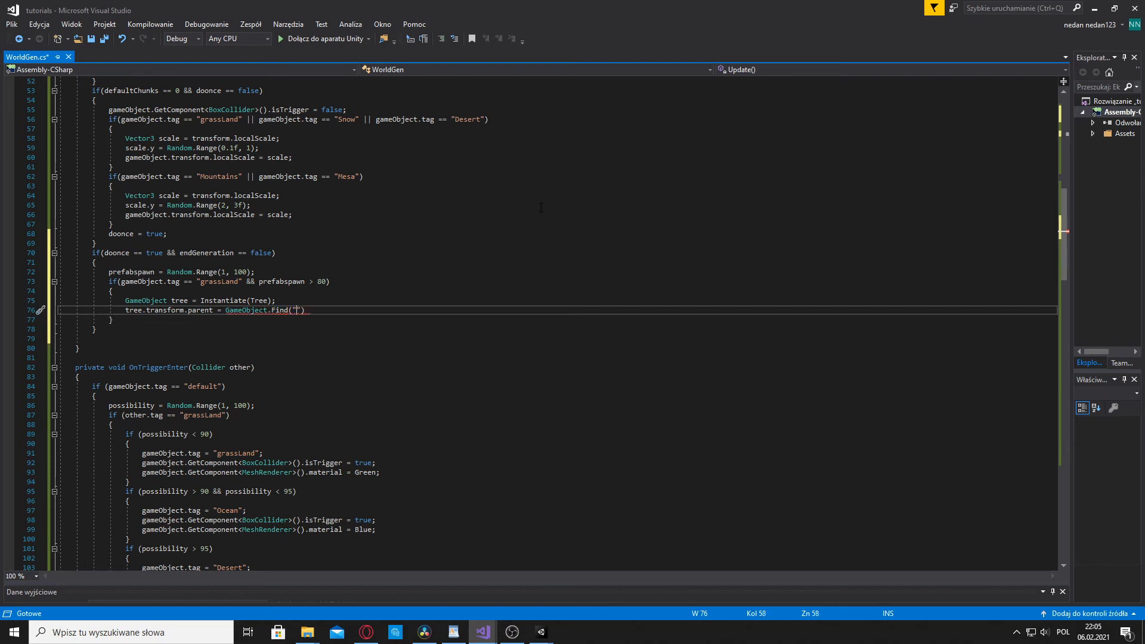
{"action": "type", "text": "WorldHold"}
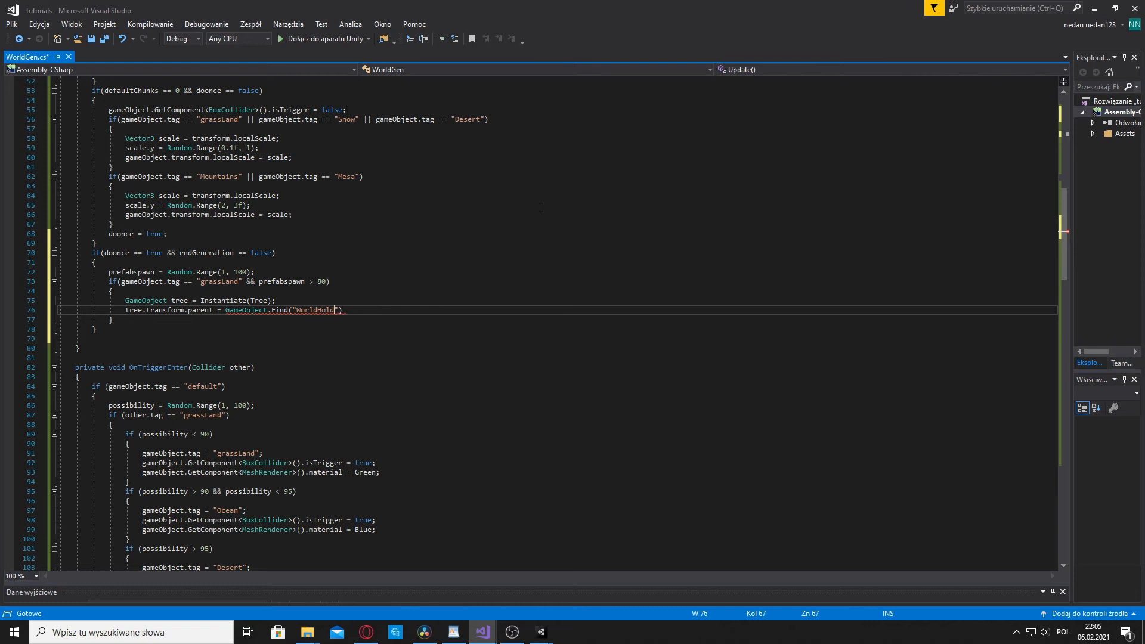
{"action": "type", "text": "er"}
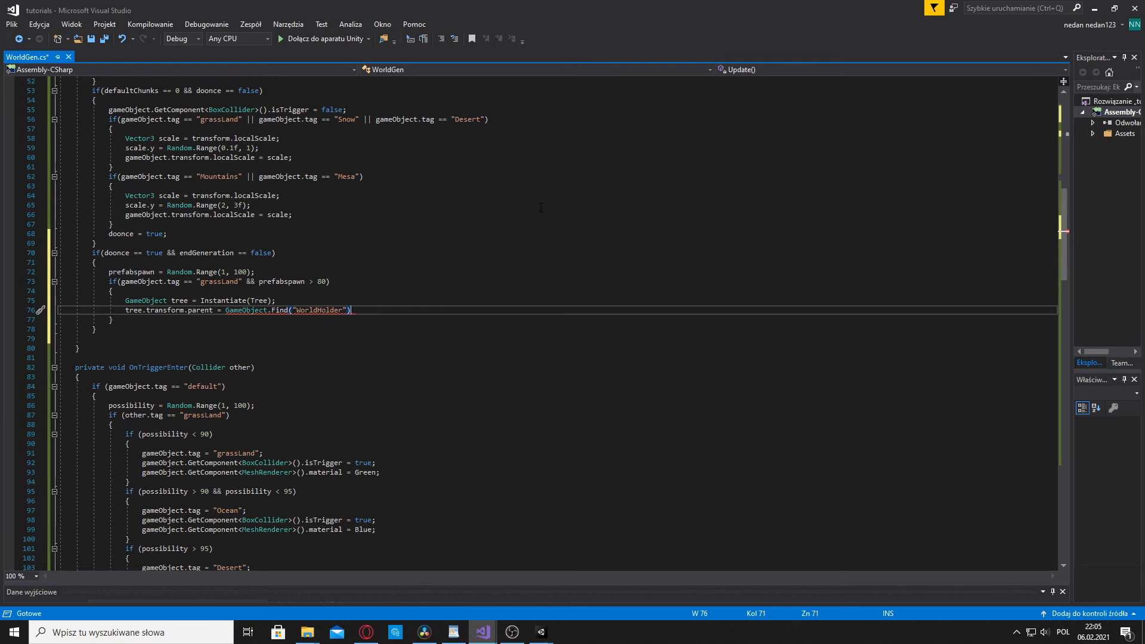
{"action": "type", "text": ".transform;"}
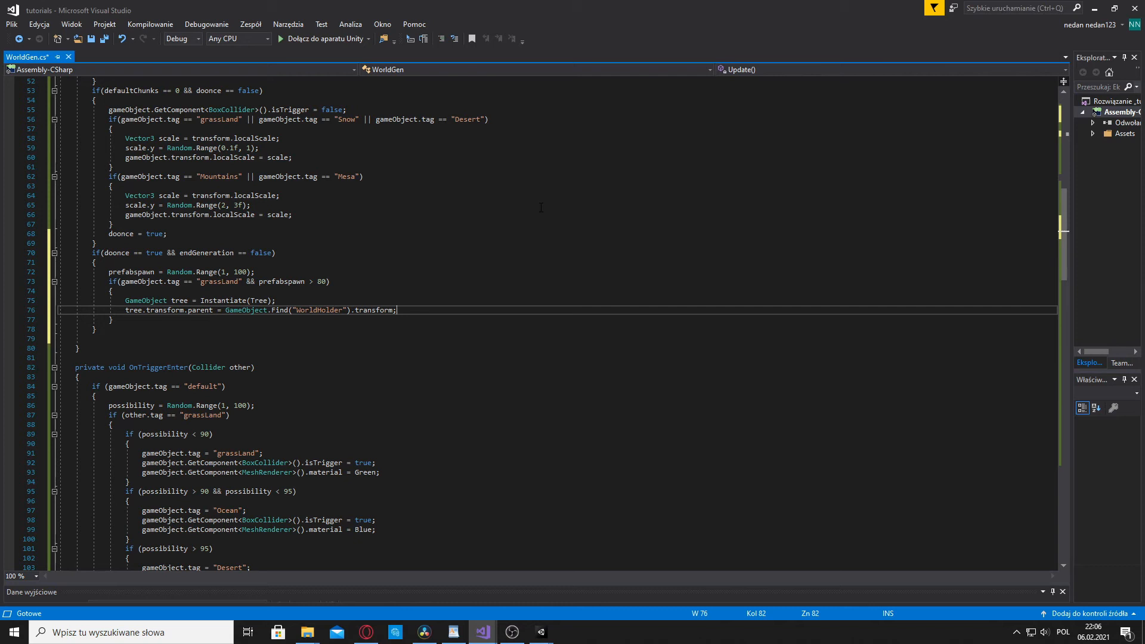
{"action": "key", "text": "enter"}
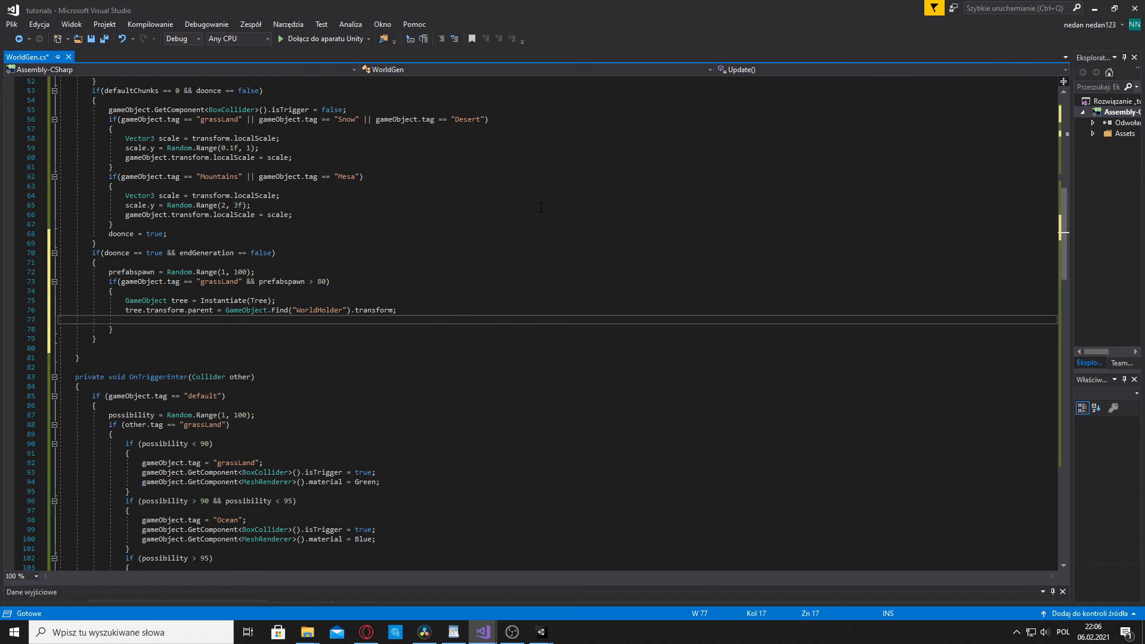
Add a line setting Tree.transform.position to the chunk's gameObject transform position
{"action": "type", "text": "Tree.transform.po"}
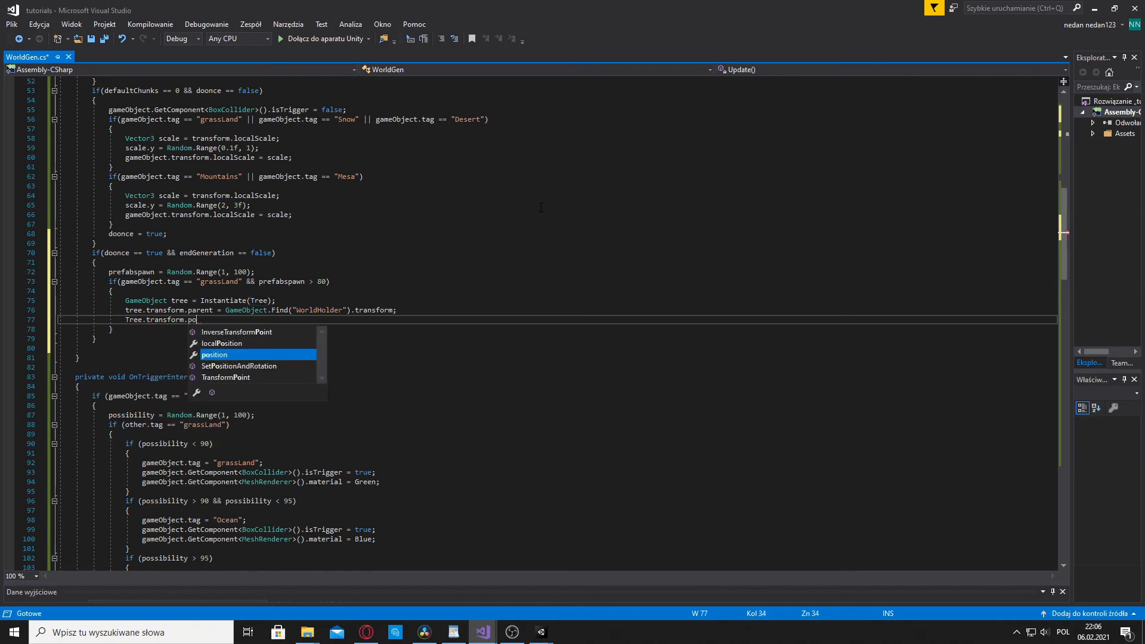
{"action": "key", "text": "Tab"}
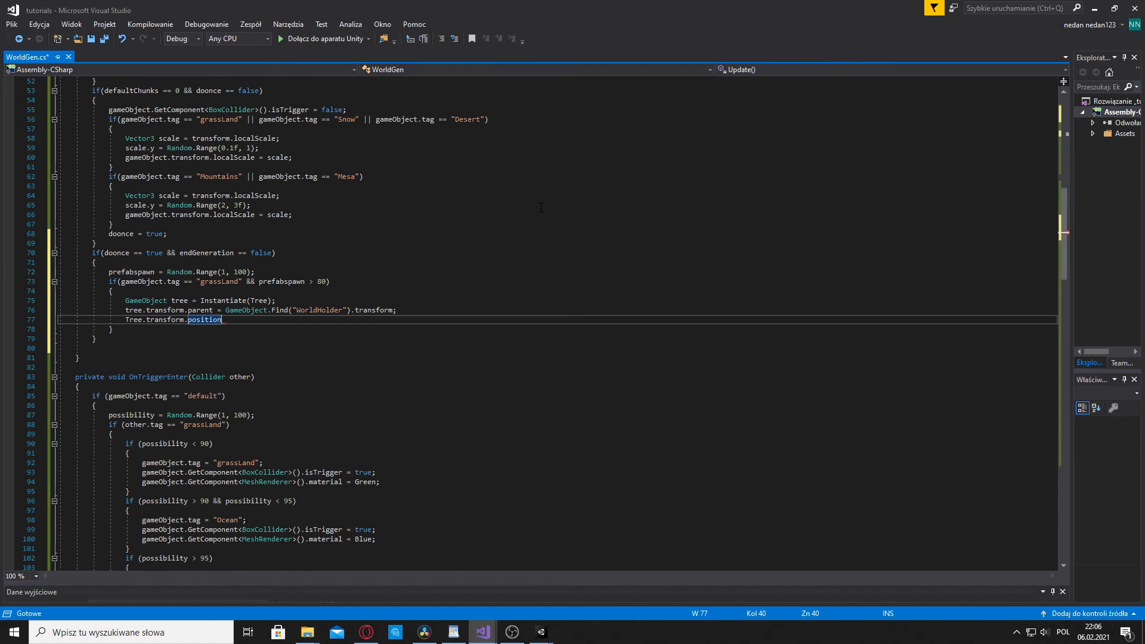
{"action": "type", "text": "="}
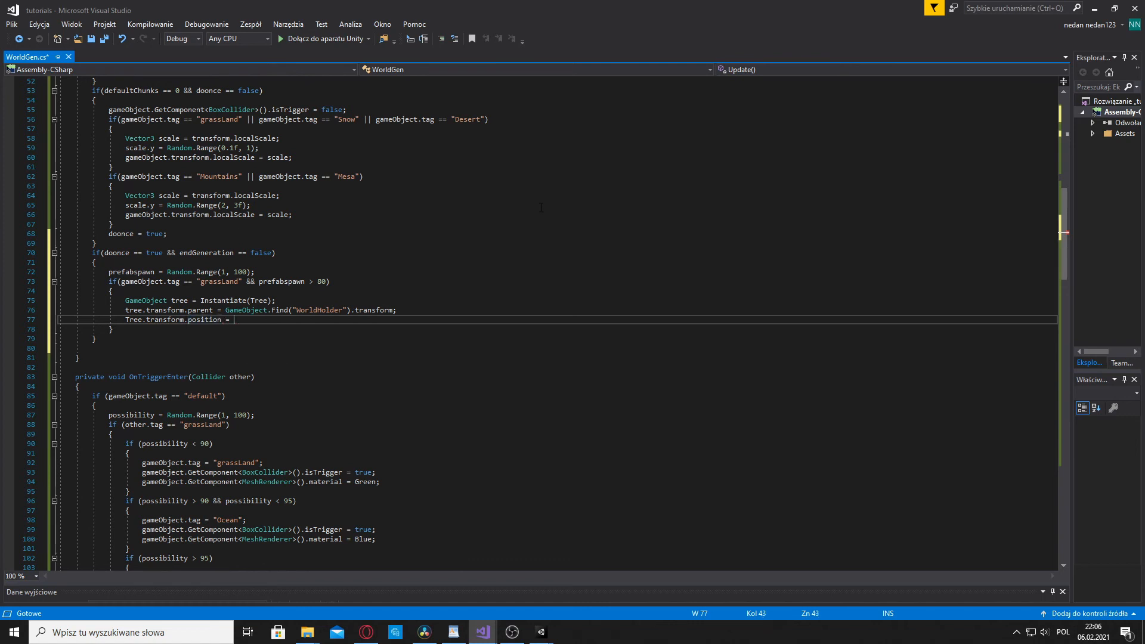
{"action": "type", "text": "gameObject"}
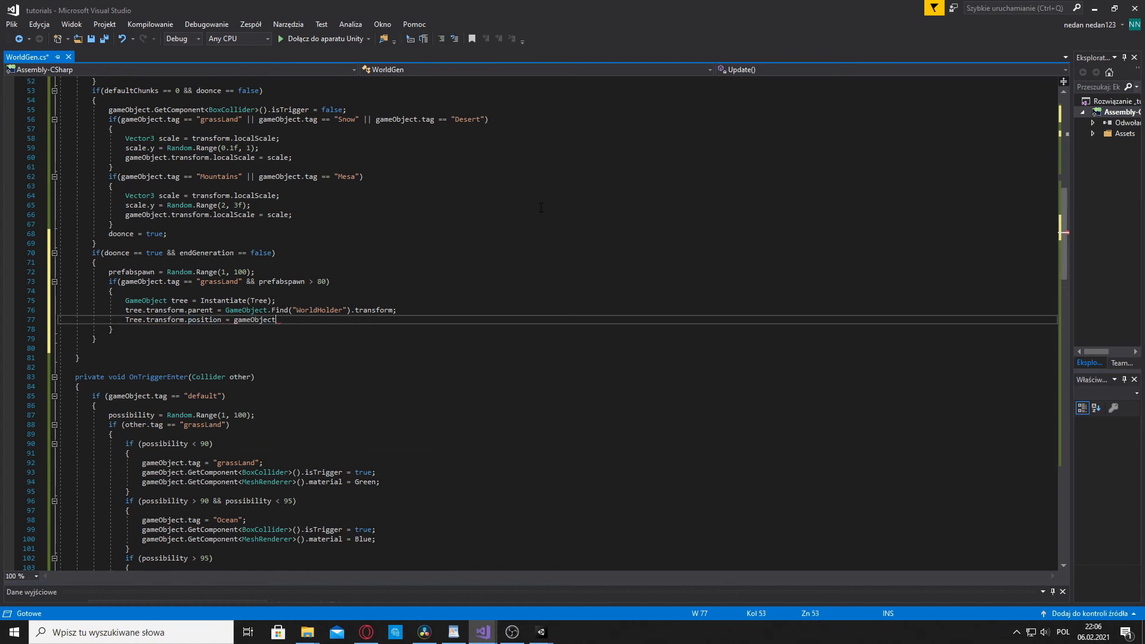
{"action": "type", "text": ".transform.position"}
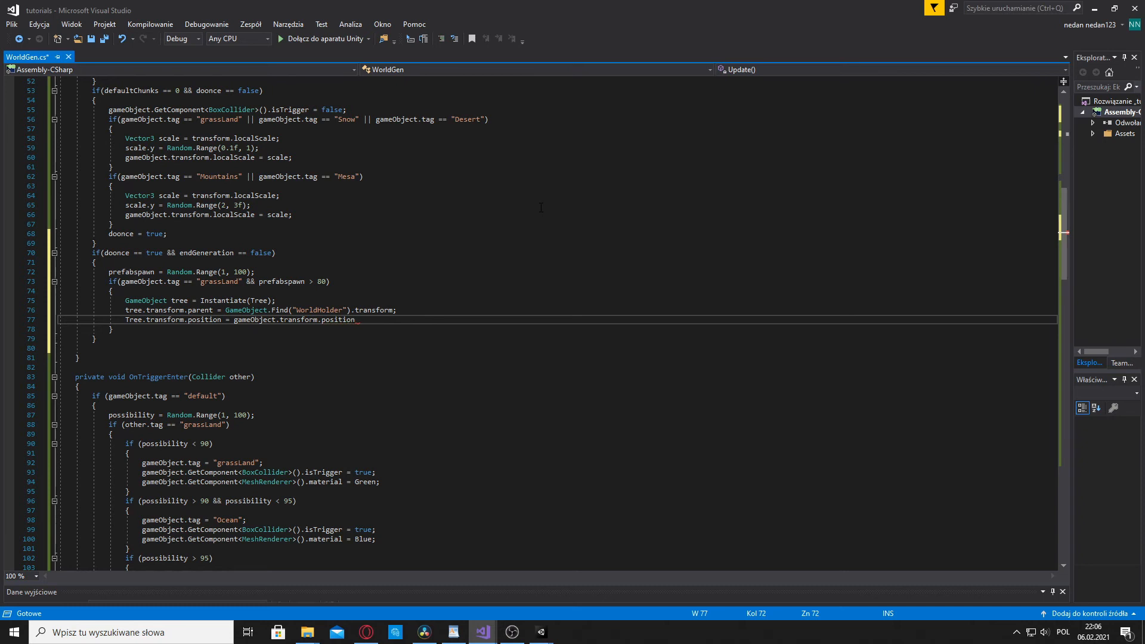
{"action": "type", "text": ";"}
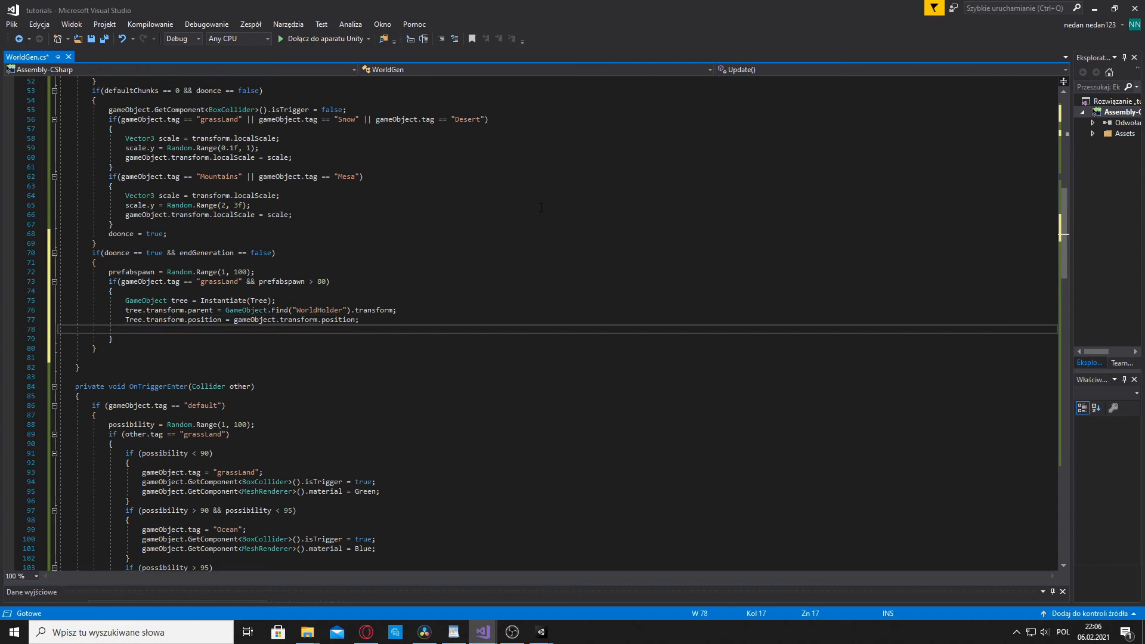
Set Tree.transform.position to new Vector3(transform.position.x, 2, transform.position.z)
{"action": "type", "text": "TR"}
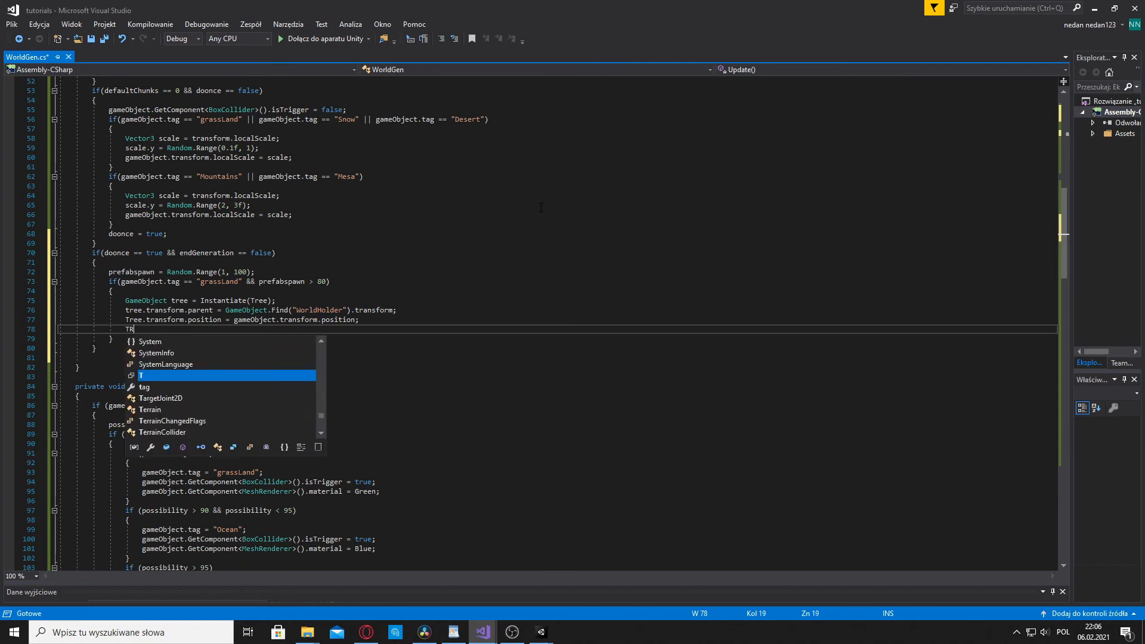
{"action": "type", "text": "ee"}
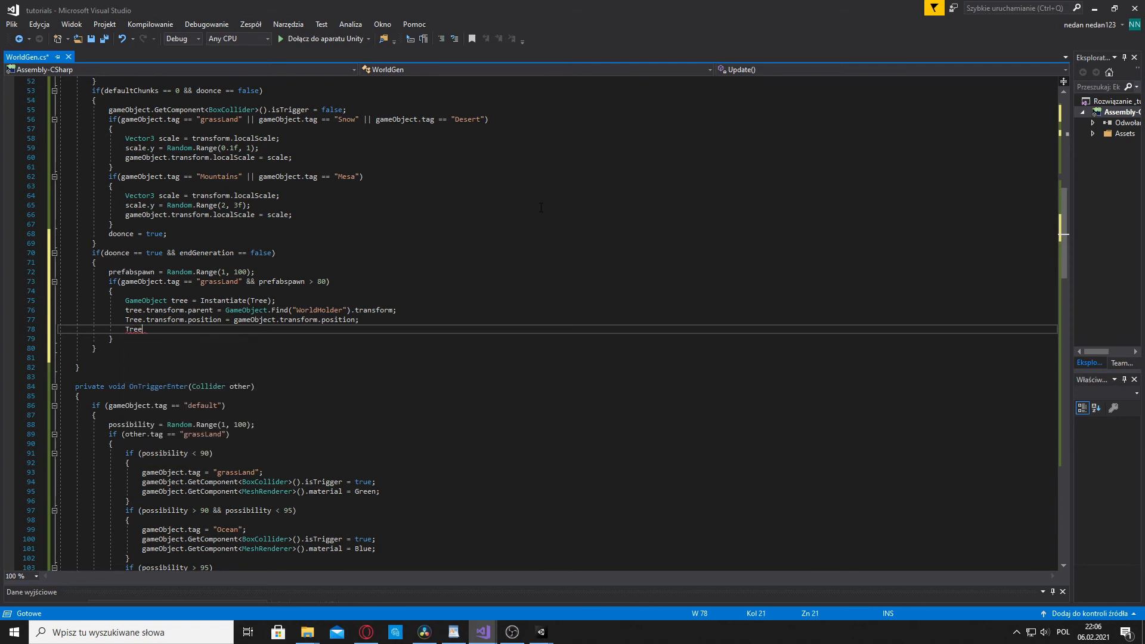
{"action": "type", "text": ".transform."}
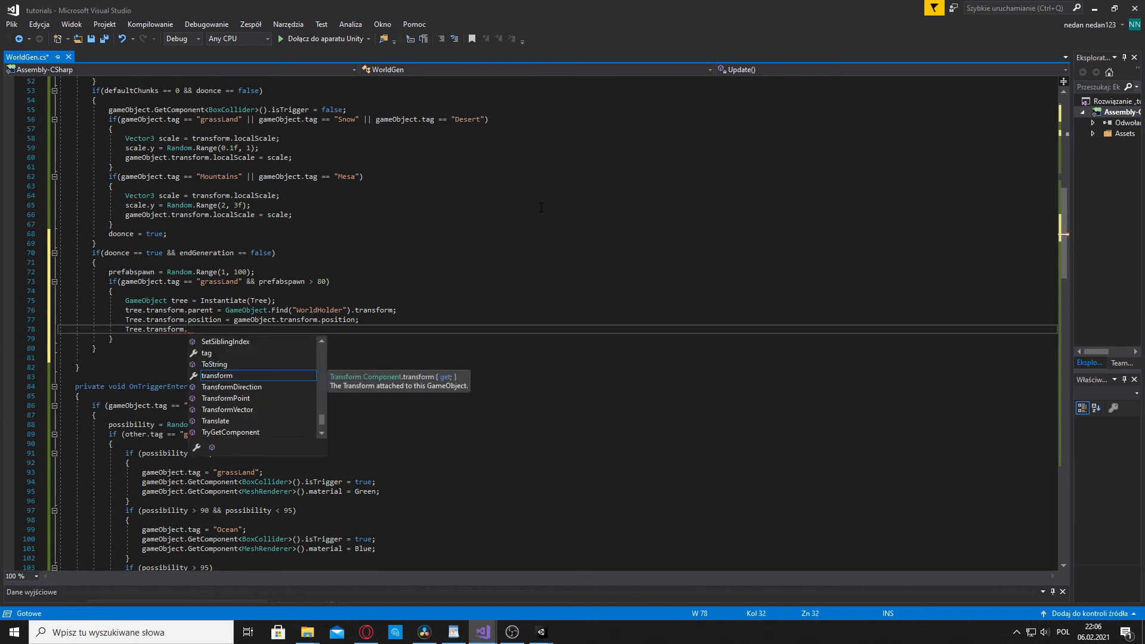
{"action": "type", "text": "position ="}
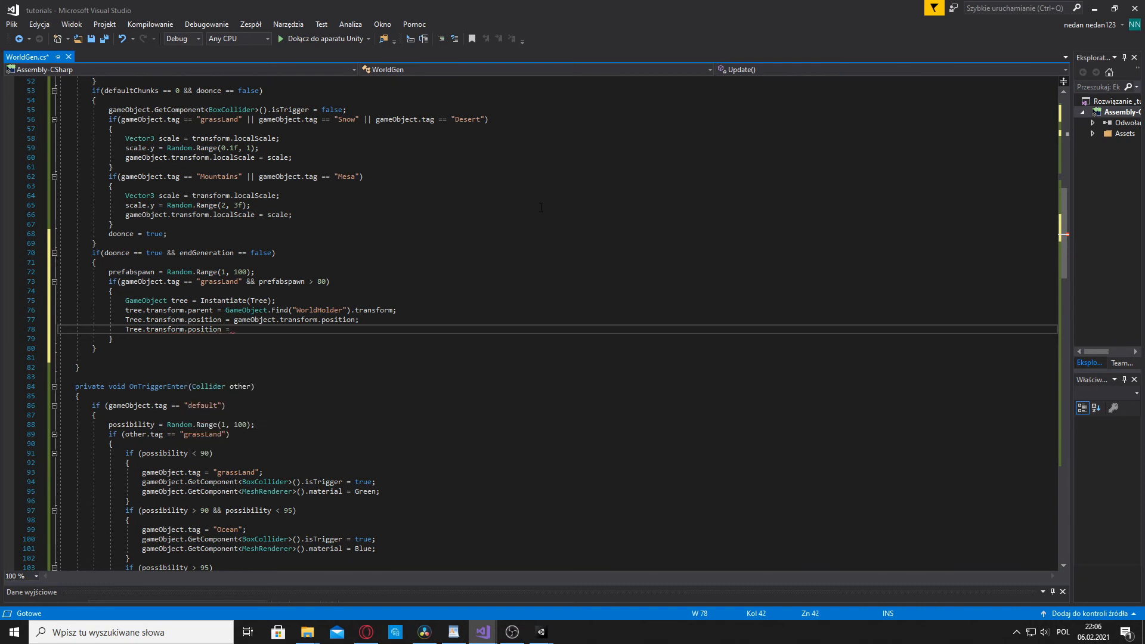
{"action": "type", "text": "new Vector3"}
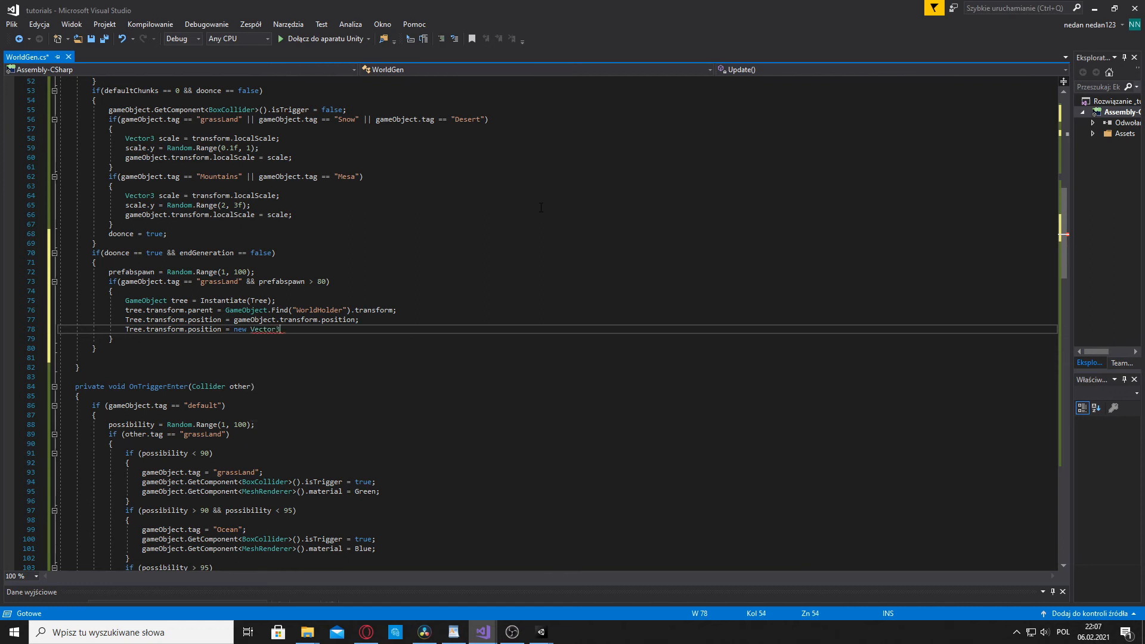
{"action": "type", "text": "transform.position)"}
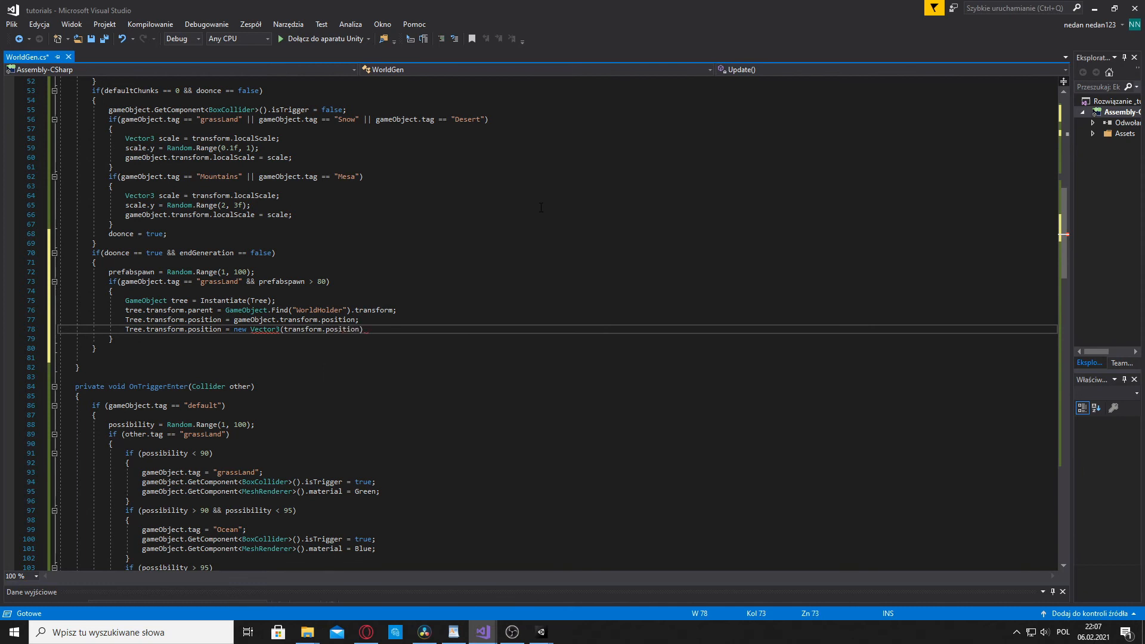
{"action": "type", "text": ".x"}
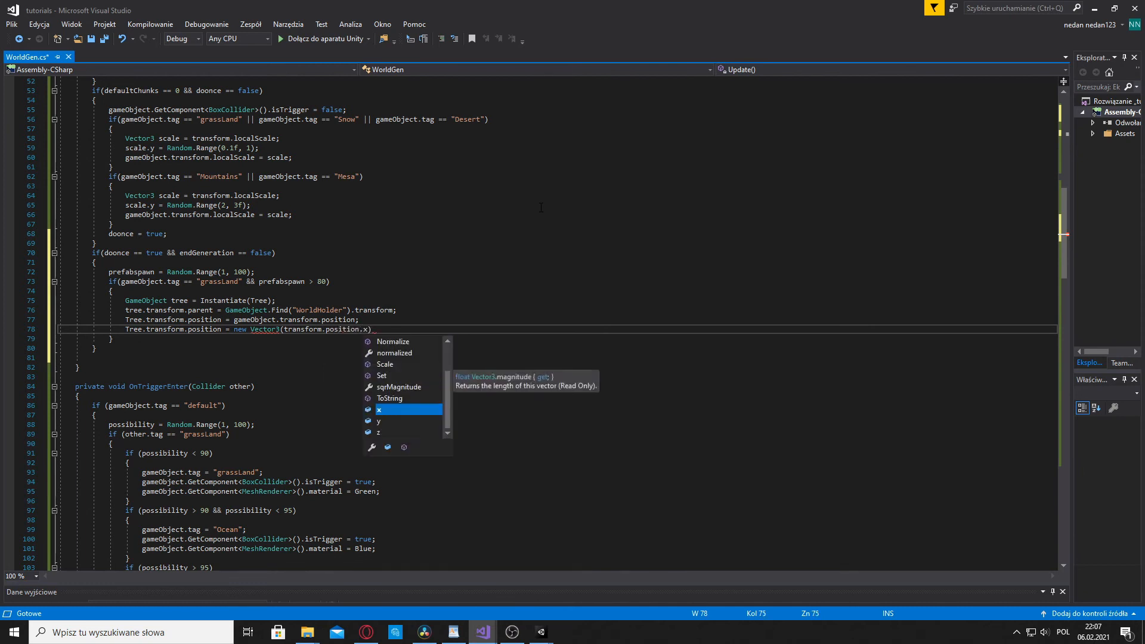
{"action": "type", "text": ","}
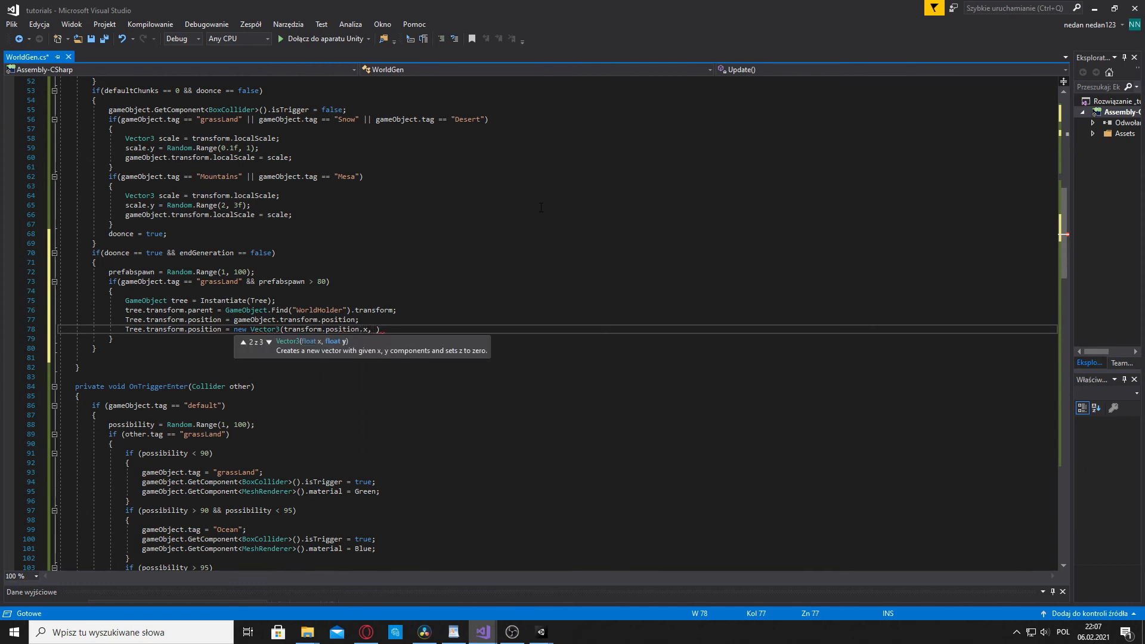
{"action": "type", "text": "2,"}
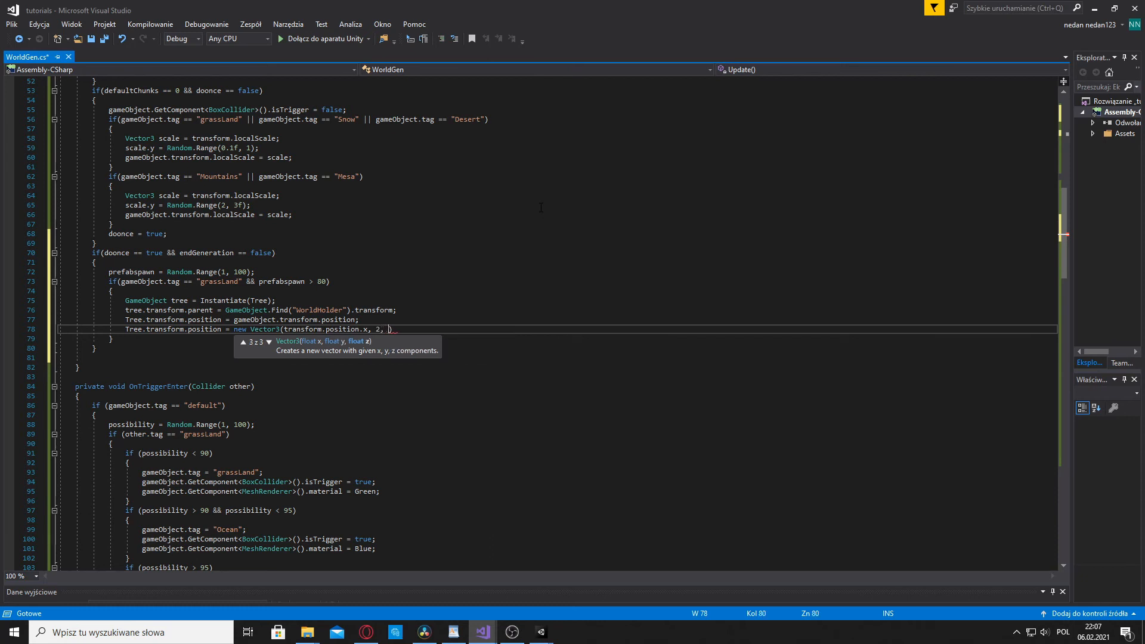
{"action": "type", "text": "transform."}
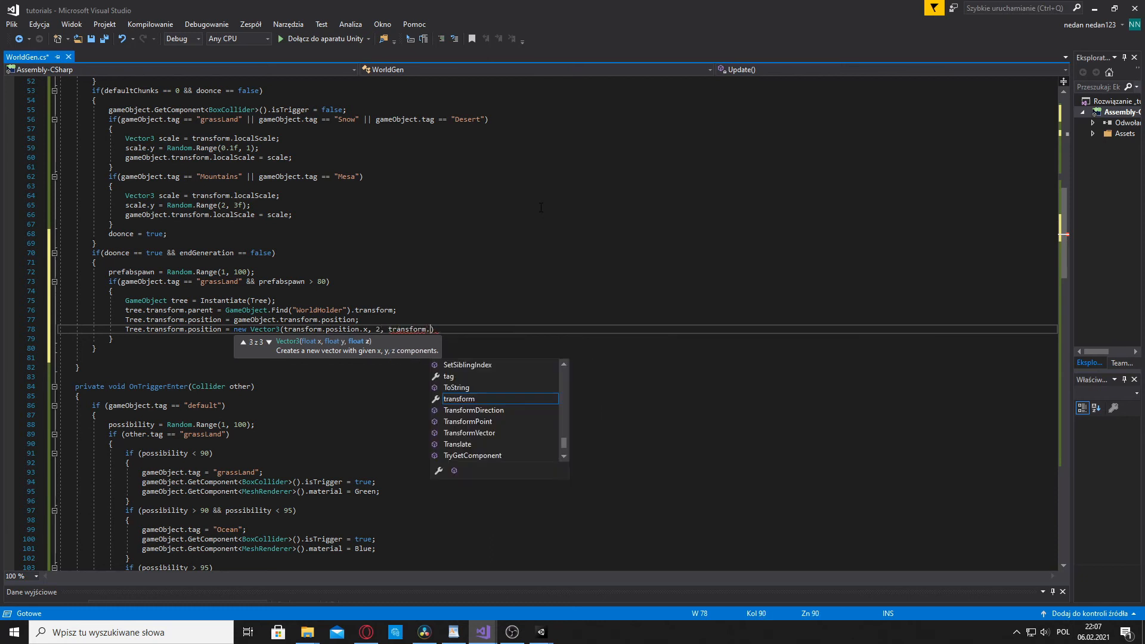
{"action": "type", "text": "position)"}
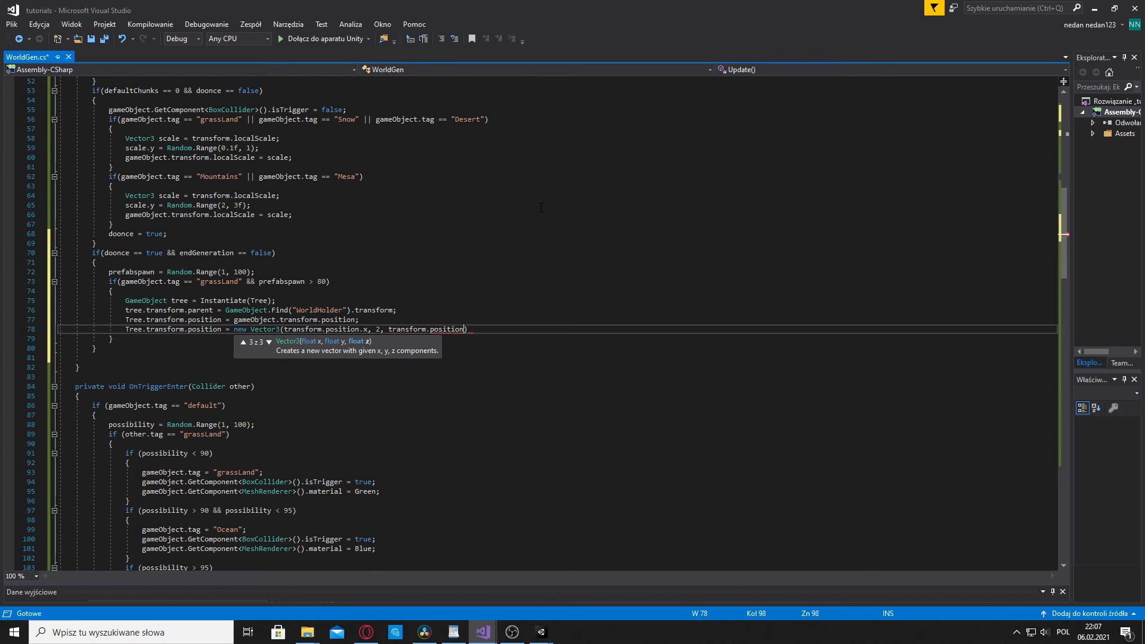
{"action": "type", "text": ".z"}
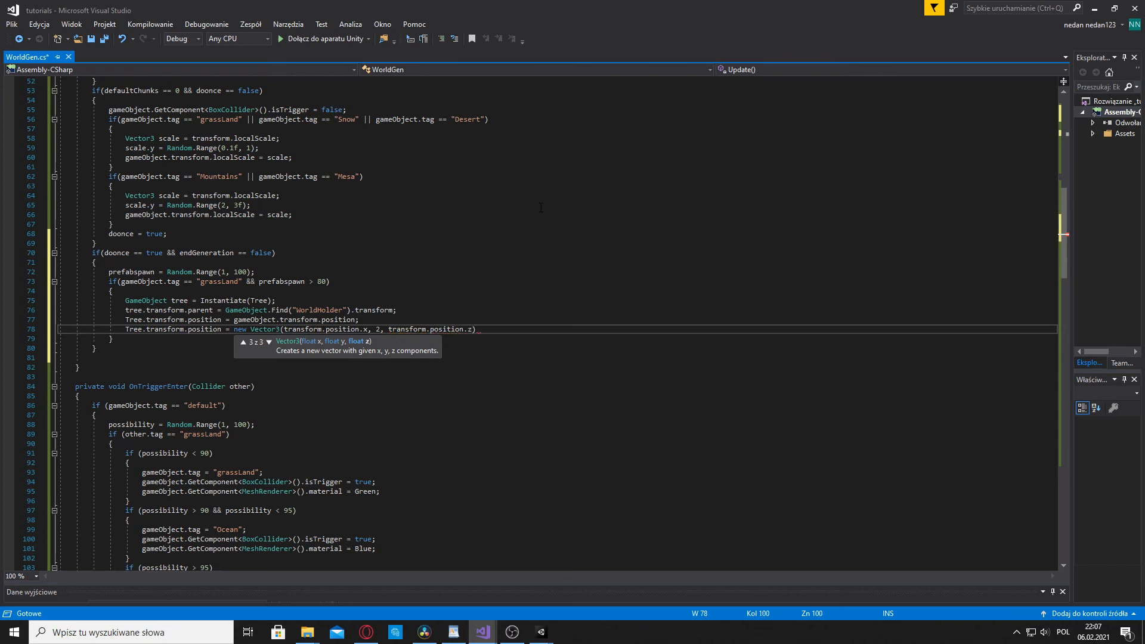
{"action": "type", "text": ");"}
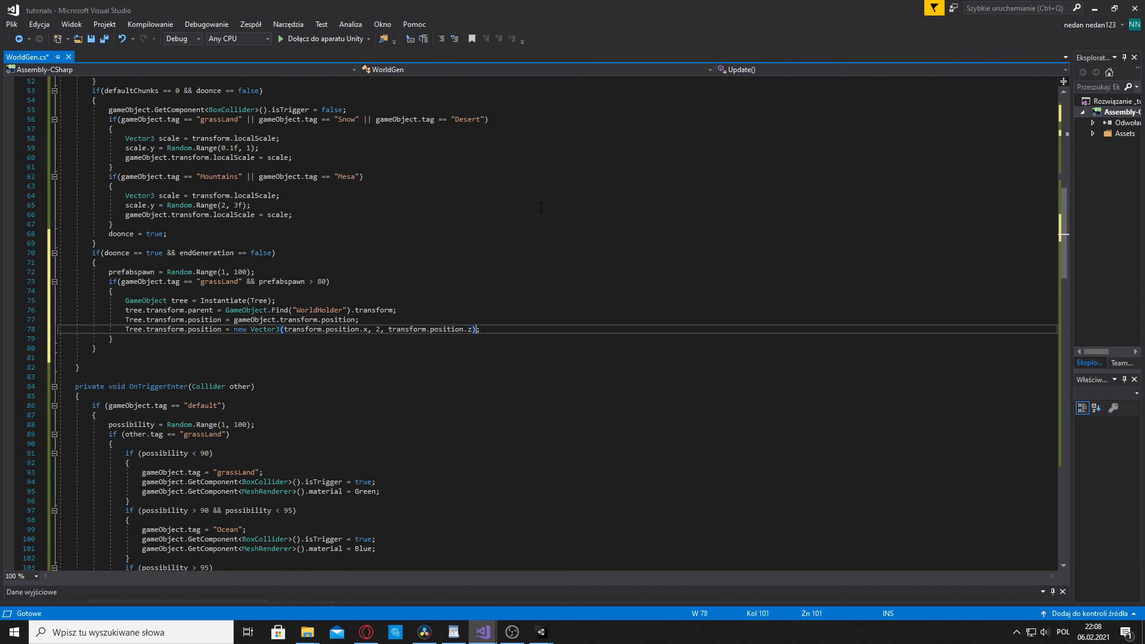
Double-click in the grassLand tree spawn block to review the finished positioning statement
{"action": "double_click", "coordinate": [445, 329]}
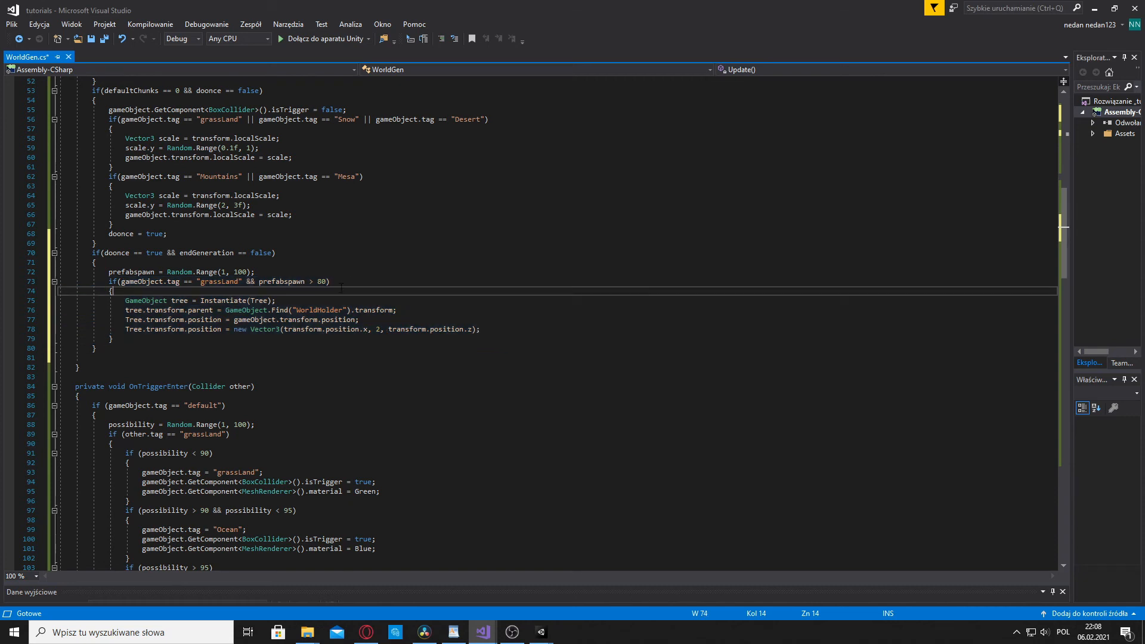
Duplicate the tree block with tag "Deserts", threshold 95, and the Pyrimid prefab
{"action": "left_click", "coordinate": [111, 338]}
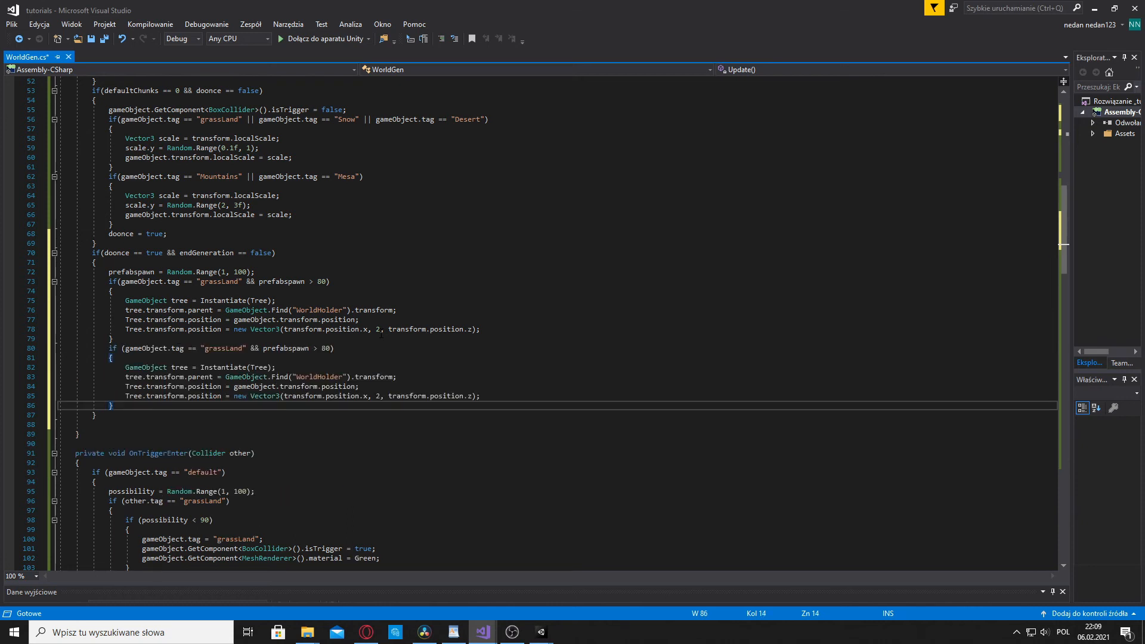
{"action": "double_click", "coordinate": [222, 348]}
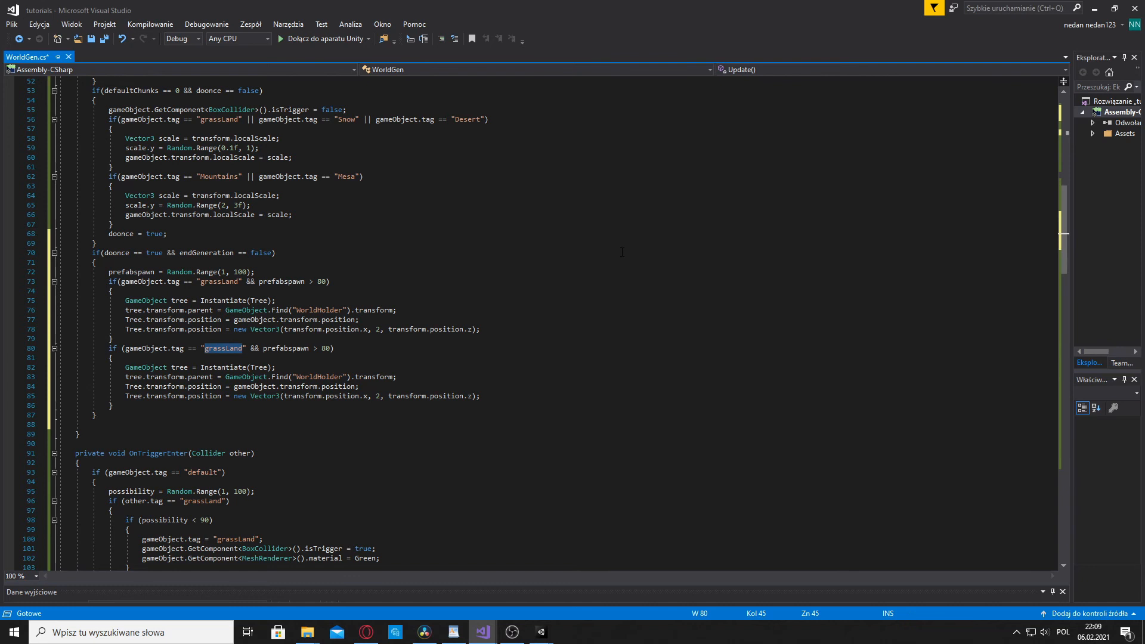
{"action": "type", "text": "Desert"}
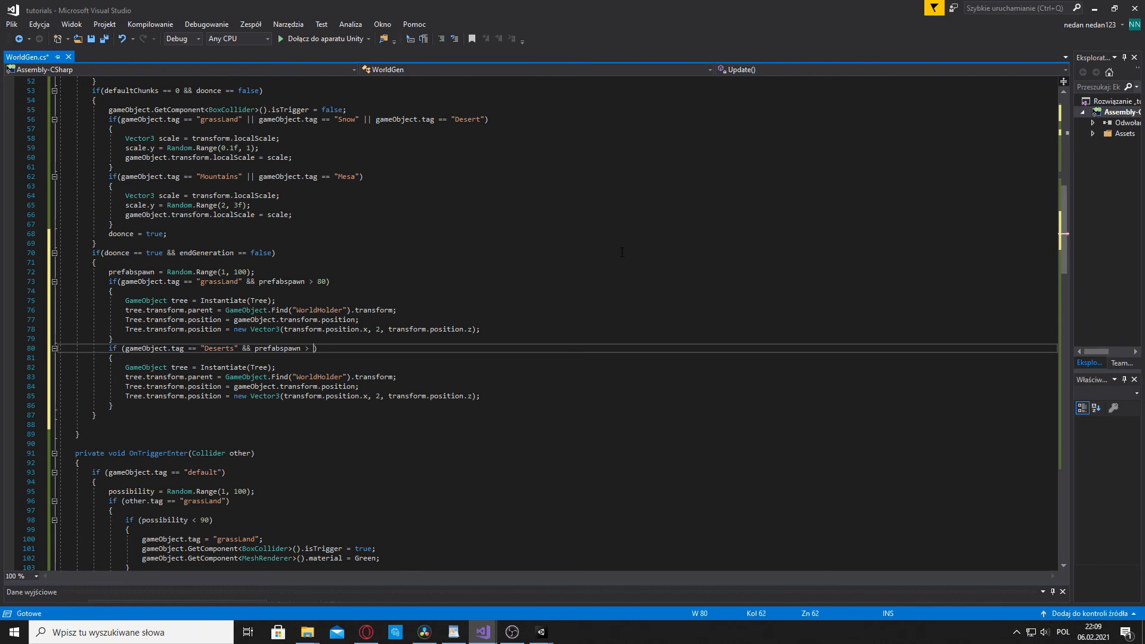
{"action": "type", "text": "95"}
{"action": "left_click", "coordinate": [557, 367]}
{"action": "type", "text": "py"}
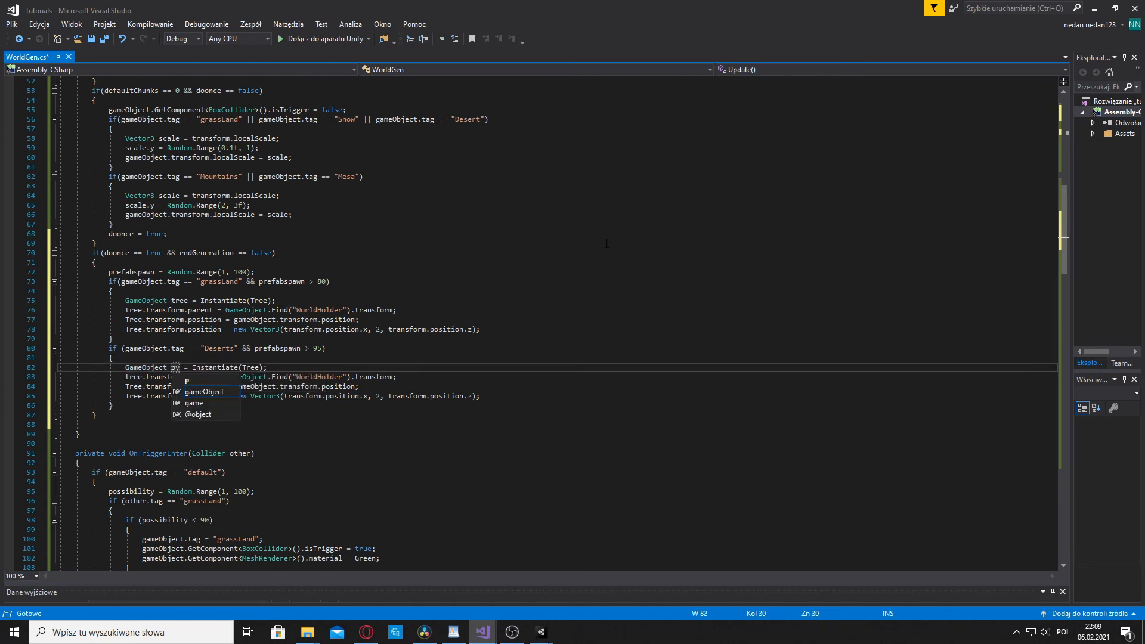
{"action": "type", "text": "rimid"}
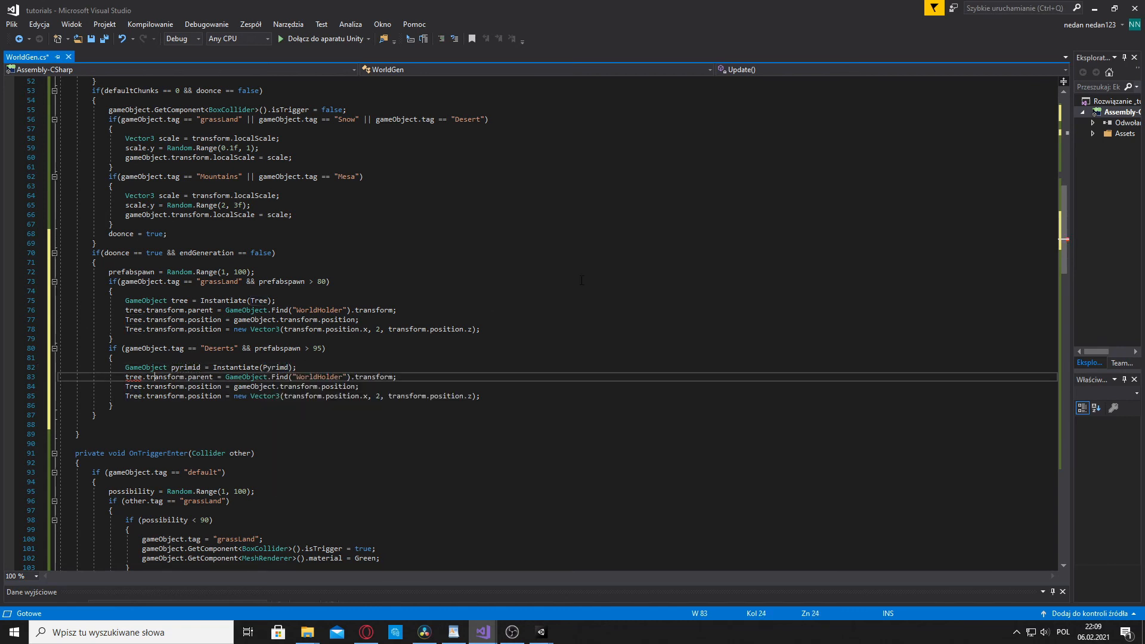
Rename the spawned instance to pyrimid on the parent and position lines
{"action": "double_click", "coordinate": [133, 376]}
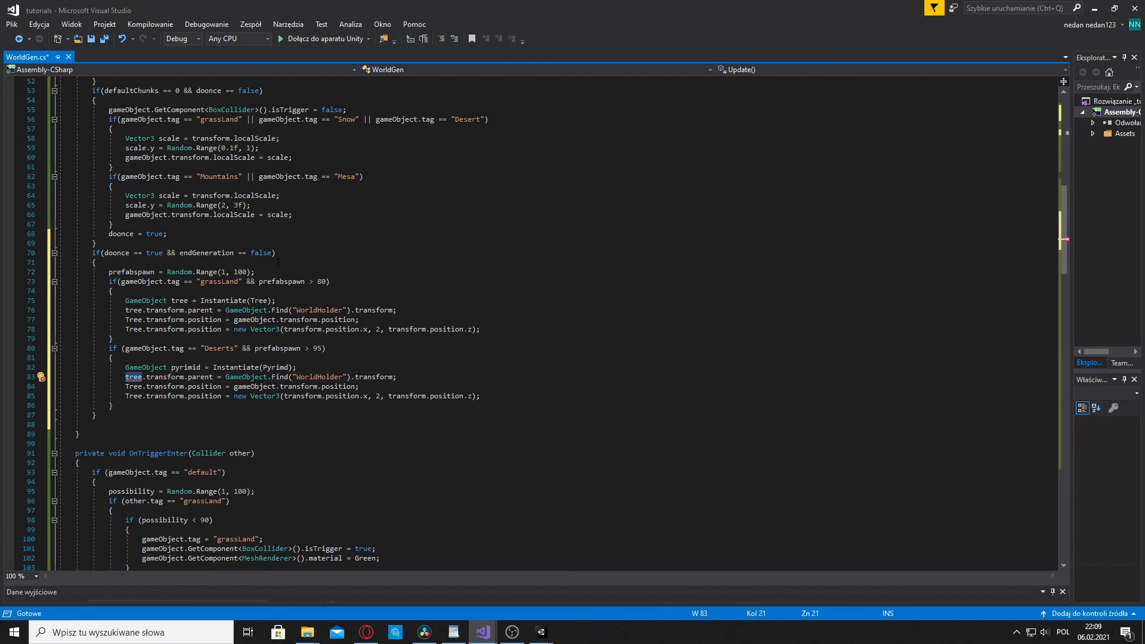
{"action": "type", "text": "pyt"}
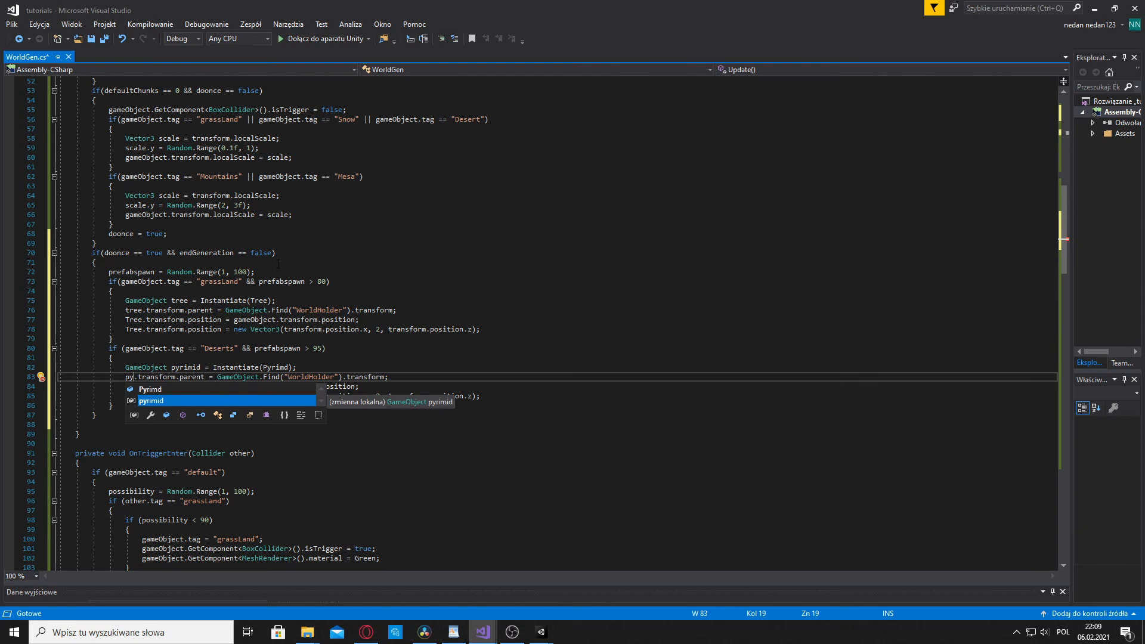
{"action": "key", "text": "tab"}
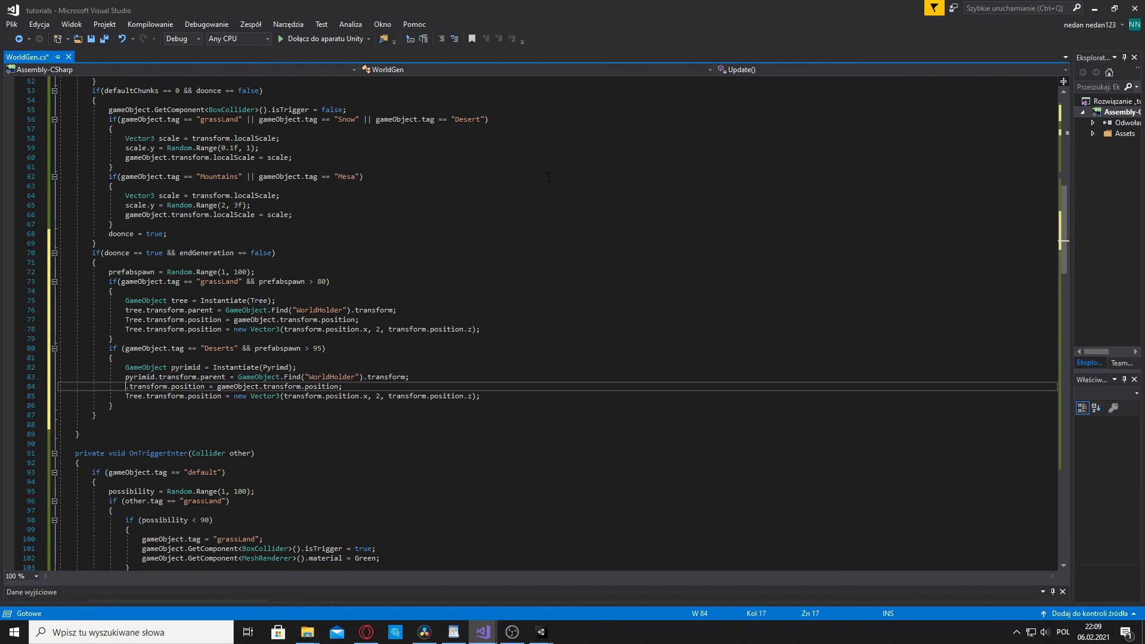
{"action": "type", "text": "P"}
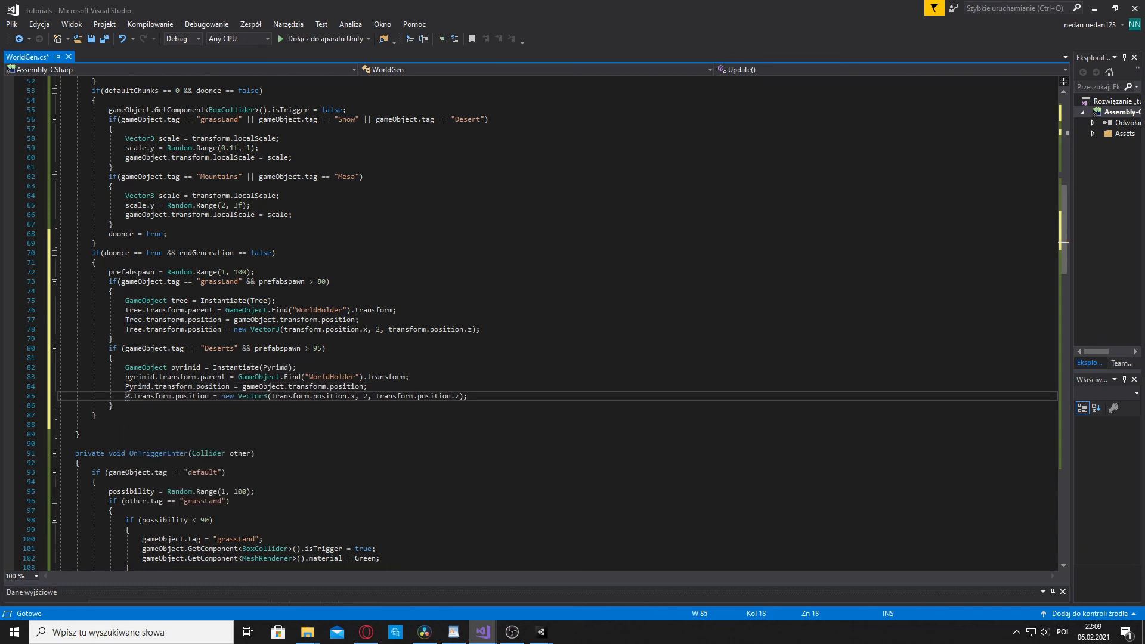
{"action": "type", "text": "pyrimid"}
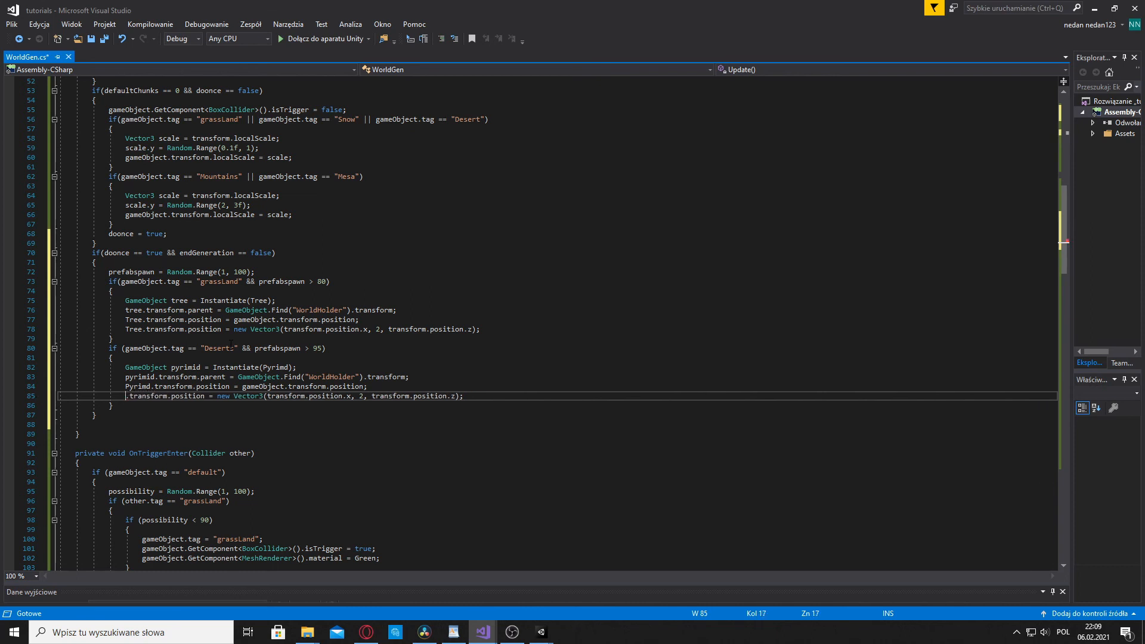
{"action": "type", "text": "Pyrimd"}
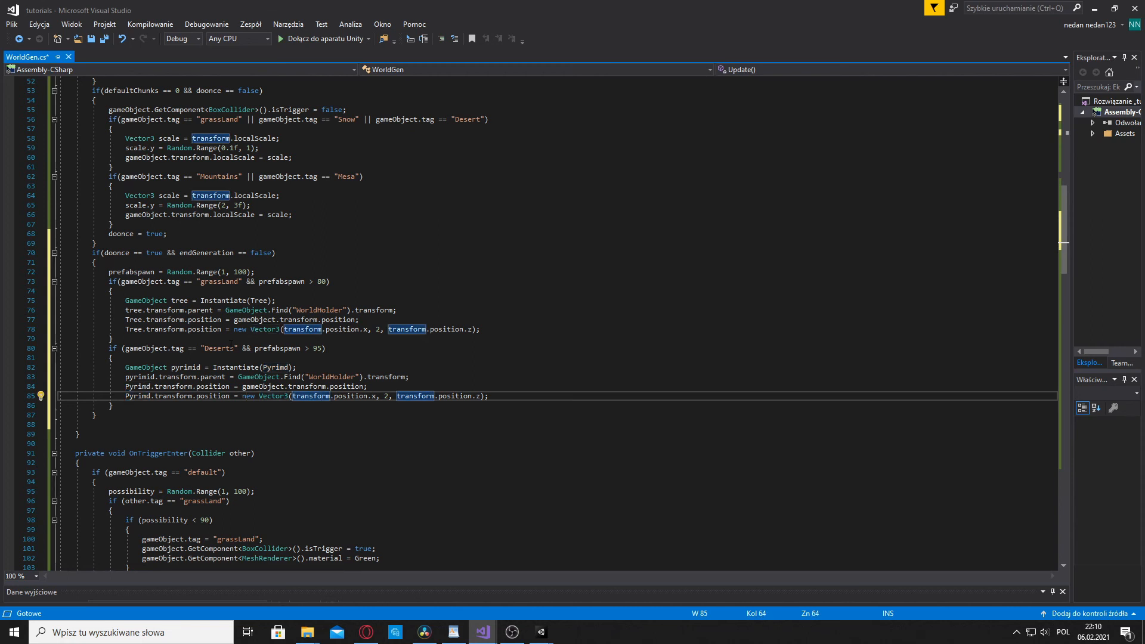
{"action": "scroll", "scroll_direction": "down", "scroll_amount": 3}
{"action": "type", "text": "s"}
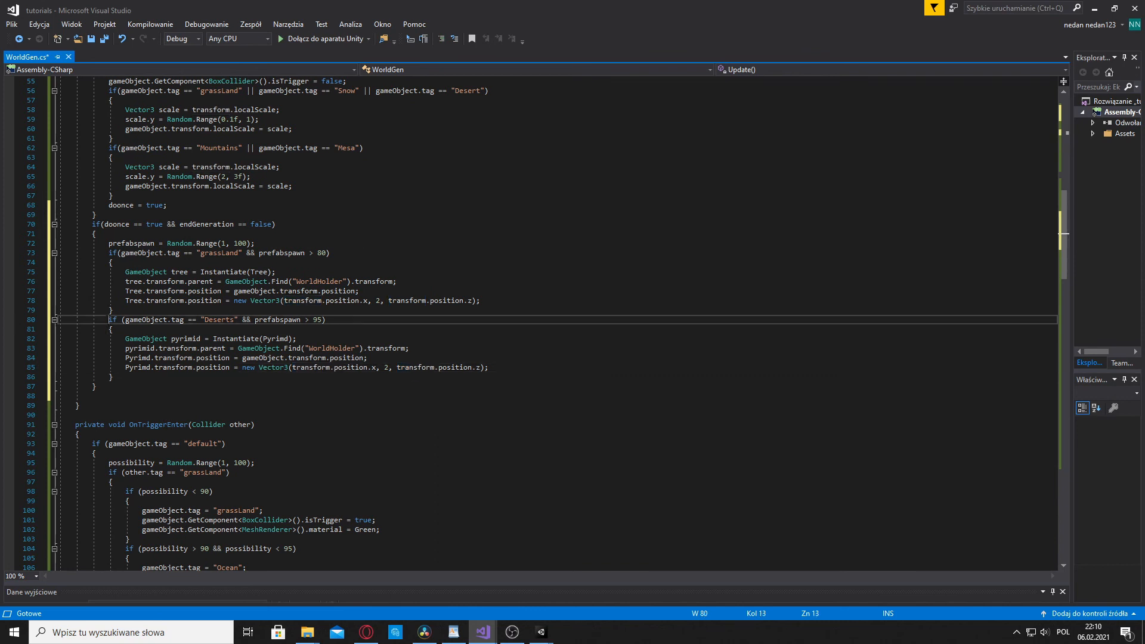
Duplicate the pyramid spawn block and change its tag to "Snow"
{"action": "left_click_drag", "start_coordinate": [111, 319], "coordinate": [111, 376]}
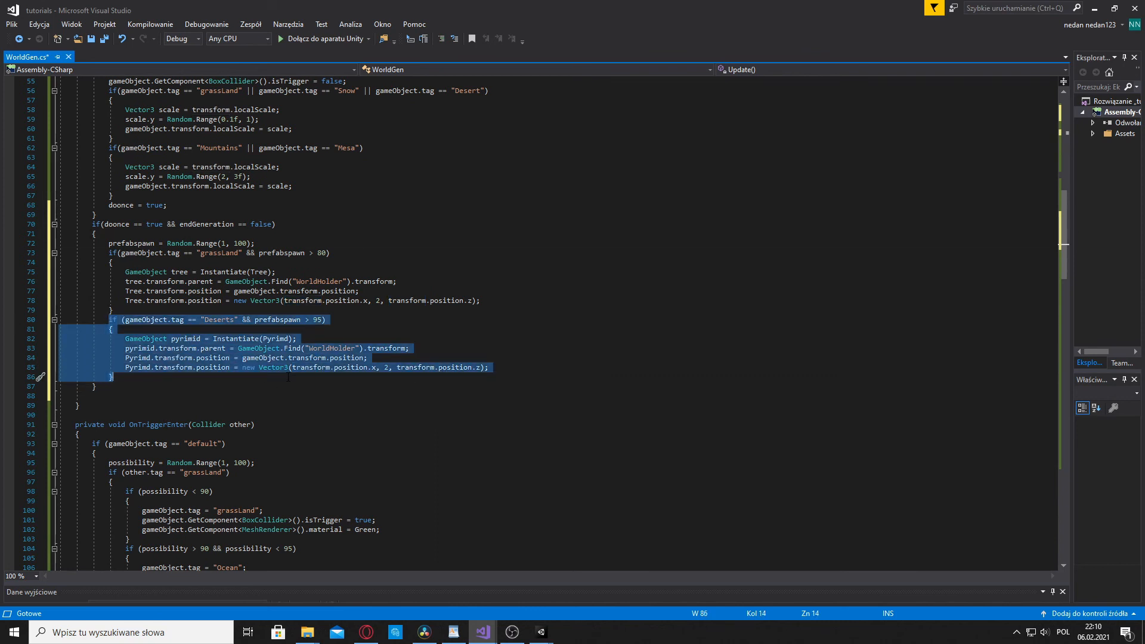
{"action": "key", "text": "ctrl+v"}
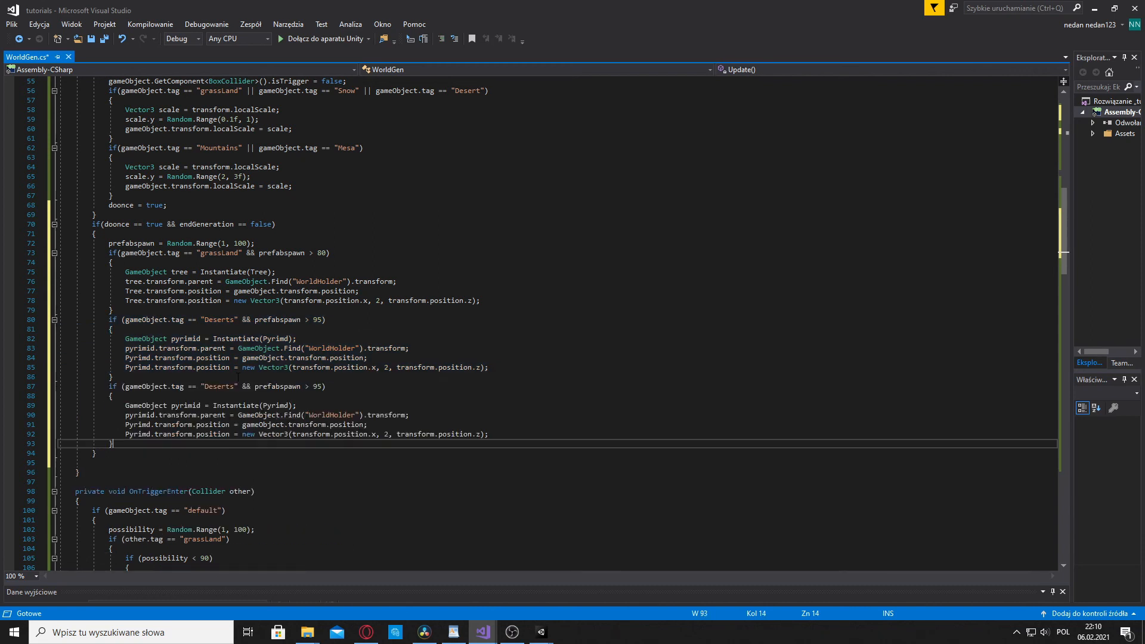
{"action": "double_click", "coordinate": [218, 386]}
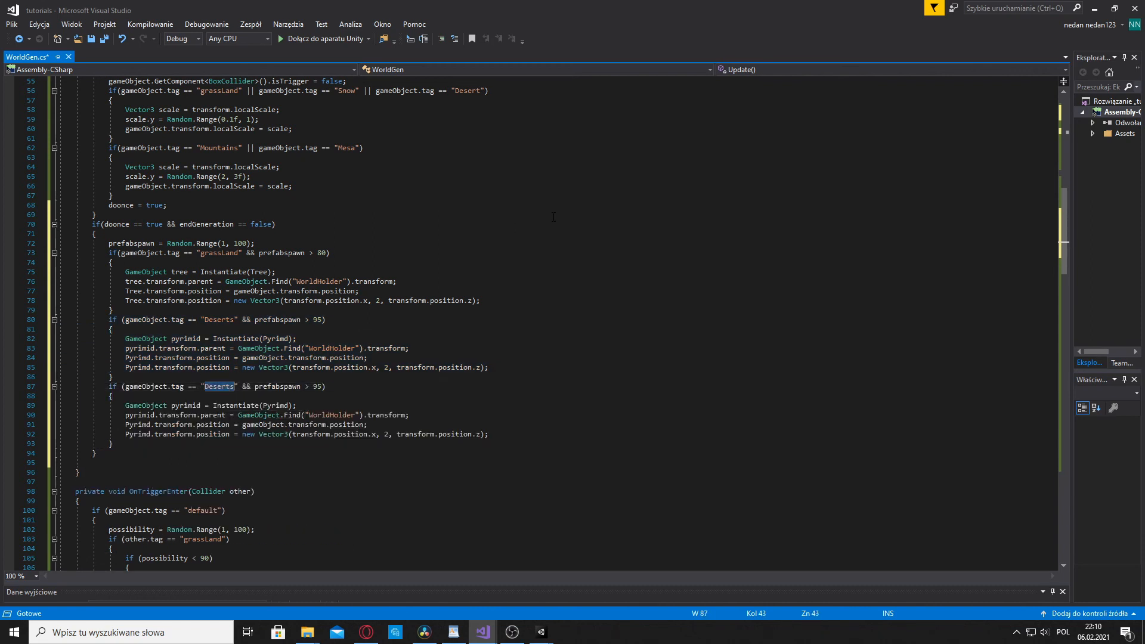
{"action": "key", "text": "Delete"}
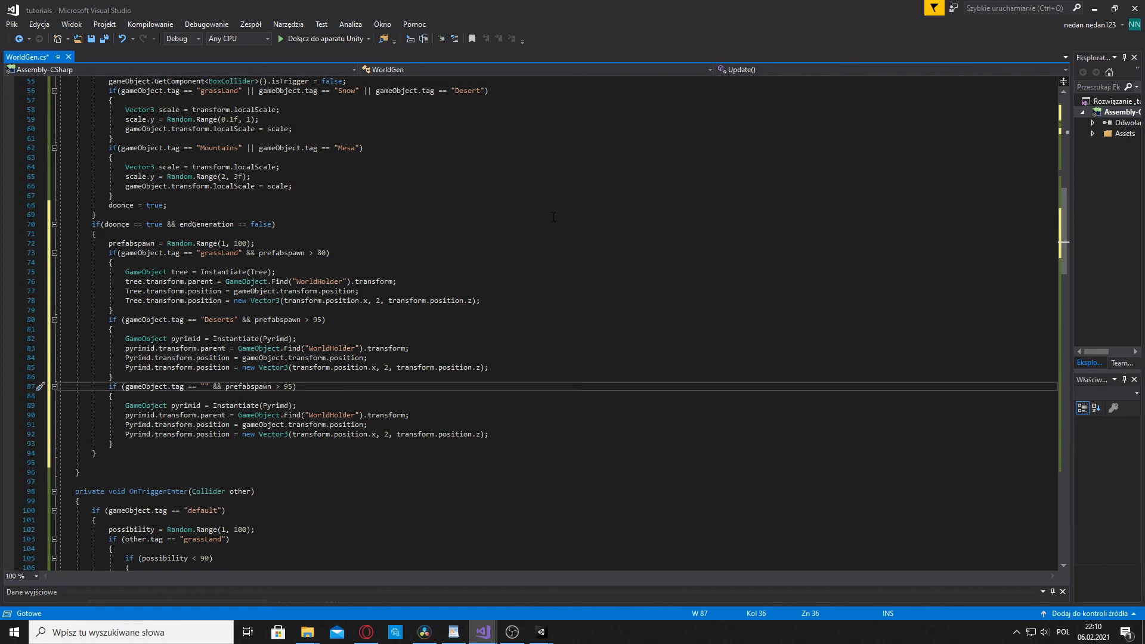
{"action": "type", "text": "Snow"}
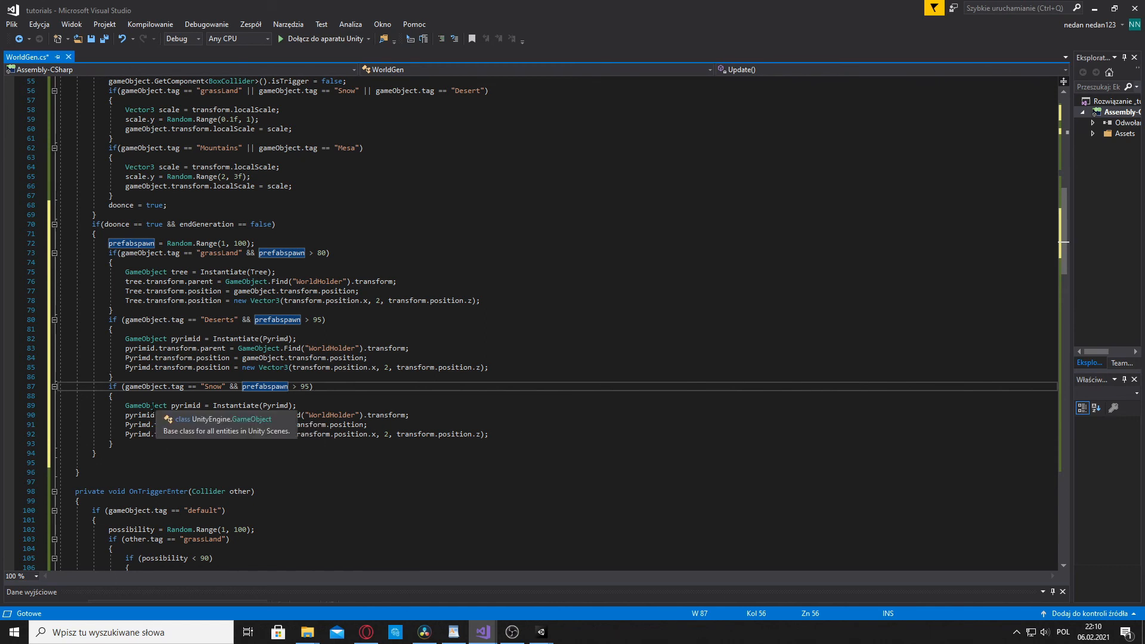
Replace pyrimid/Pyrimid with igloo/Igloo in the new block and save
{"action": "left_click", "coordinate": [186, 405]}
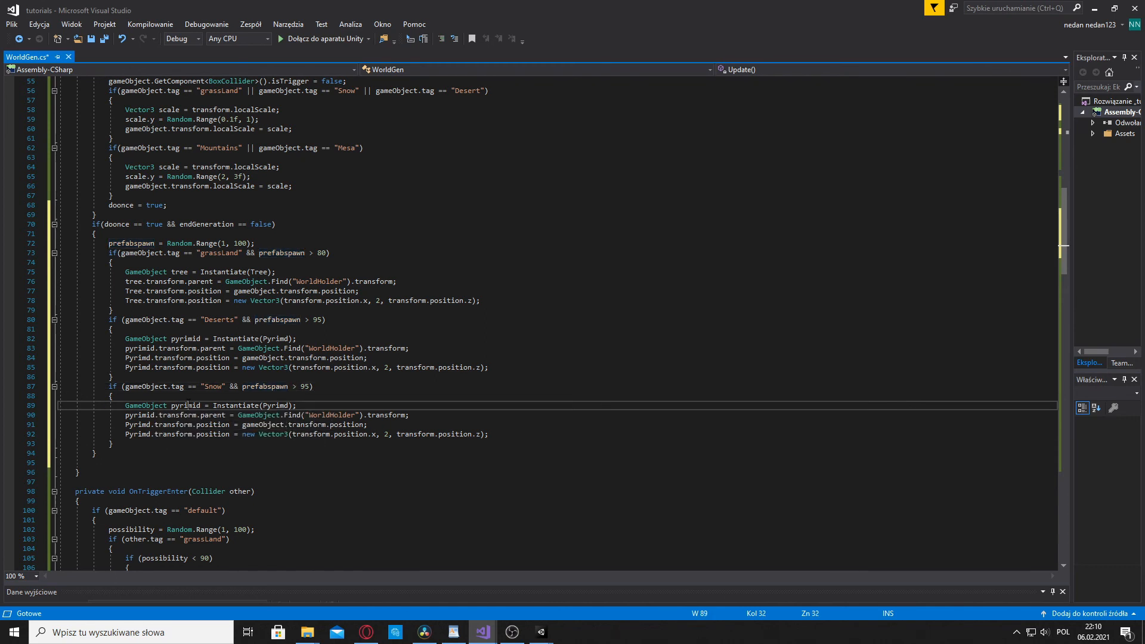
{"action": "double_click", "coordinate": [185, 406]}
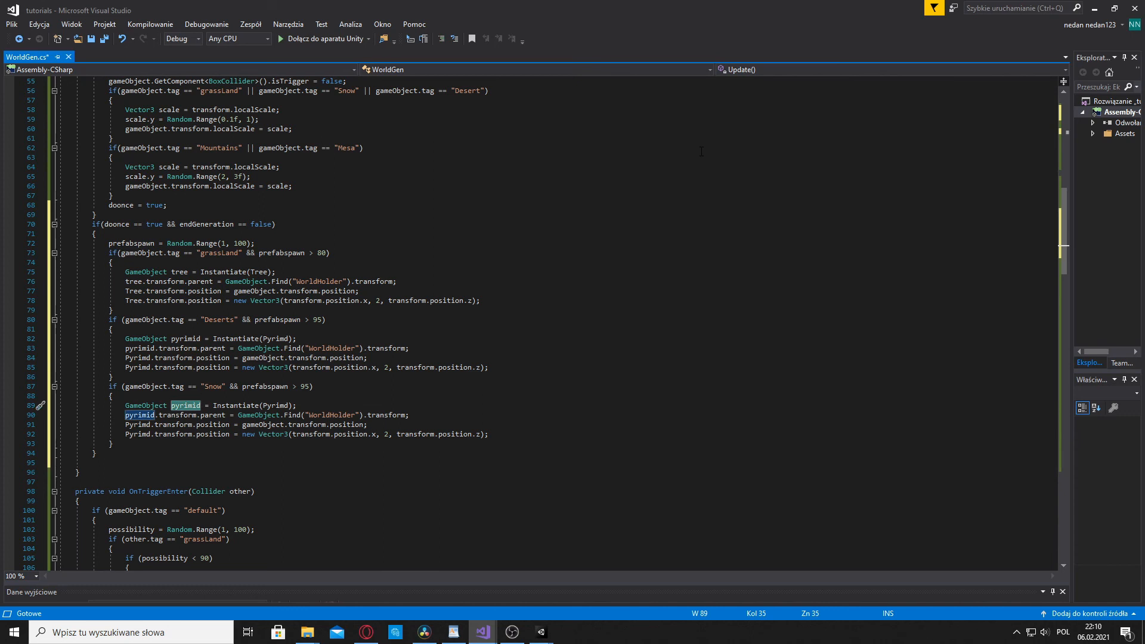
{"action": "type", "text": "igle"}
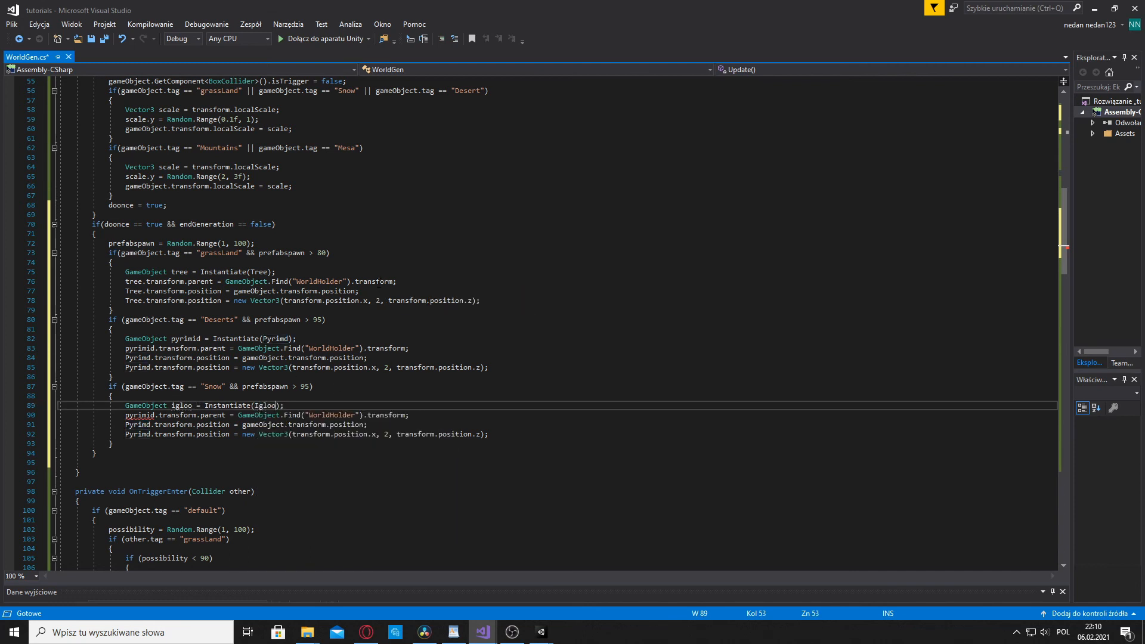
{"action": "double_click", "coordinate": [138, 415]}
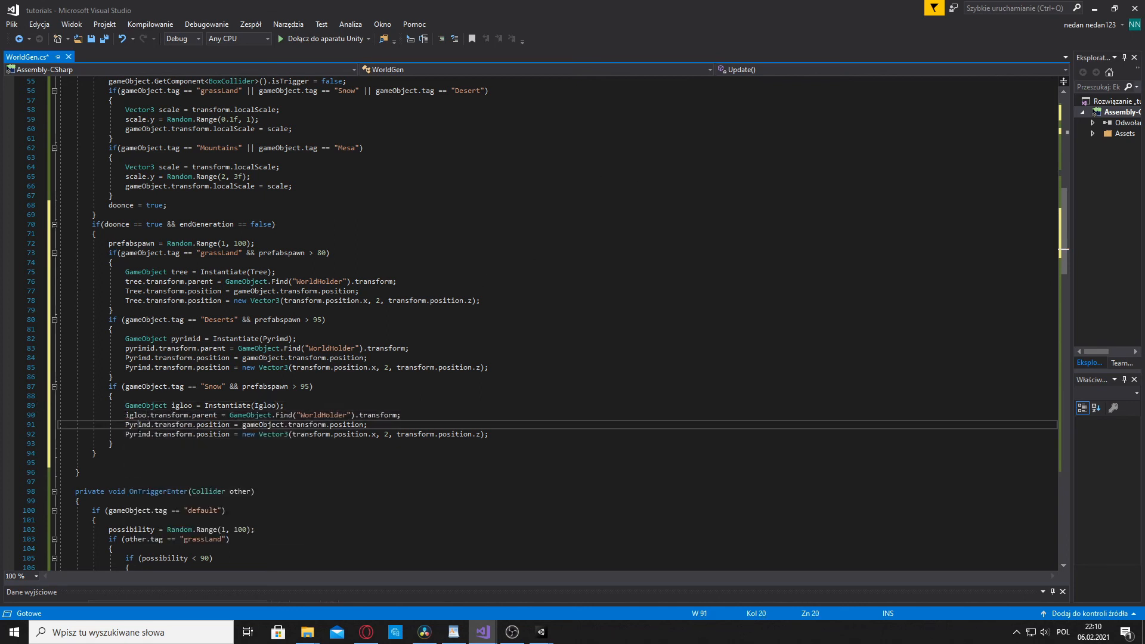
{"action": "type", "text": "Igloo"}
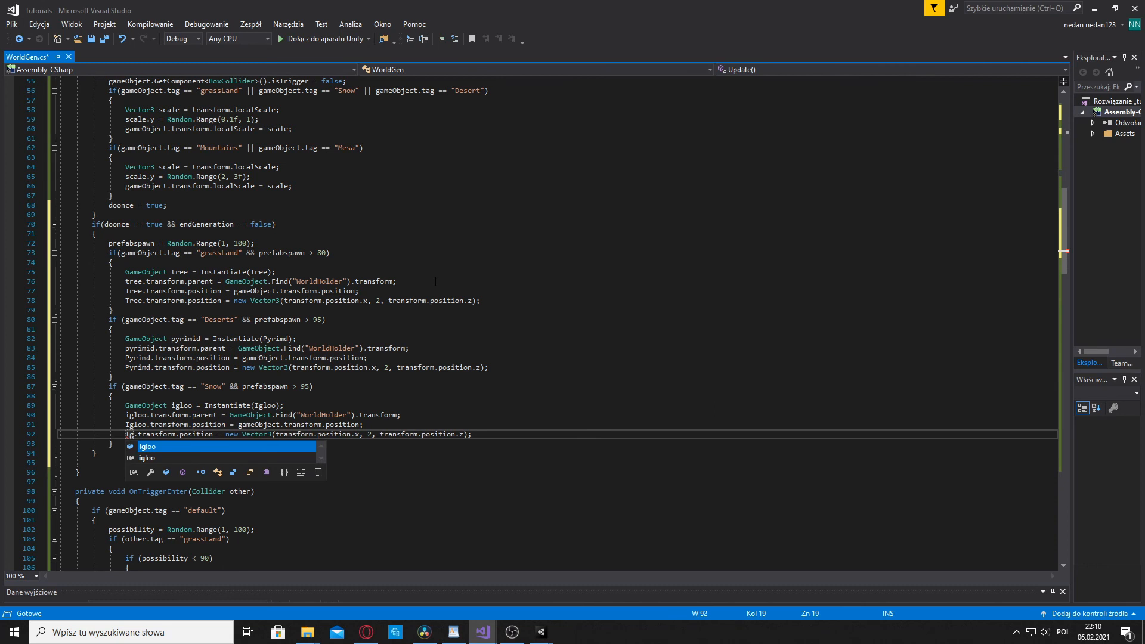
{"action": "key", "text": "Tab"}
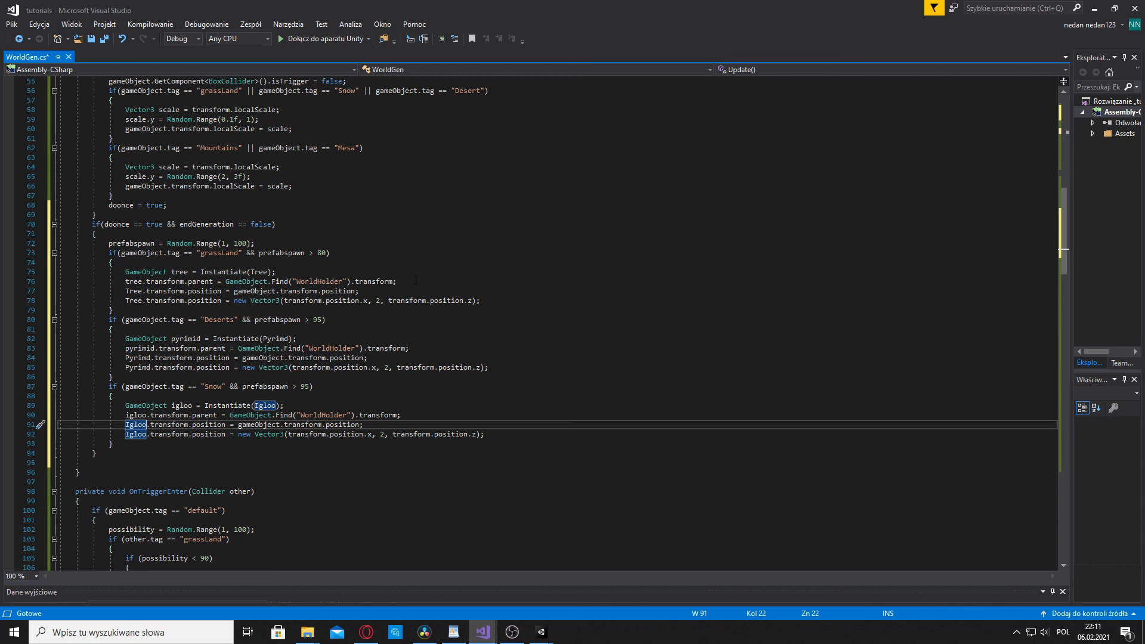
{"action": "left_click", "coordinate": [91, 38]}
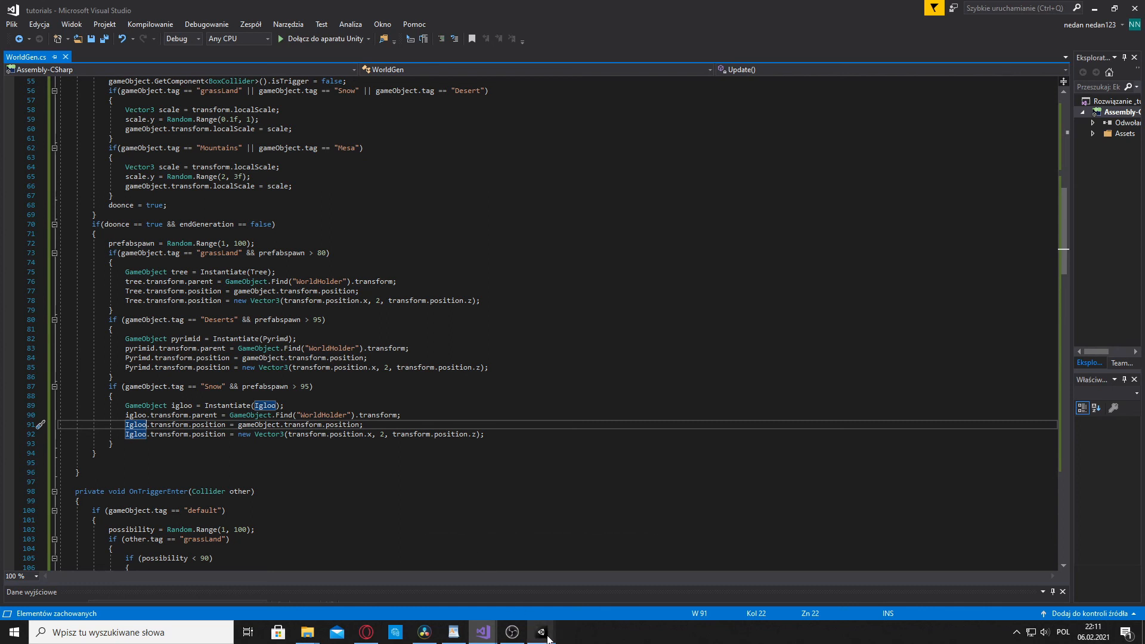
Switch to Unity and select all the chunk objects in the Hierarchy
{"action": "left_click", "coordinate": [540, 632]}
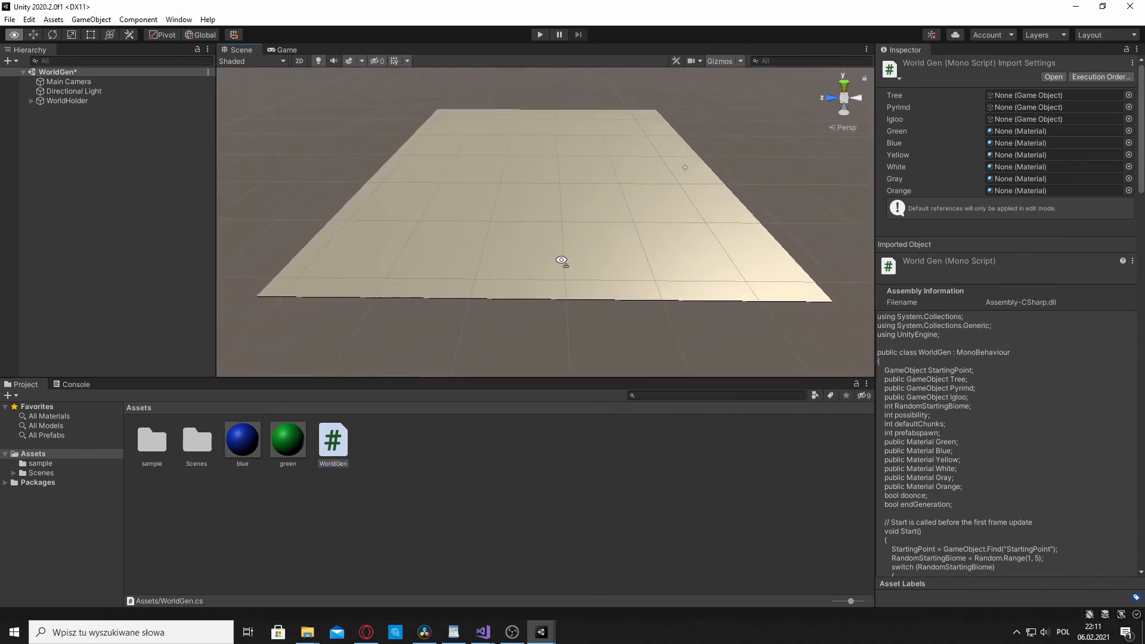
{"action": "left_click", "coordinate": [32, 100]}
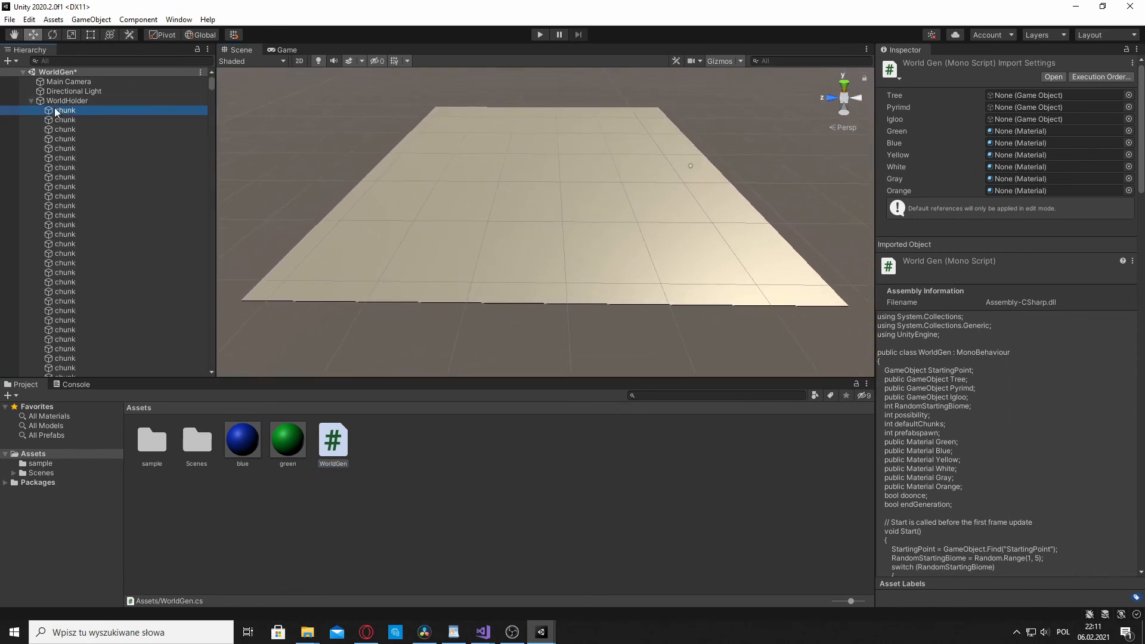
{"action": "left_click", "coordinate": [65, 110]}
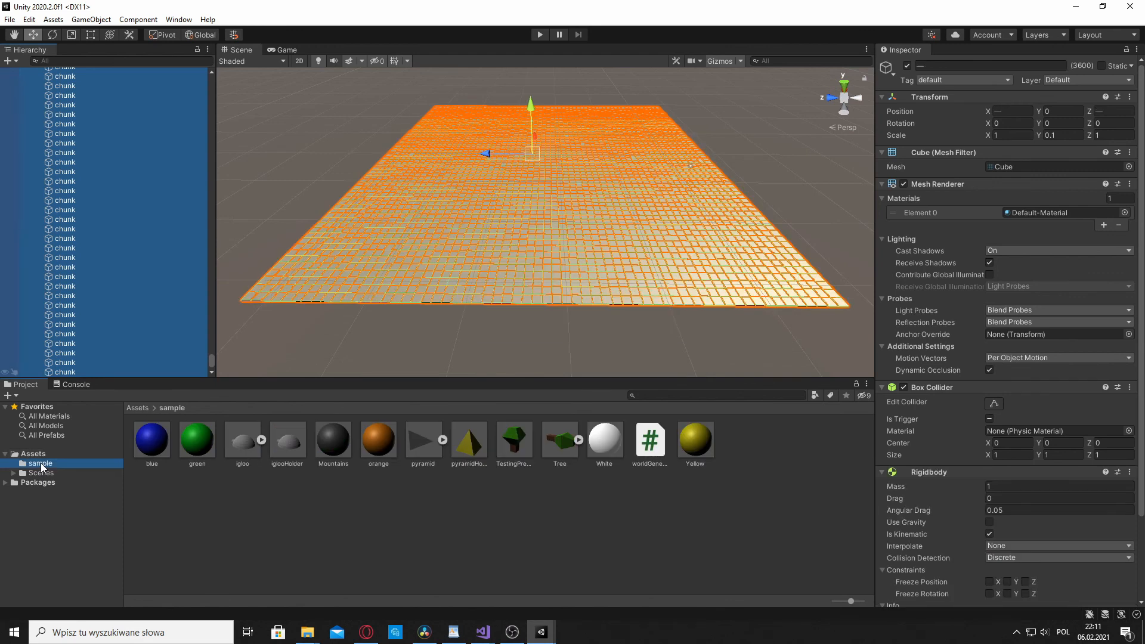
{"action": "mouse_move", "coordinate": [619, 250]}
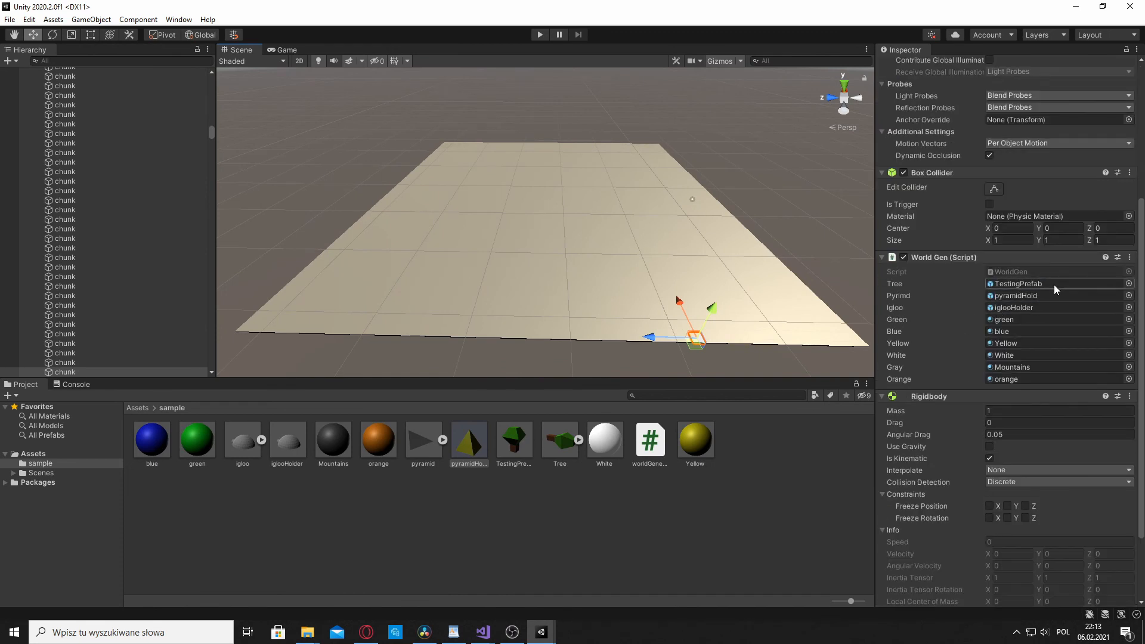
{"action": "mouse_move", "coordinate": [1033, 308]}
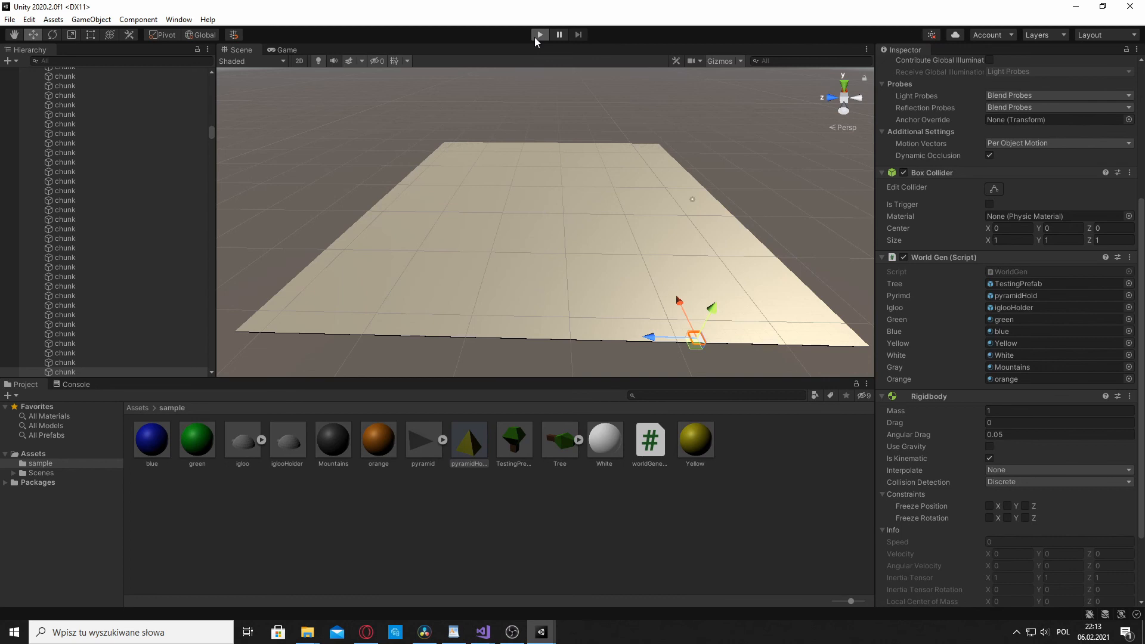
{"action": "mouse_move", "coordinate": [530, 88]}
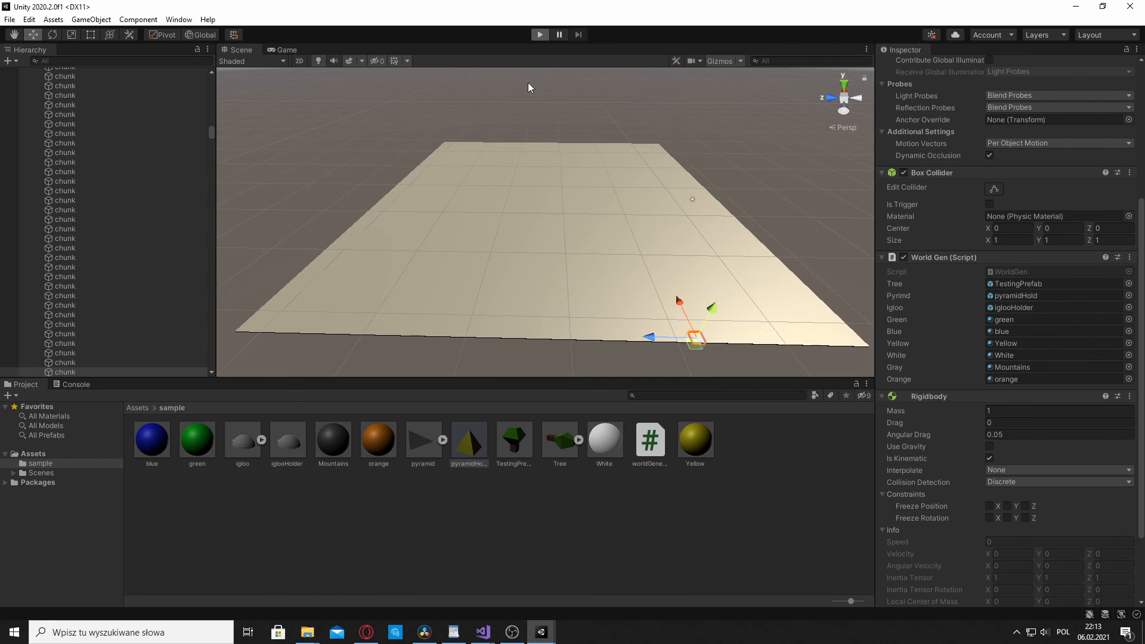
{"action": "left_click", "coordinate": [539, 35]}
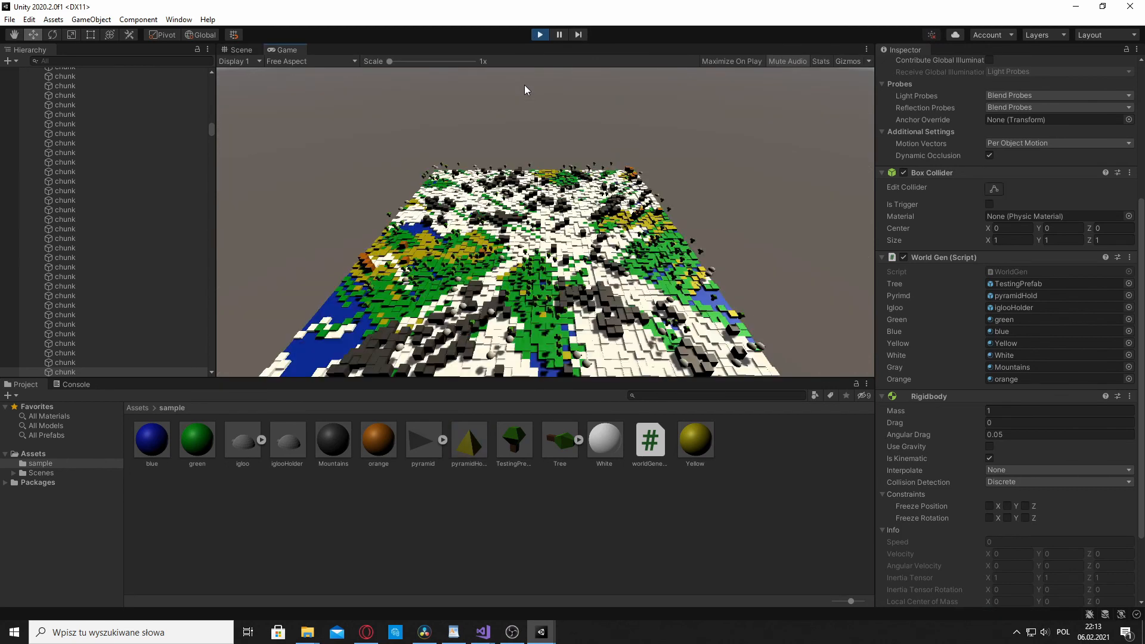
{"action": "left_click", "coordinate": [539, 34]}
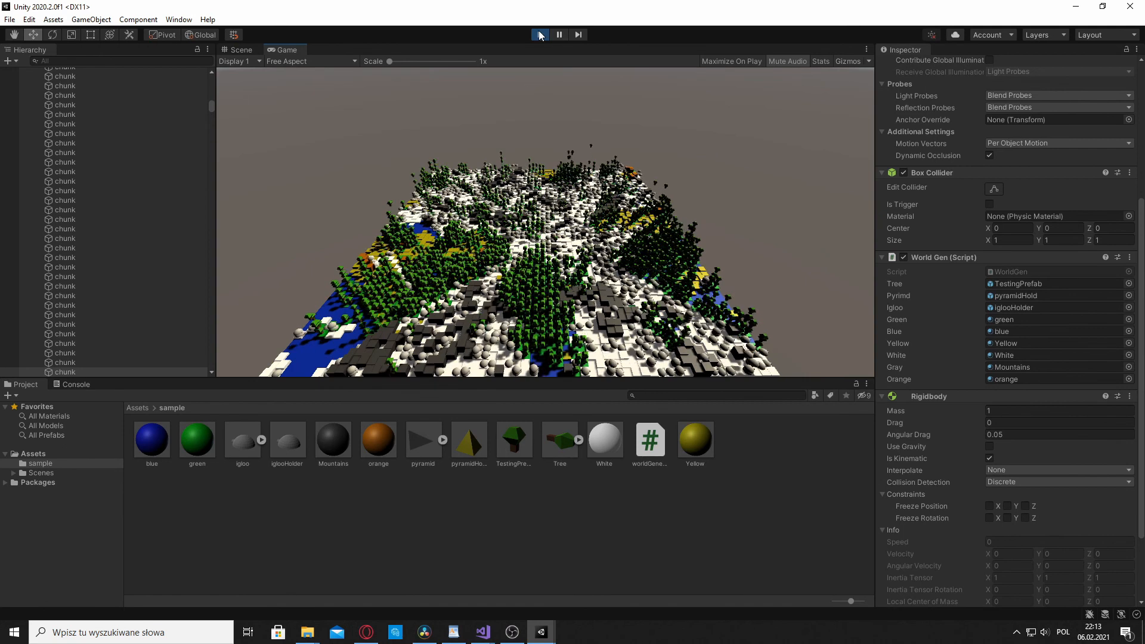
{"action": "left_click", "coordinate": [538, 34]}
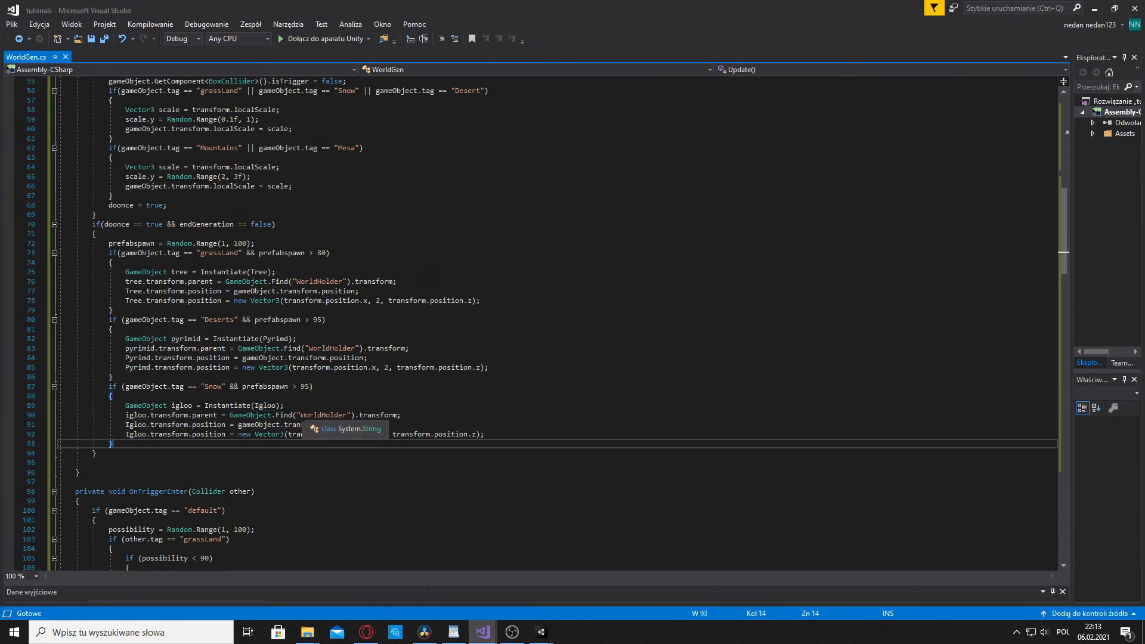
Add 'endGeneration = true;' after the igloo block in Update, then save
{"action": "type", "text": "end"}
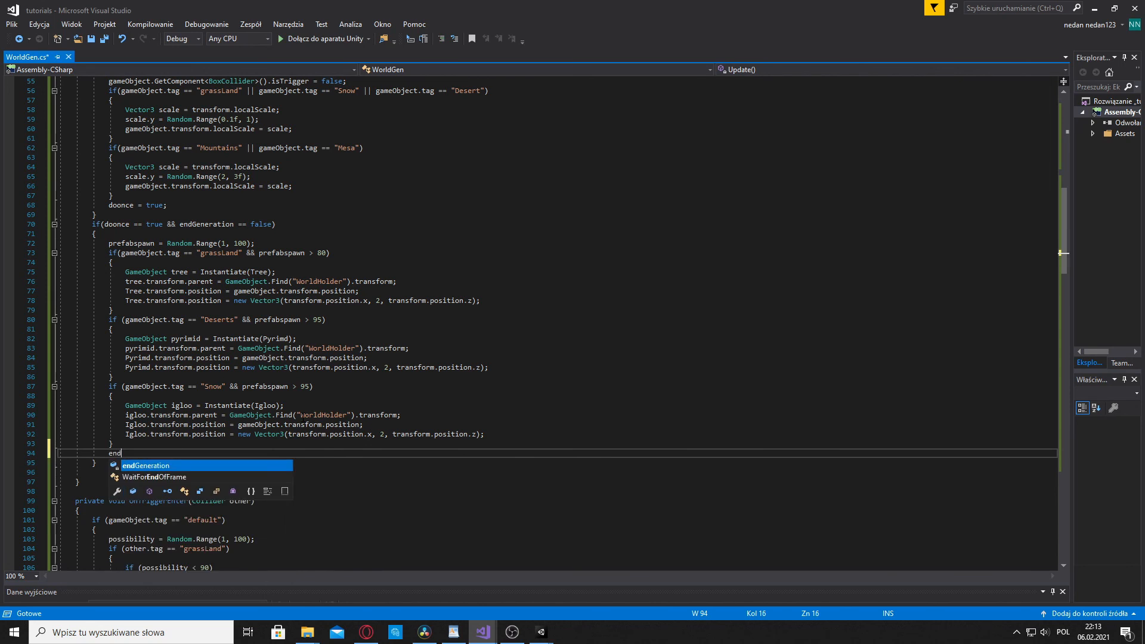
{"action": "key", "text": "Tab"}
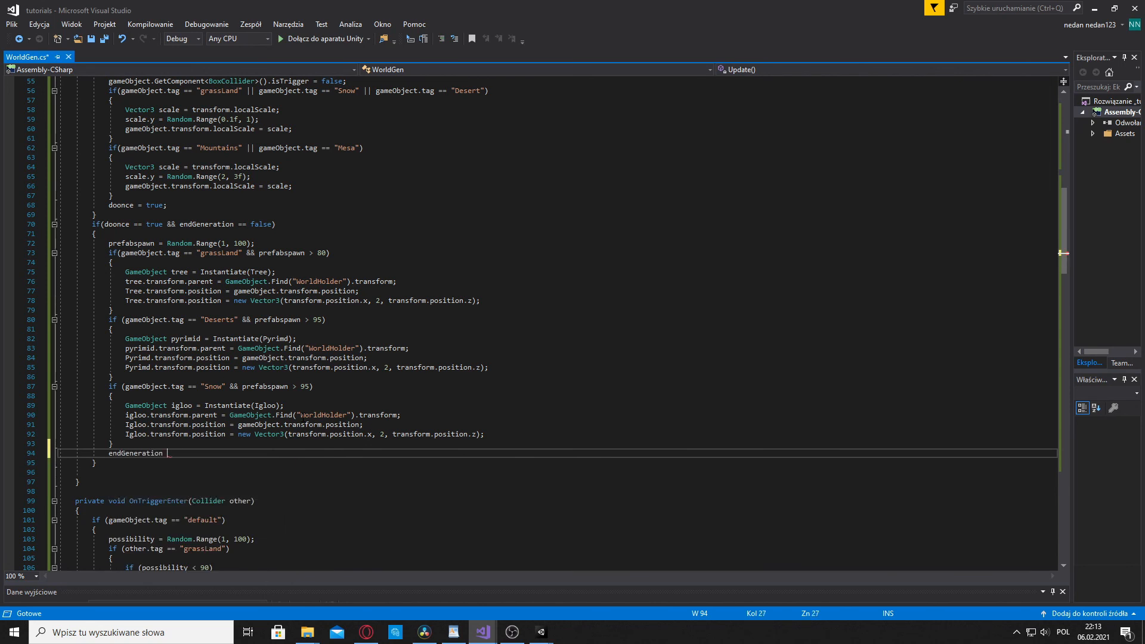
{"action": "type", "text": "= tr"}
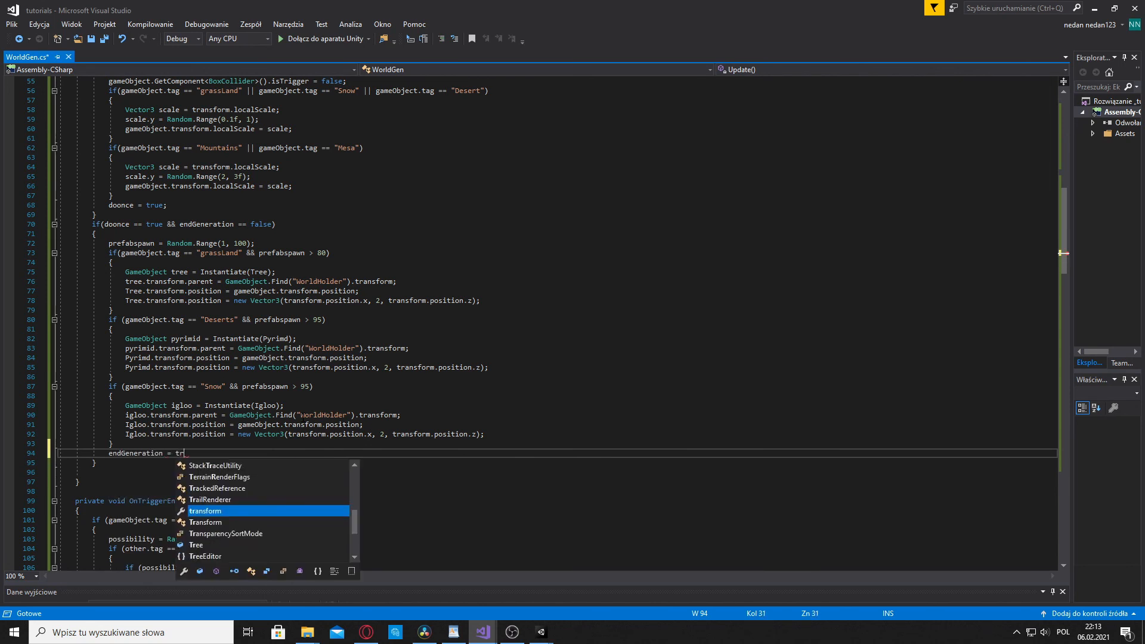
{"action": "type", "text": "ue;"}
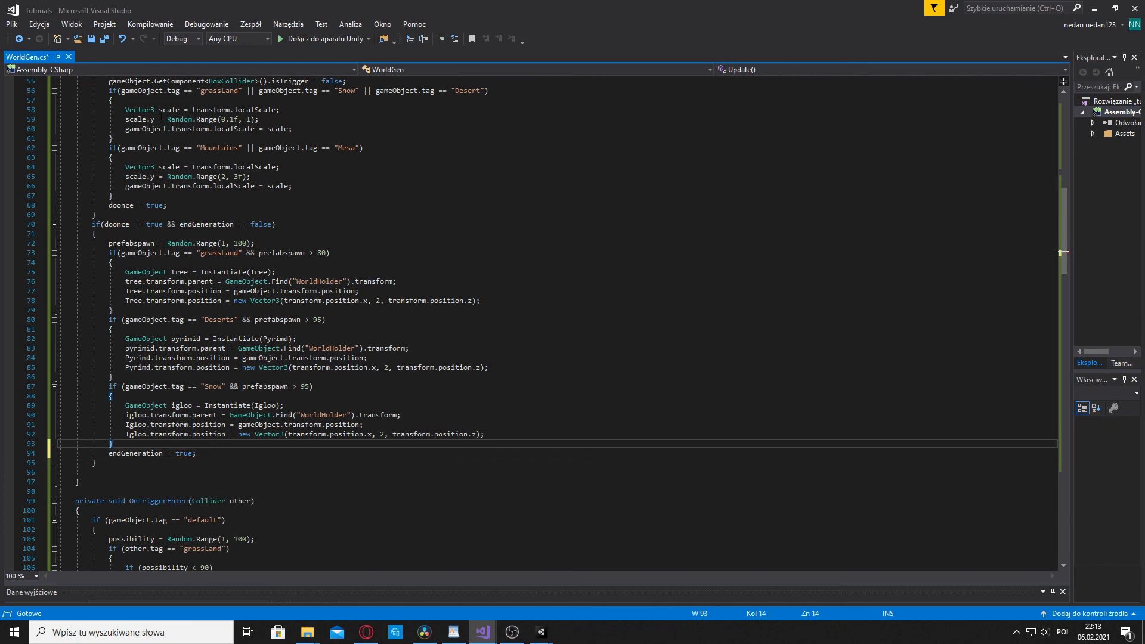
{"action": "key", "text": "ctrl+s"}
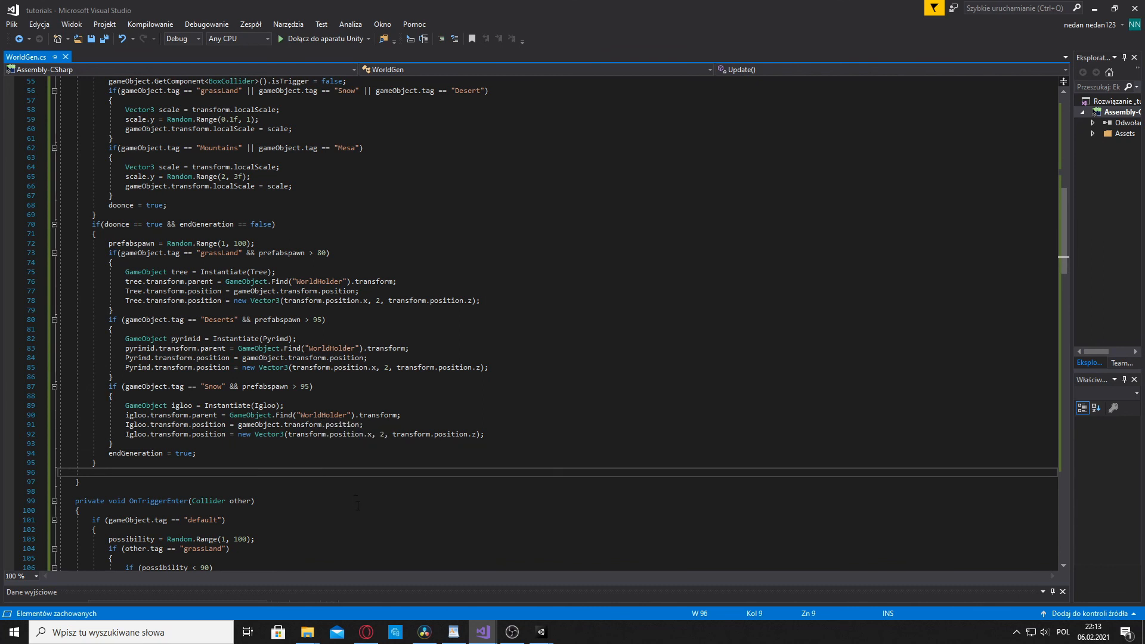
{"action": "mouse_move", "coordinate": [449, 611]}
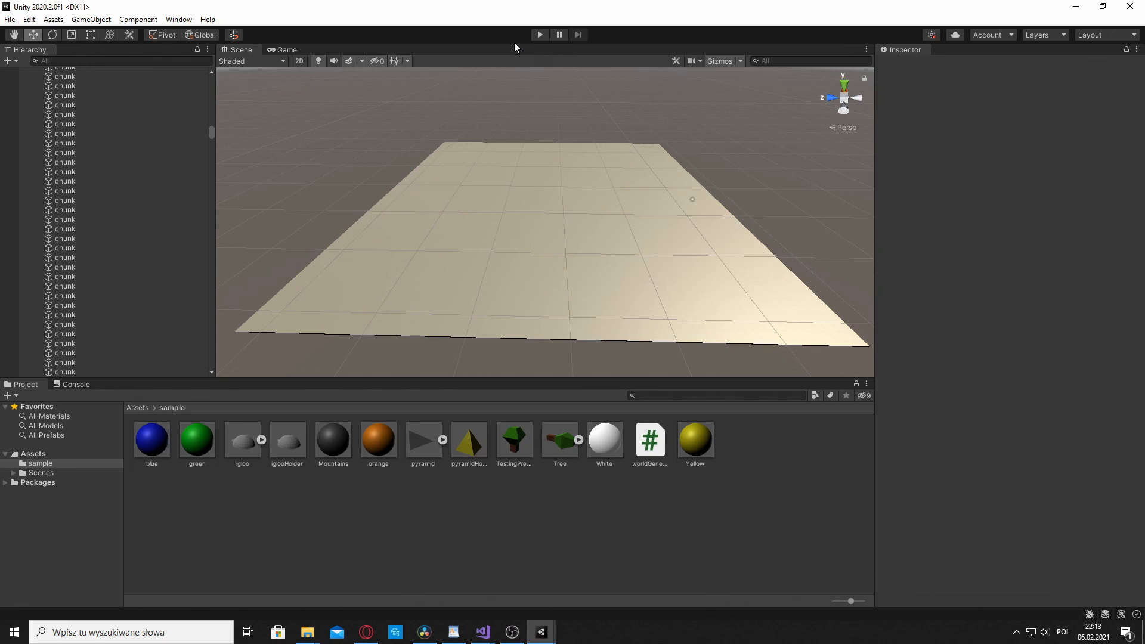
Run Play mode, inspect the world in the Scene view, stop, and return to Visual Studio
{"action": "left_click", "coordinate": [539, 35]}
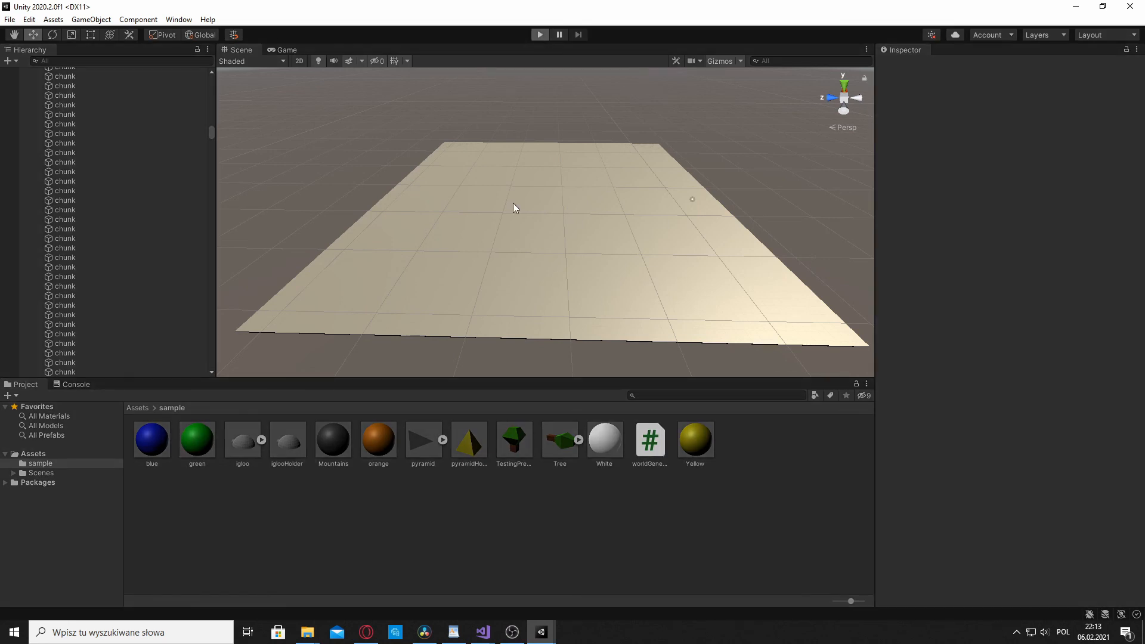
{"action": "mouse_move", "coordinate": [536, 153]}
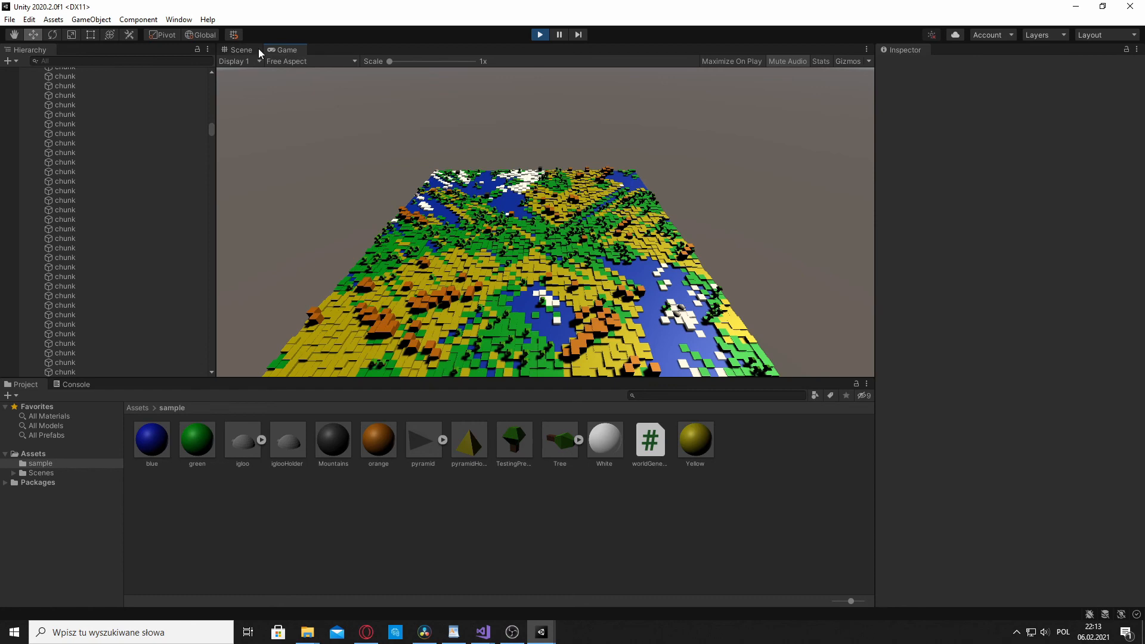
{"action": "left_click", "coordinate": [240, 49]}
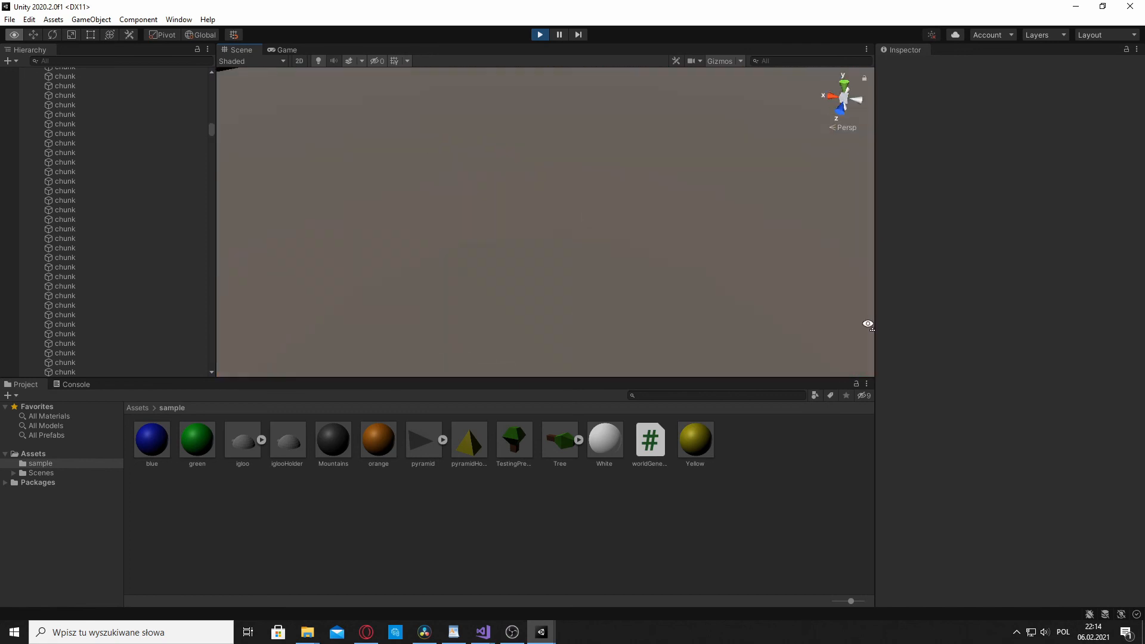
{"action": "left_click", "coordinate": [539, 35]}
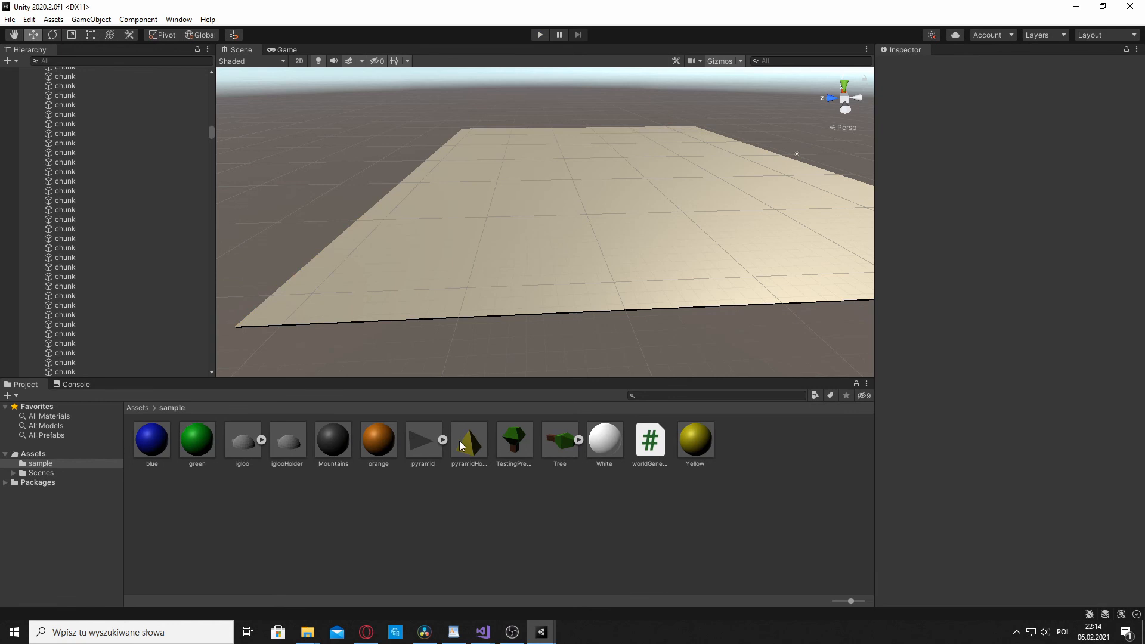
{"action": "mouse_move", "coordinate": [478, 628]}
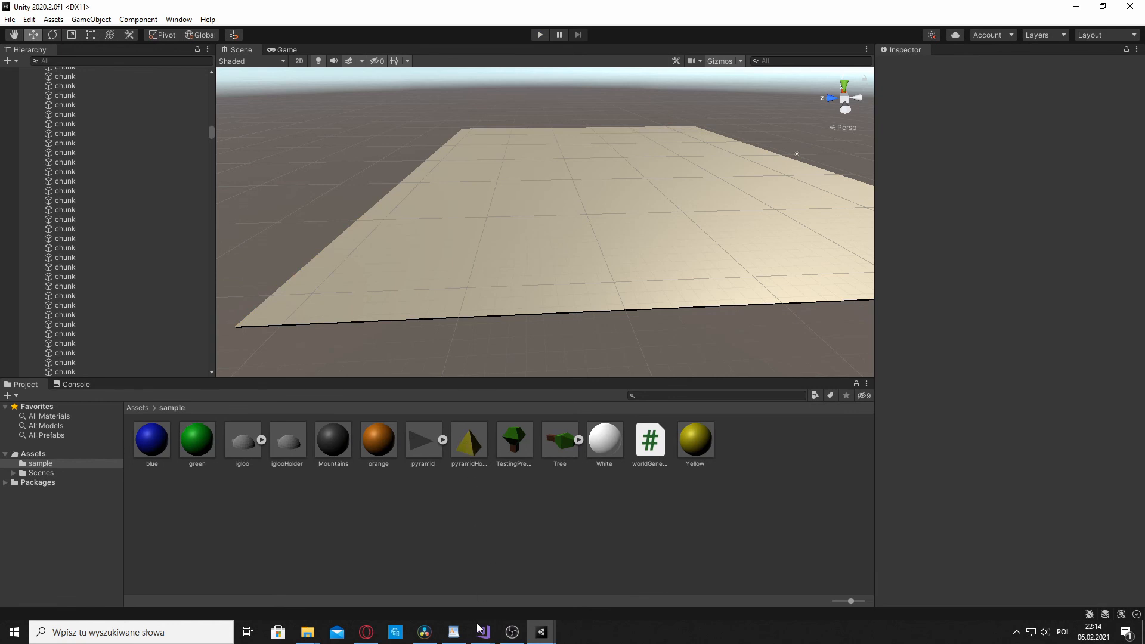
{"action": "left_click", "coordinate": [481, 632]}
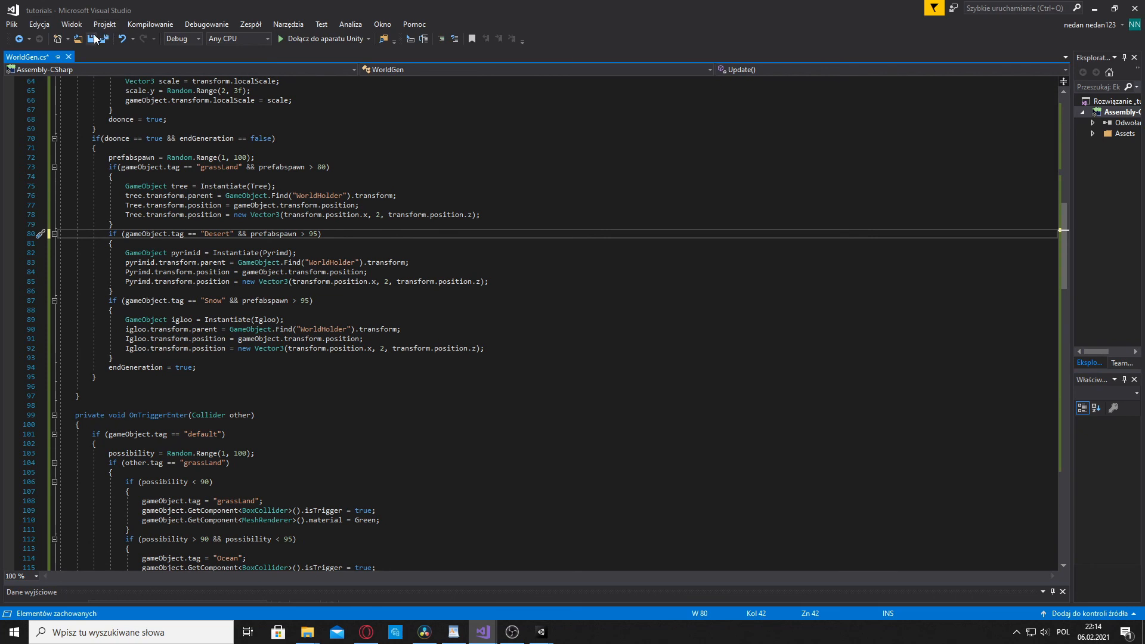
Save the script after correcting the pyramid tag to "Desert"
{"action": "left_click", "coordinate": [275, 186]}
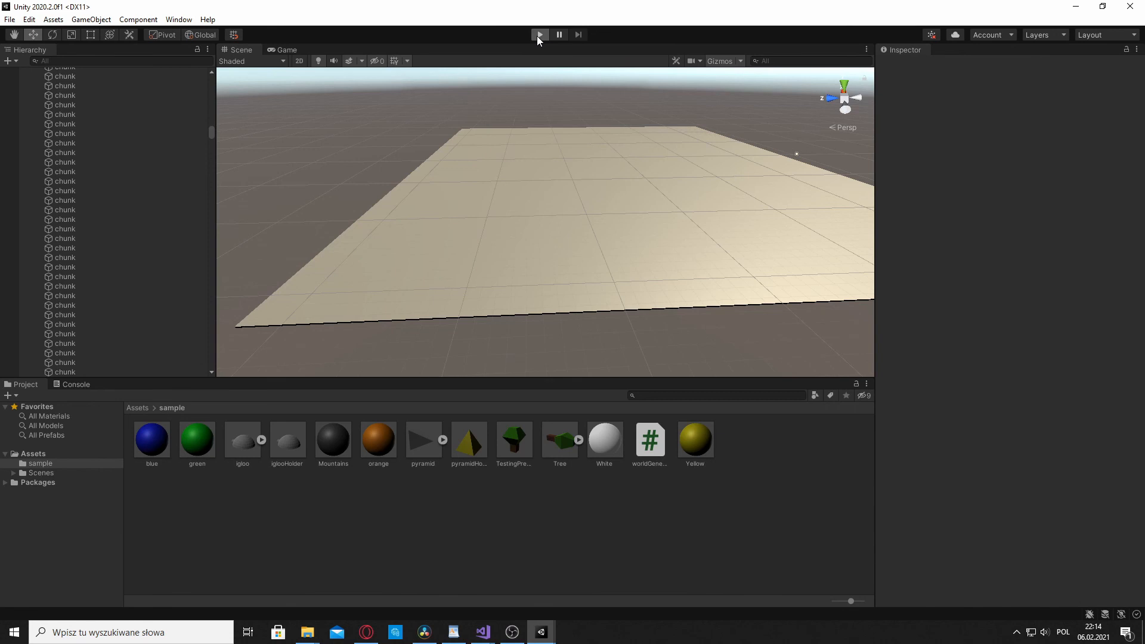
Enter Play mode and inspect the regenerated voxel world in the Scene view
{"action": "left_click", "coordinate": [539, 34]}
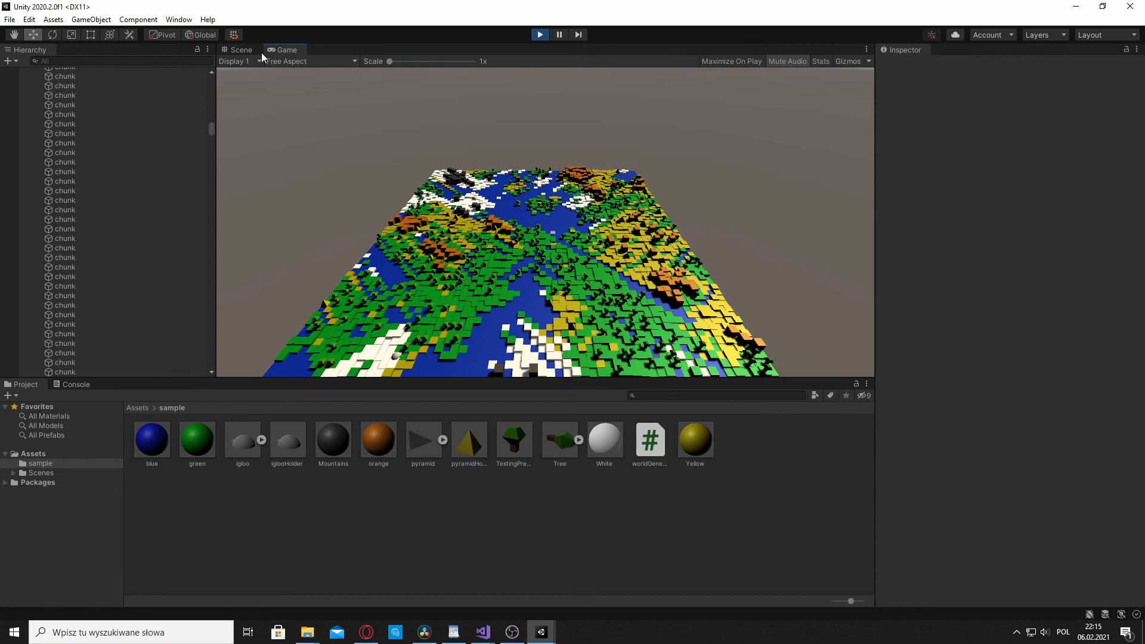
{"action": "left_click", "coordinate": [239, 49]}
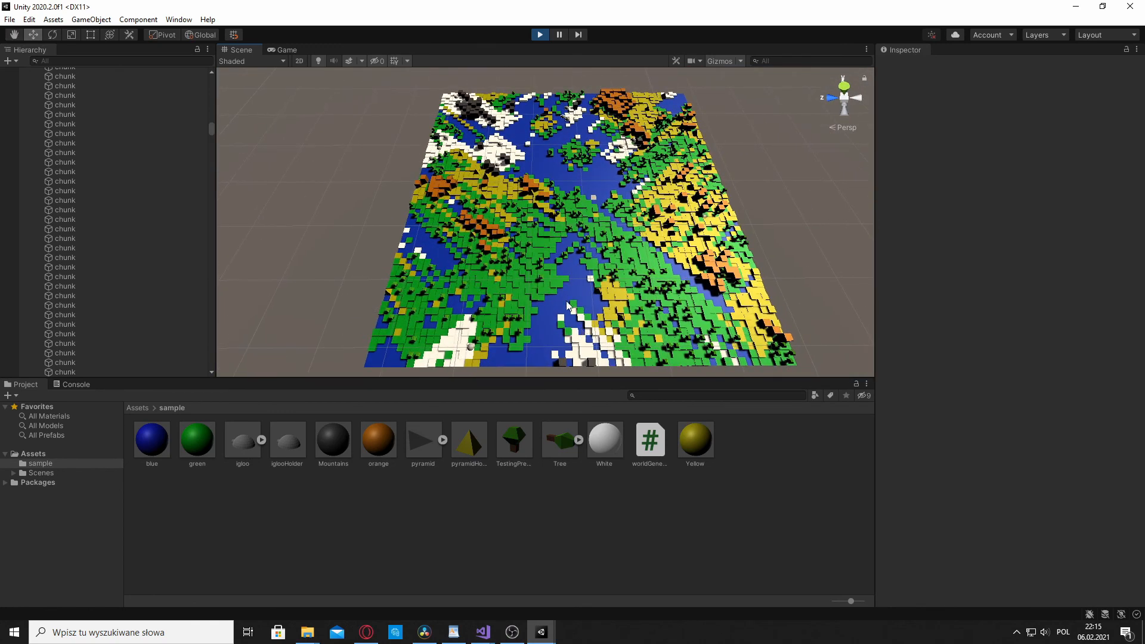
Restart Play mode and click RESET seven times to generate new random biome worlds
{"action": "left_click", "coordinate": [539, 35]}
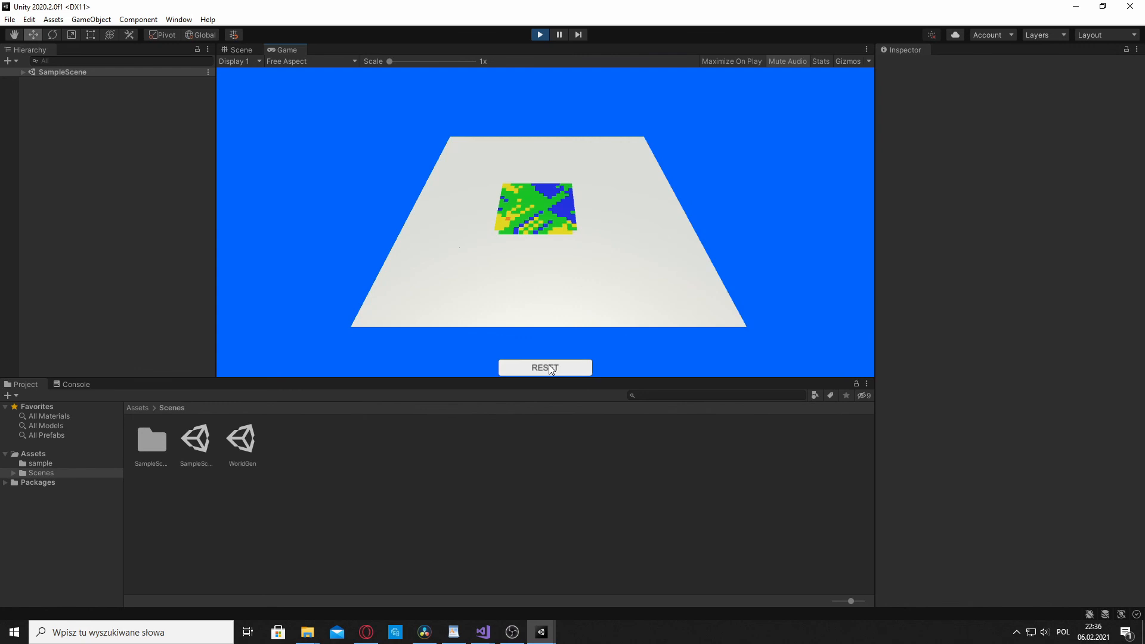
{"action": "left_click", "coordinate": [544, 368]}
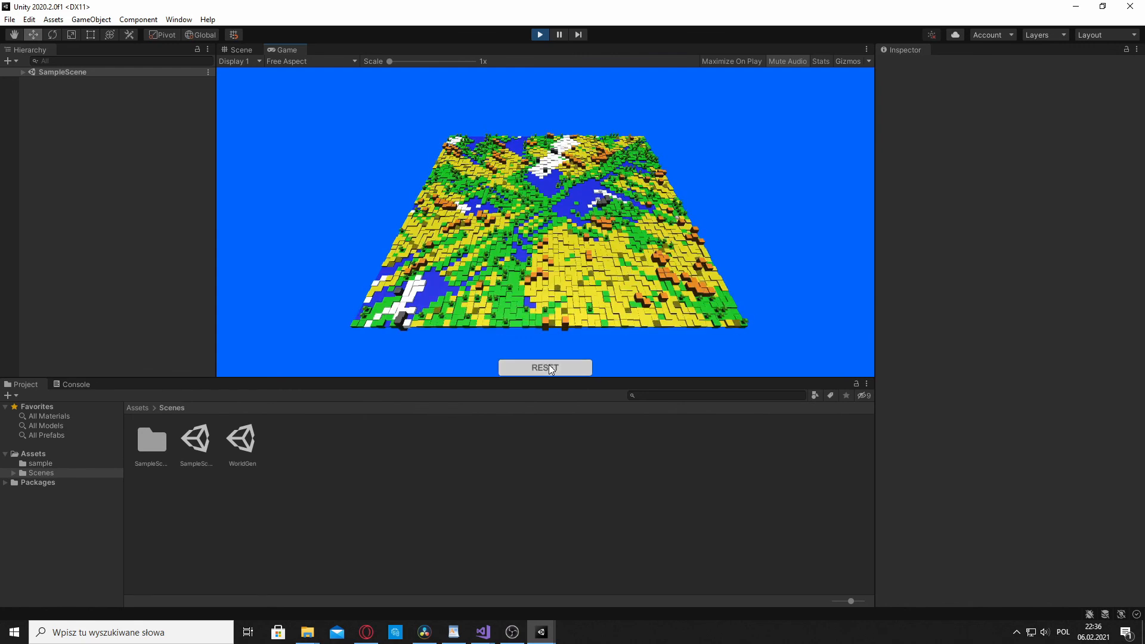
{"action": "left_click", "coordinate": [544, 367]}
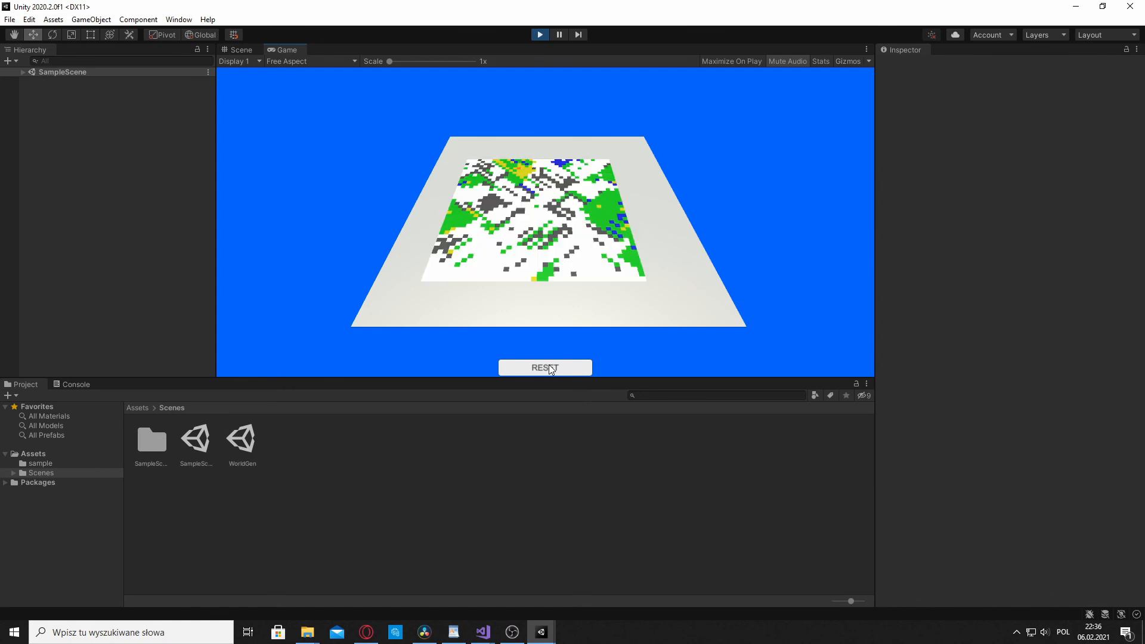
{"action": "left_click", "coordinate": [545, 367]}
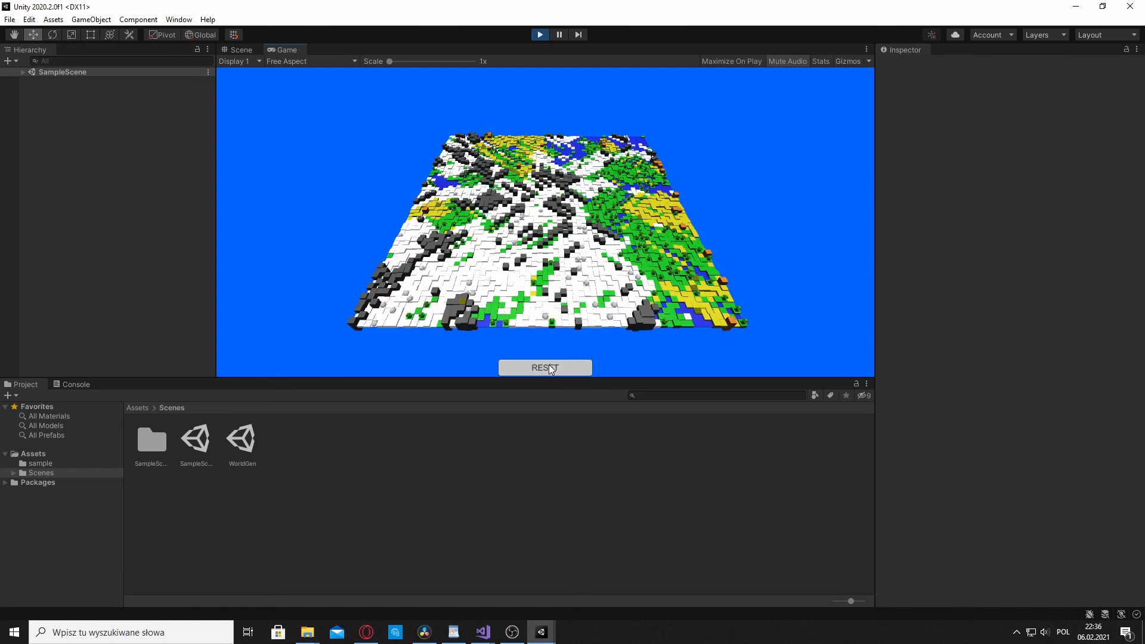
{"action": "left_click", "coordinate": [544, 367]}
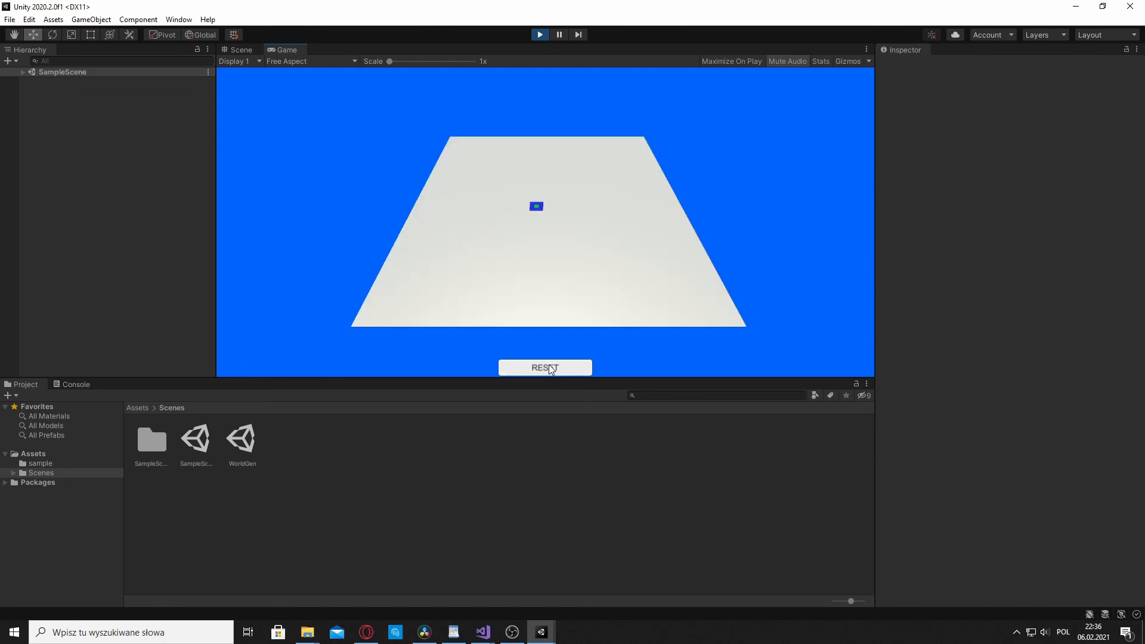
{"action": "left_click", "coordinate": [544, 367]}
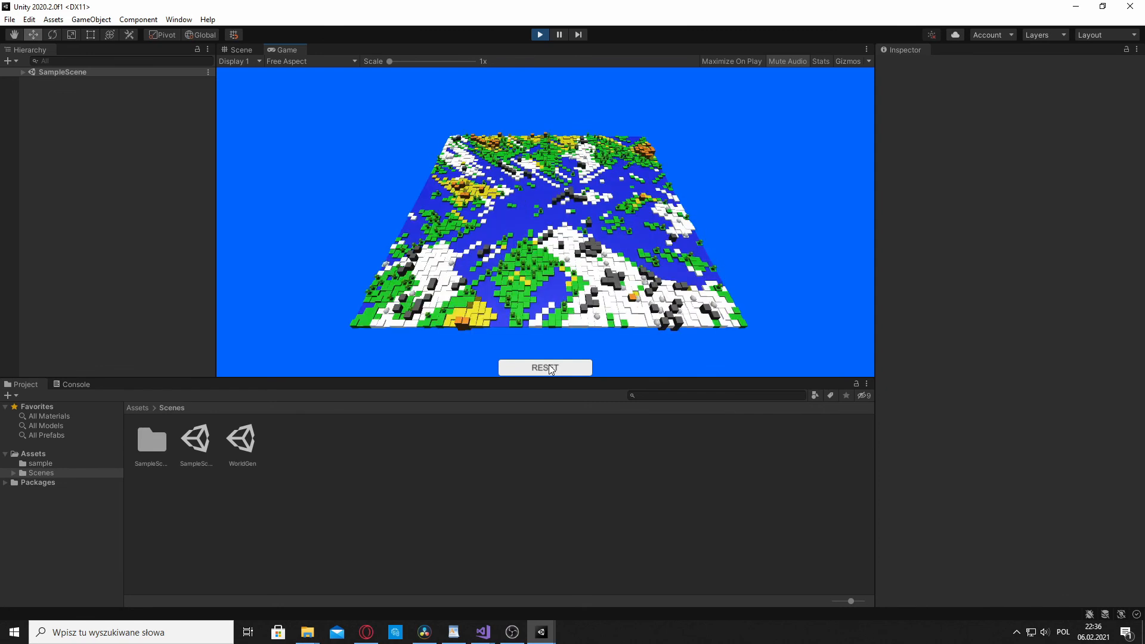
{"action": "left_click", "coordinate": [544, 367]}
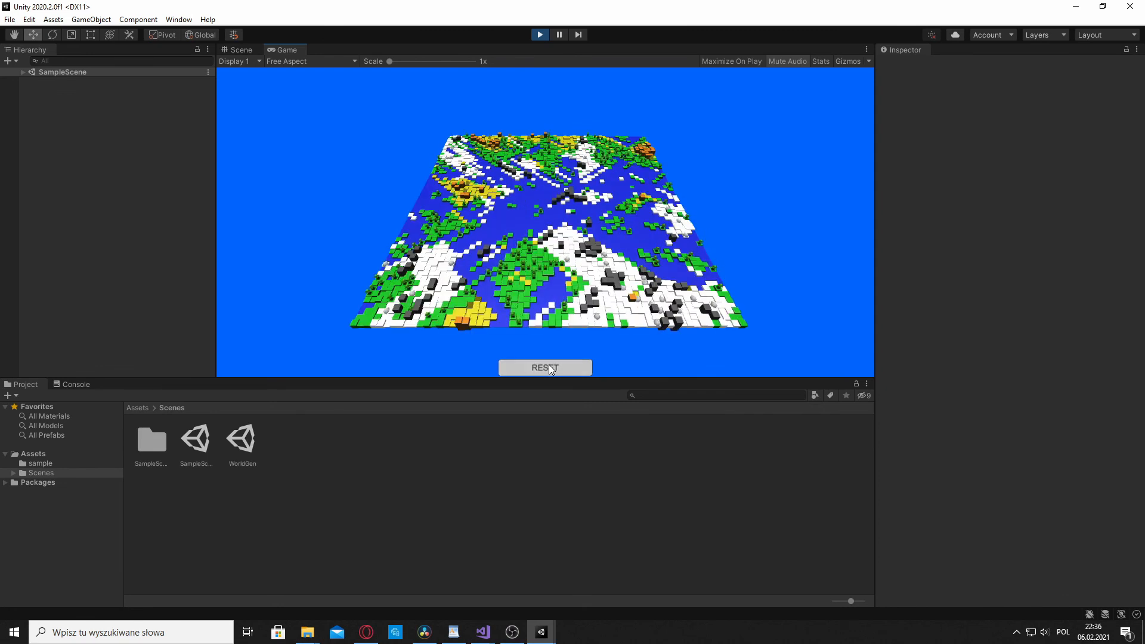
{"action": "left_click", "coordinate": [544, 367]}
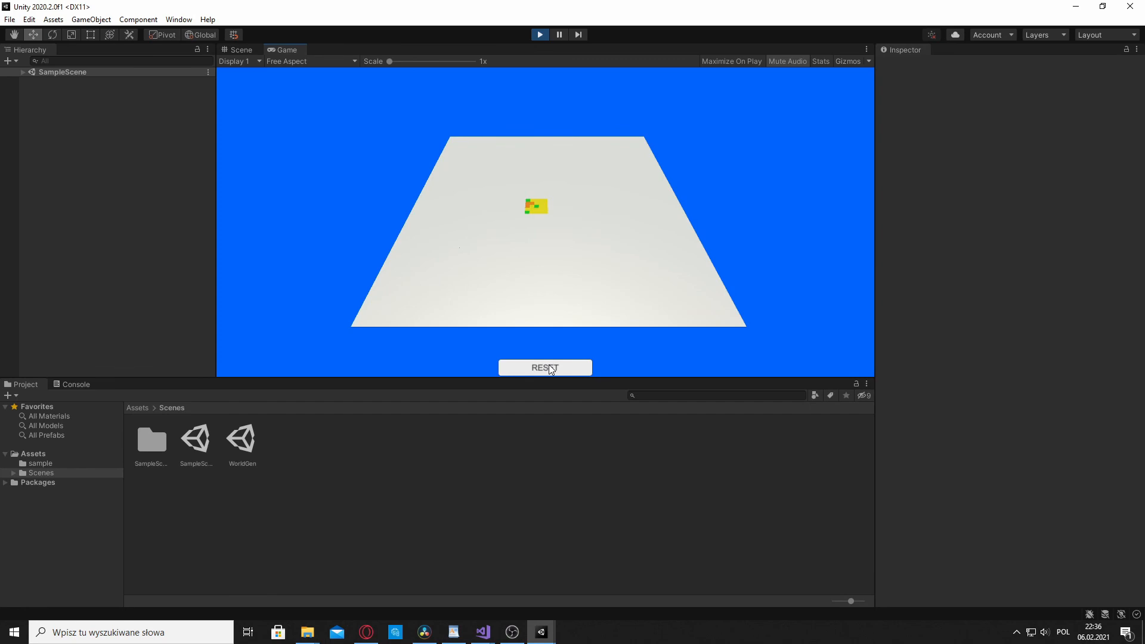